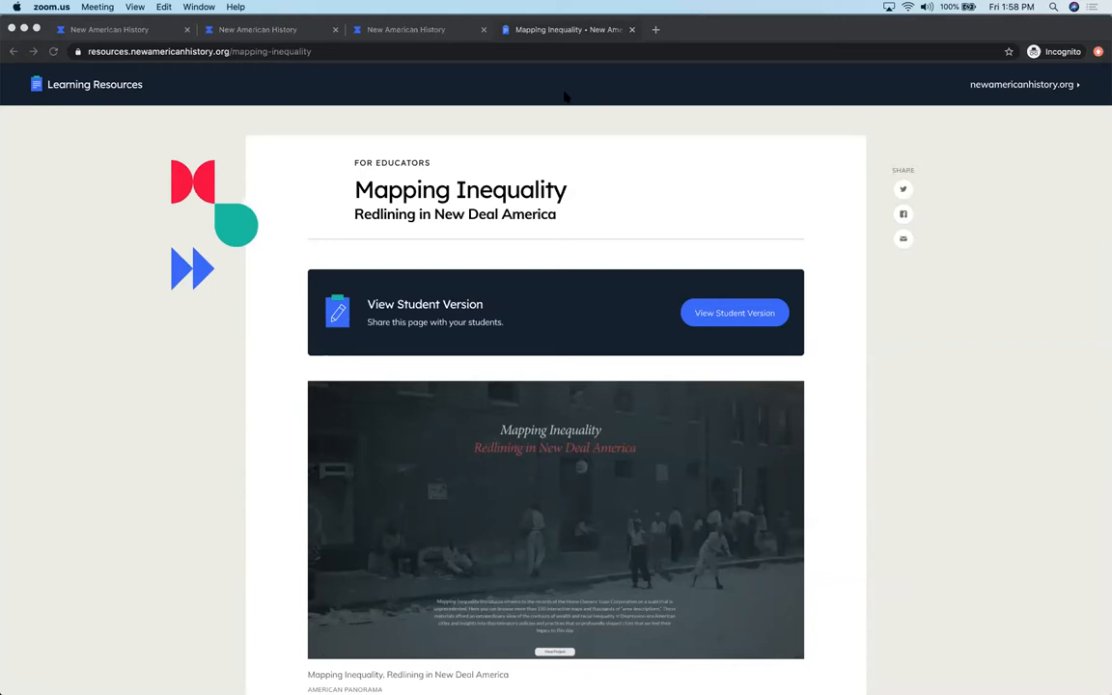
mouse_move(529, 85)
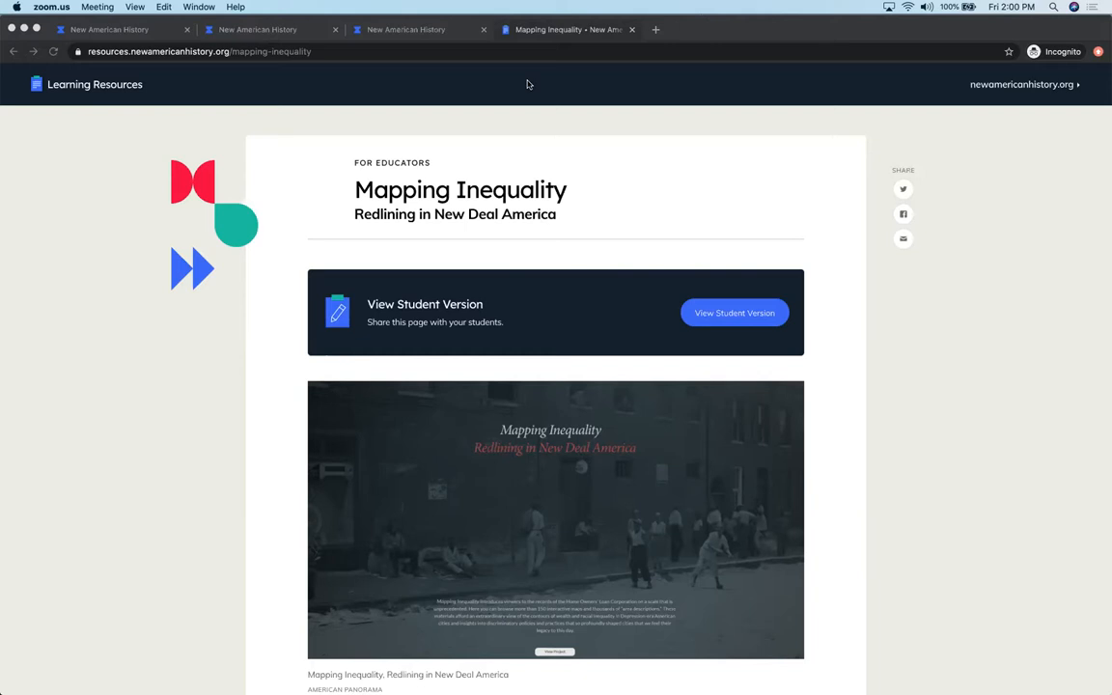
mouse_move(403, 77)
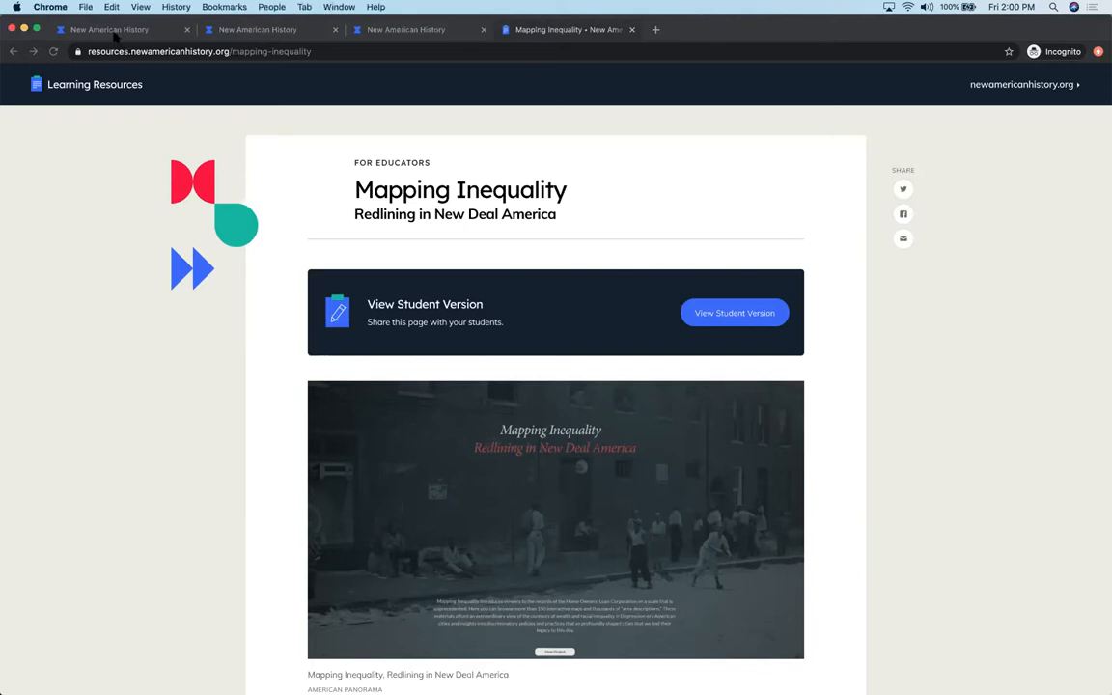
Switch to the New American History homepage and reveal its site menu of explore options and partner projects.
click(108, 29)
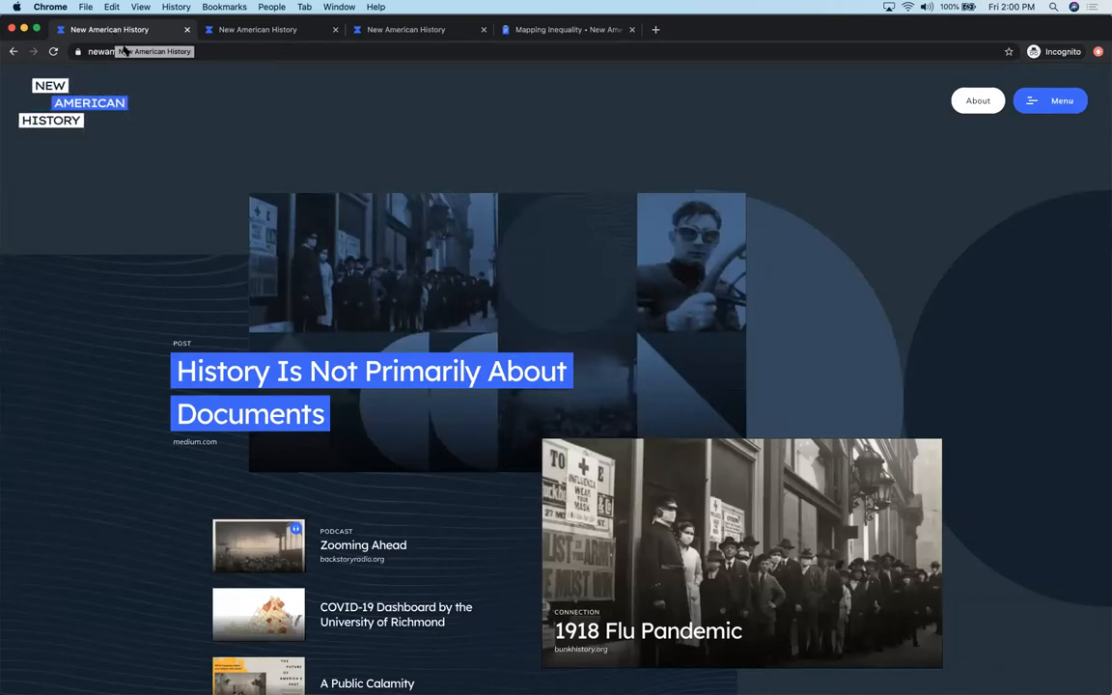
mouse_move(205, 473)
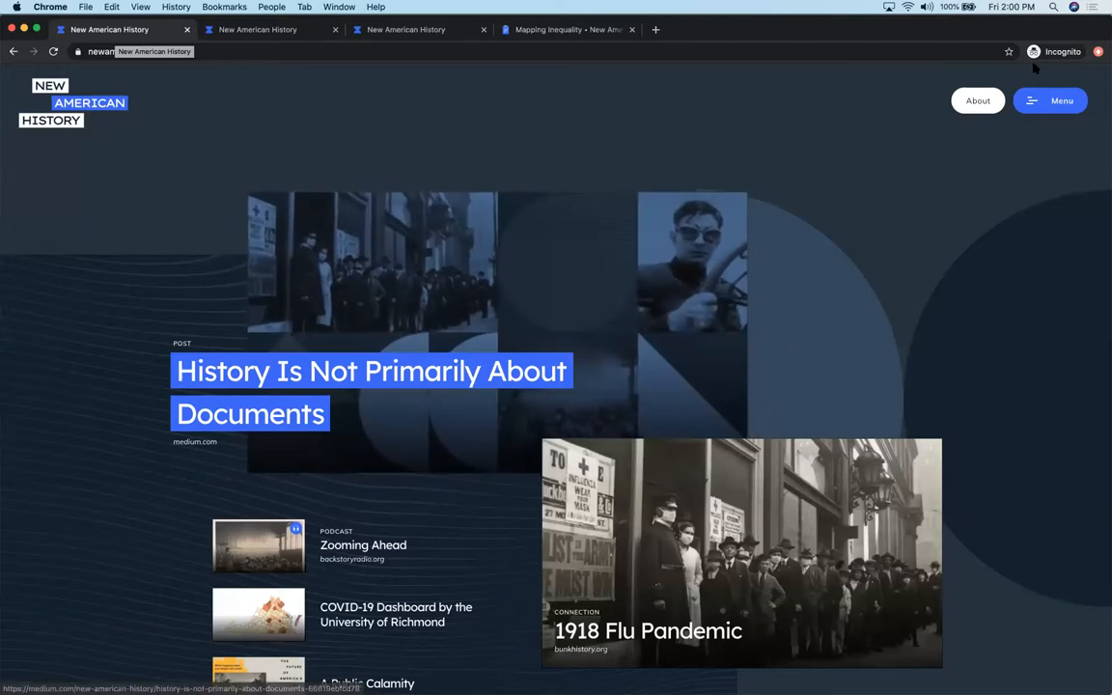
click(1051, 100)
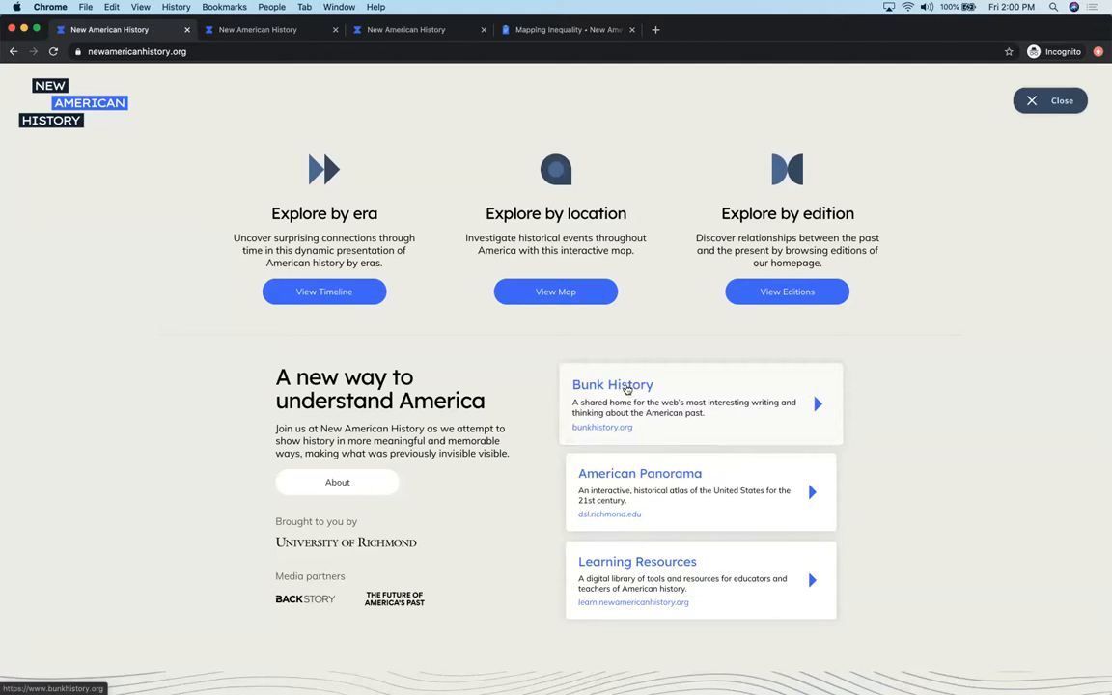
mouse_move(626, 390)
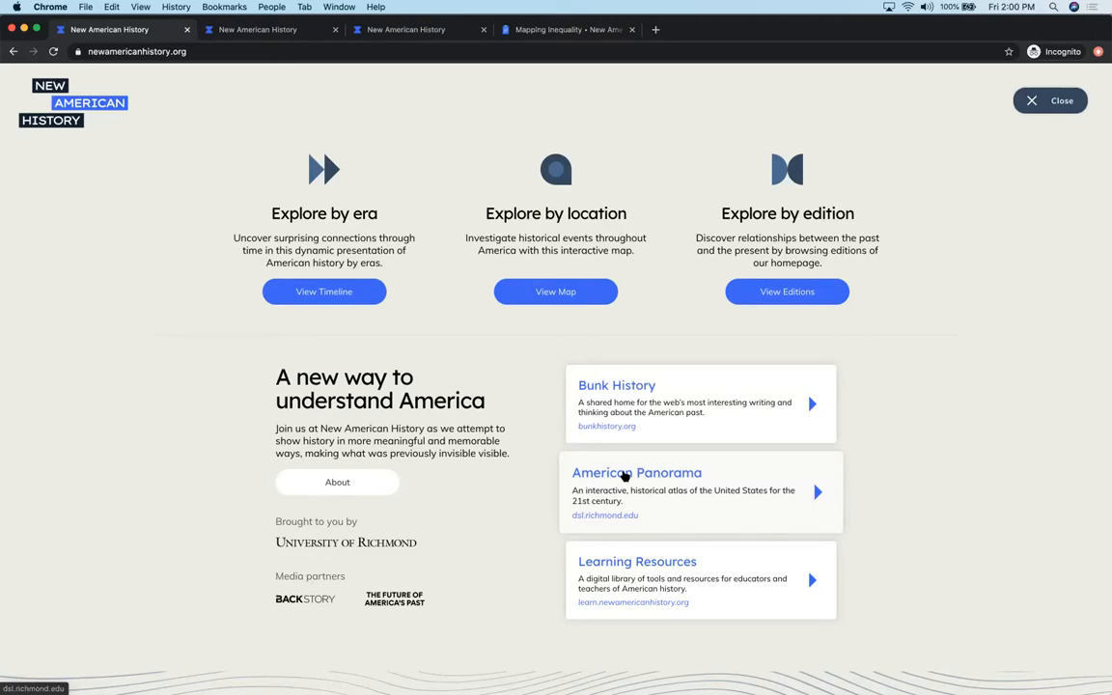
mouse_move(634, 560)
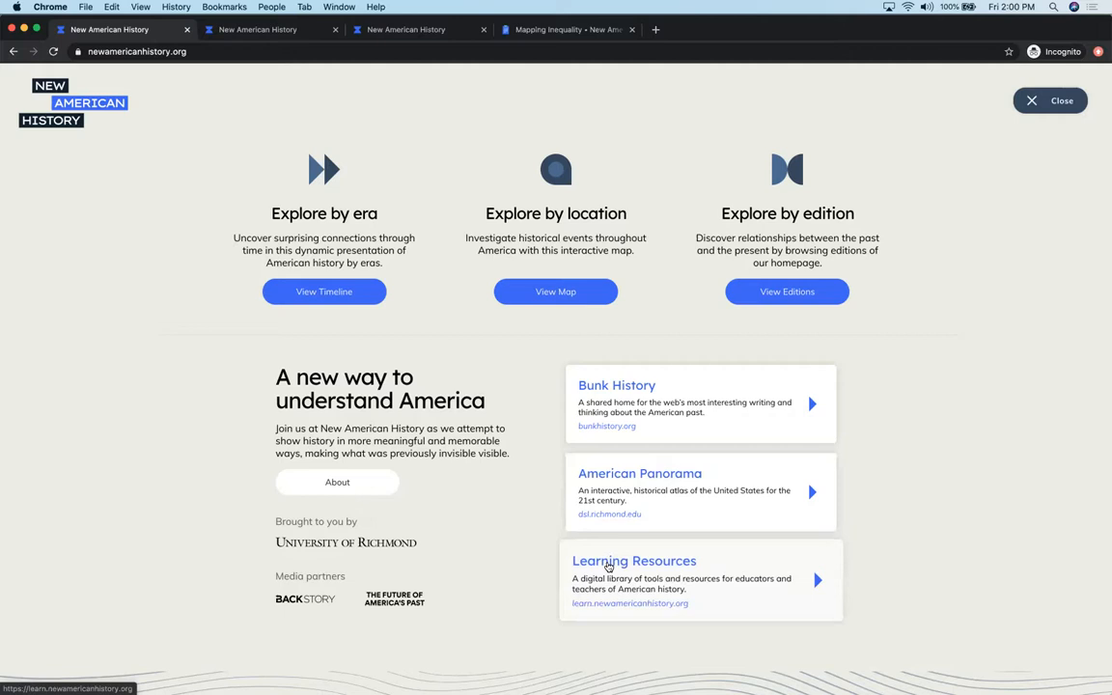
mouse_move(437, 282)
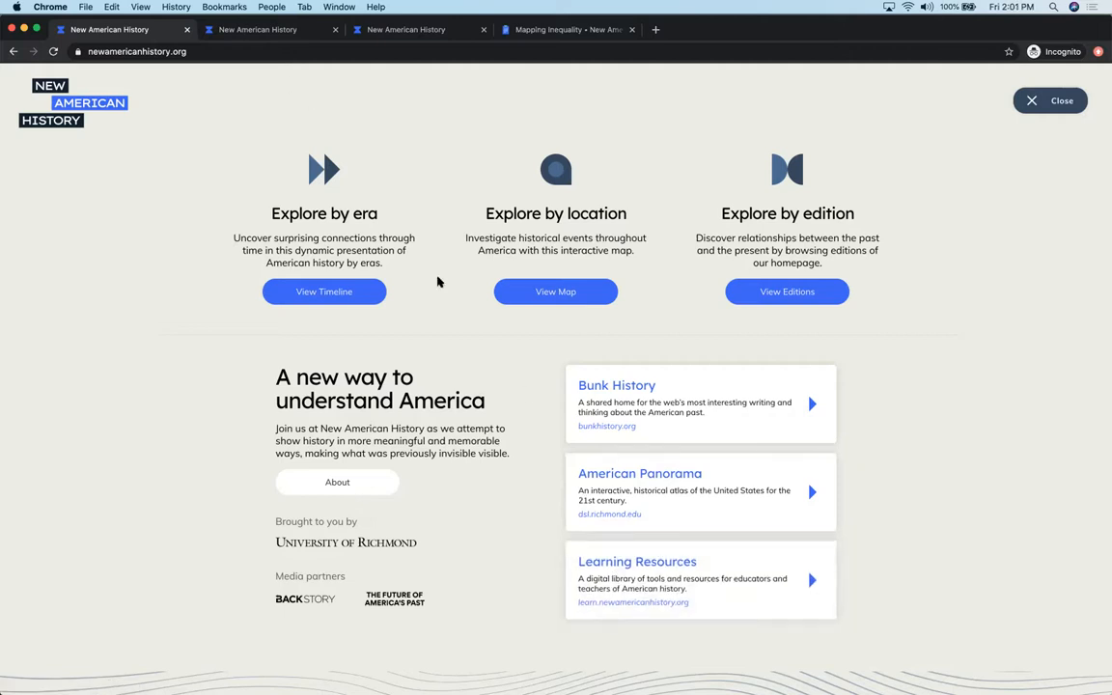
mouse_move(634, 570)
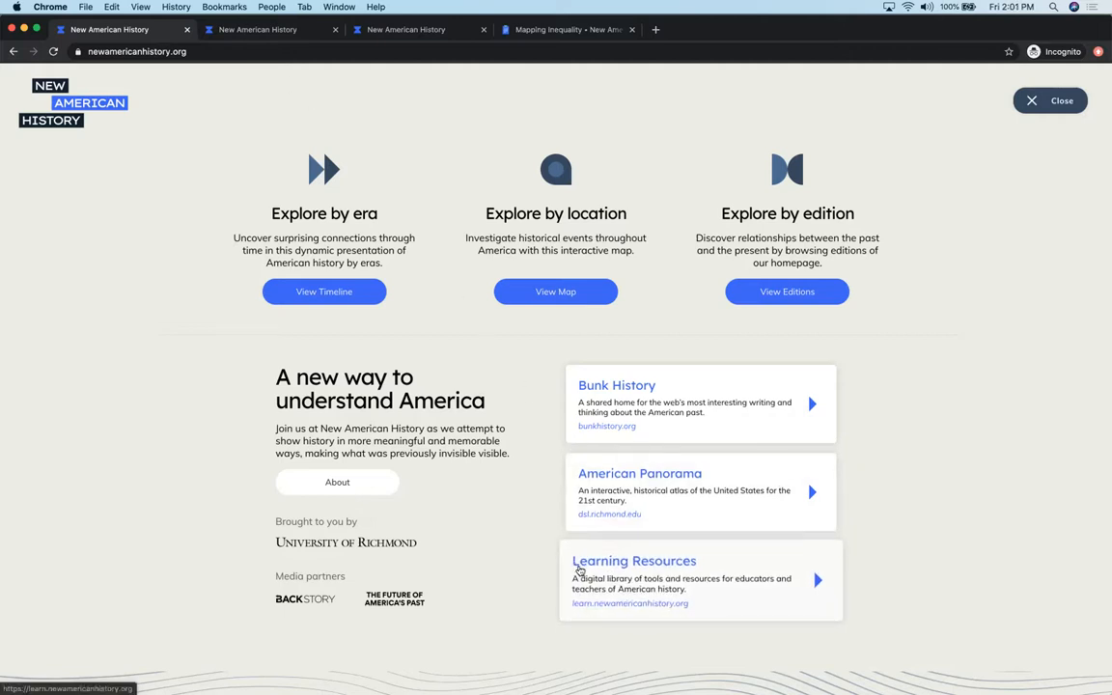
Go to the Learning Resources home and scroll to the Trending With Teachers list.
click(633, 560)
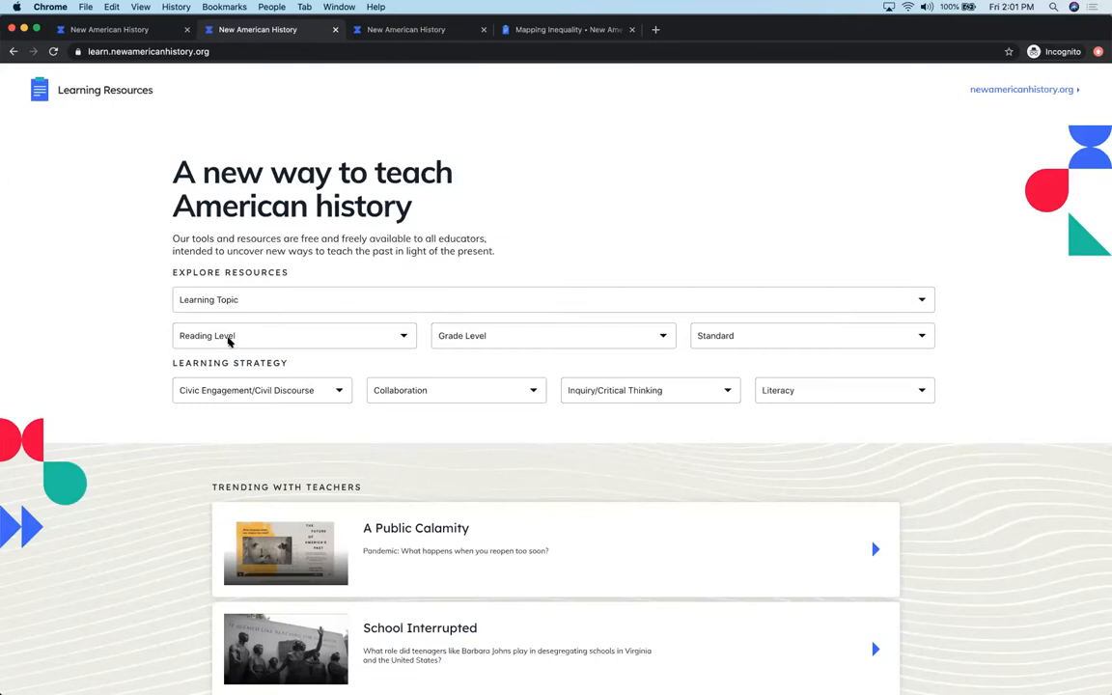
mouse_move(627, 336)
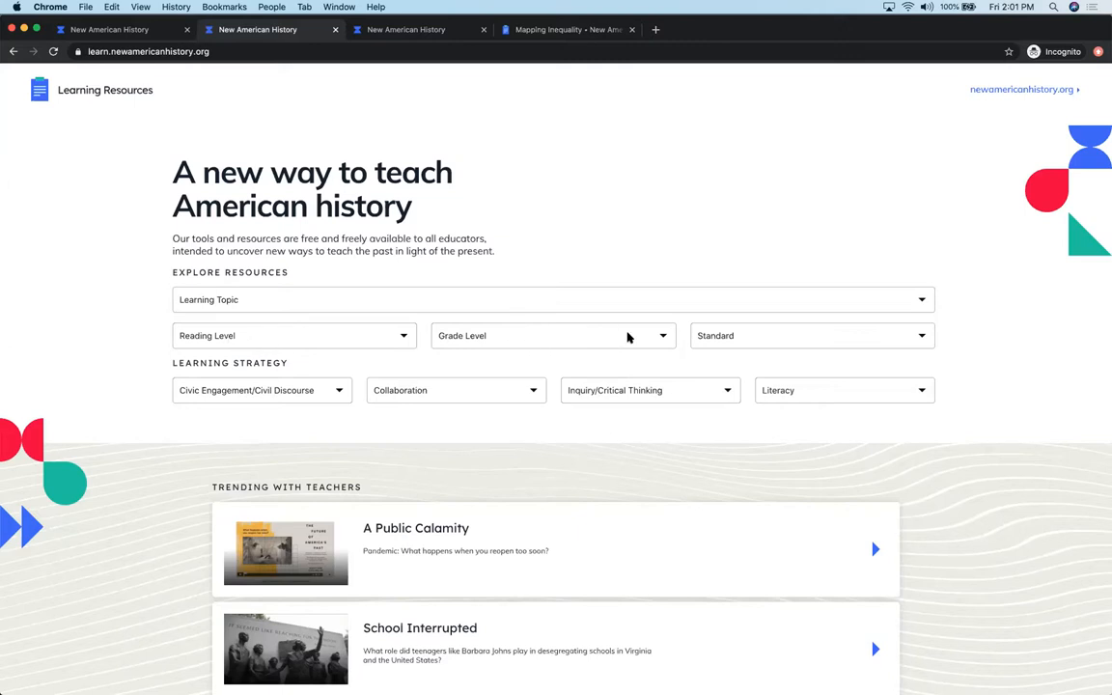
mouse_move(784, 429)
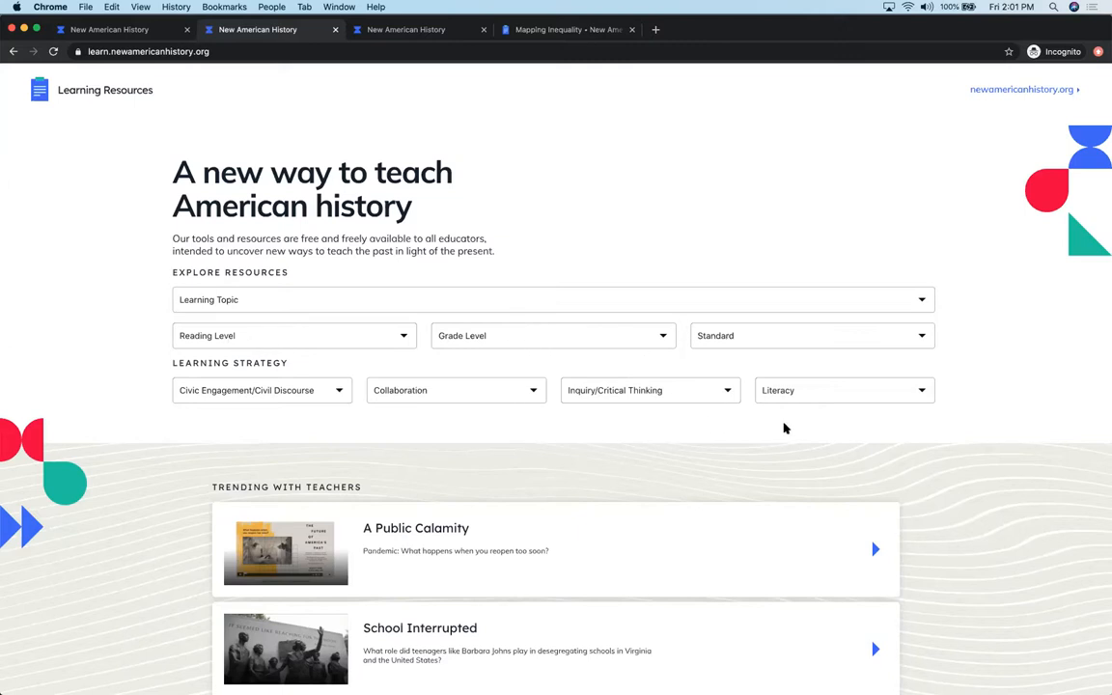
mouse_move(1008, 428)
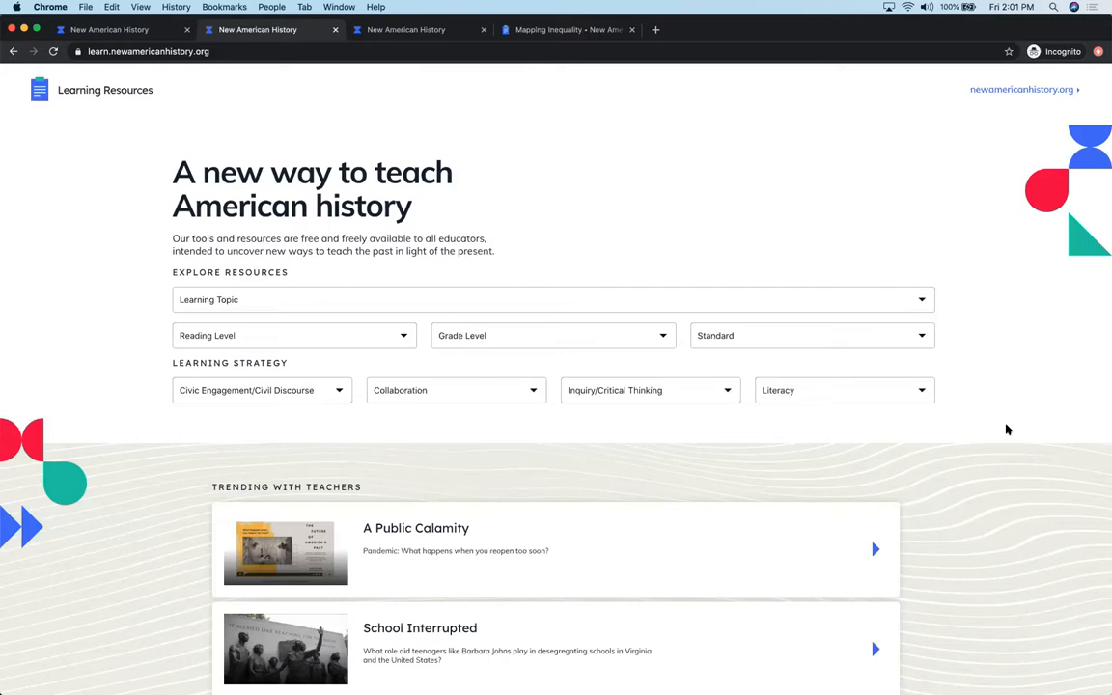
scroll(down, 3)
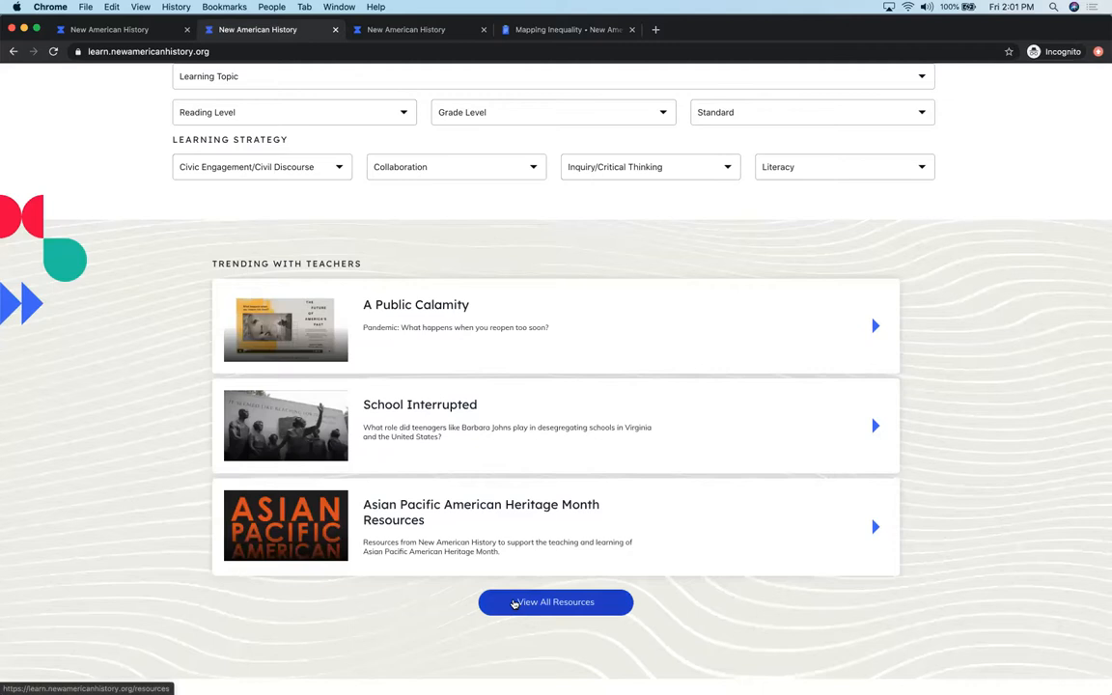
scroll(down, 3)
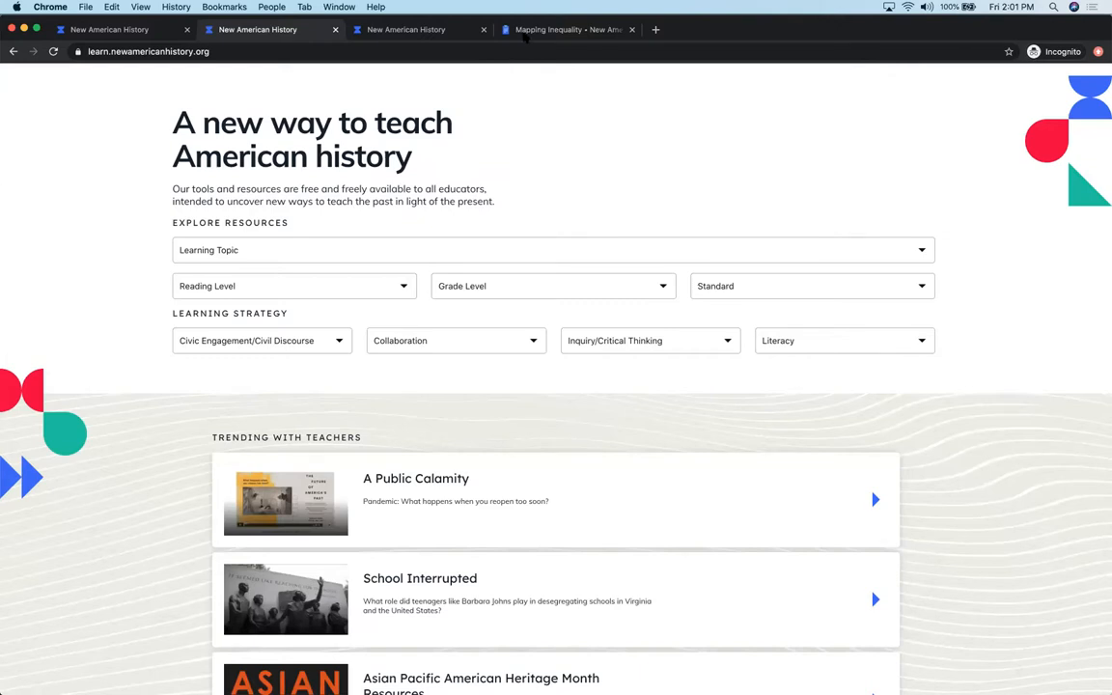
Return to the Mapping Inequality: Redlining in New Deal America educator page.
click(568, 29)
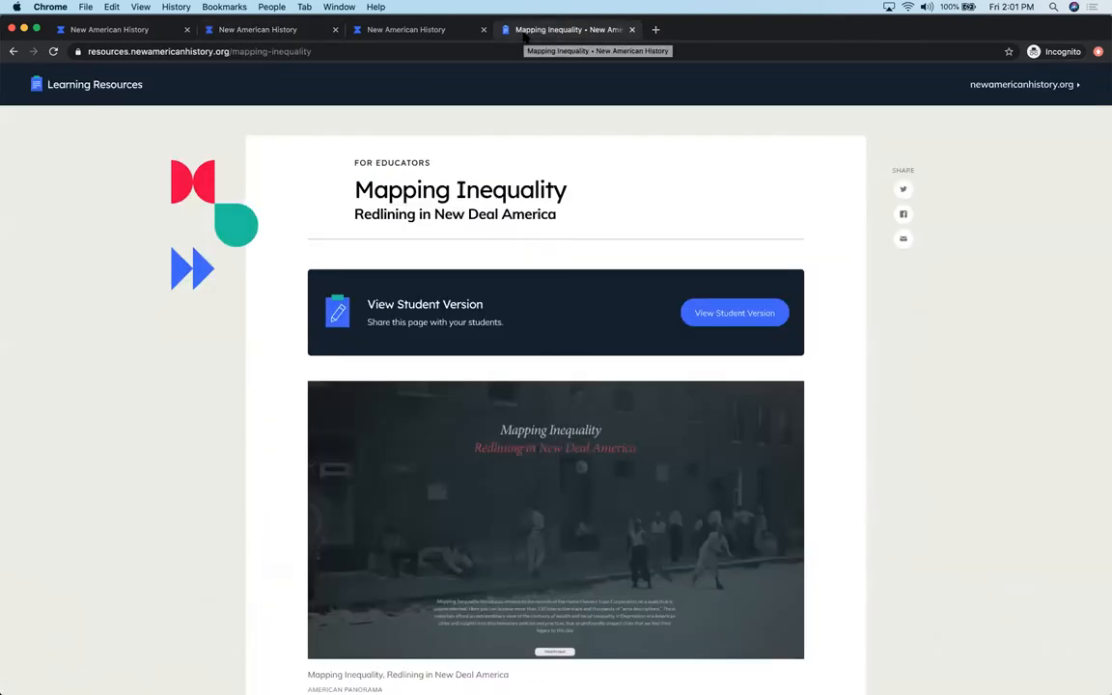
mouse_move(54, 440)
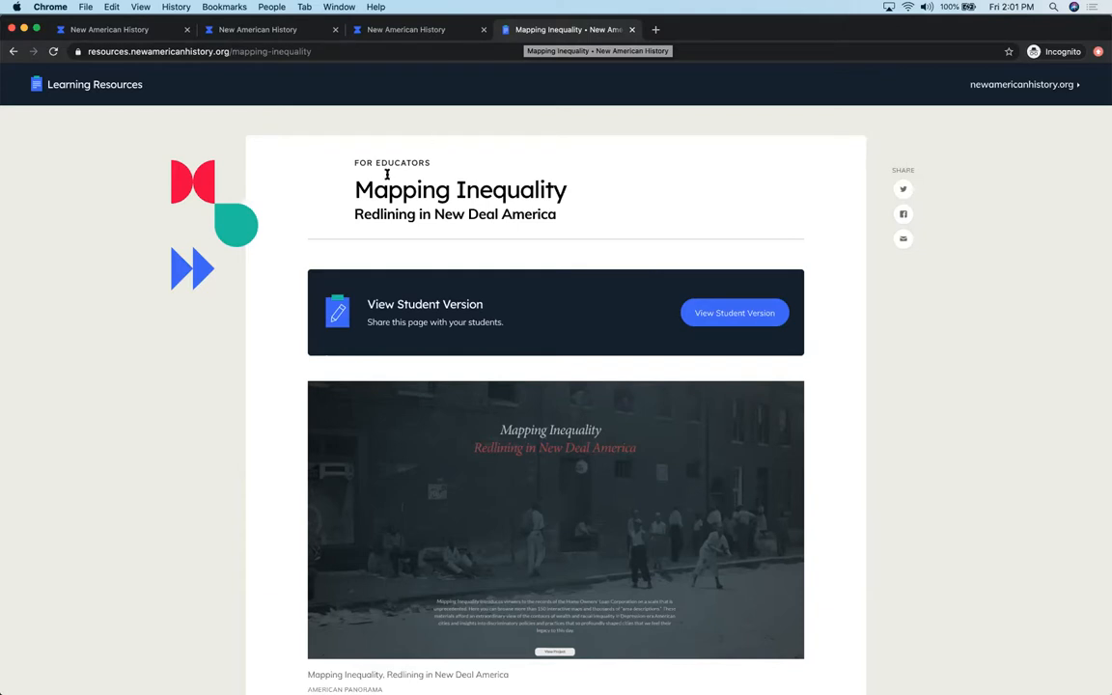
mouse_move(448, 162)
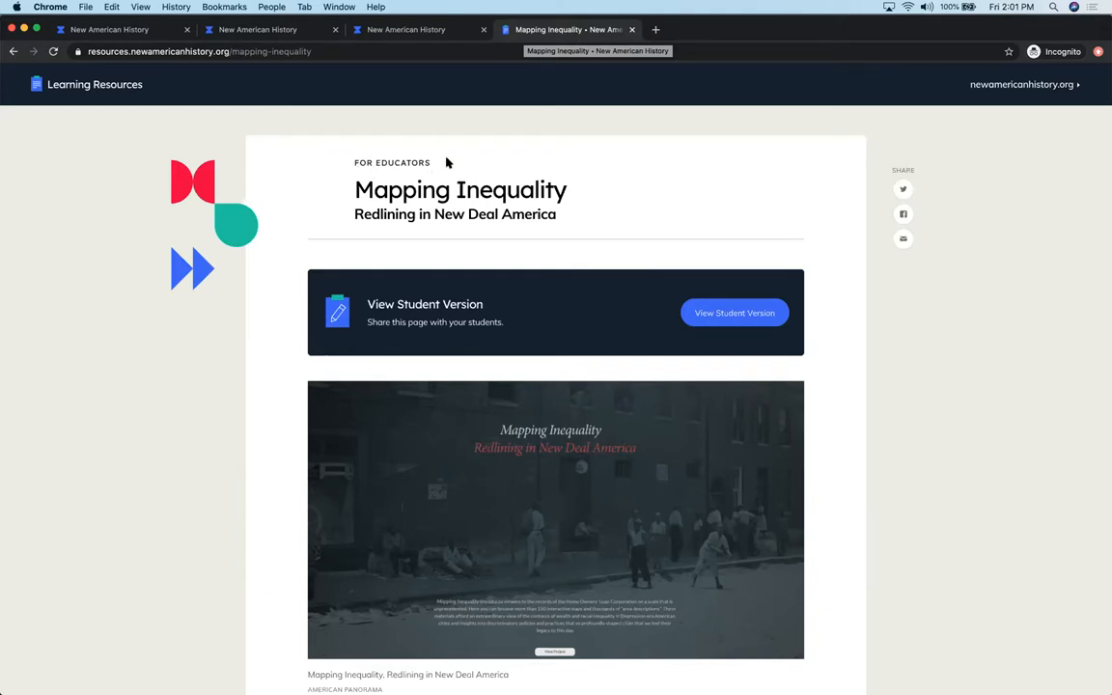
mouse_move(66, 419)
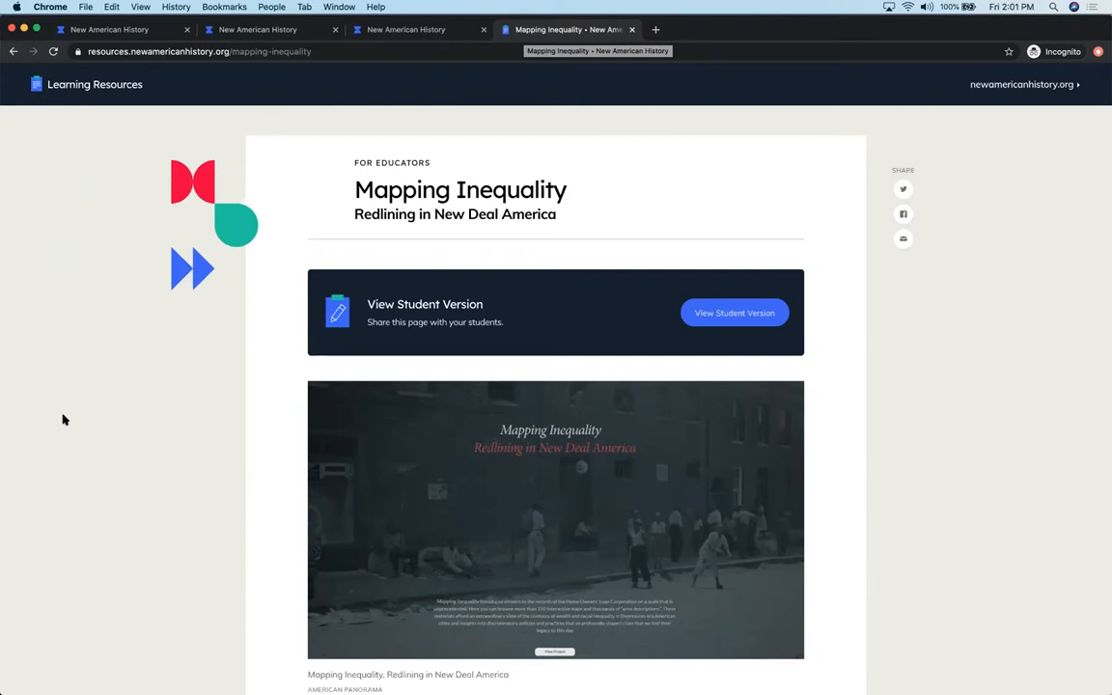
mouse_move(104, 639)
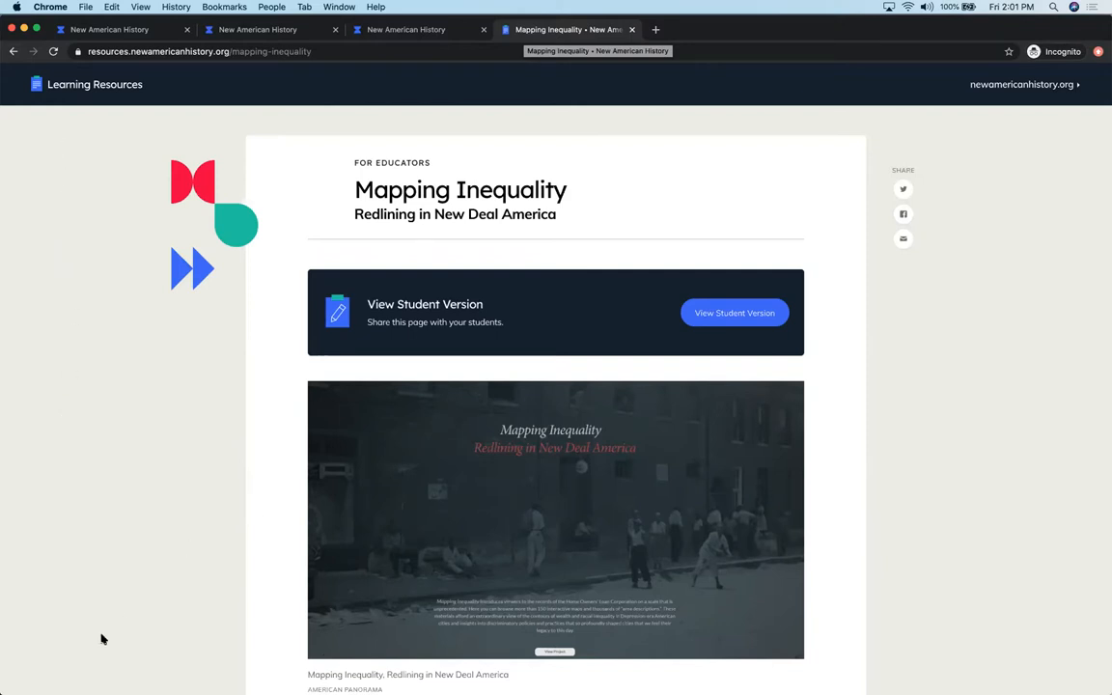
mouse_move(707, 633)
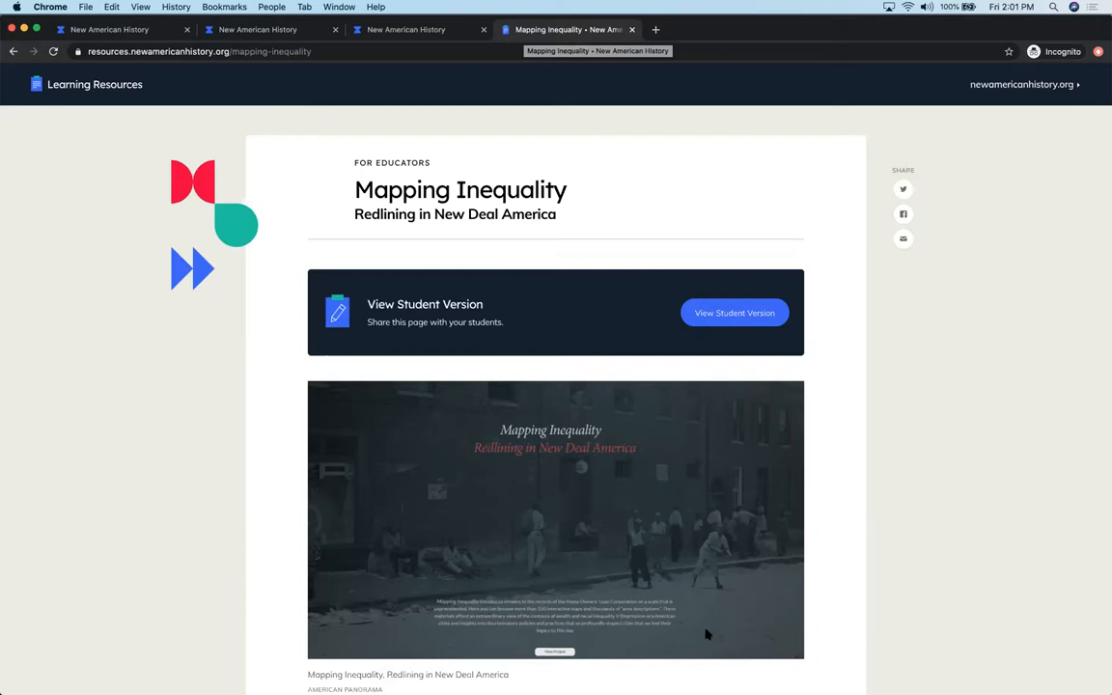
mouse_move(77, 529)
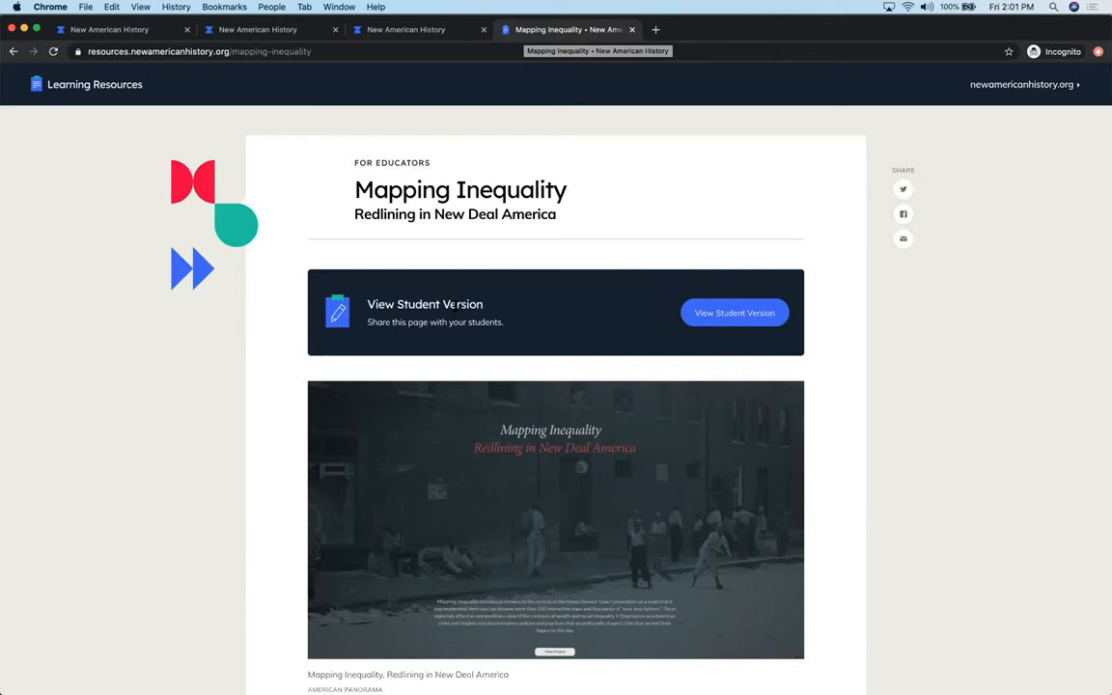
mouse_move(733, 312)
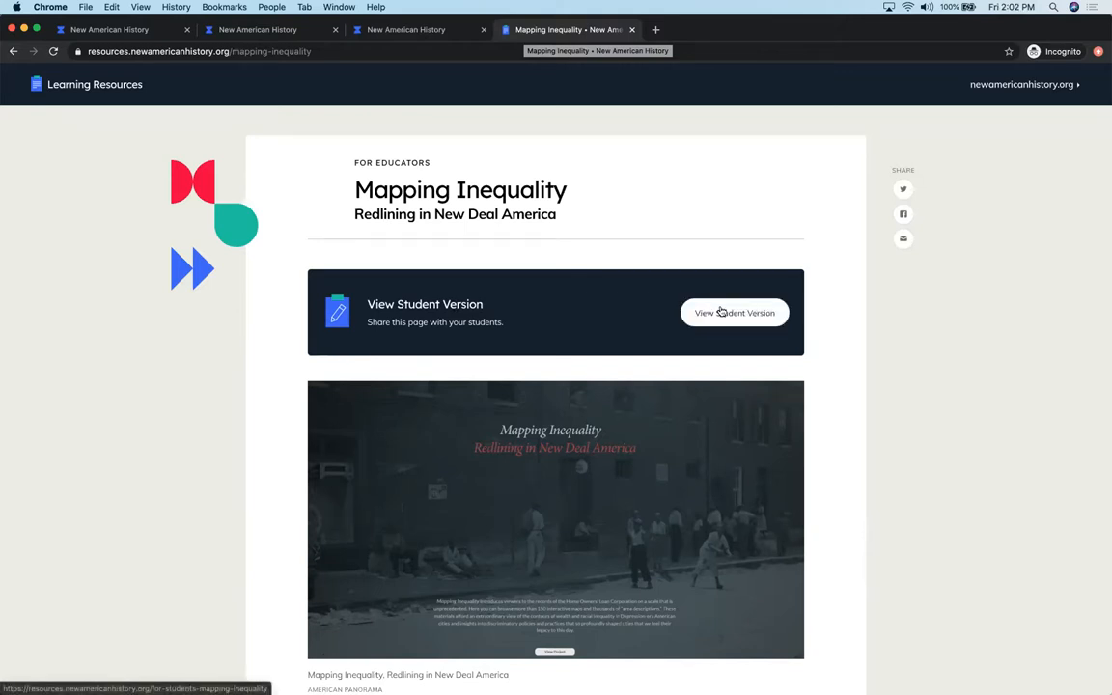
View the student version of Mapping Inequality, opening with its Key Vocabulary section.
click(734, 312)
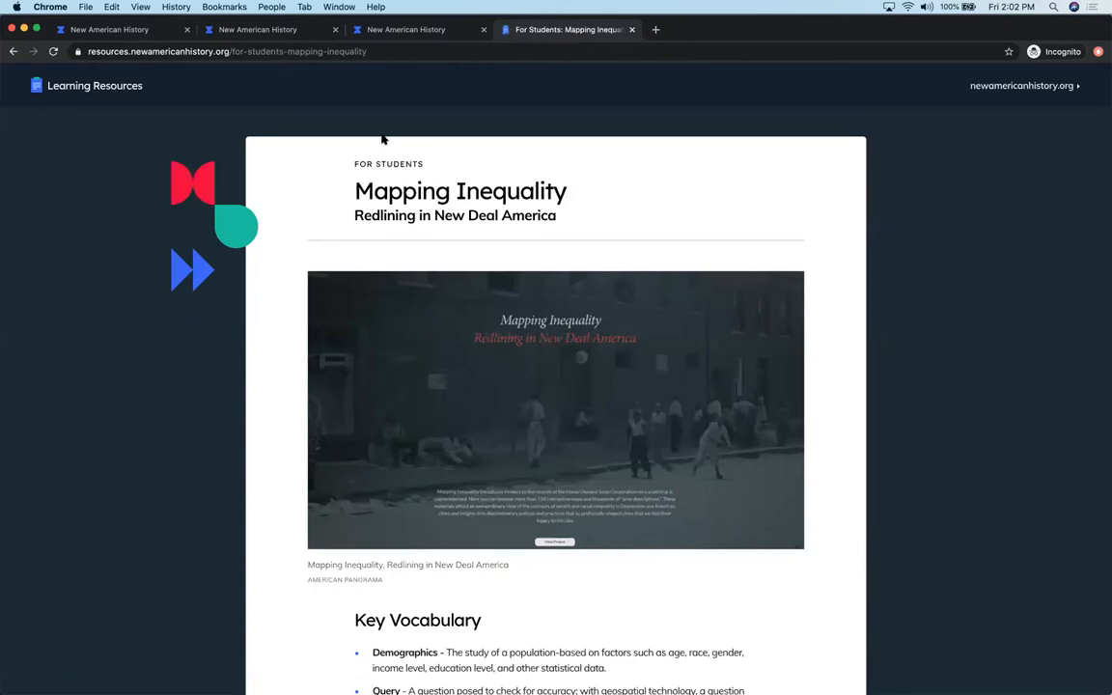
mouse_move(201, 120)
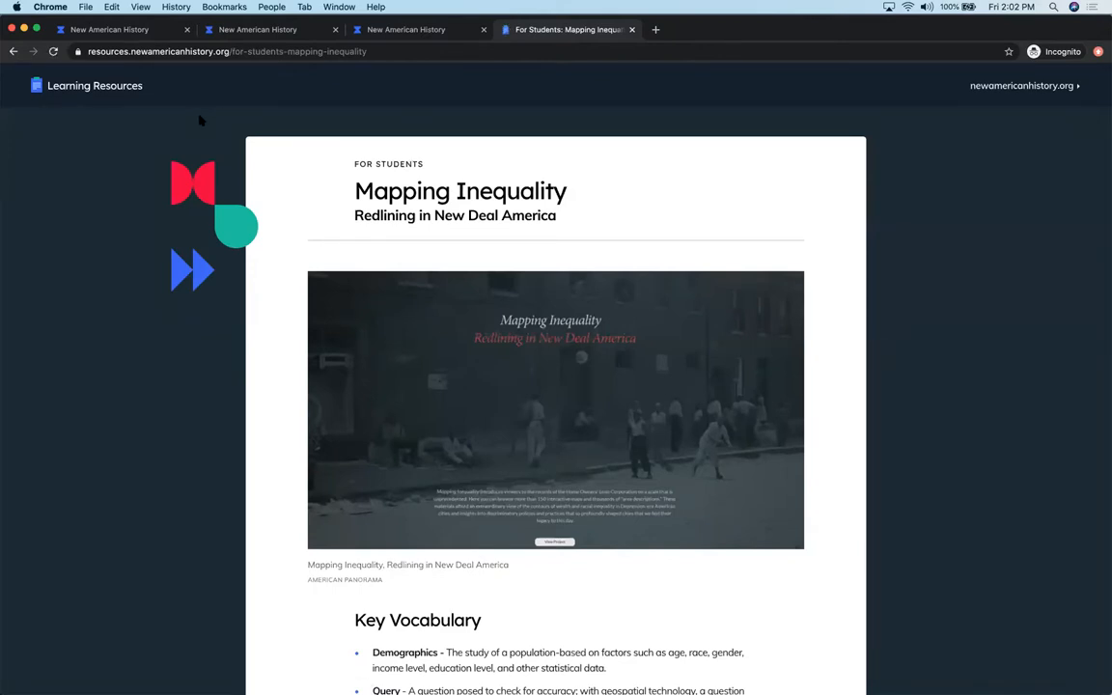
mouse_move(386, 176)
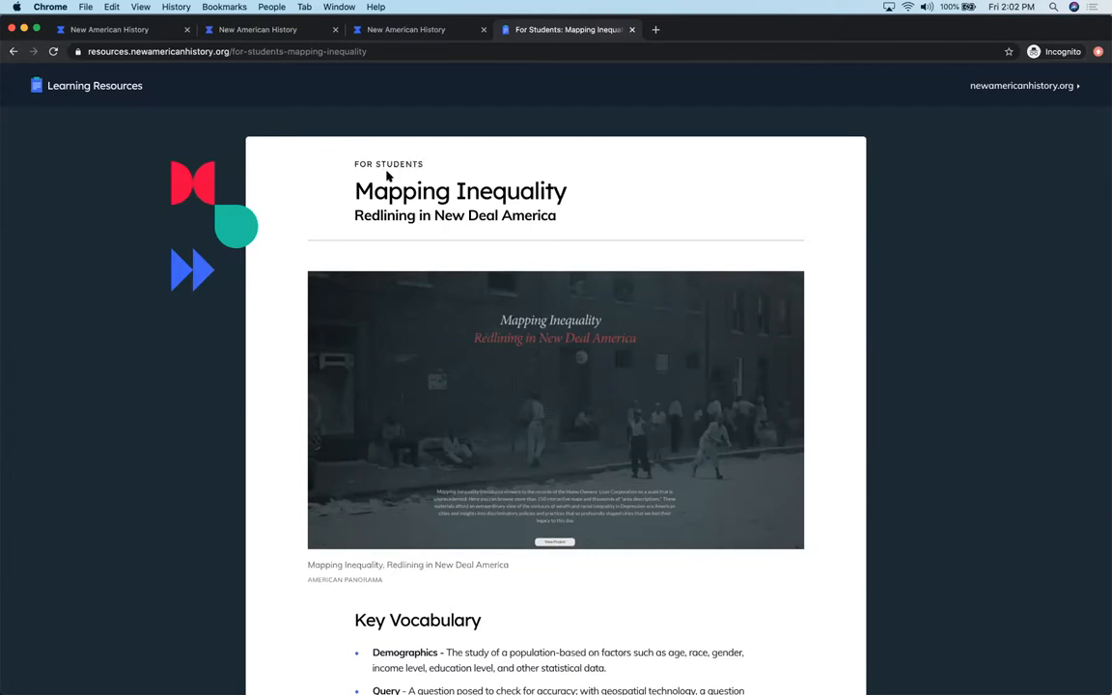
mouse_move(643, 101)
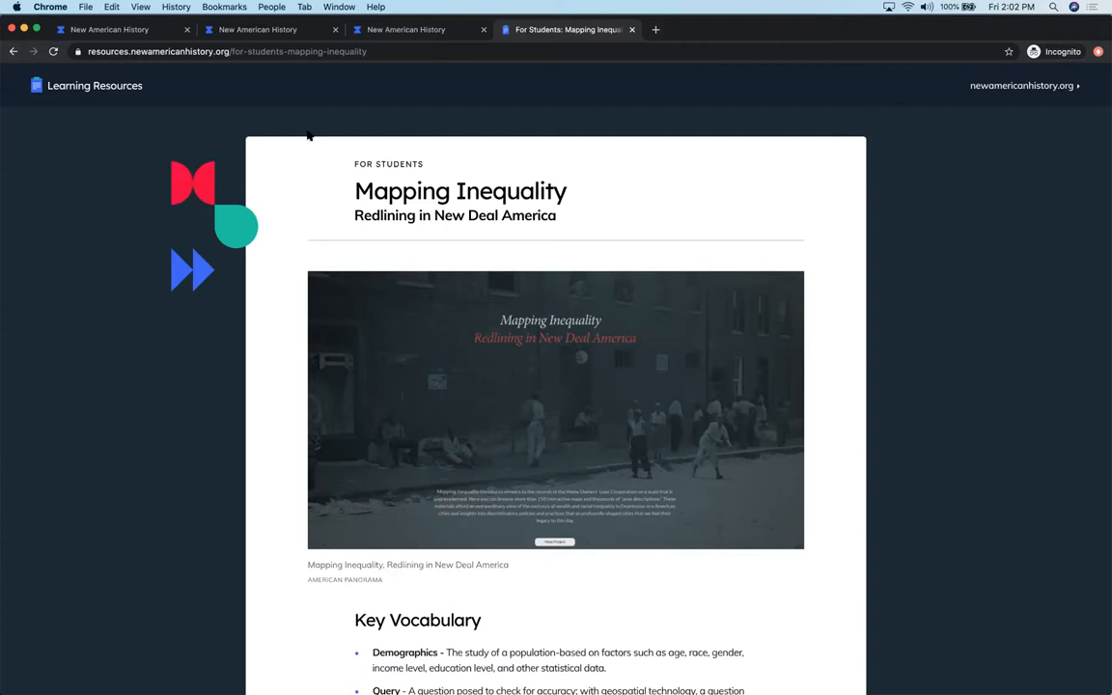
mouse_move(101, 556)
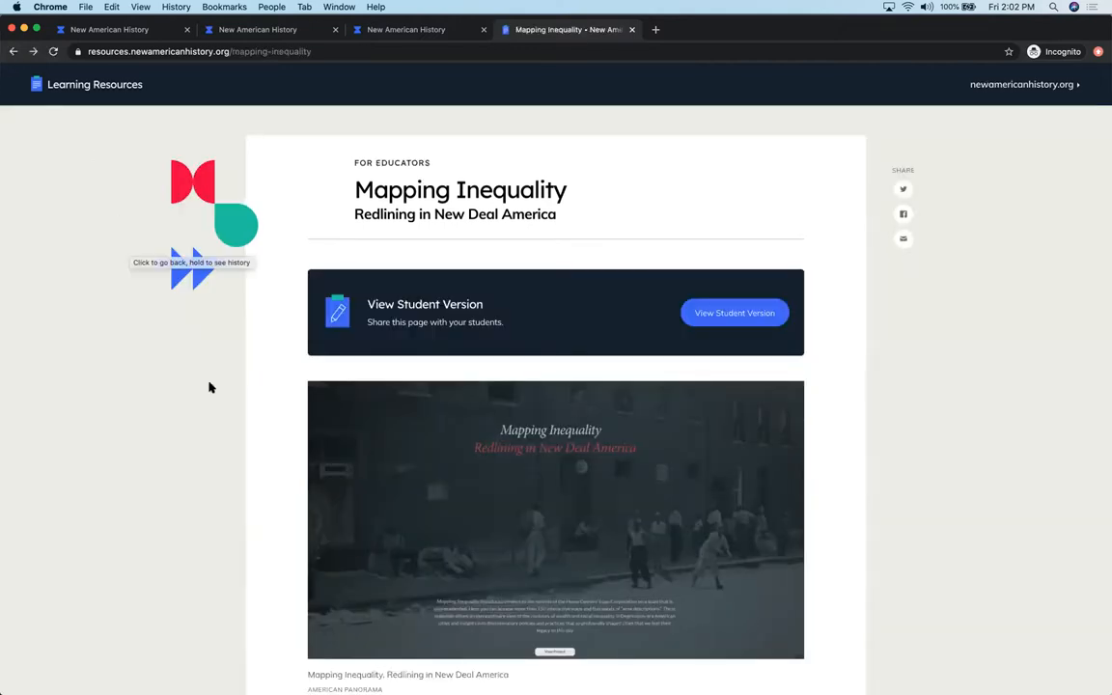
mouse_move(923, 437)
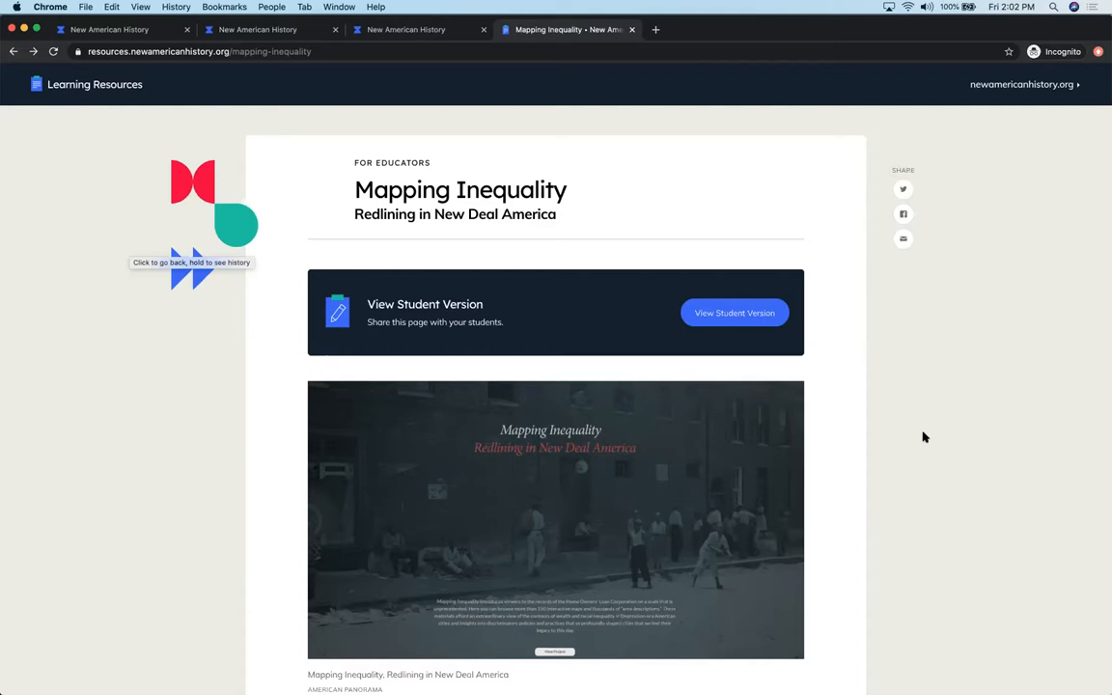
Scroll down the student page through the Bunk history excerpts.
scroll(down, 3)
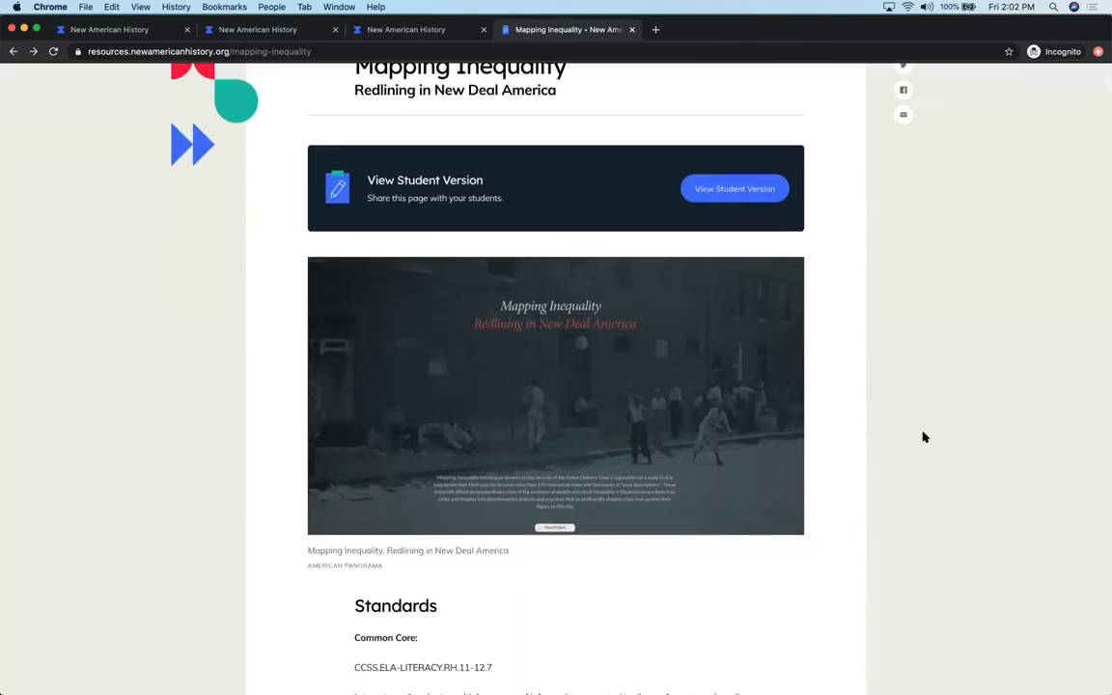
scroll(down, 3)
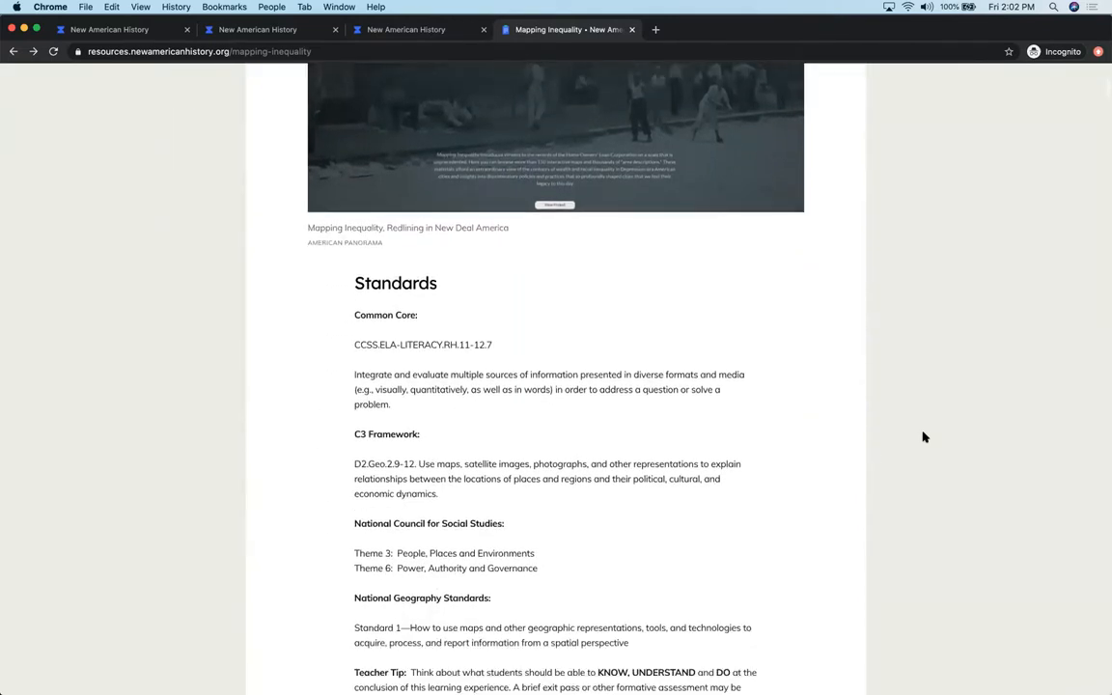
scroll(down, 3)
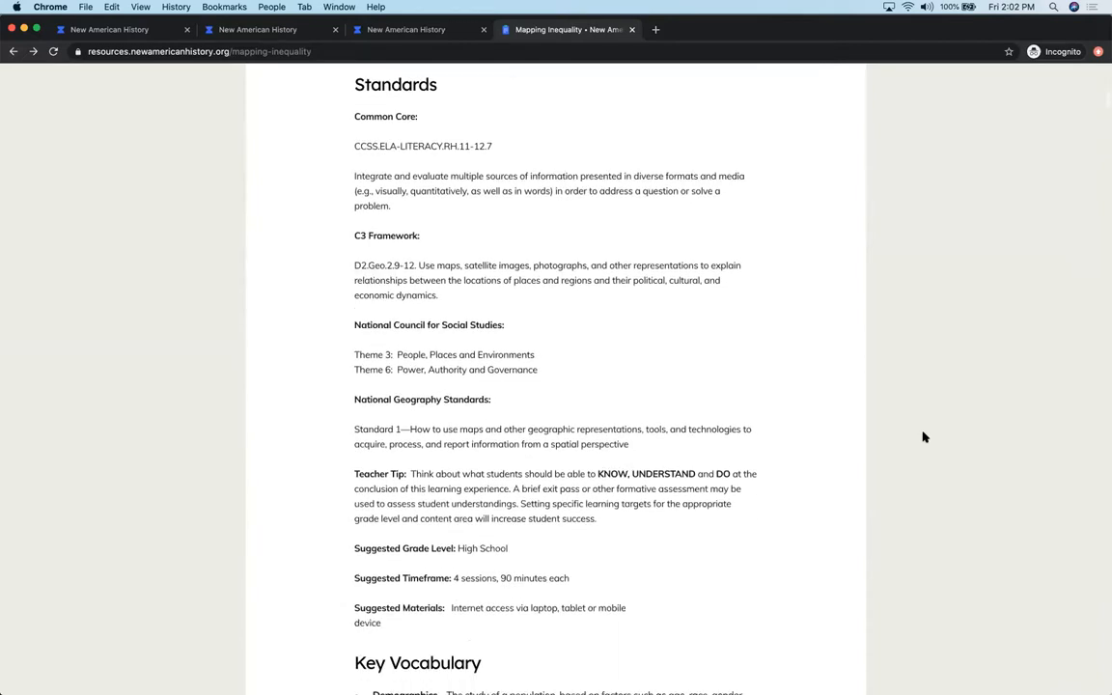
scroll(down, 3)
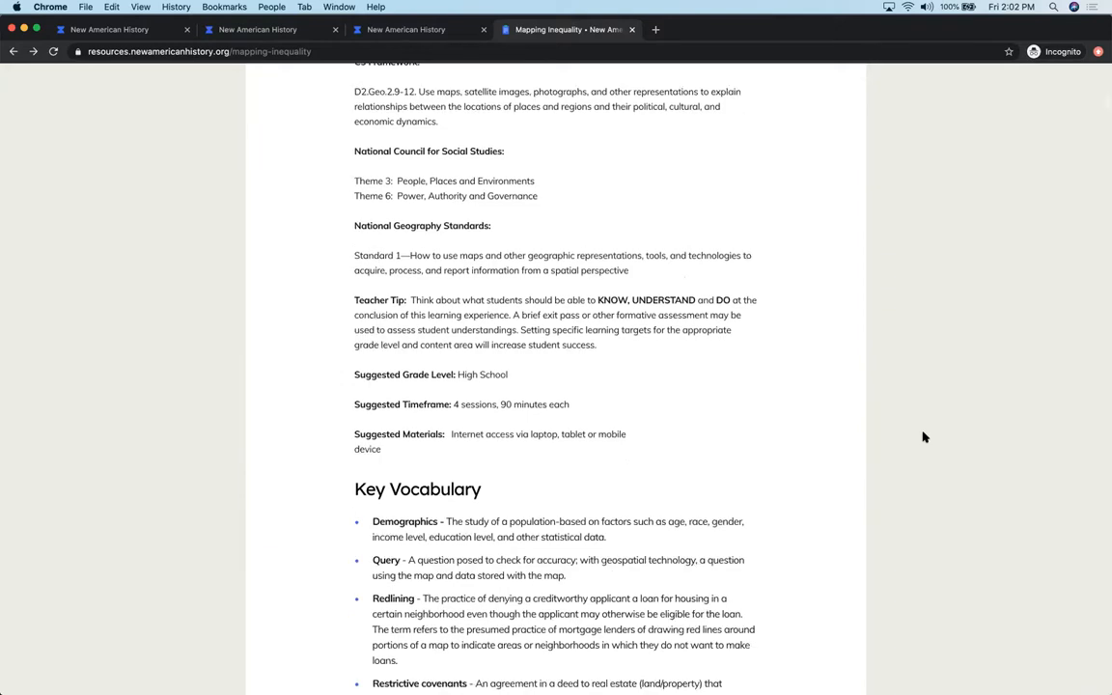
scroll(down, 3)
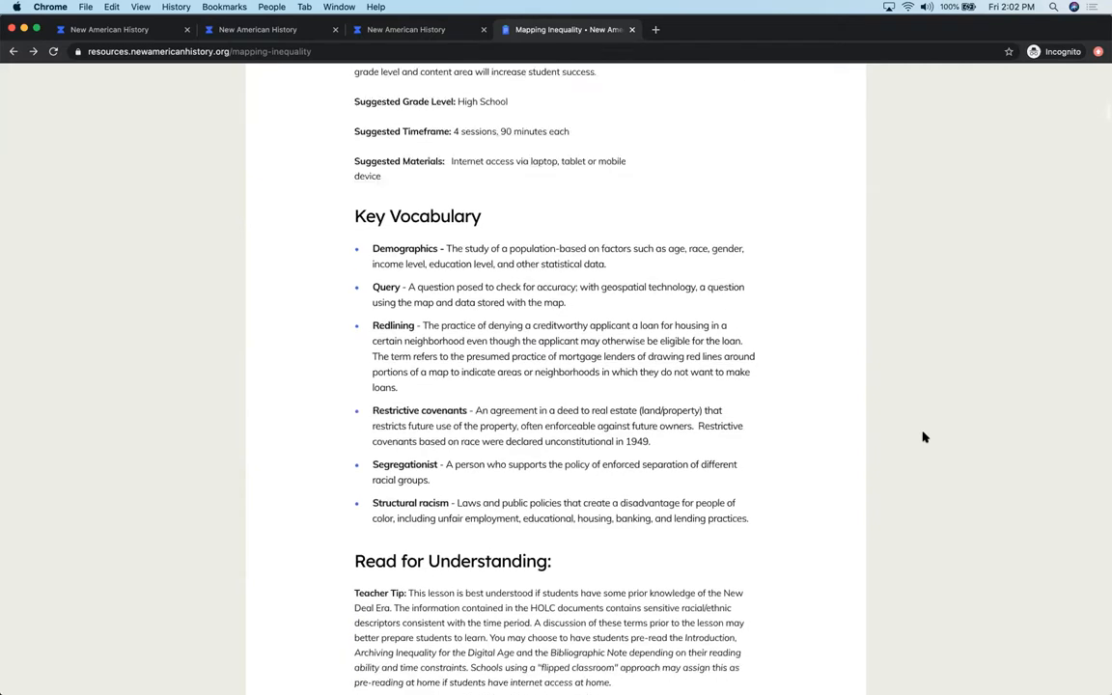
scroll(down, 3)
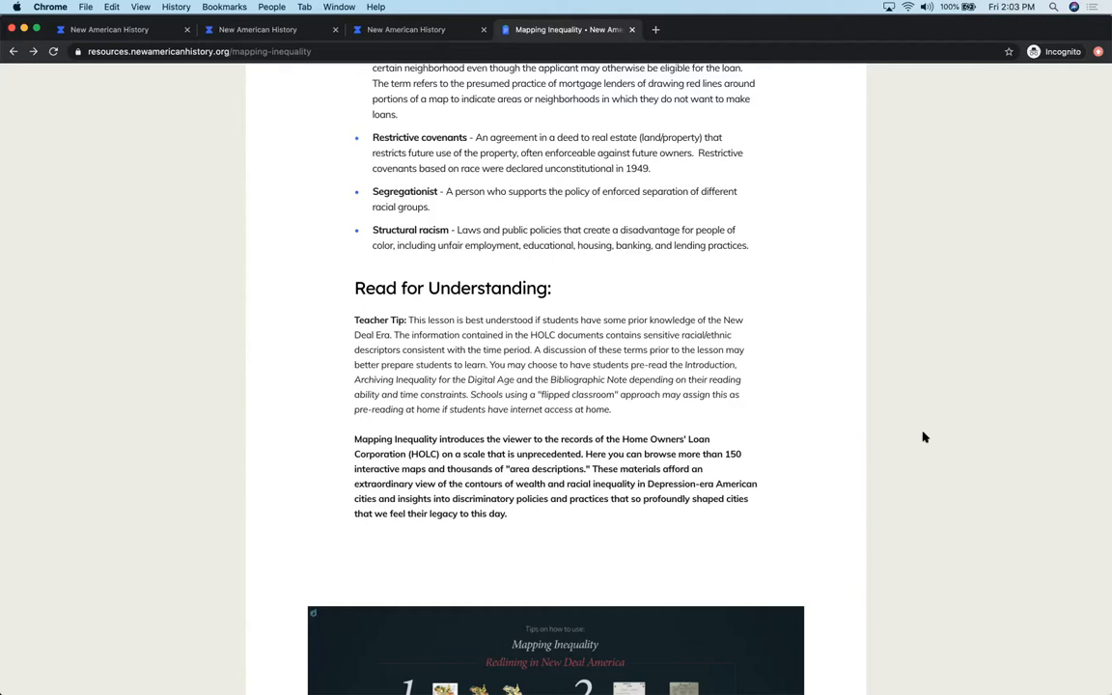
scroll(down, 3)
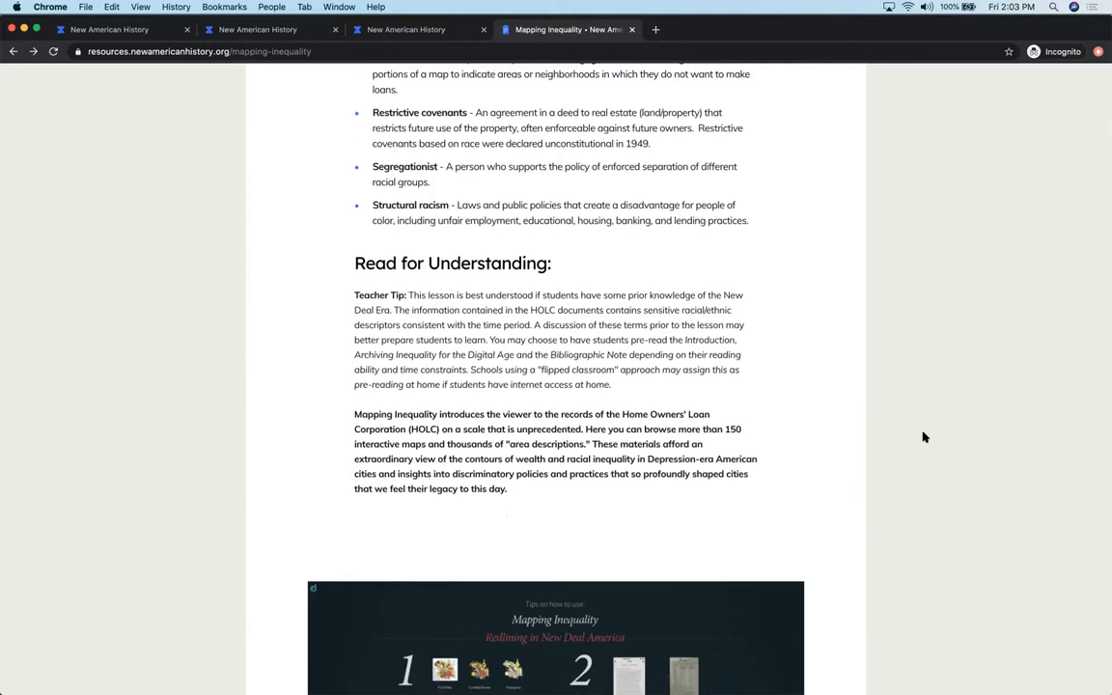
scroll(down, 3)
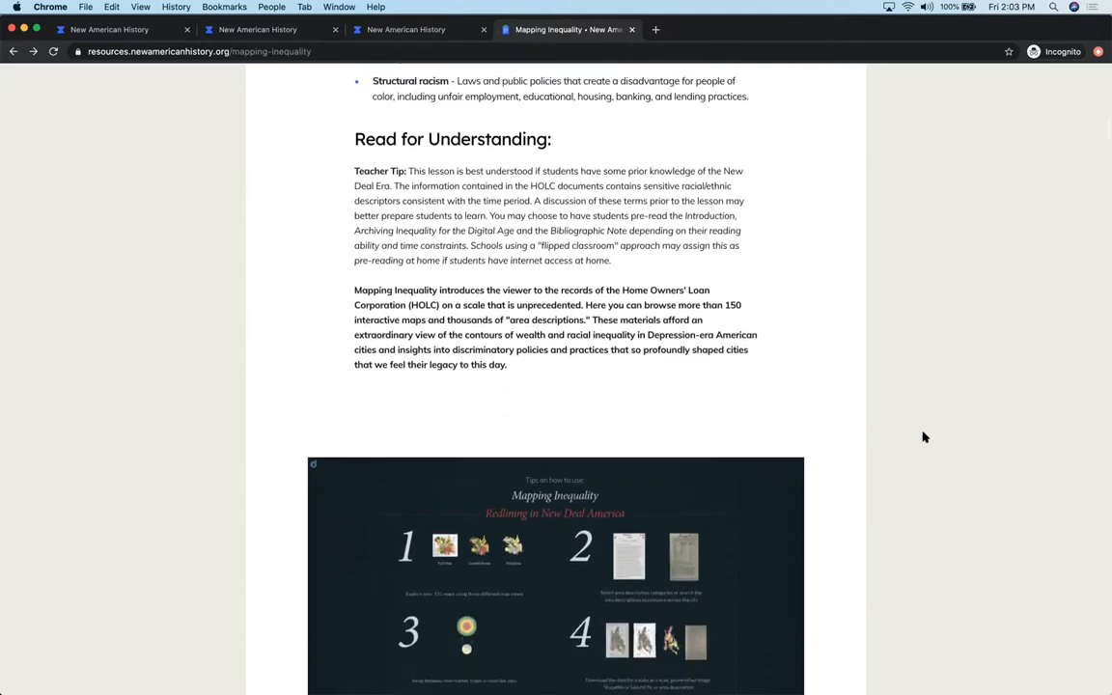
scroll(down, 3)
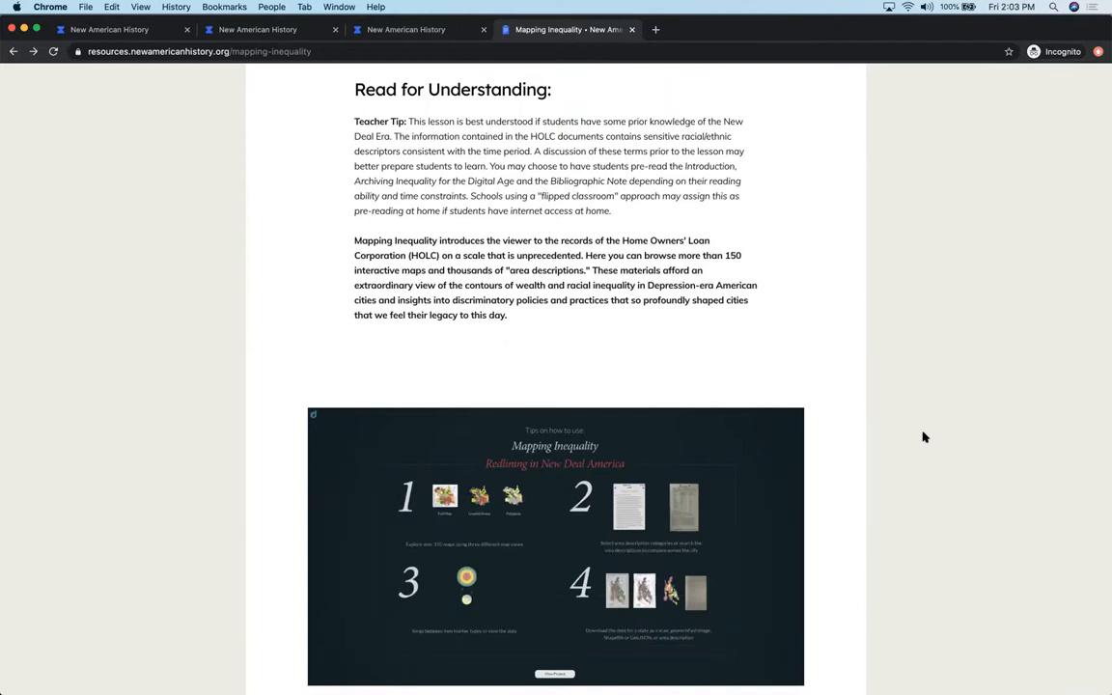
scroll(down, 3)
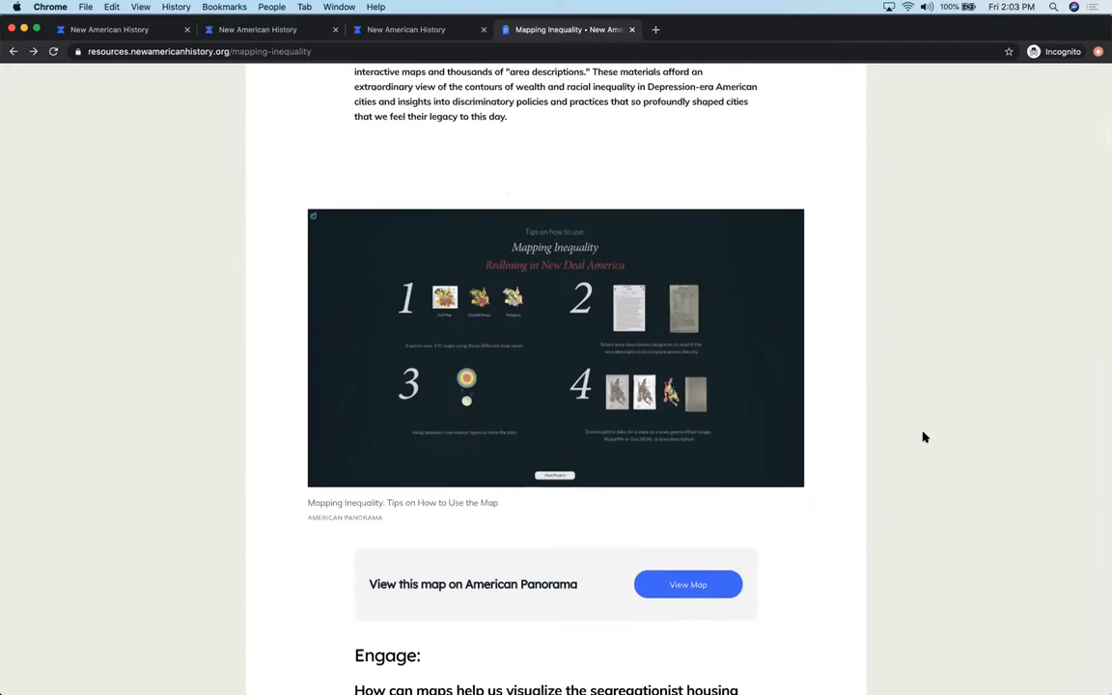
scroll(down, 3)
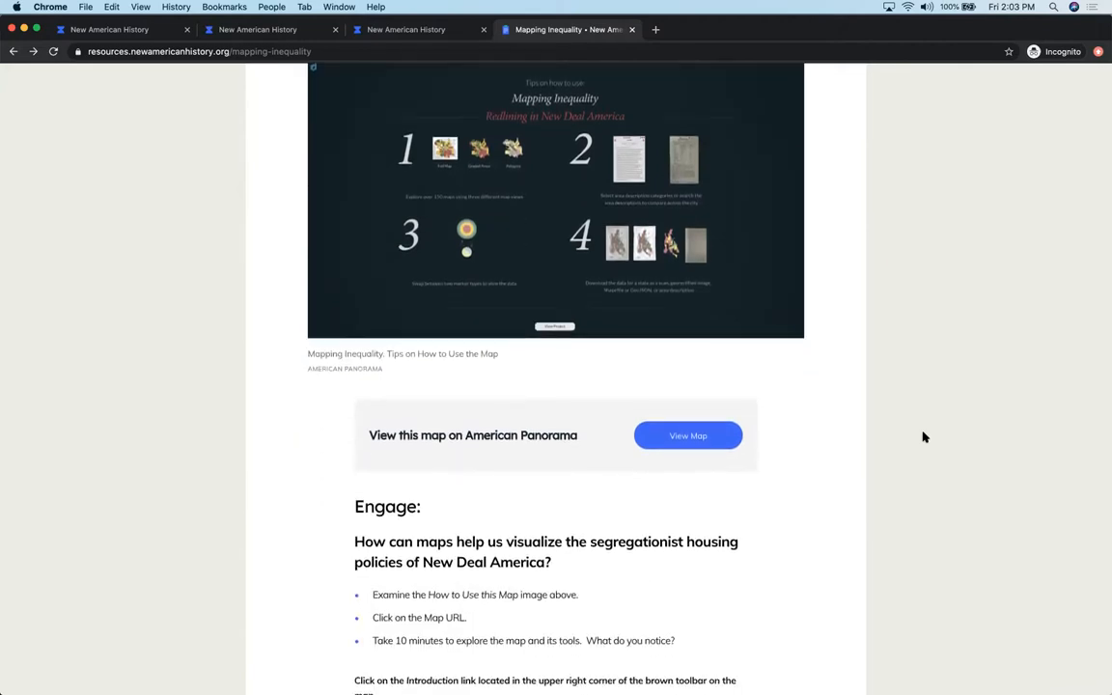
scroll(down, 3)
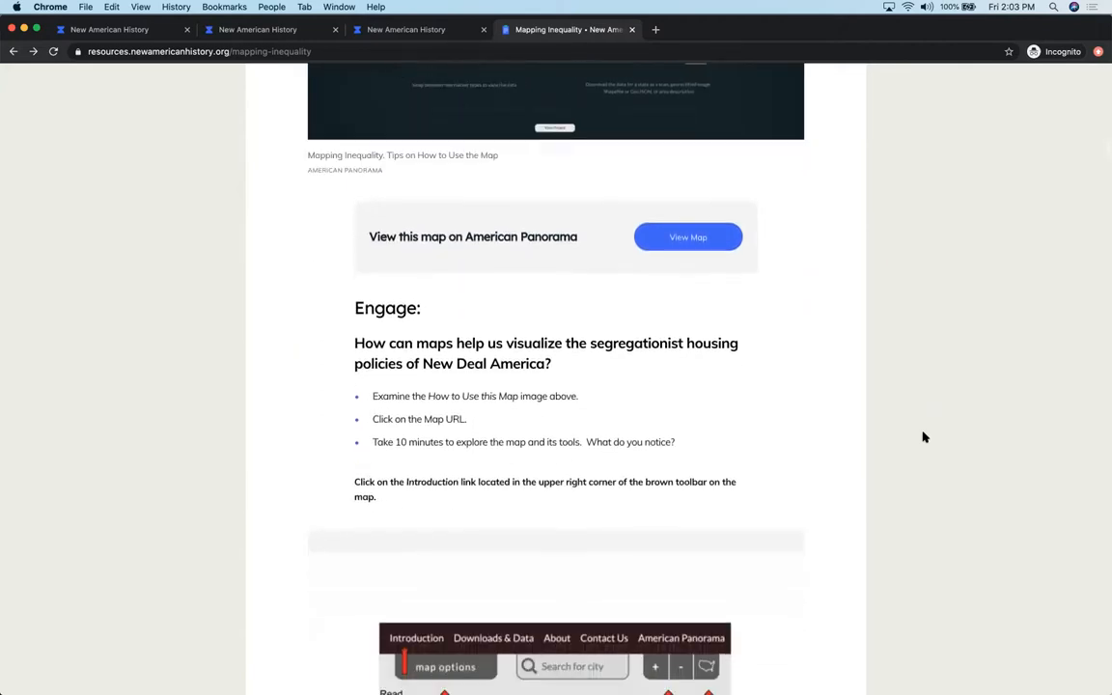
scroll(down, 3)
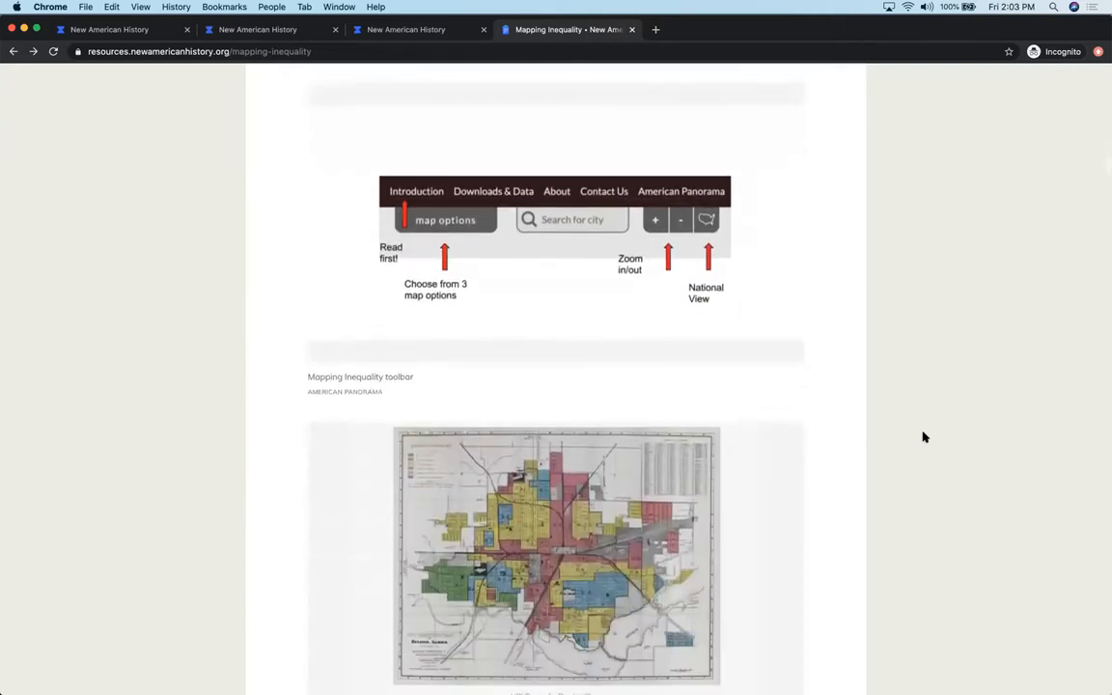
scroll(down, 3)
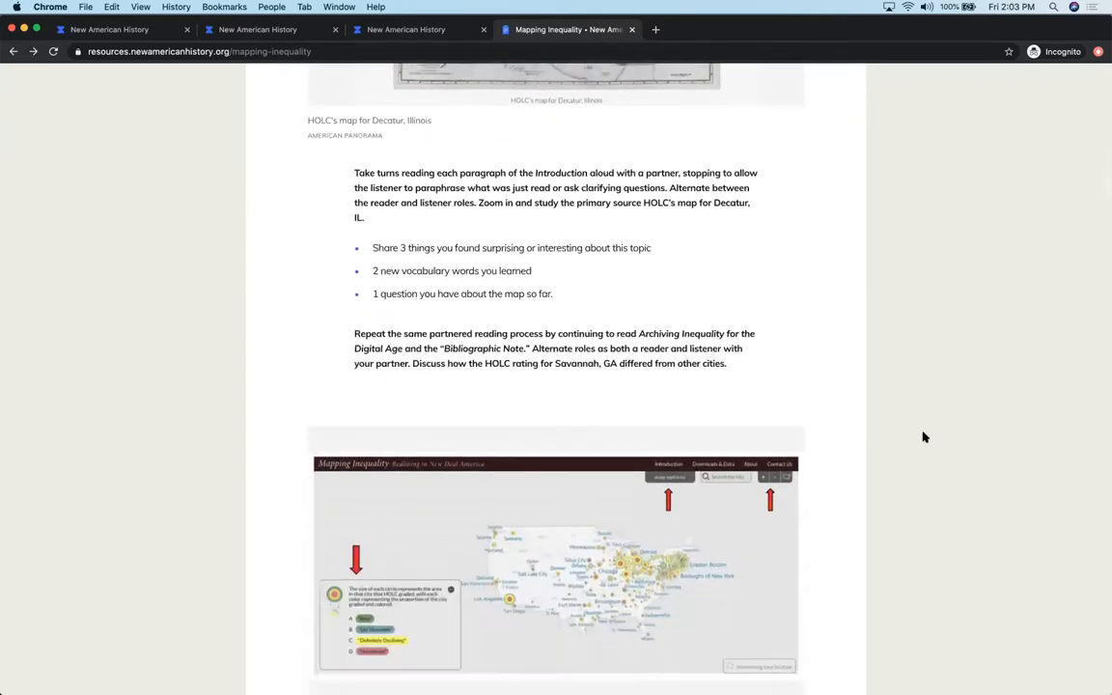
scroll(down, 3)
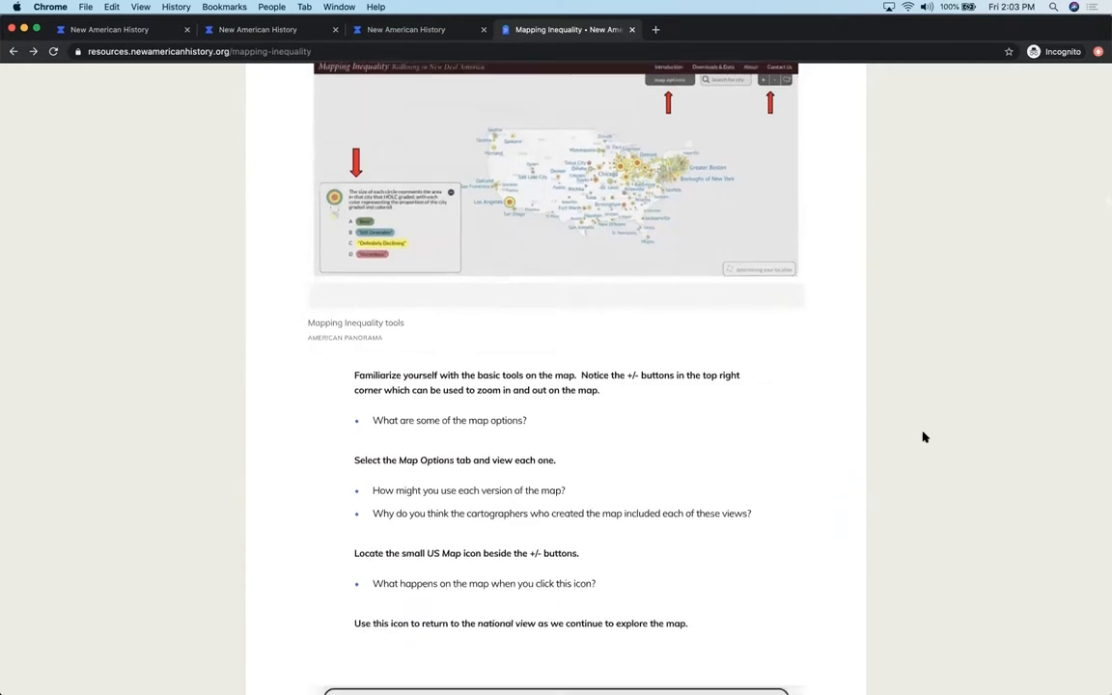
scroll(down, 3)
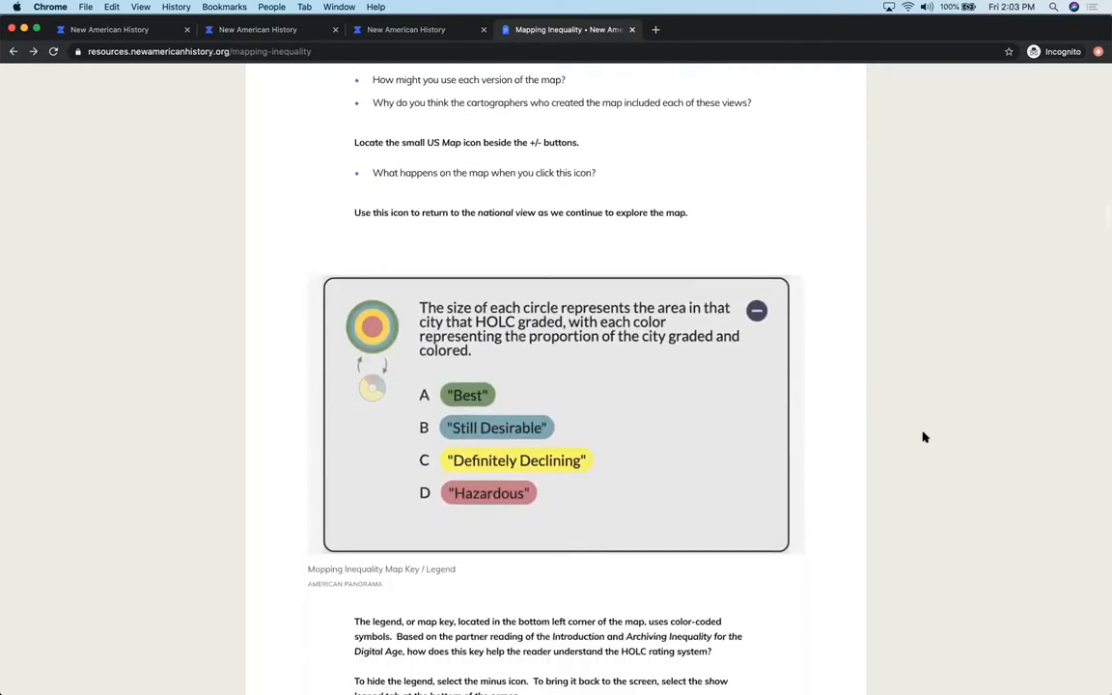
scroll(down, 3)
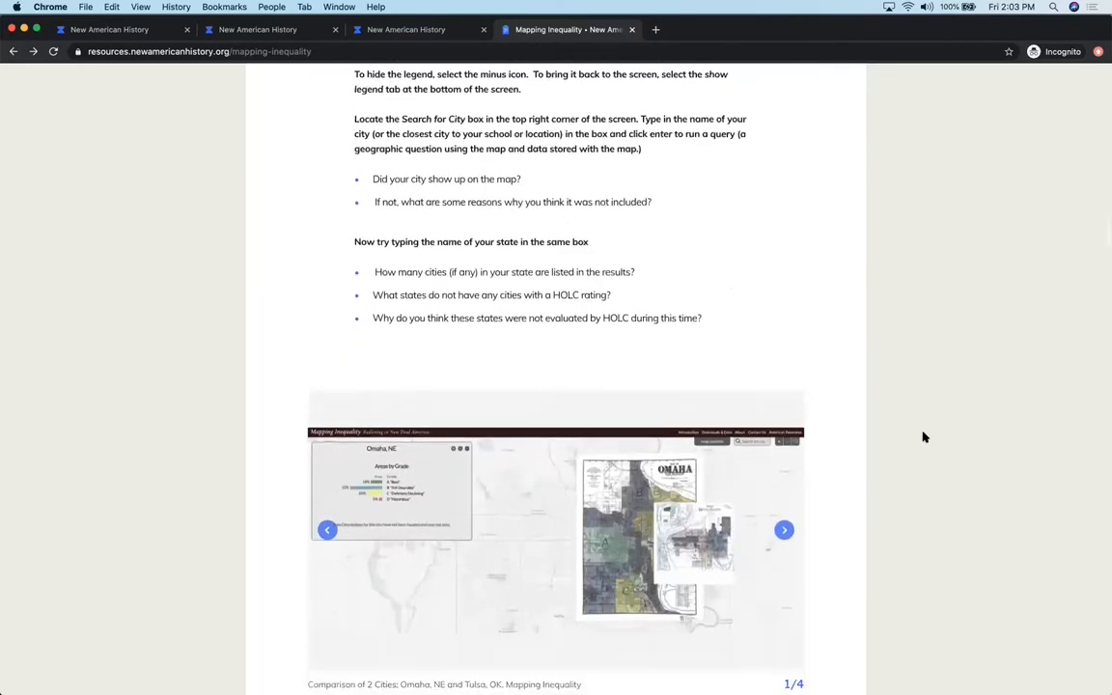
scroll(down, 3)
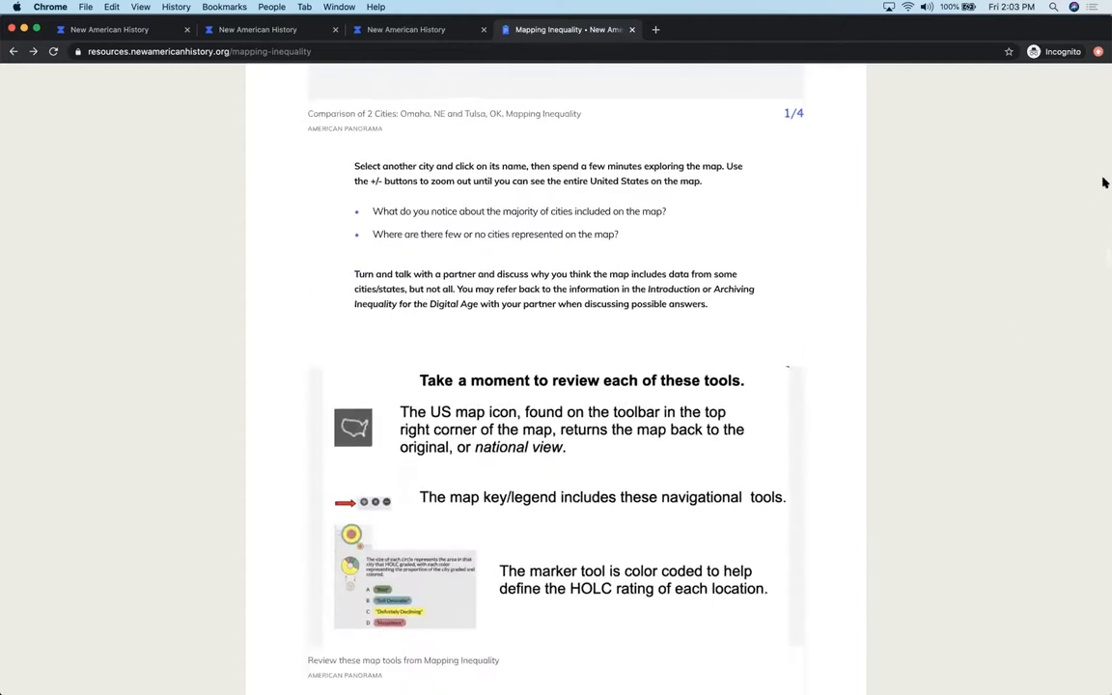
Continue to the page end: student visualization examples, Google Doc download banner and Teacher Tips.
scroll(down, 3)
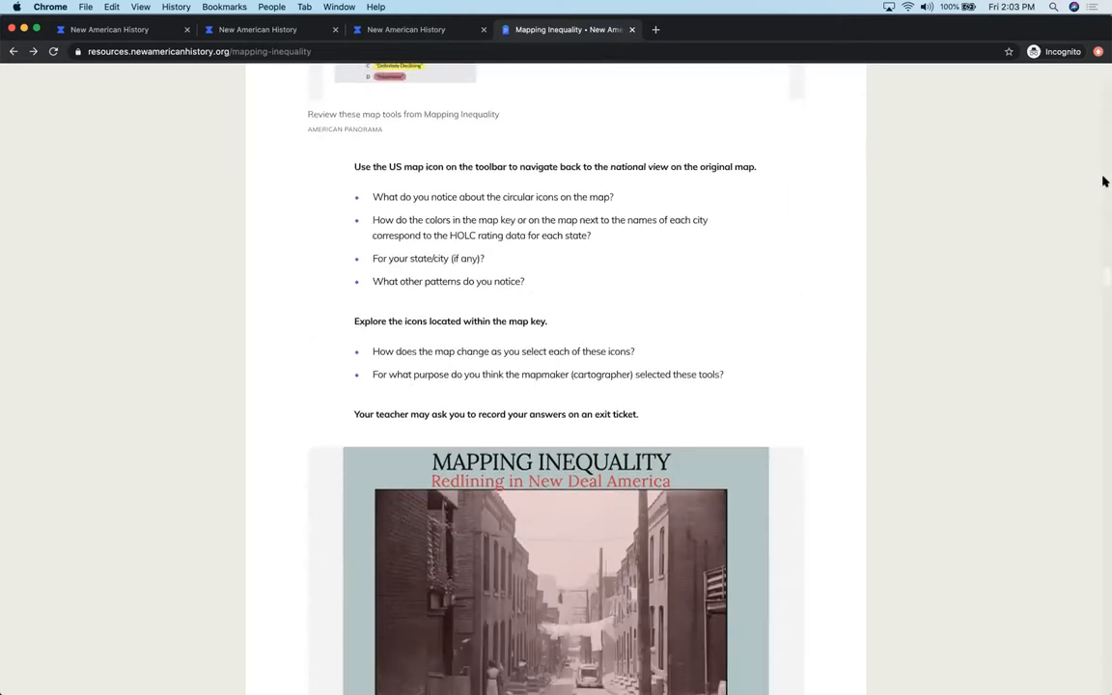
scroll(down, 3)
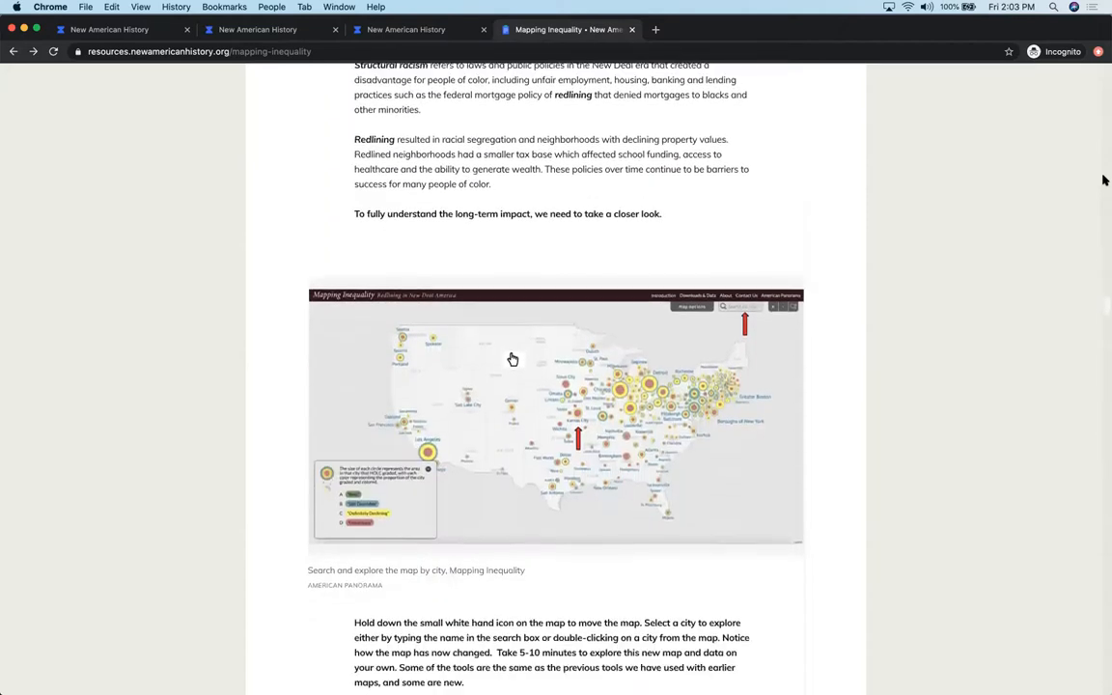
scroll(down, 3)
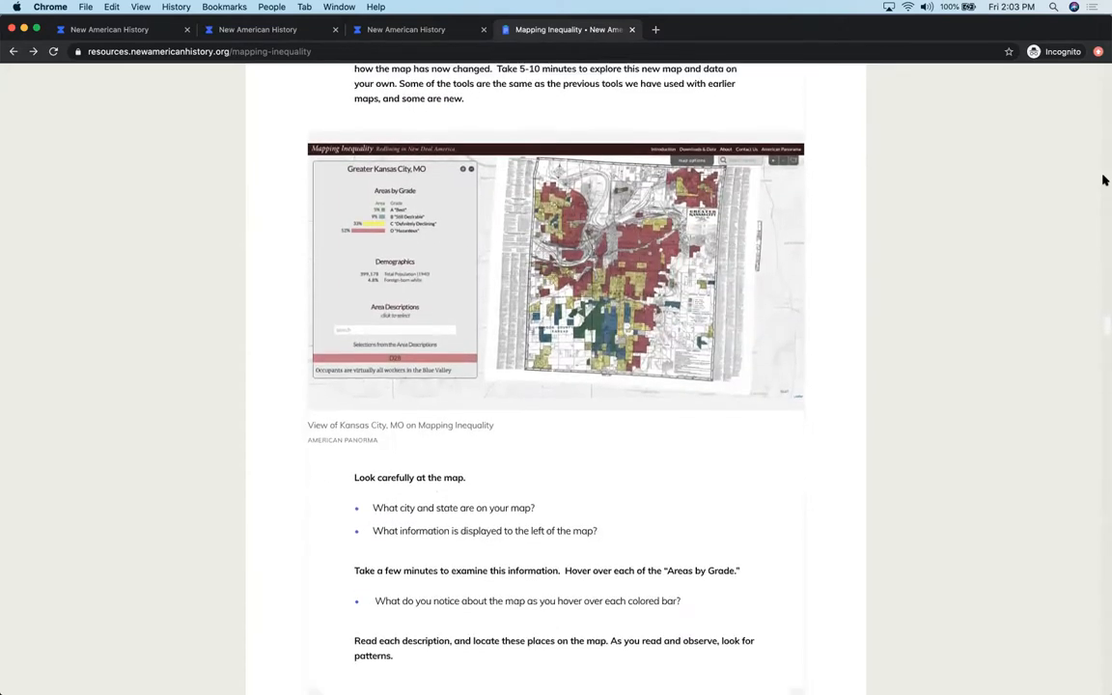
scroll(down, 3)
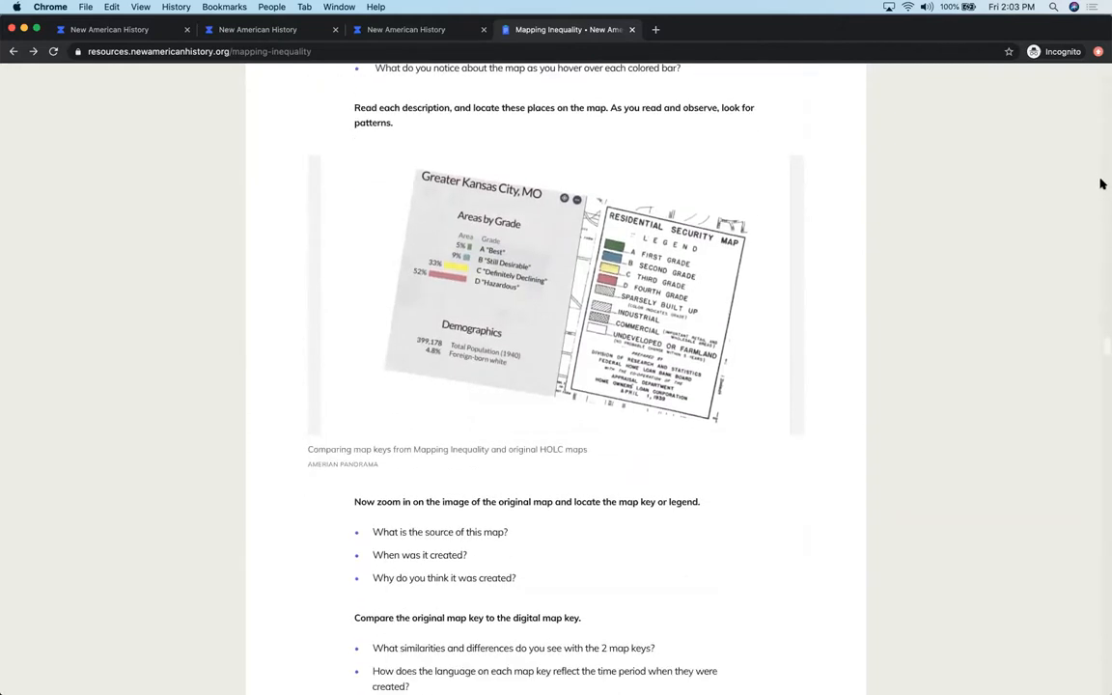
scroll(down, 3)
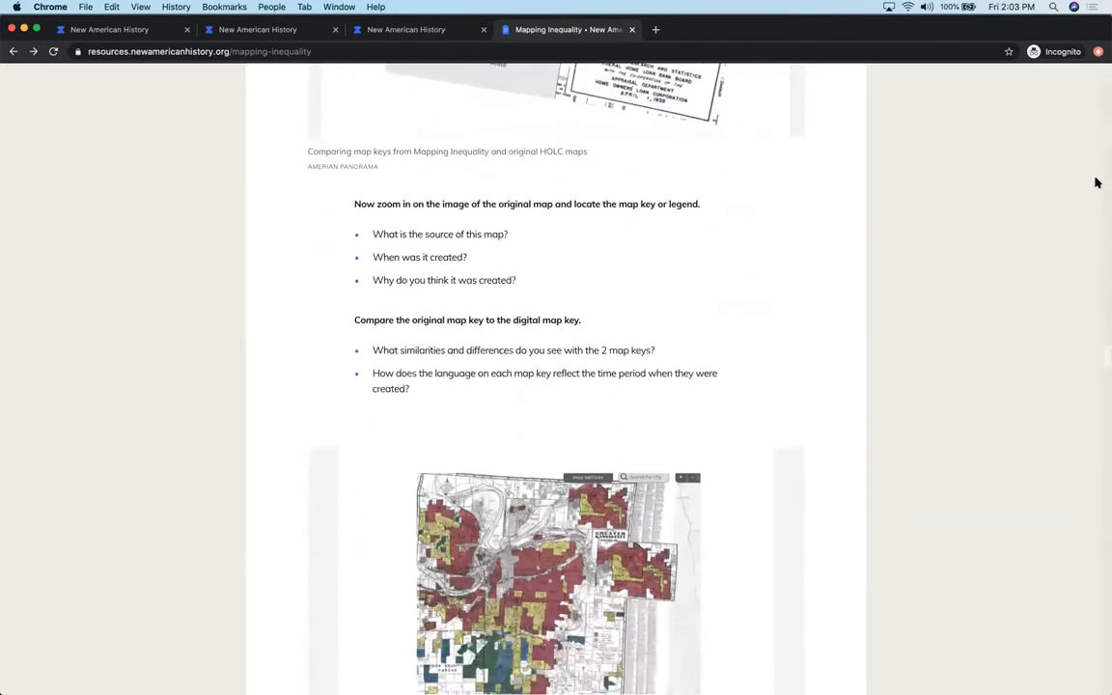
scroll(down, 3)
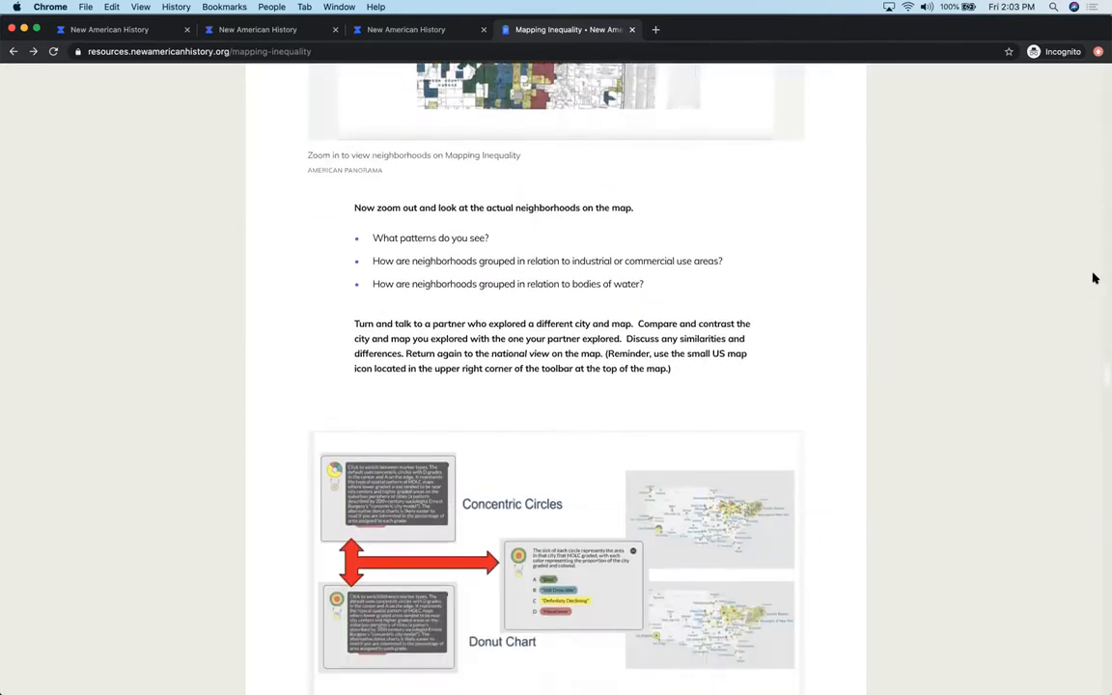
scroll(down, 3)
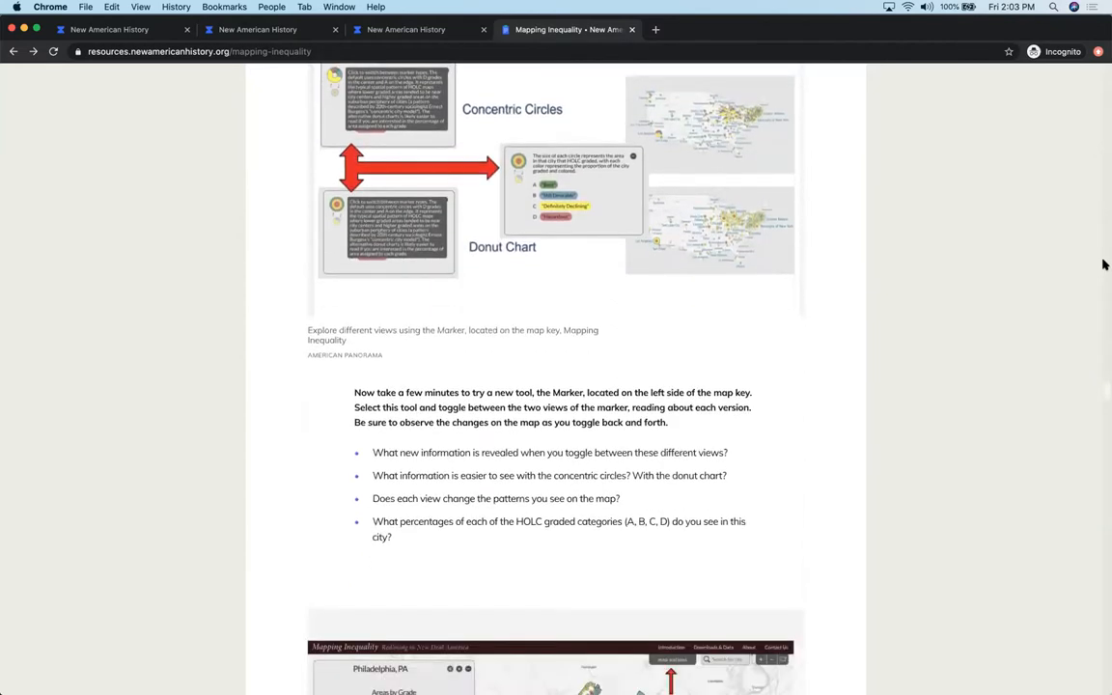
scroll(down, 3)
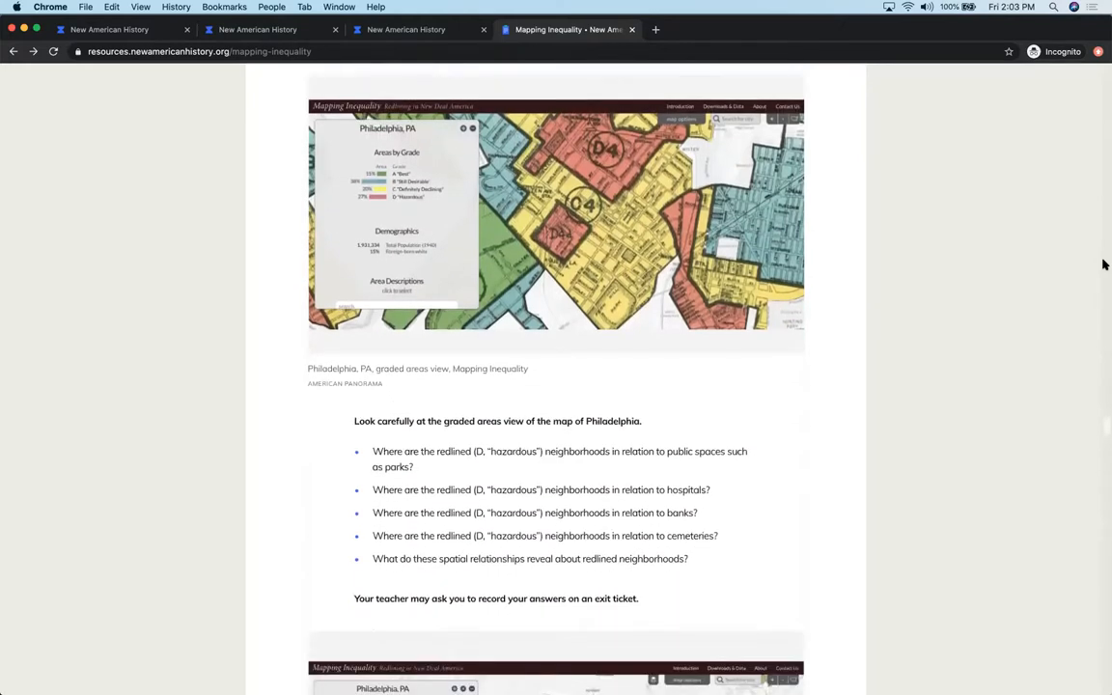
scroll(down, 3)
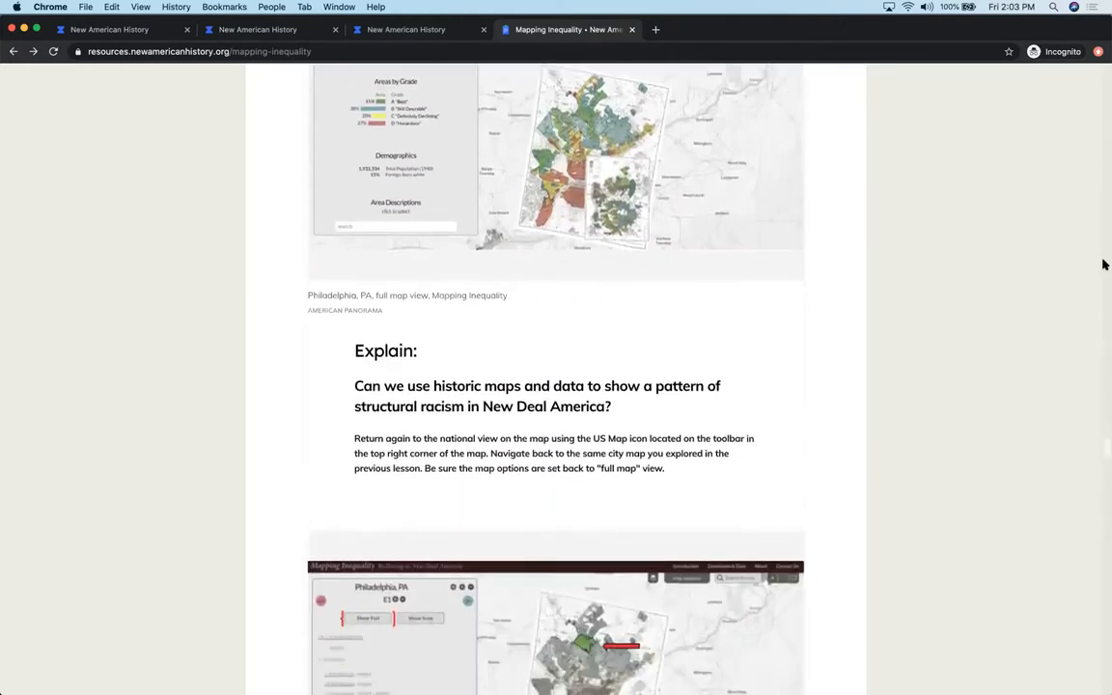
scroll(down, 3)
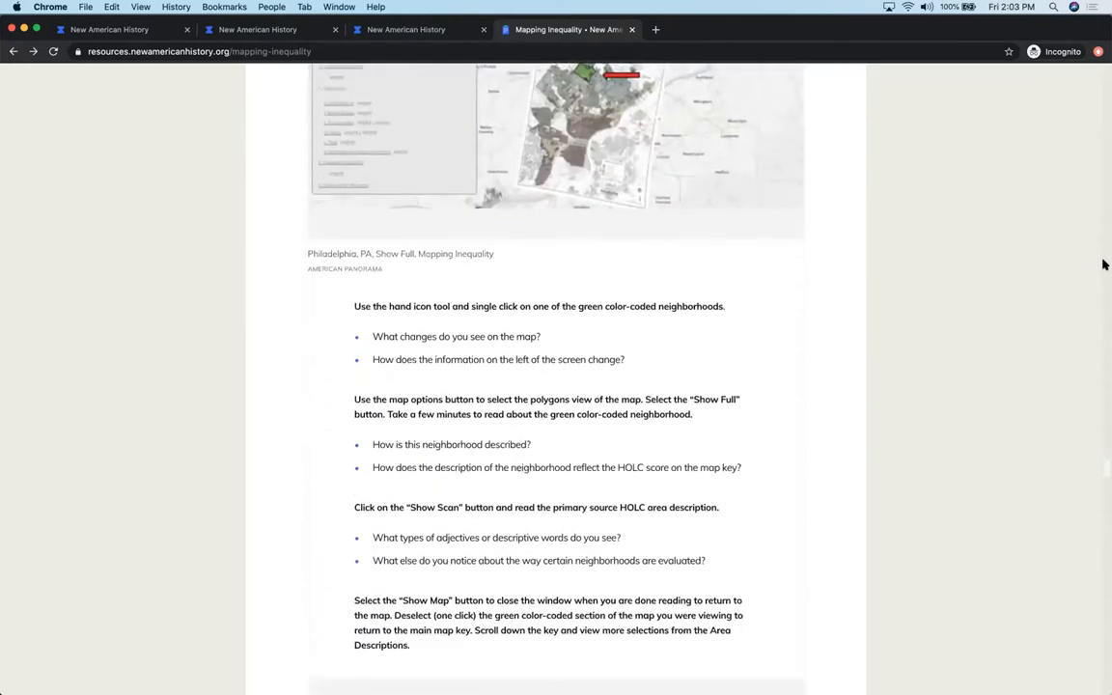
scroll(down, 3)
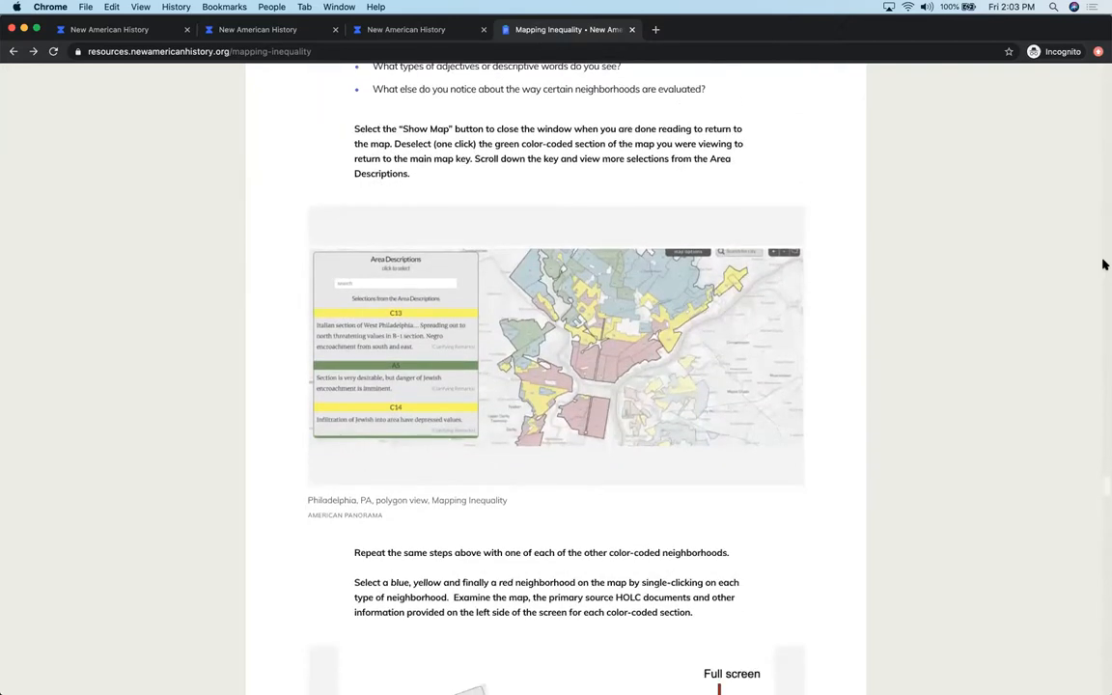
scroll(down, 3)
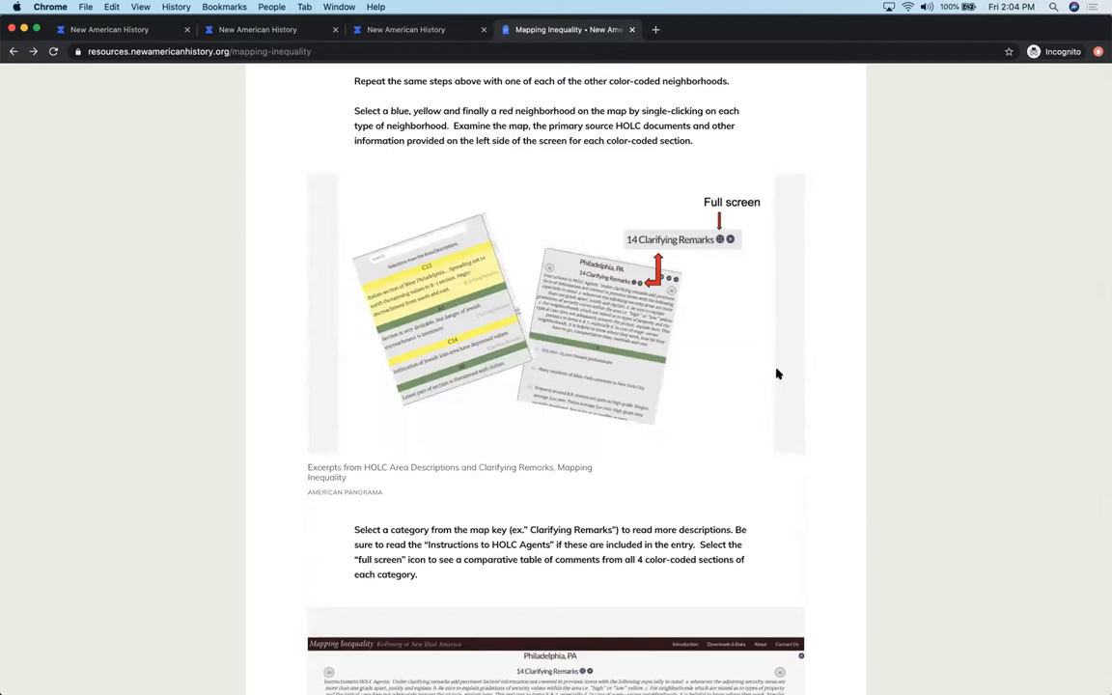
scroll(down, 3)
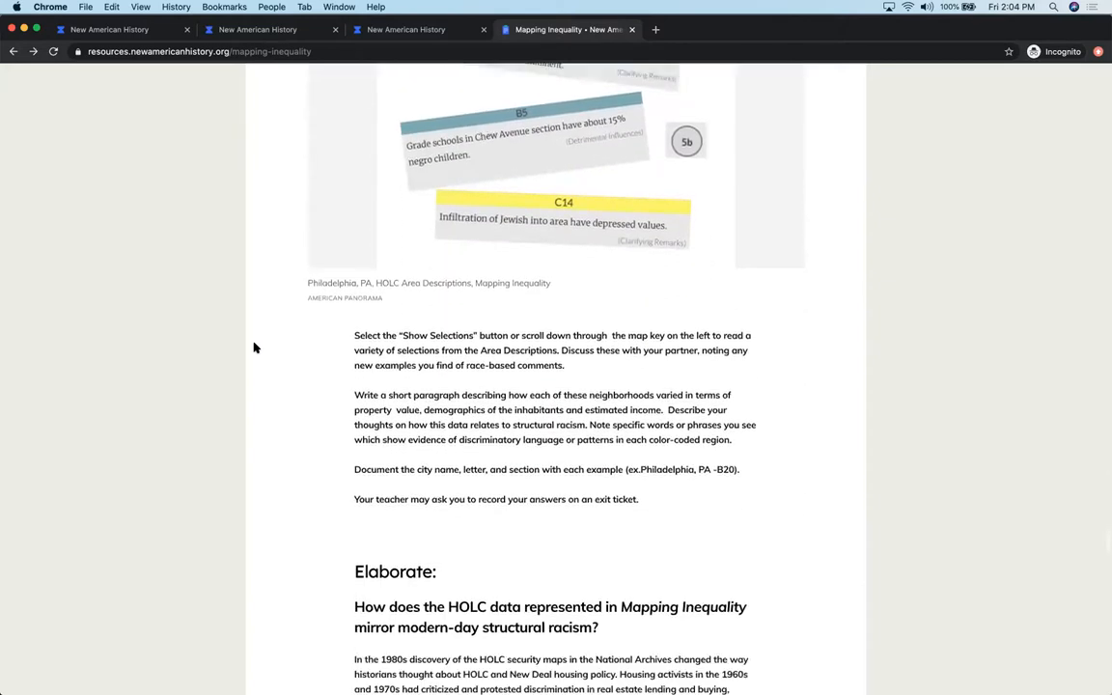
scroll(down, 3)
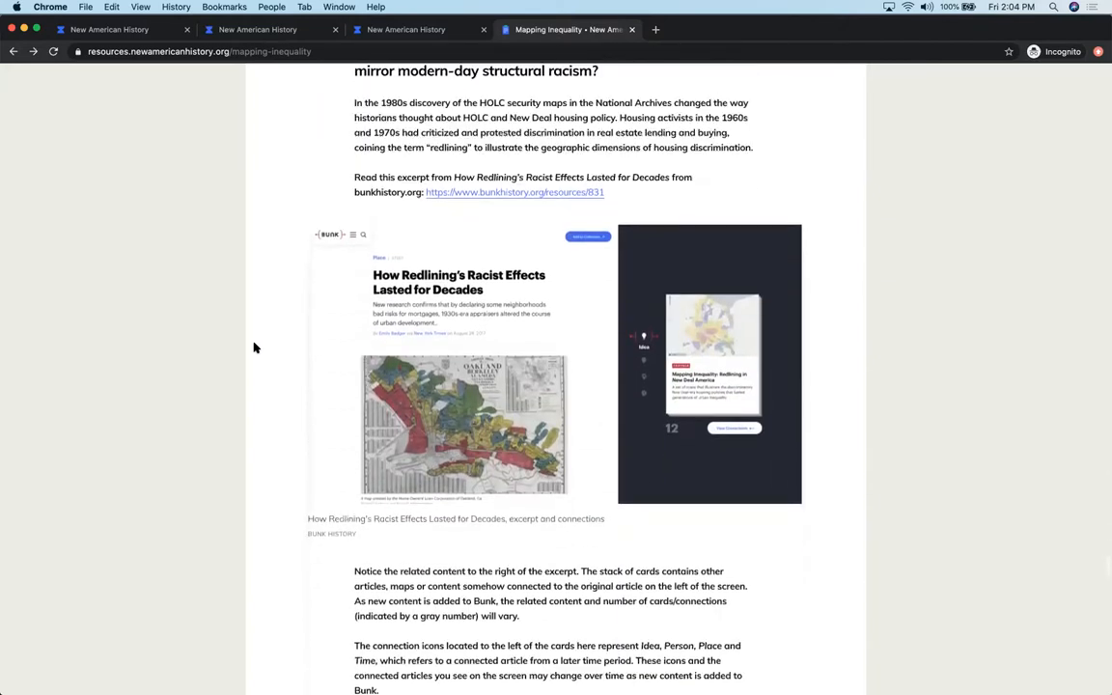
scroll(down, 3)
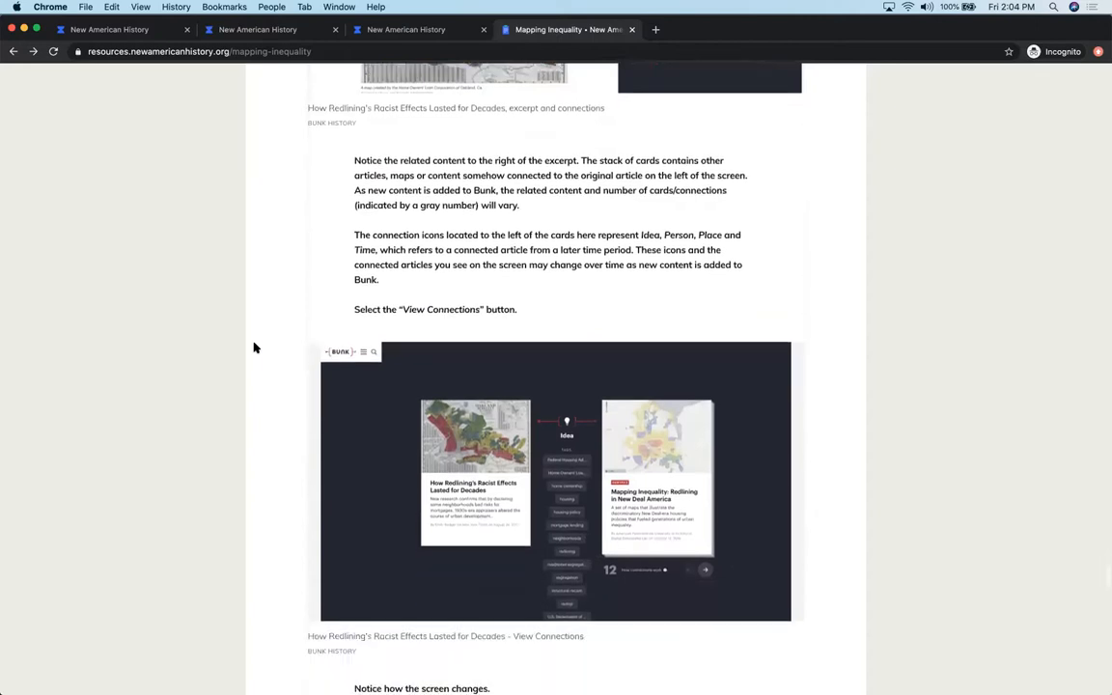
scroll(down, 3)
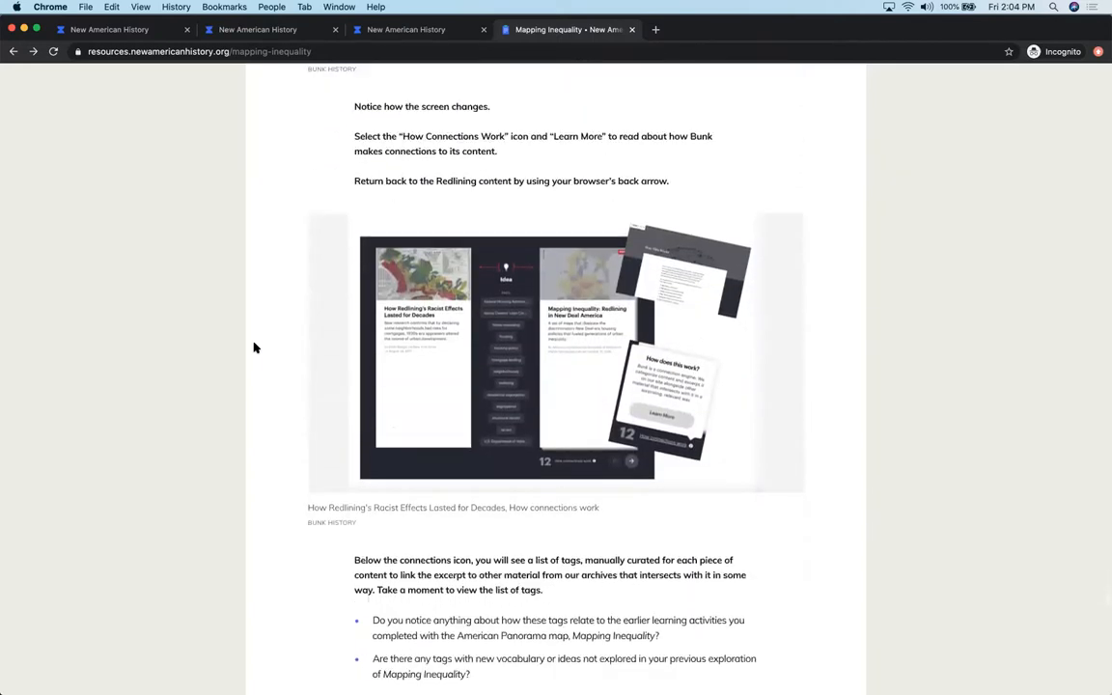
scroll(down, 3)
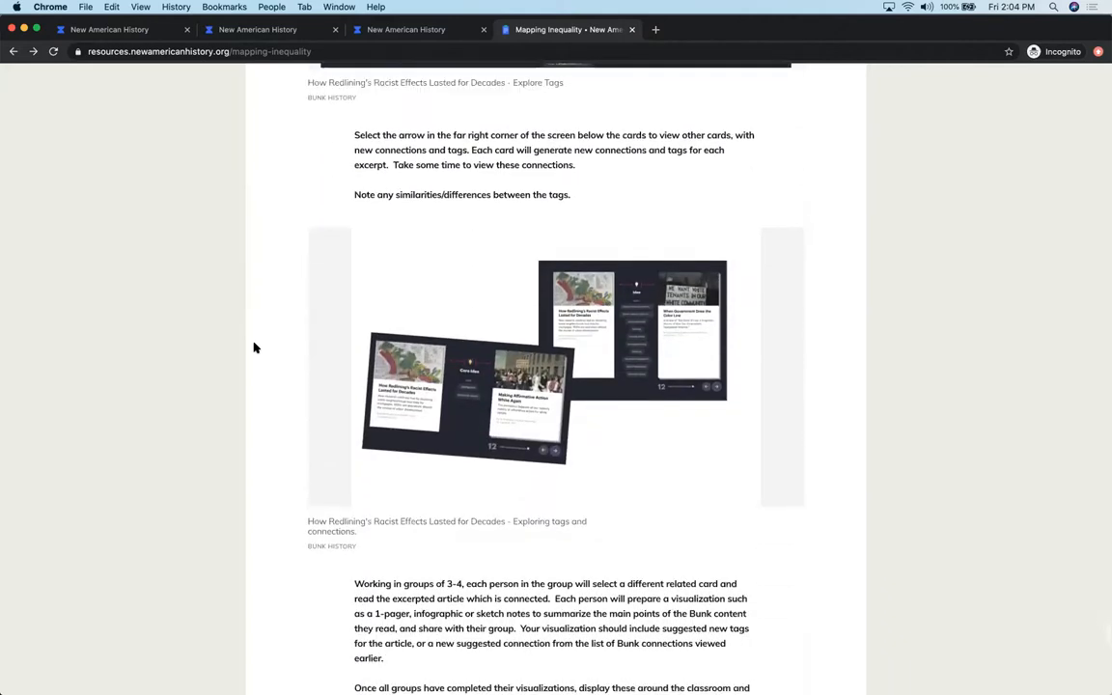
scroll(down, 3)
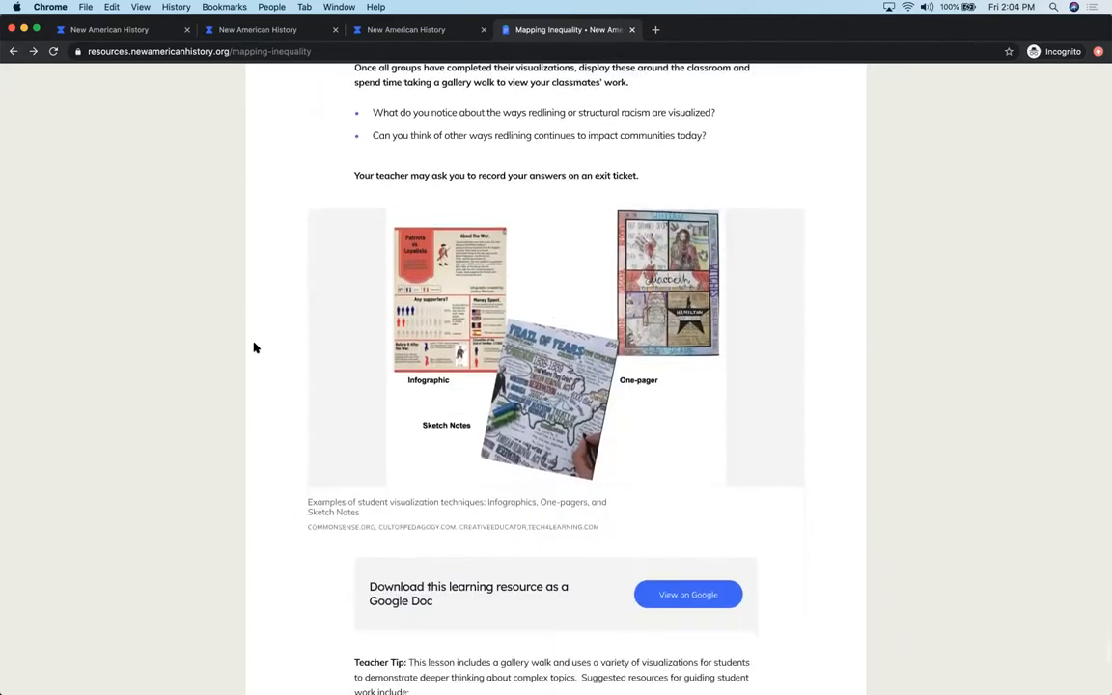
scroll(down, 3)
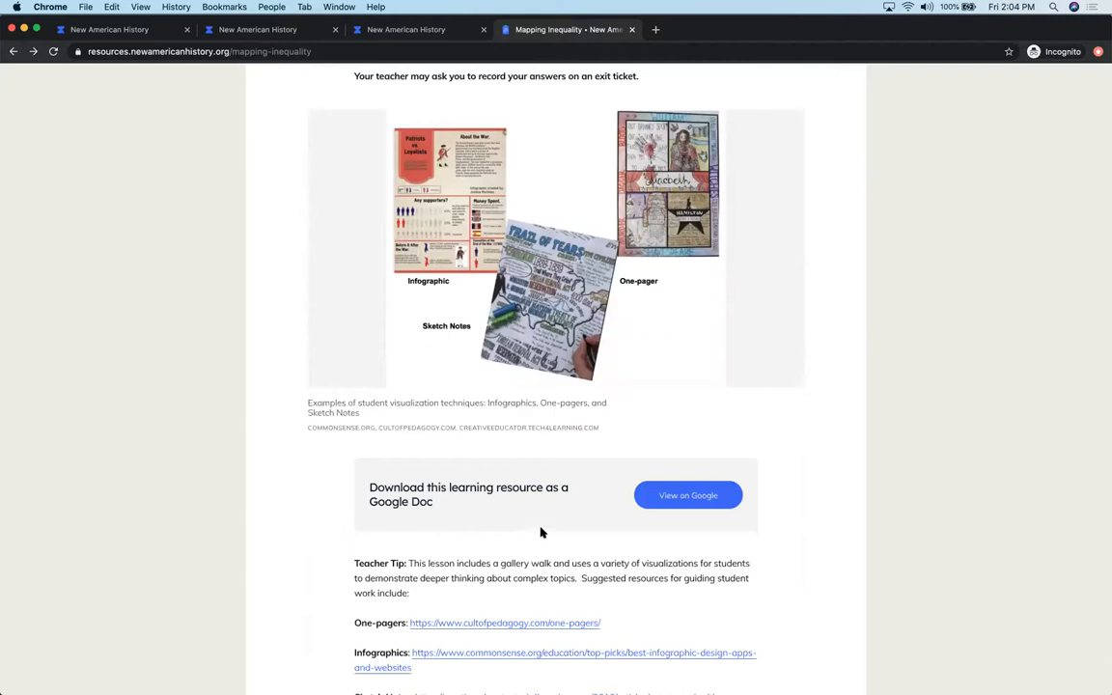
mouse_move(595, 521)
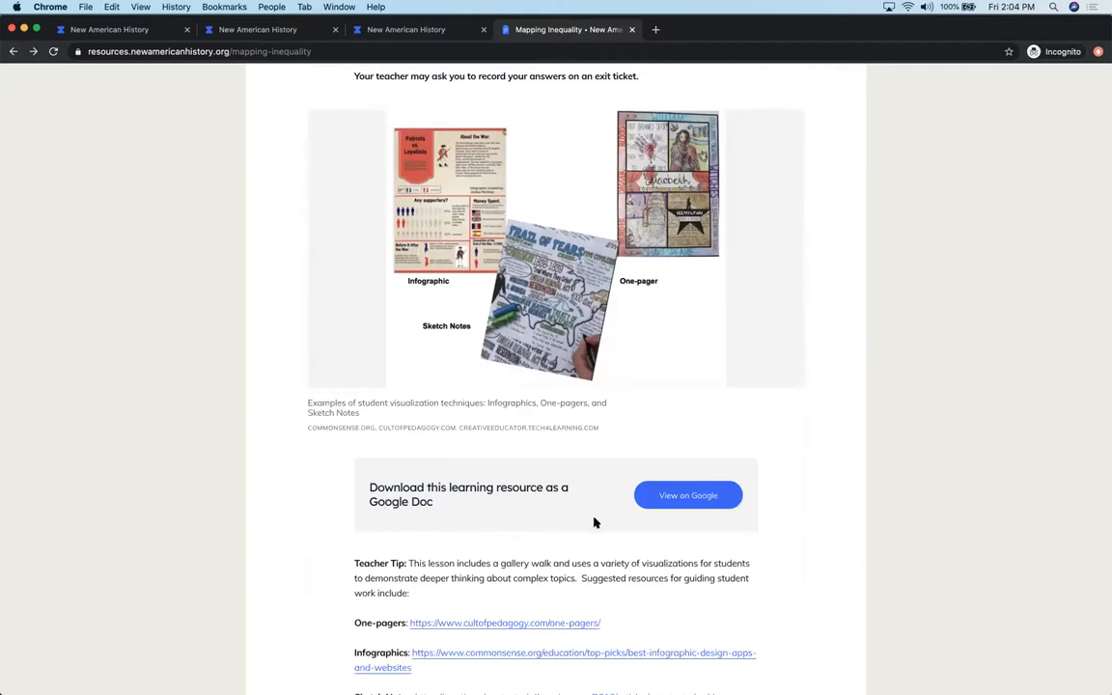
mouse_move(454, 499)
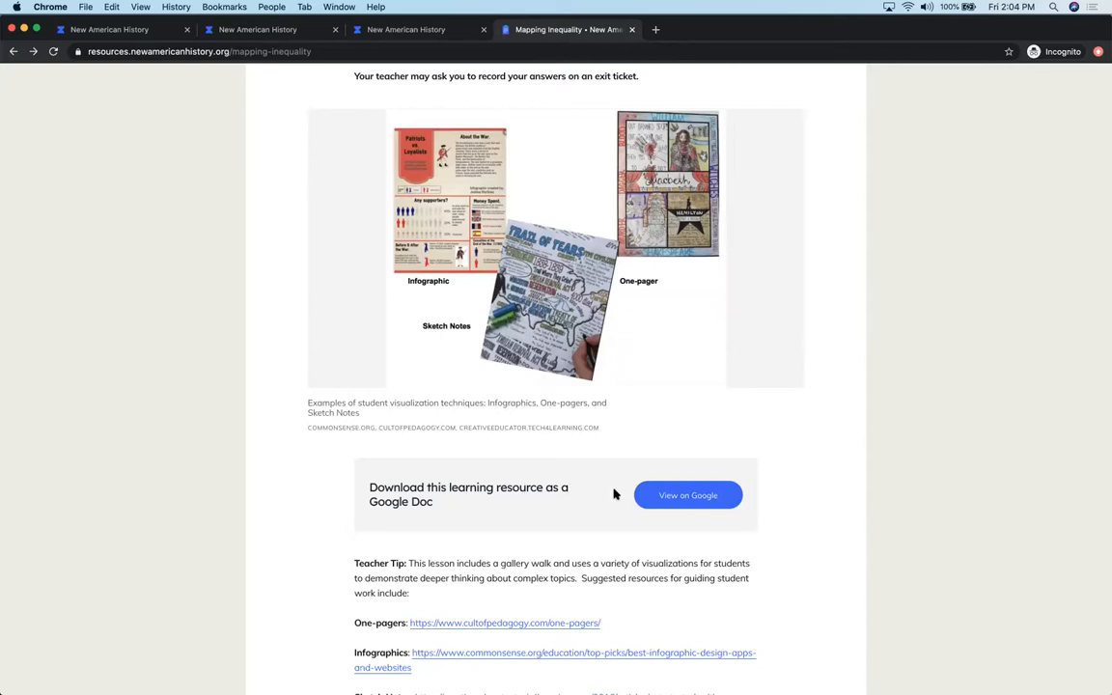
click(688, 495)
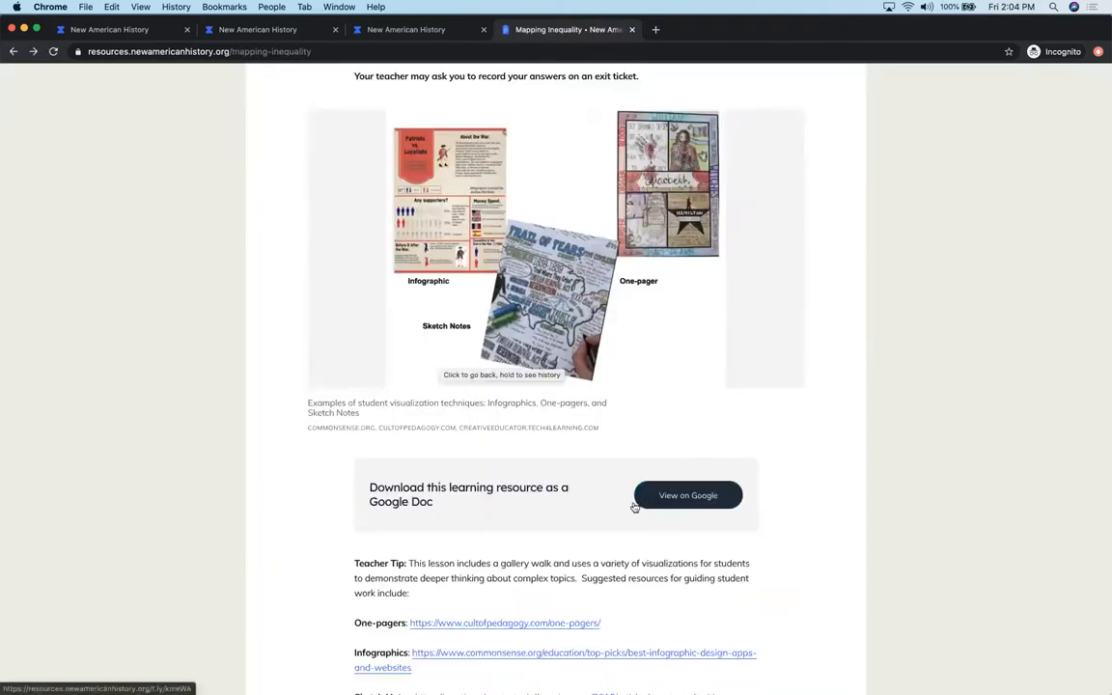
mouse_move(527, 520)
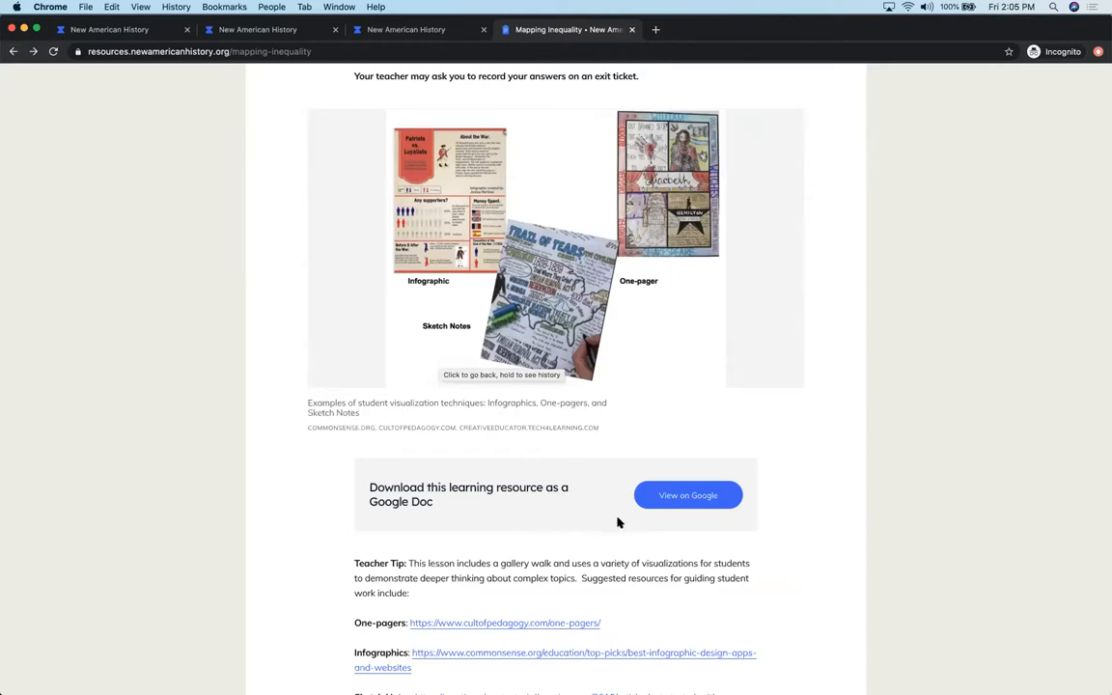
mouse_move(406, 558)
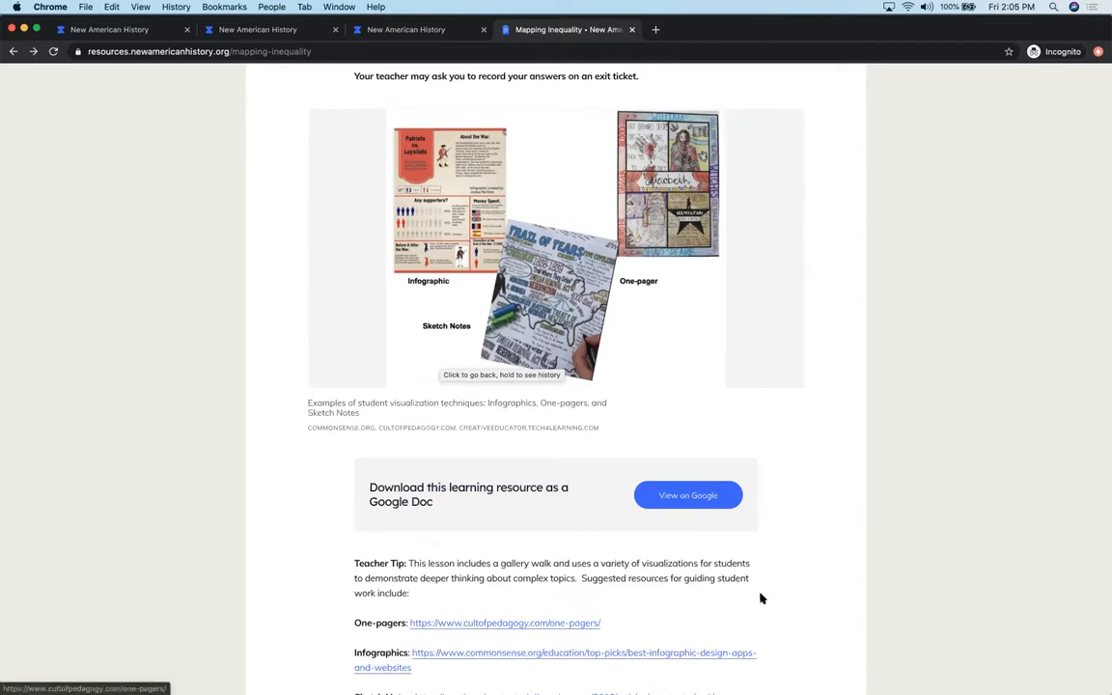
mouse_move(815, 579)
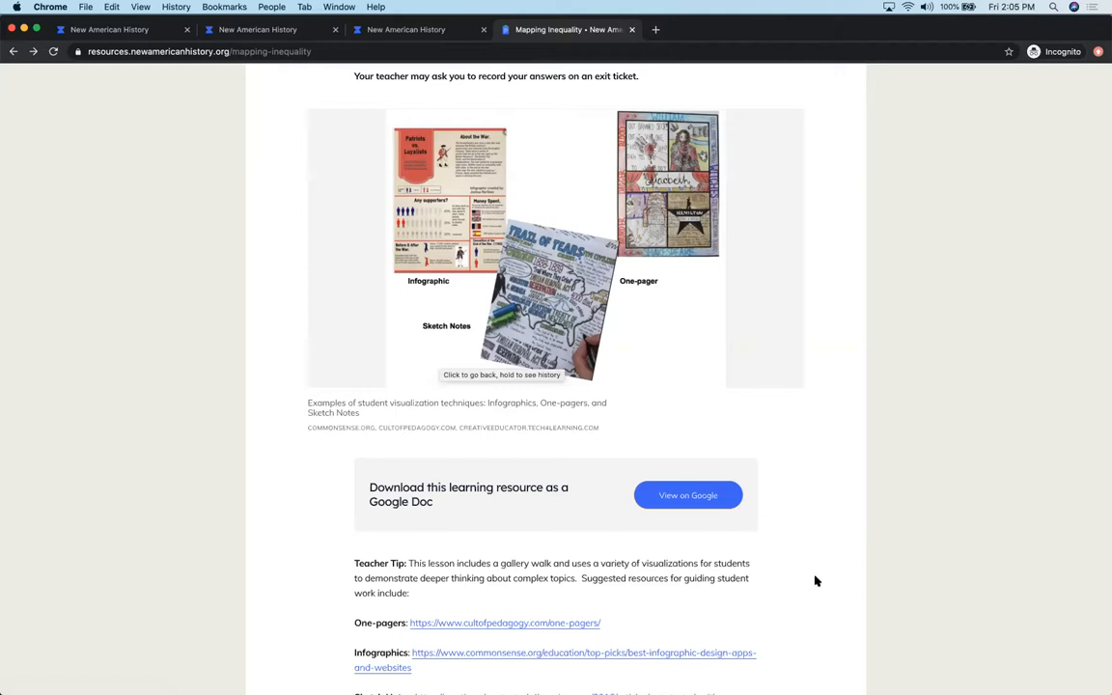
mouse_move(763, 419)
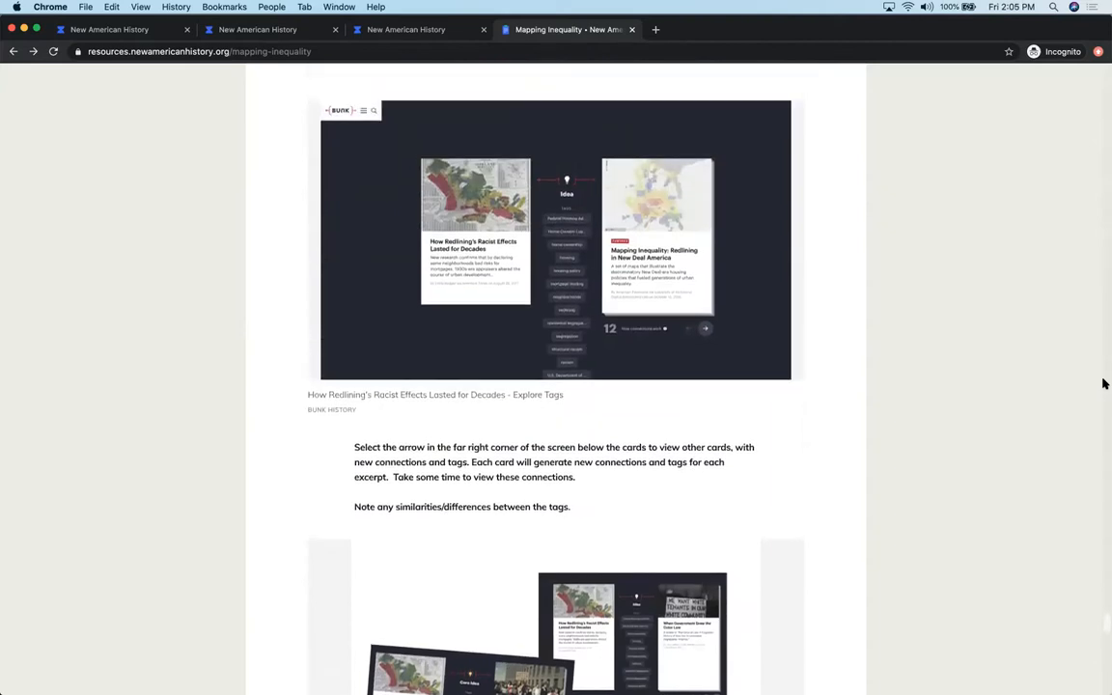
Scroll back to the top of the Mapping Inequality 'For Educators' page with its title and video.
scroll(down, 3)
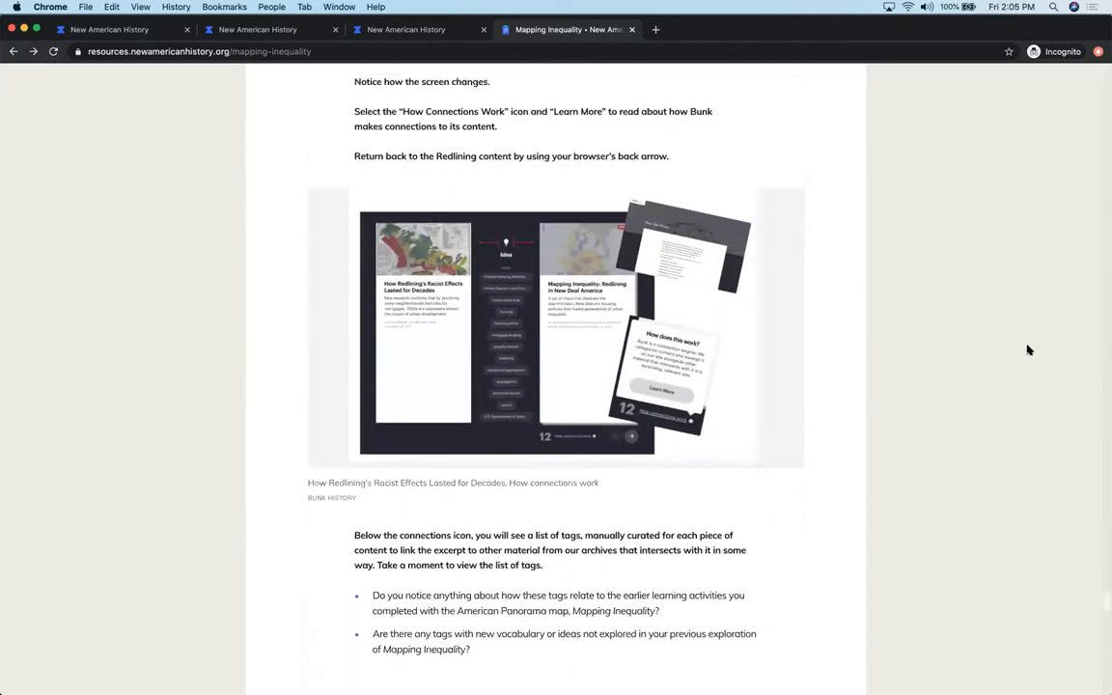
scroll(down, 3)
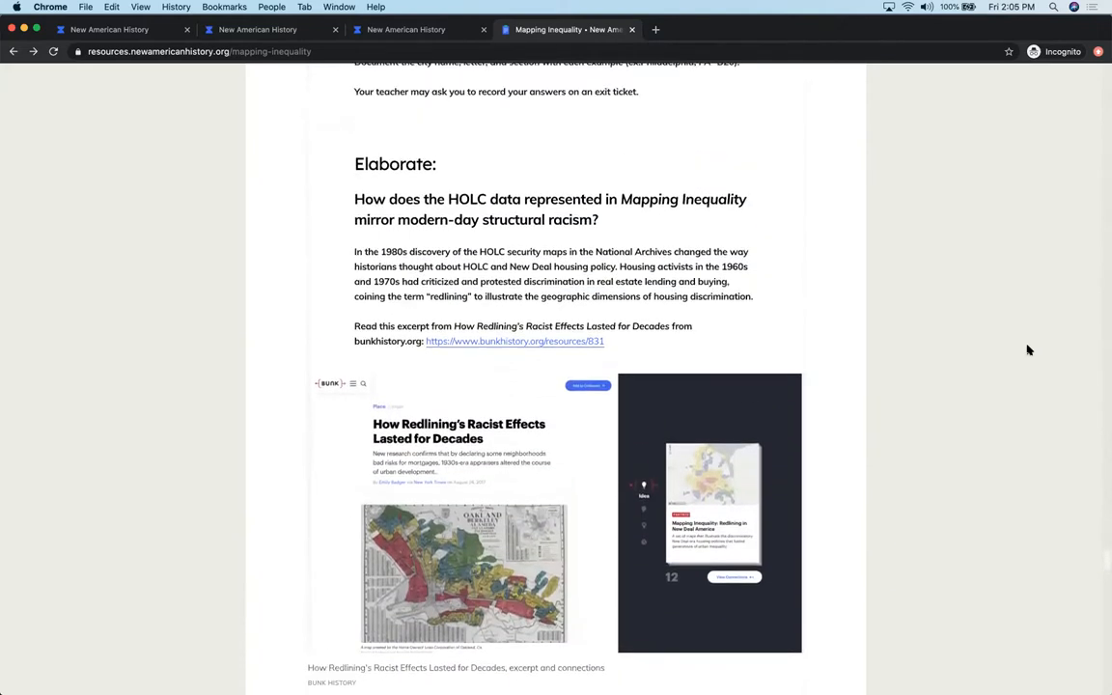
scroll(down, 3)
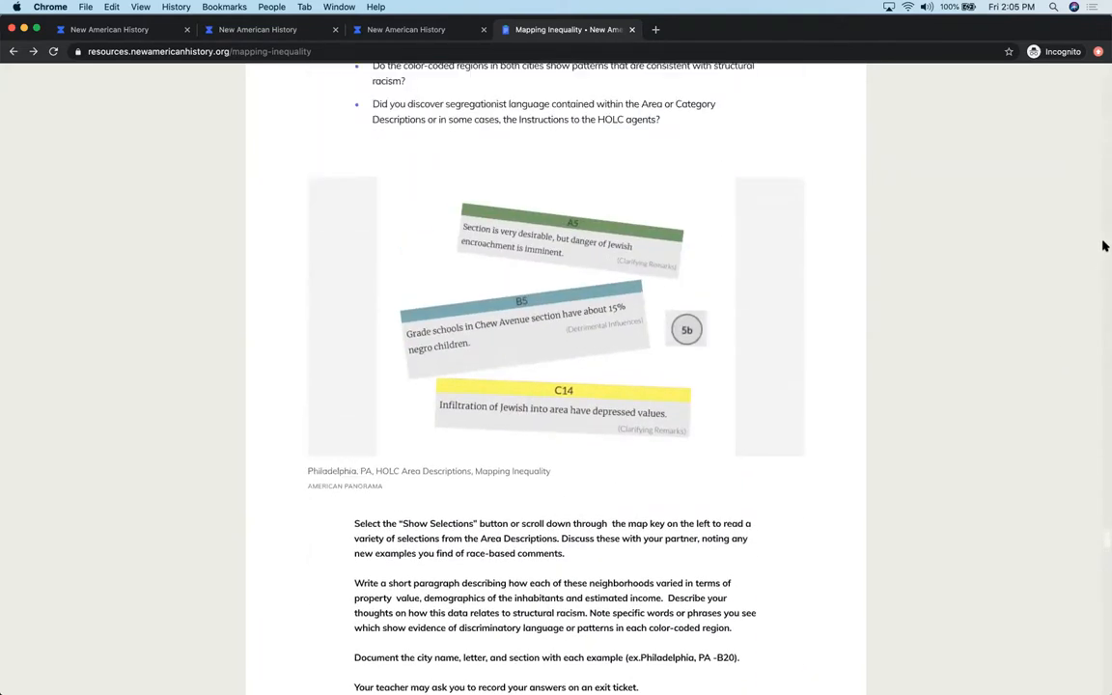
scroll(down, 3)
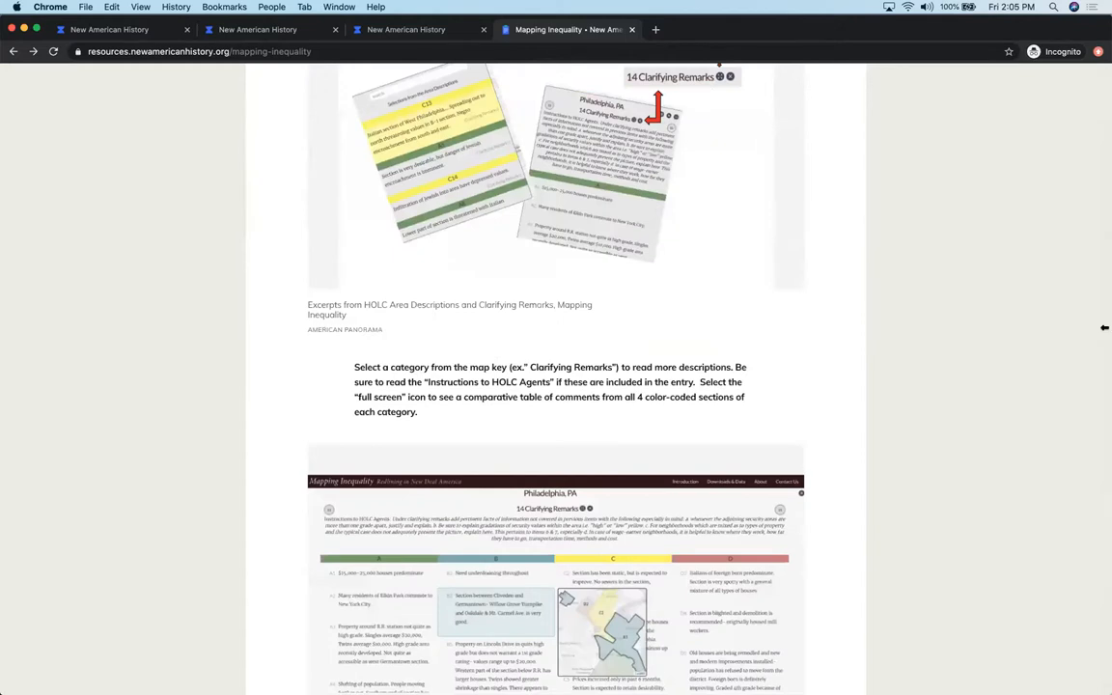
mouse_move(1058, 317)
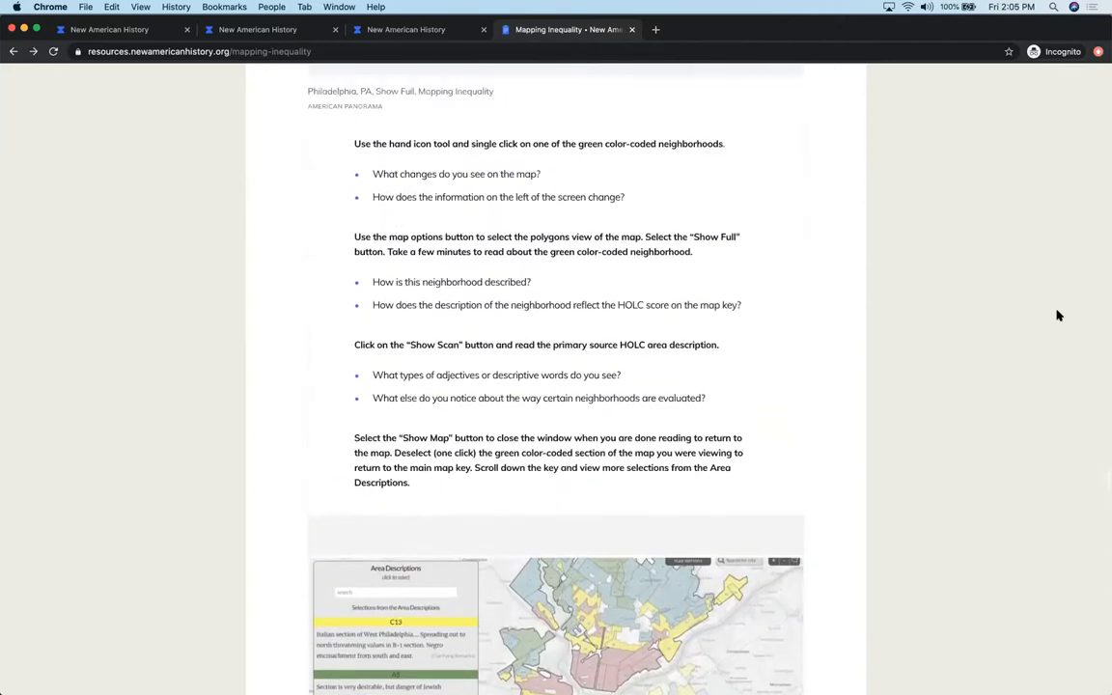
scroll(down, 3)
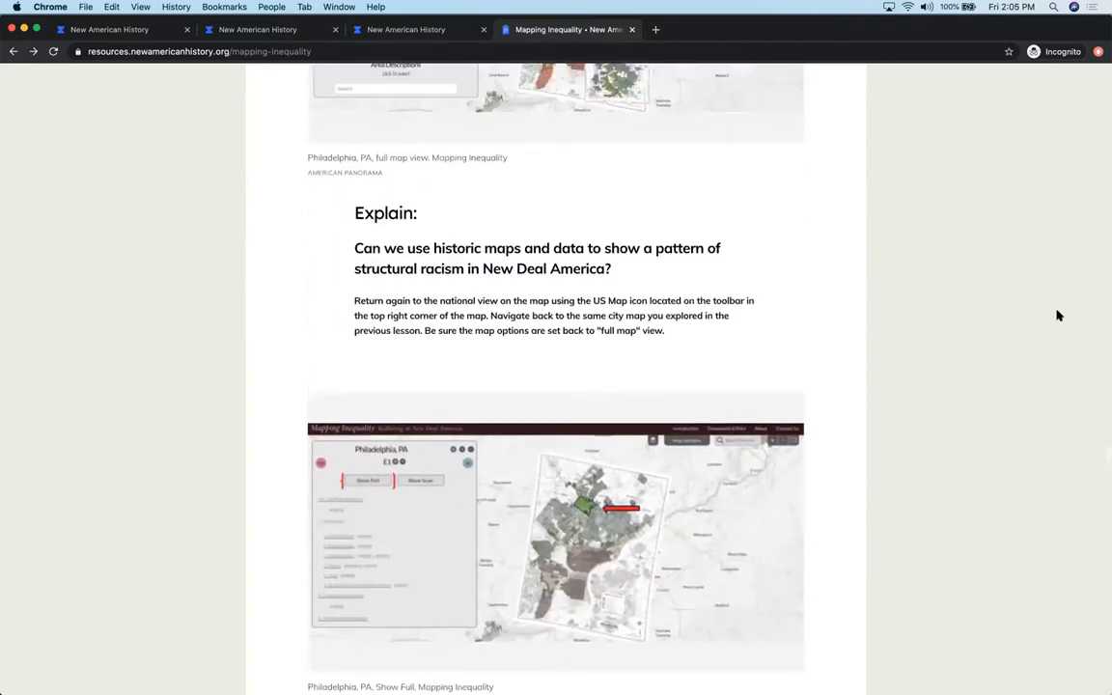
scroll(down, 3)
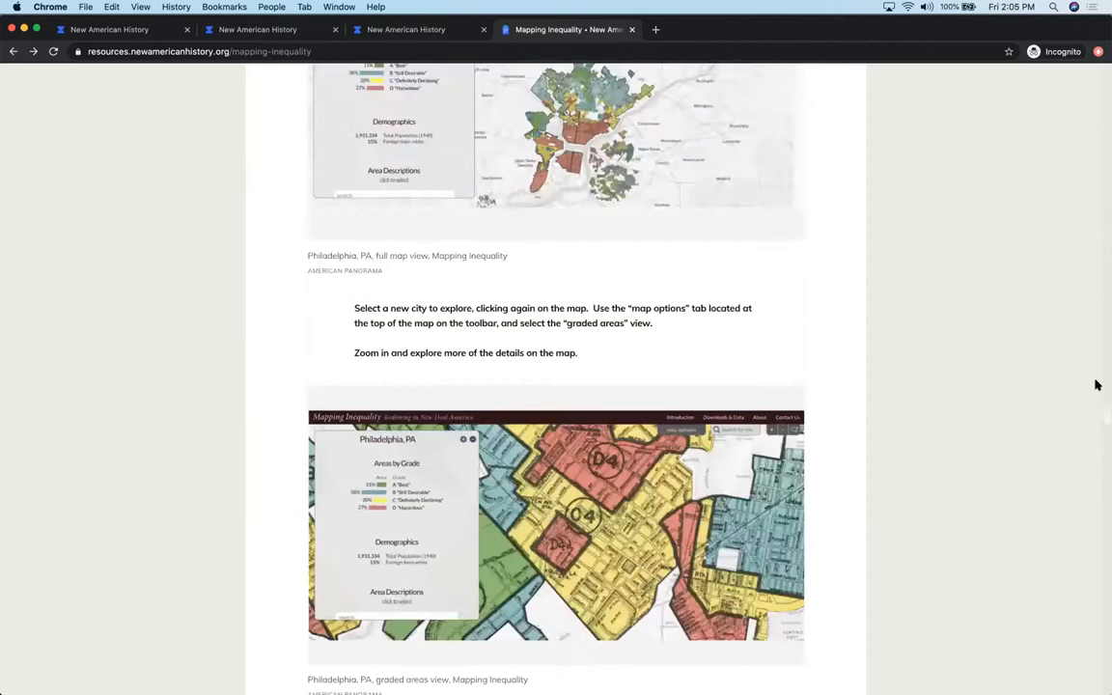
scroll(up, 3)
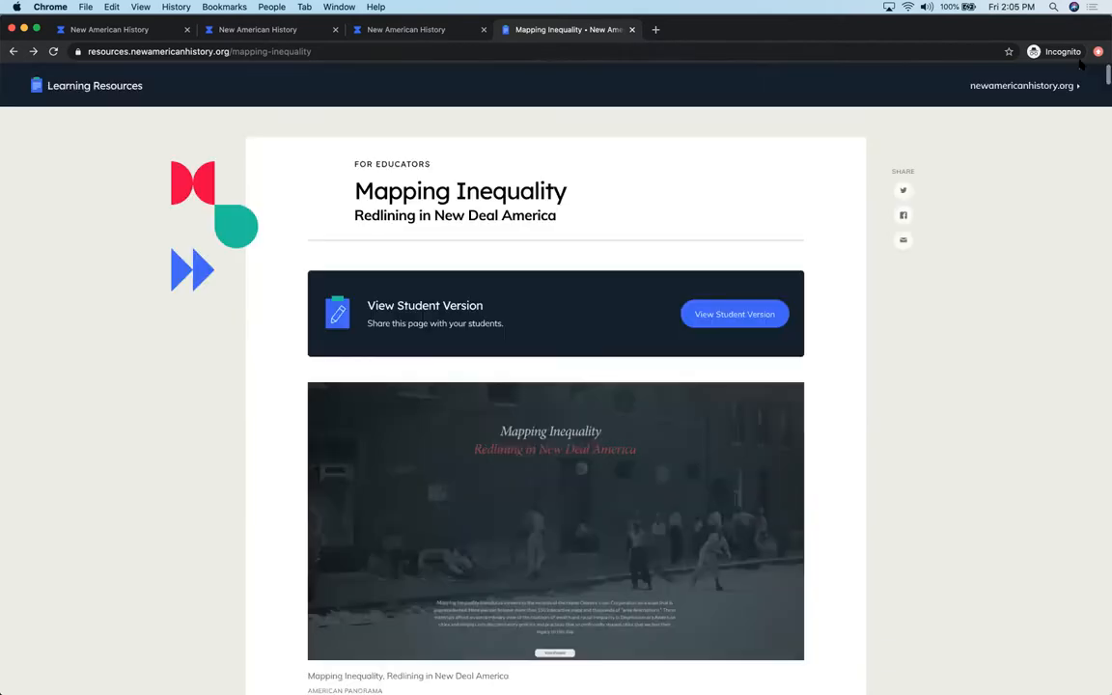
mouse_move(917, 104)
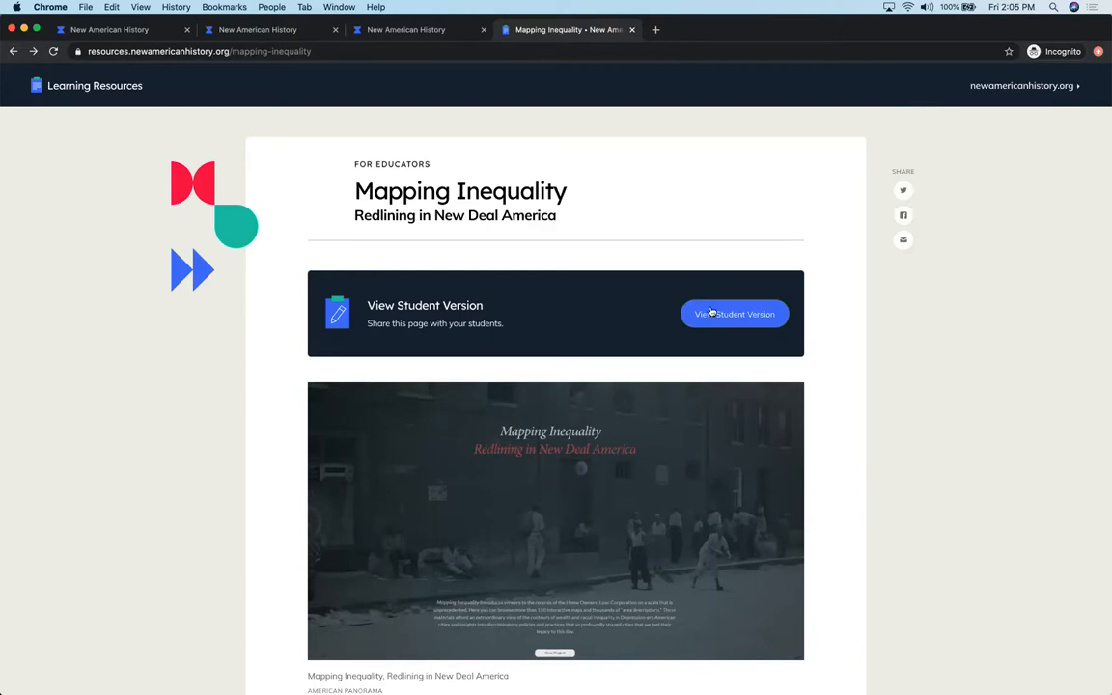
View the student version and scroll past Key Vocabulary to the map-use tips and American Panorama link.
click(734, 313)
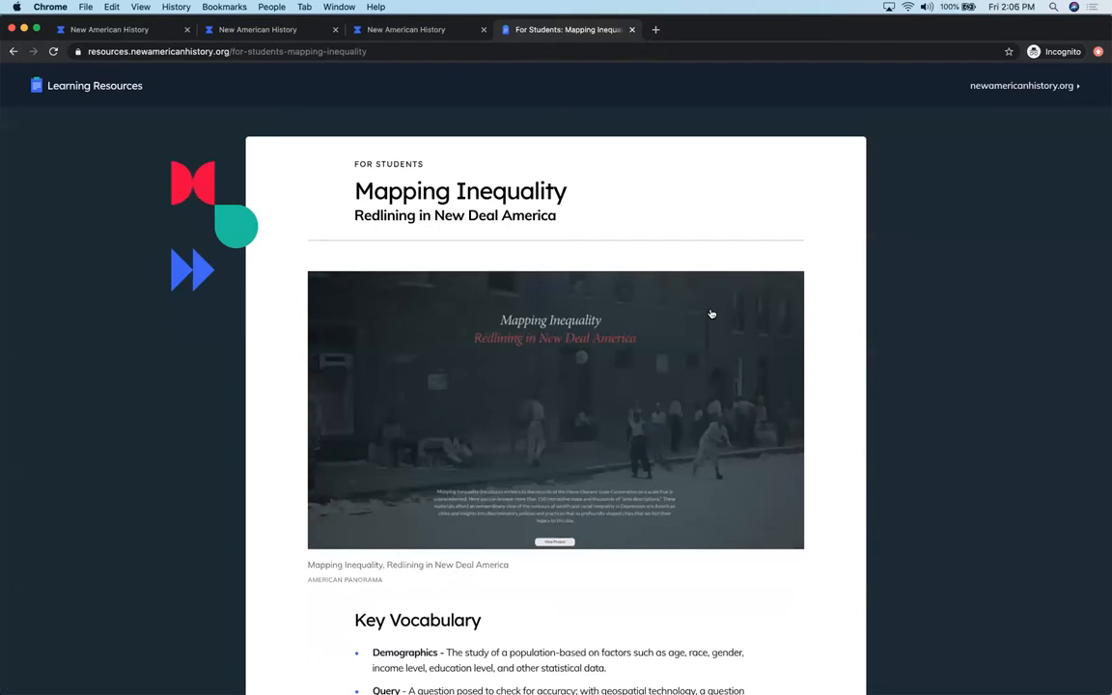
mouse_move(969, 324)
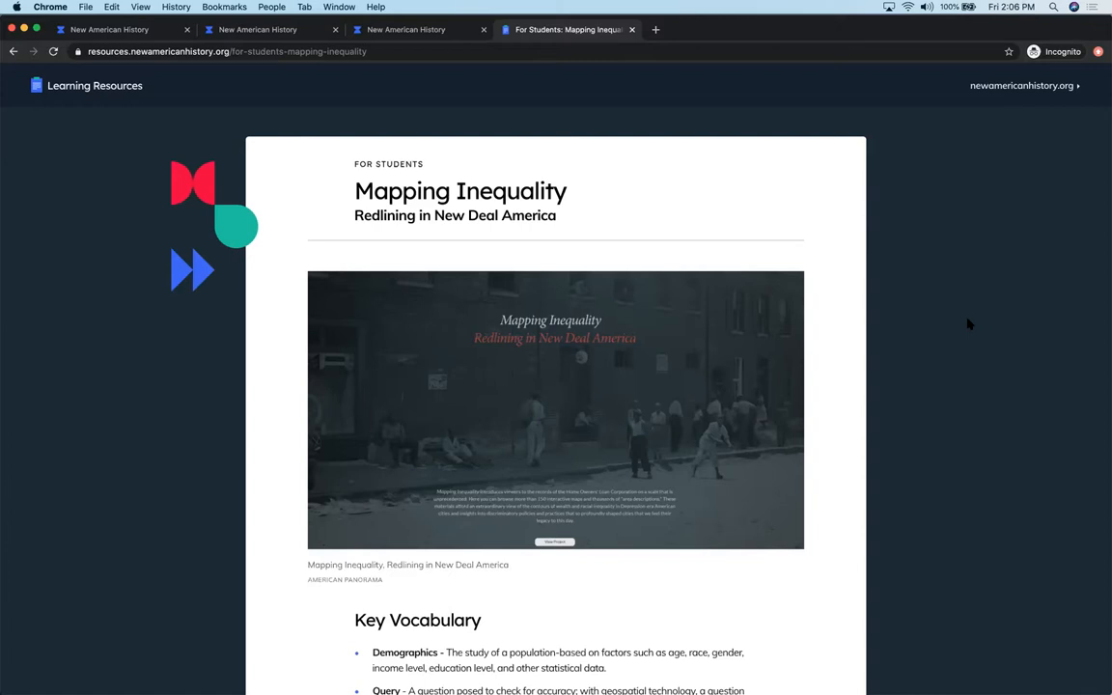
scroll(down, 3)
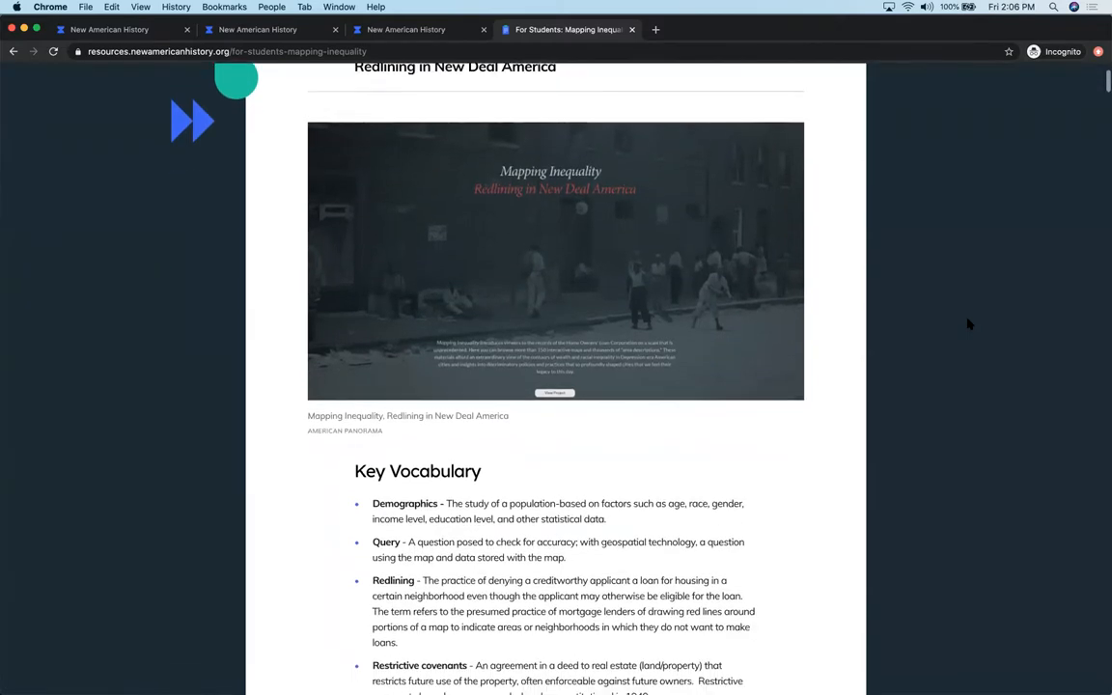
scroll(down, 3)
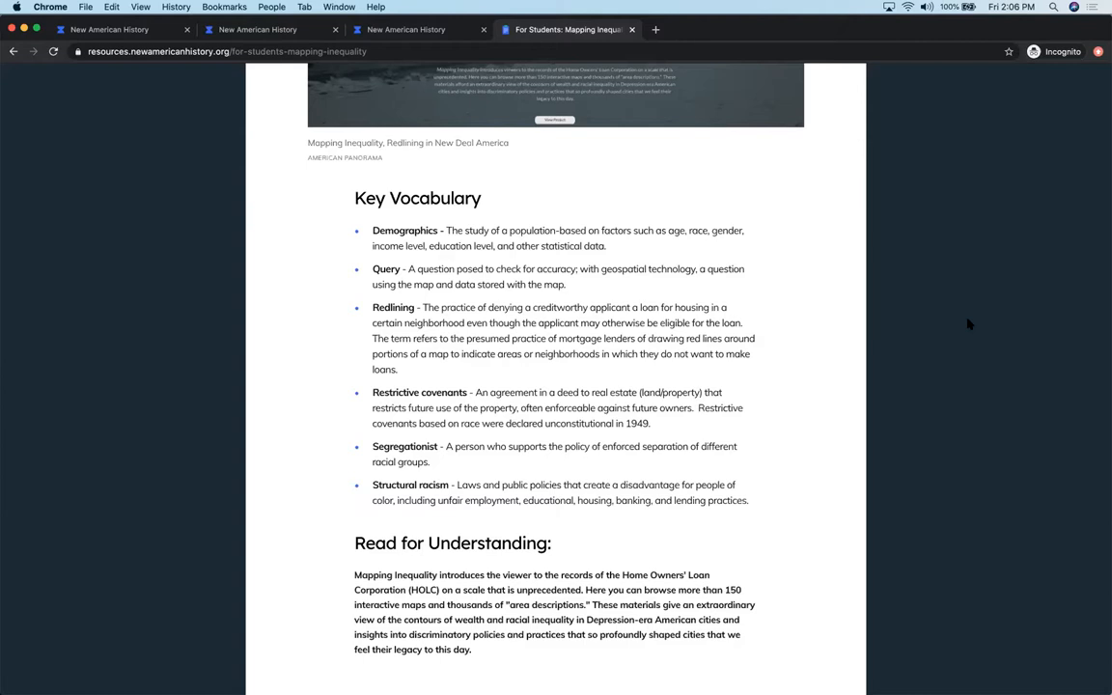
mouse_move(992, 344)
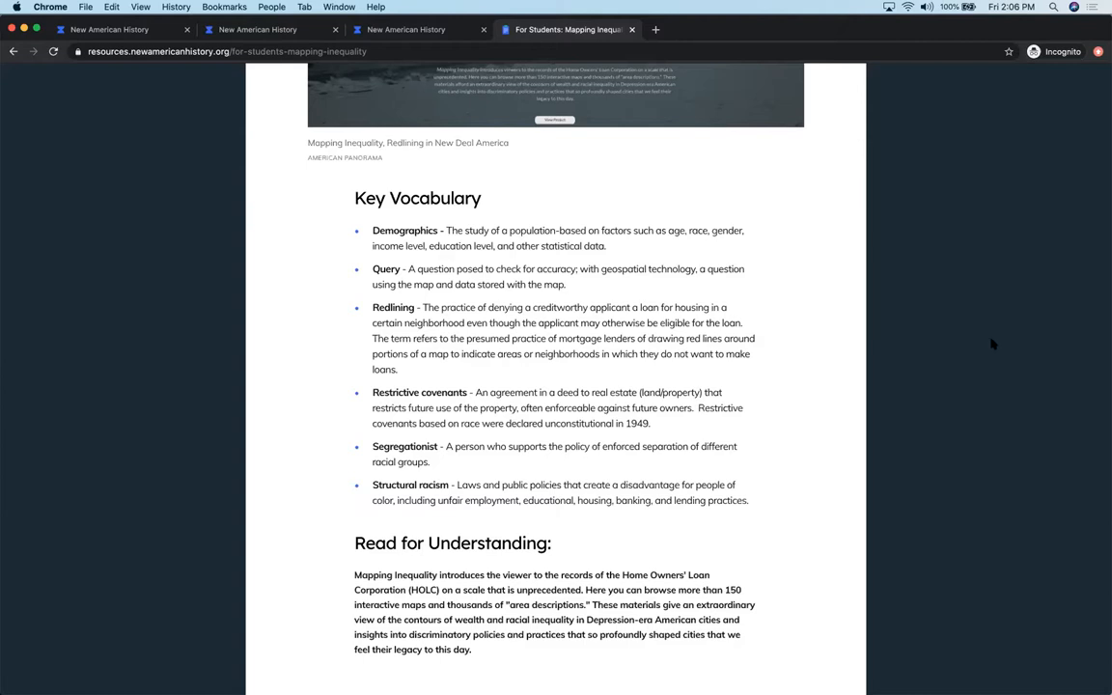
scroll(down, 3)
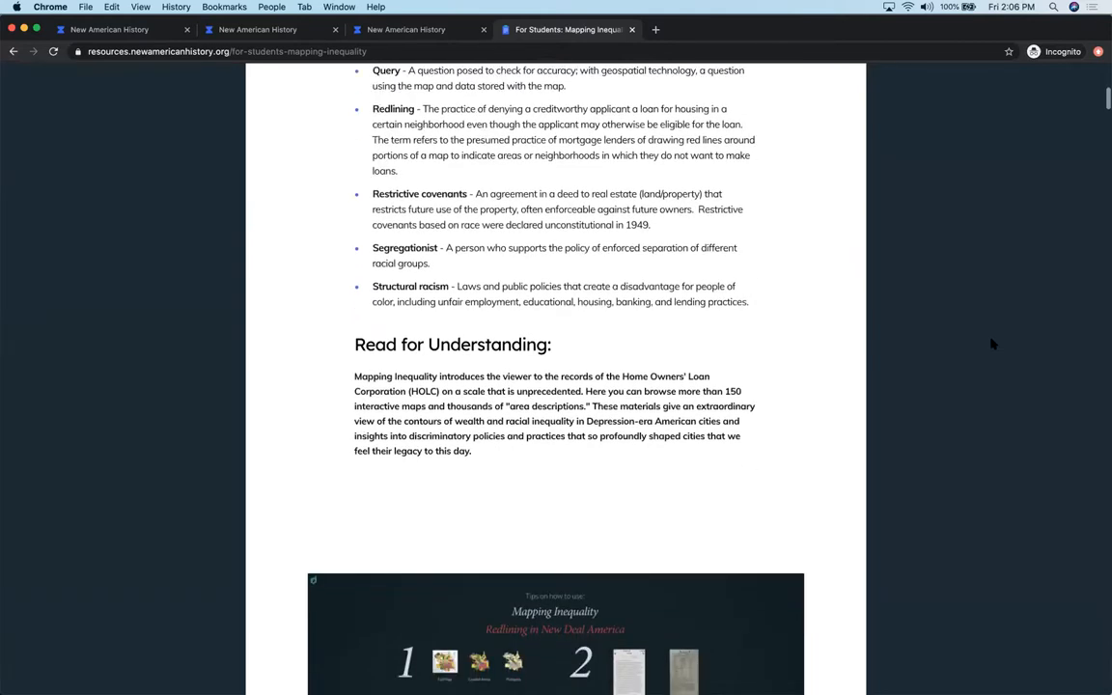
scroll(down, 3)
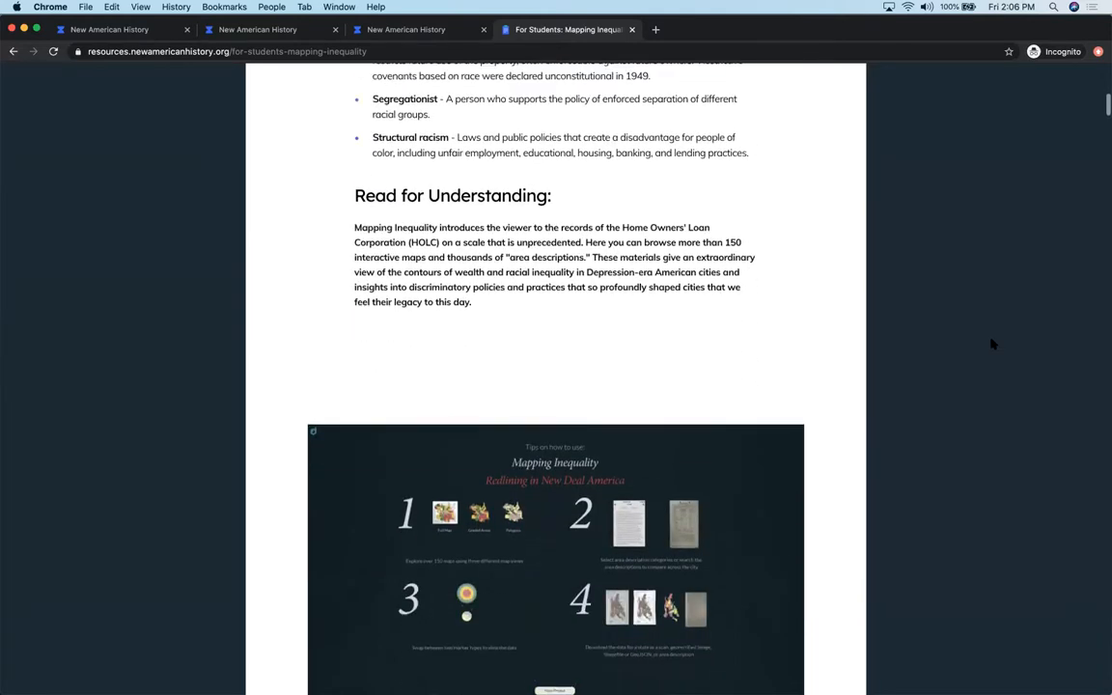
scroll(down, 3)
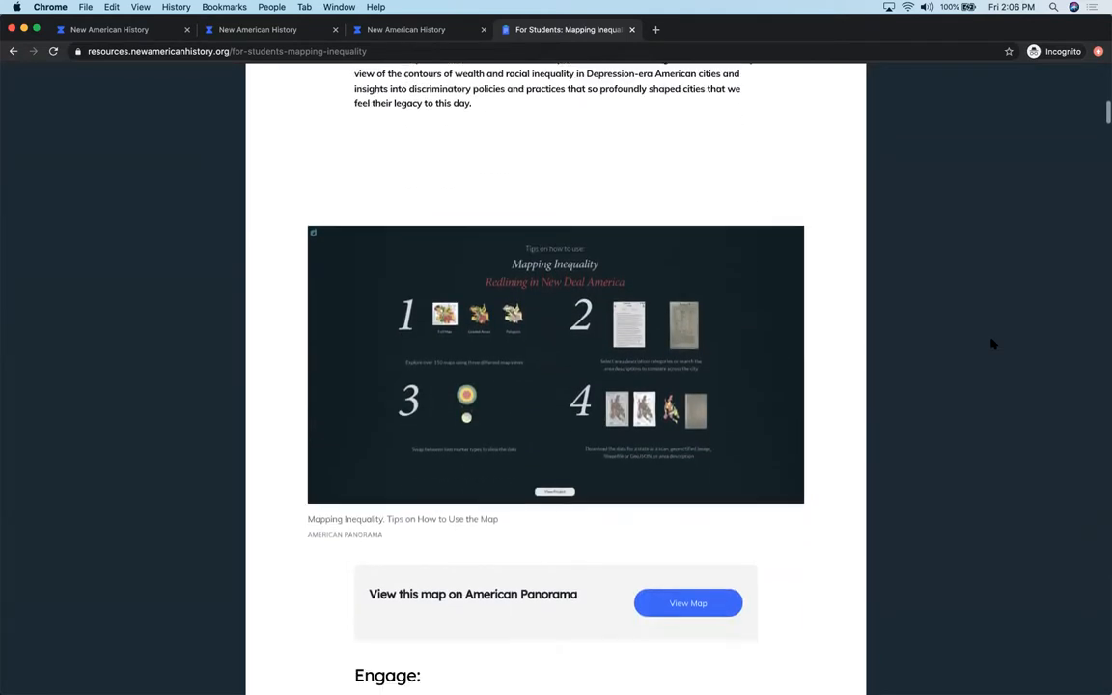
scroll(down, 3)
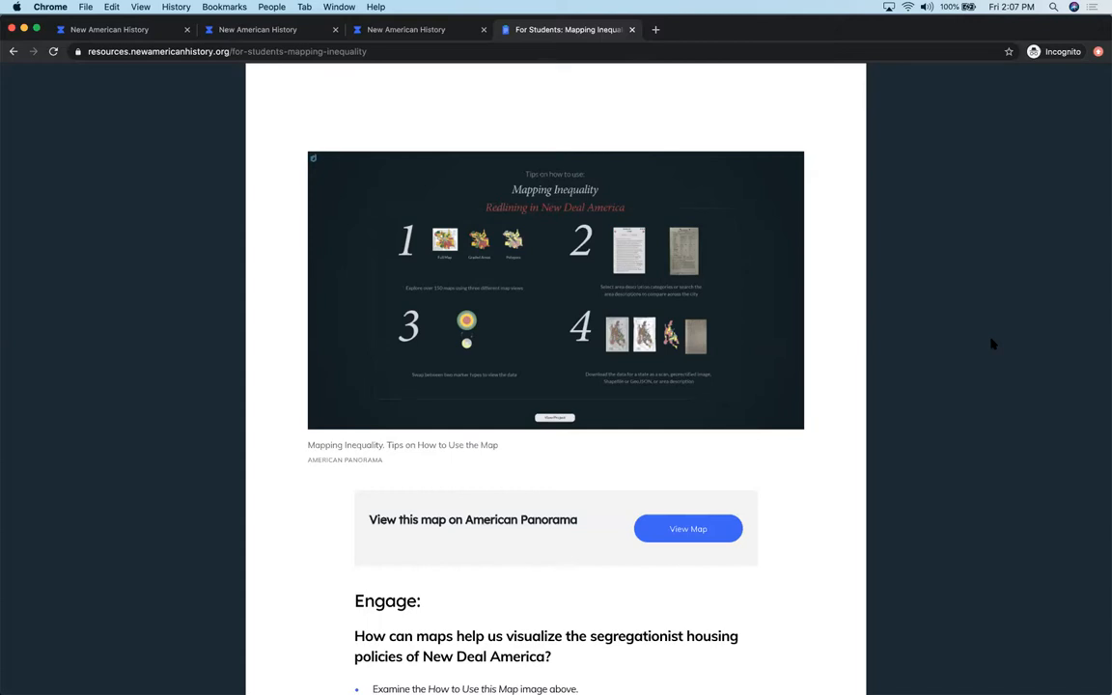
mouse_move(983, 344)
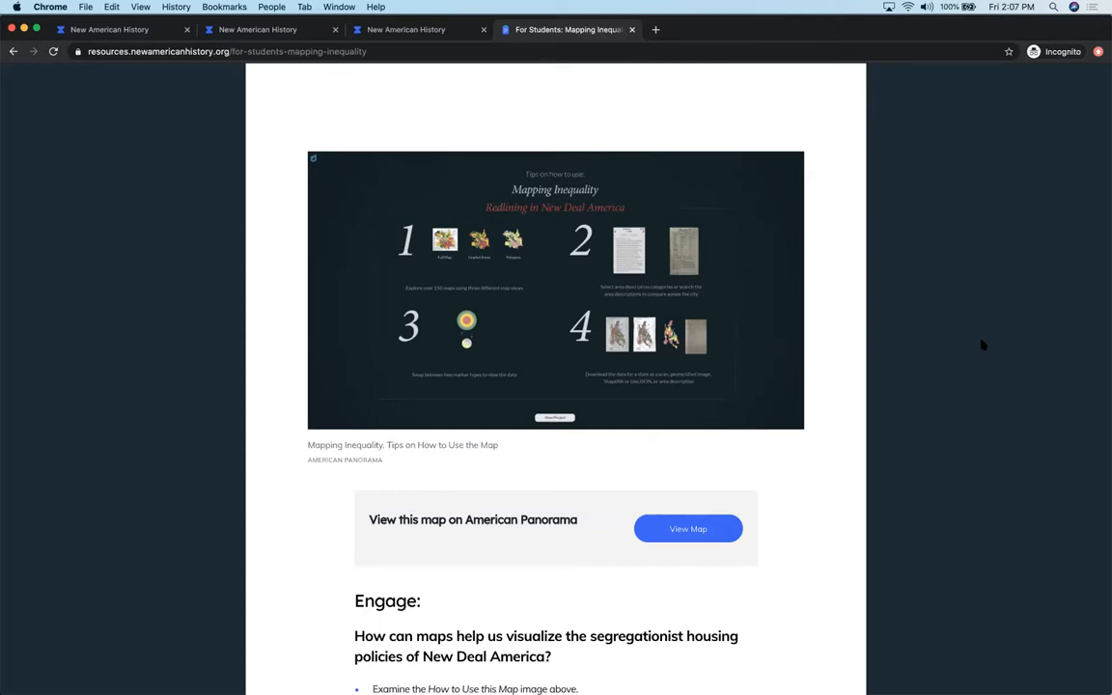
mouse_move(687, 529)
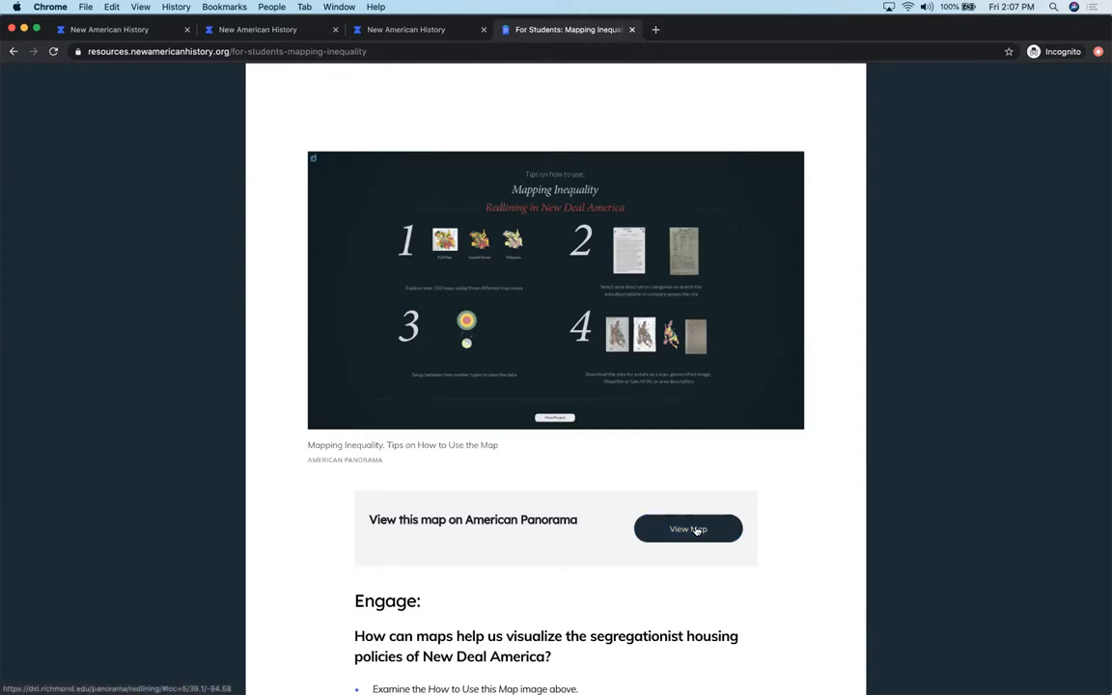
View the Mapping Inequality national map of redlined U.S. cities on American Panorama.
click(687, 529)
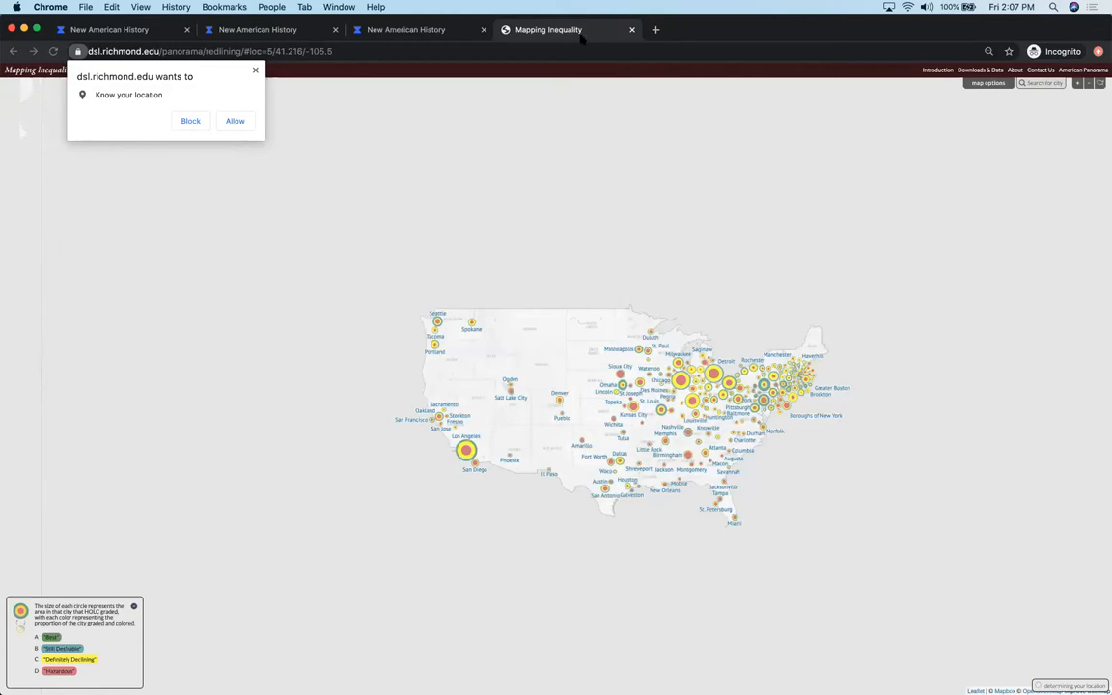
mouse_move(428, 93)
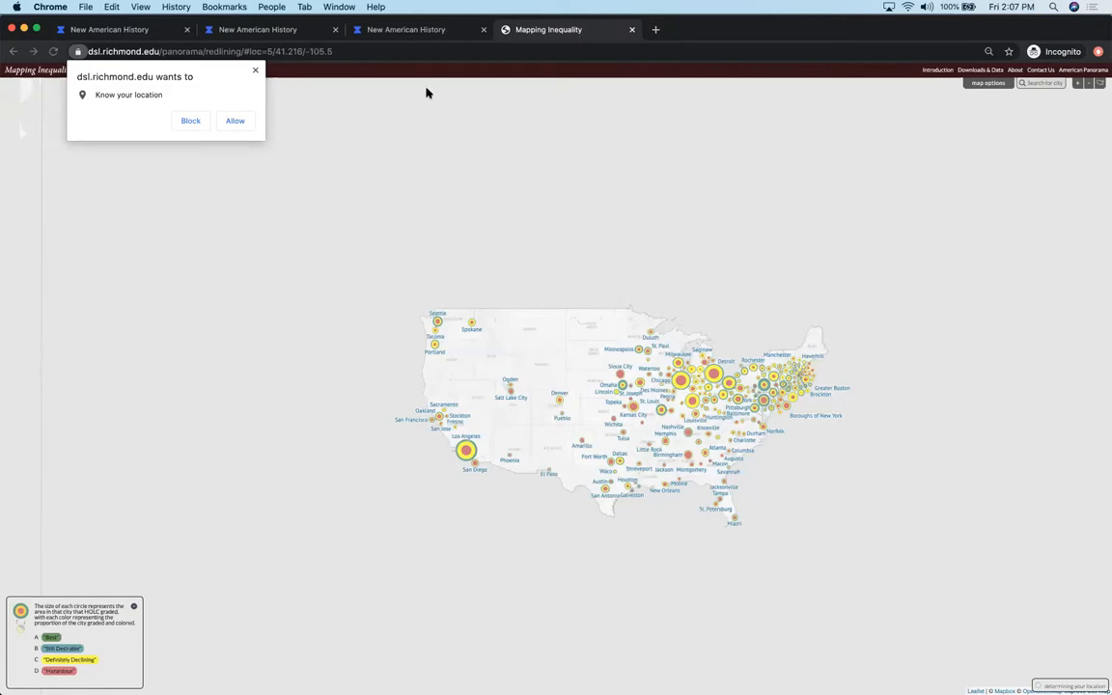
mouse_move(525, 243)
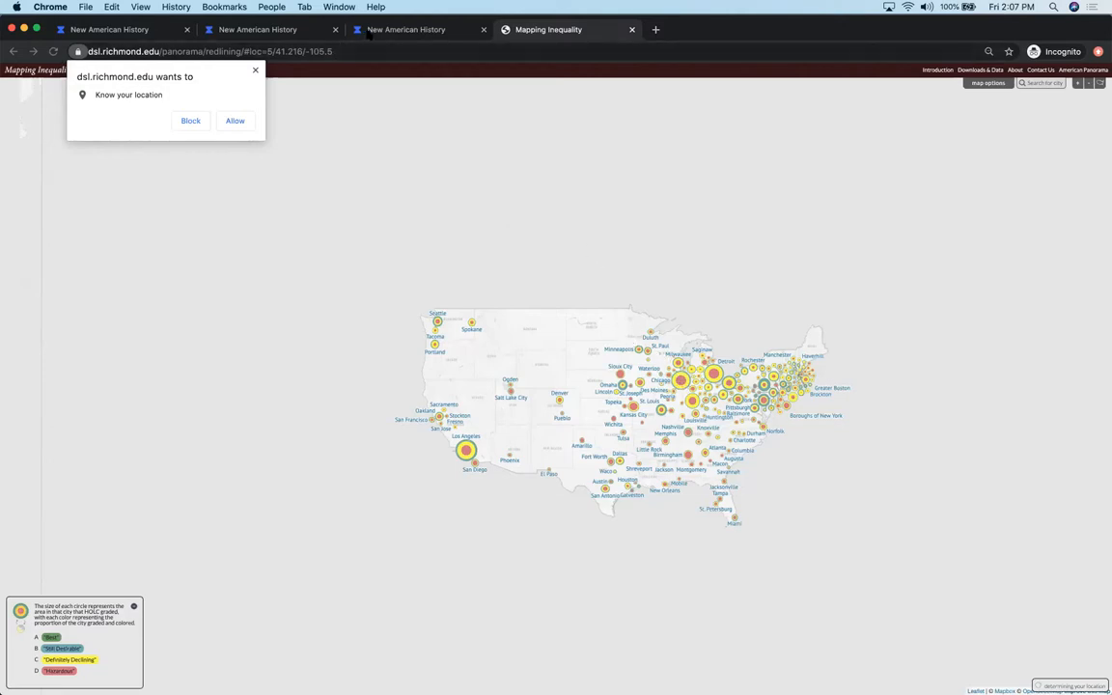
From the Learning Resources results reopen the Mapping Inequality student version and reach the Engage questions.
click(421, 29)
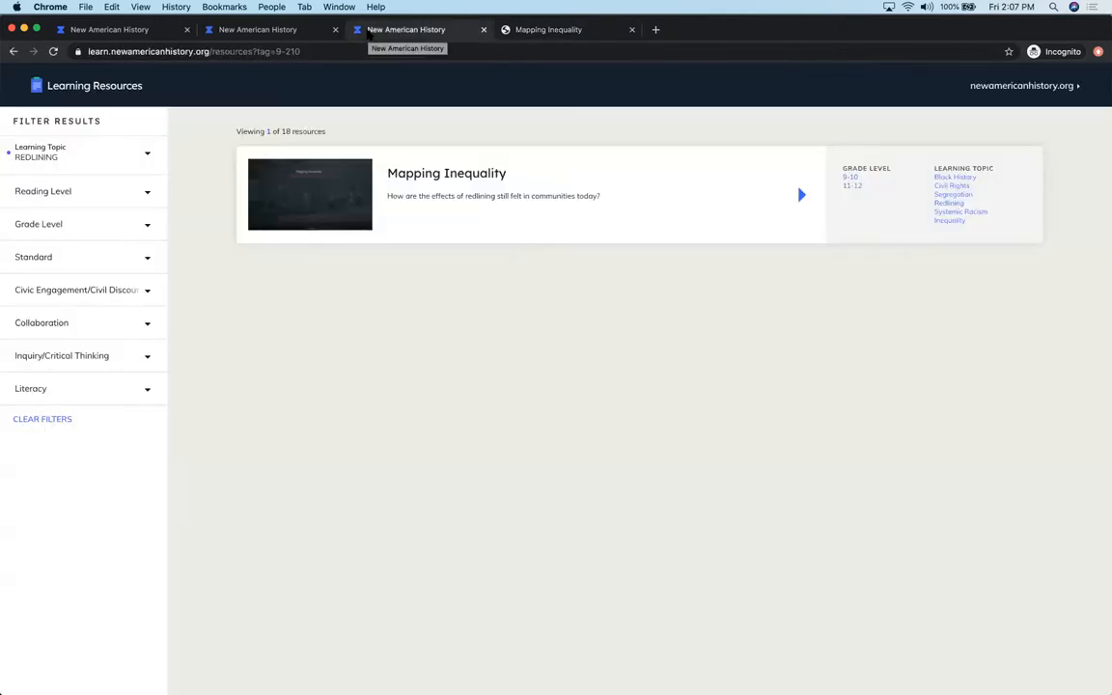
mouse_move(448, 184)
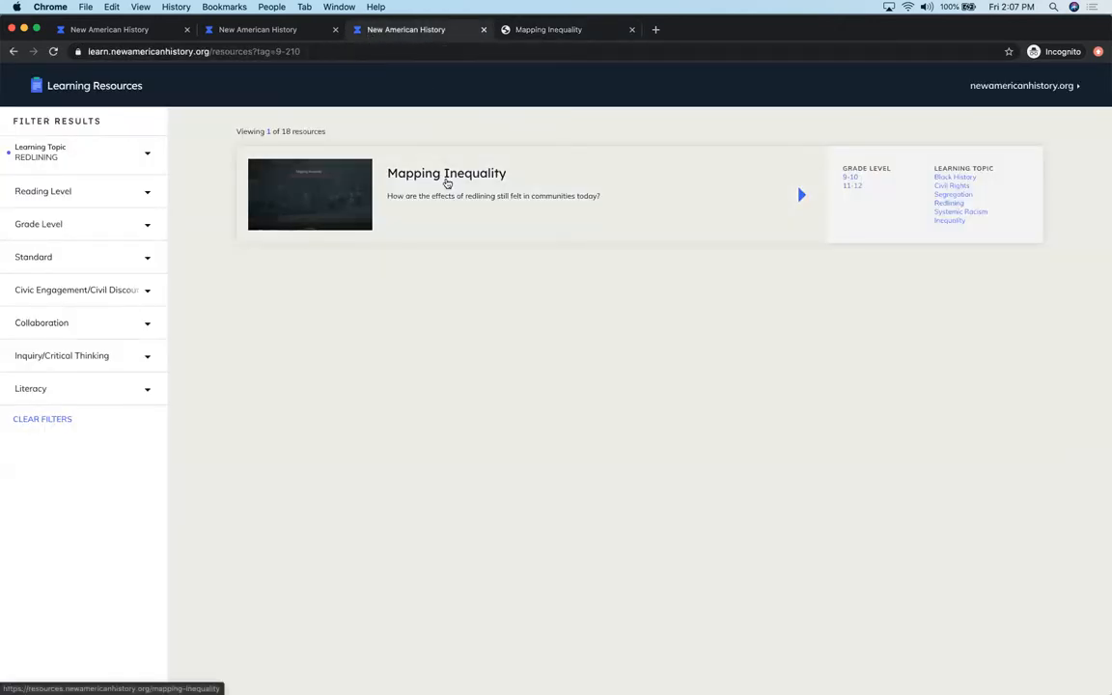
click(446, 183)
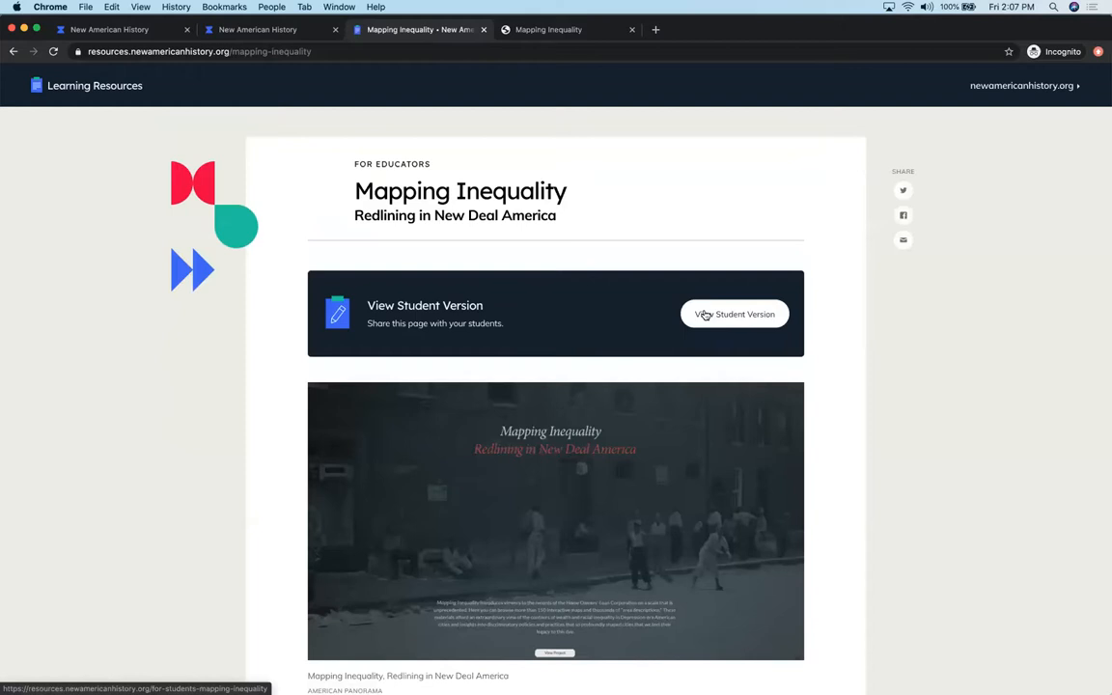
click(734, 313)
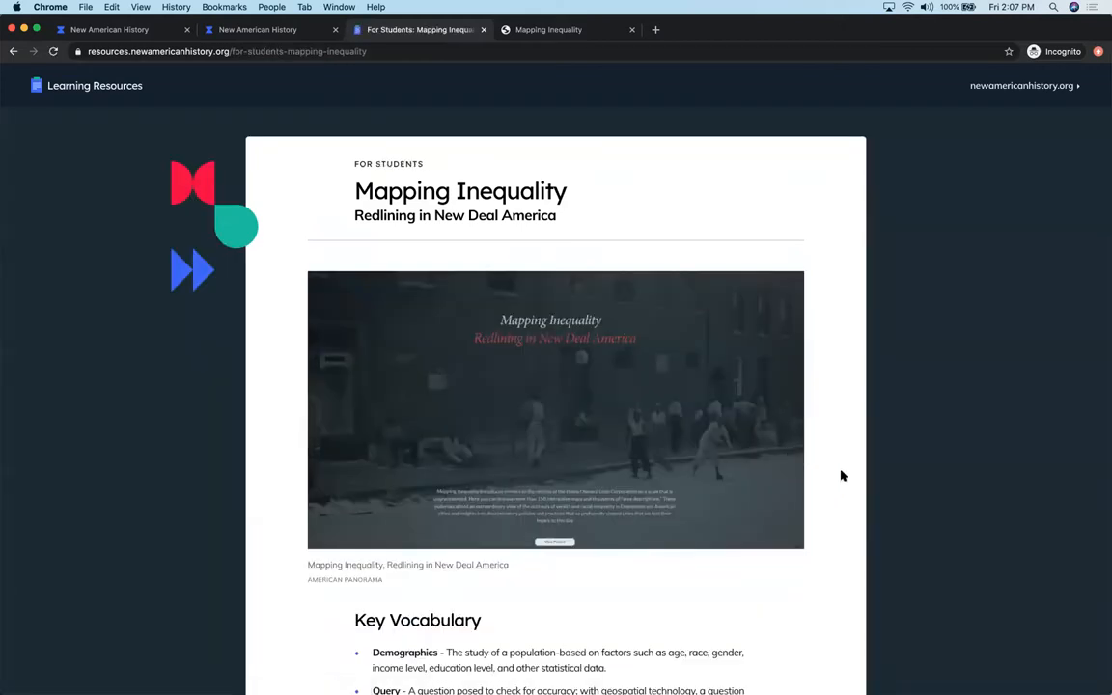
scroll(down, 3)
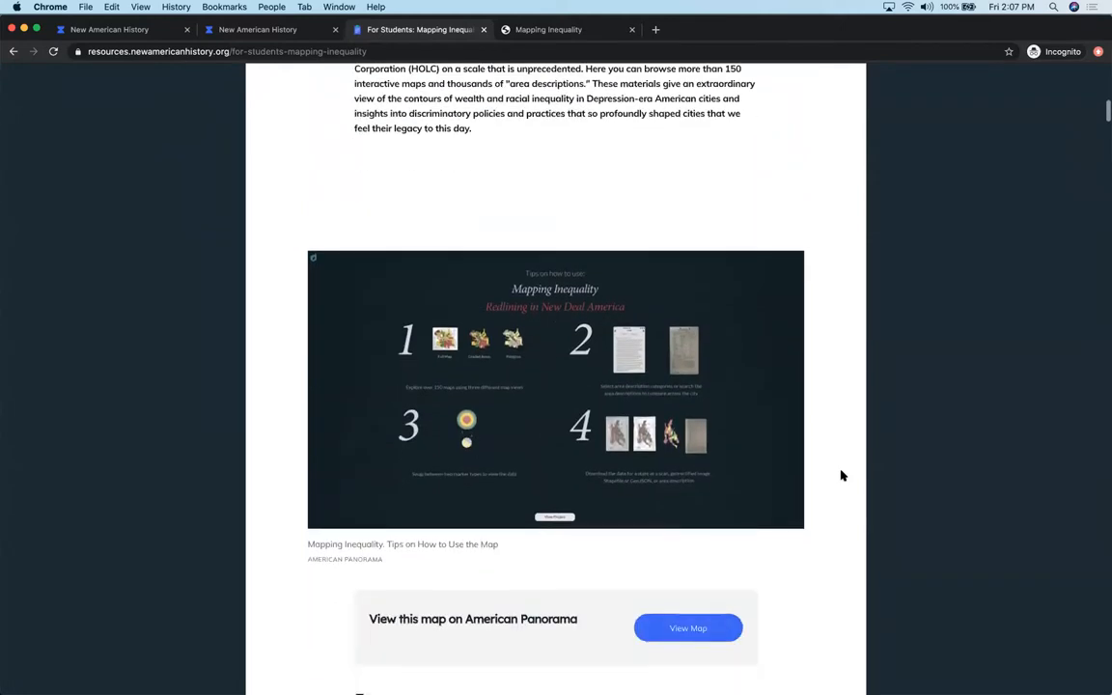
scroll(down, 3)
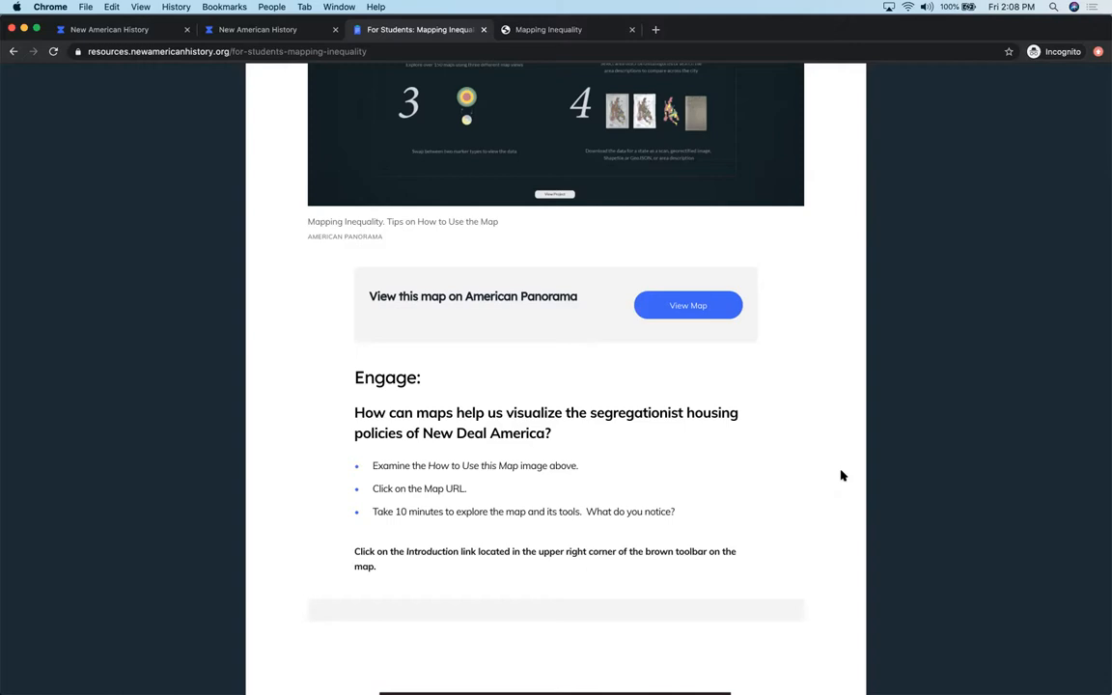
Scroll past the Engage section to the annotated Mapping Inequality toolbar guide and city map.
scroll(down, 3)
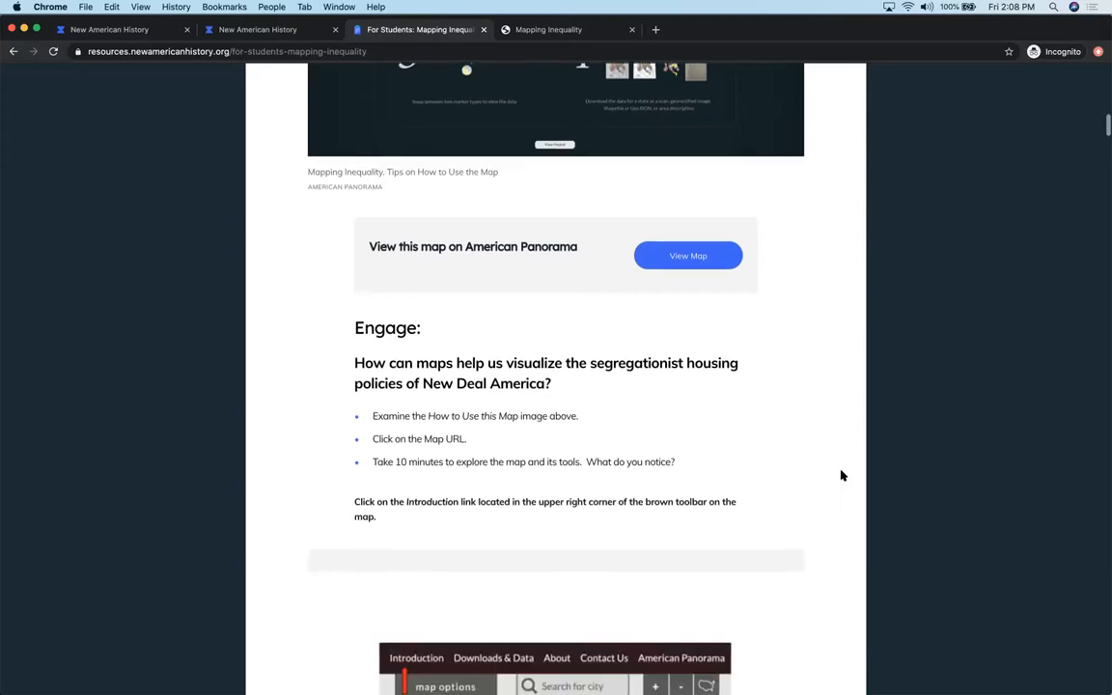
scroll(down, 3)
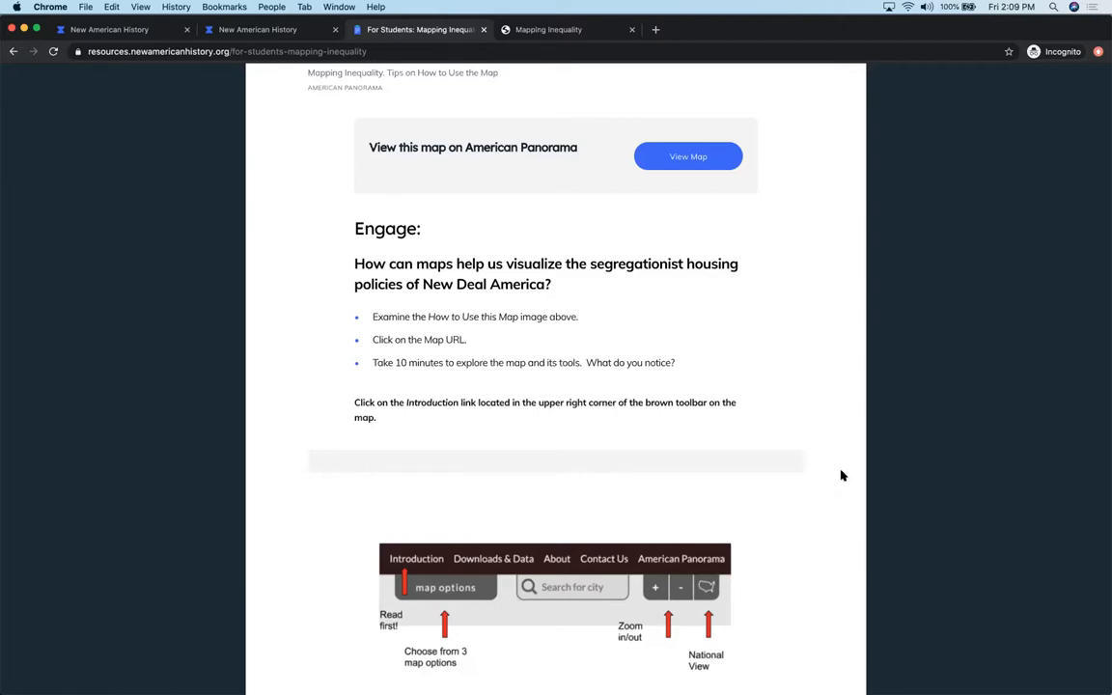
scroll(down, 3)
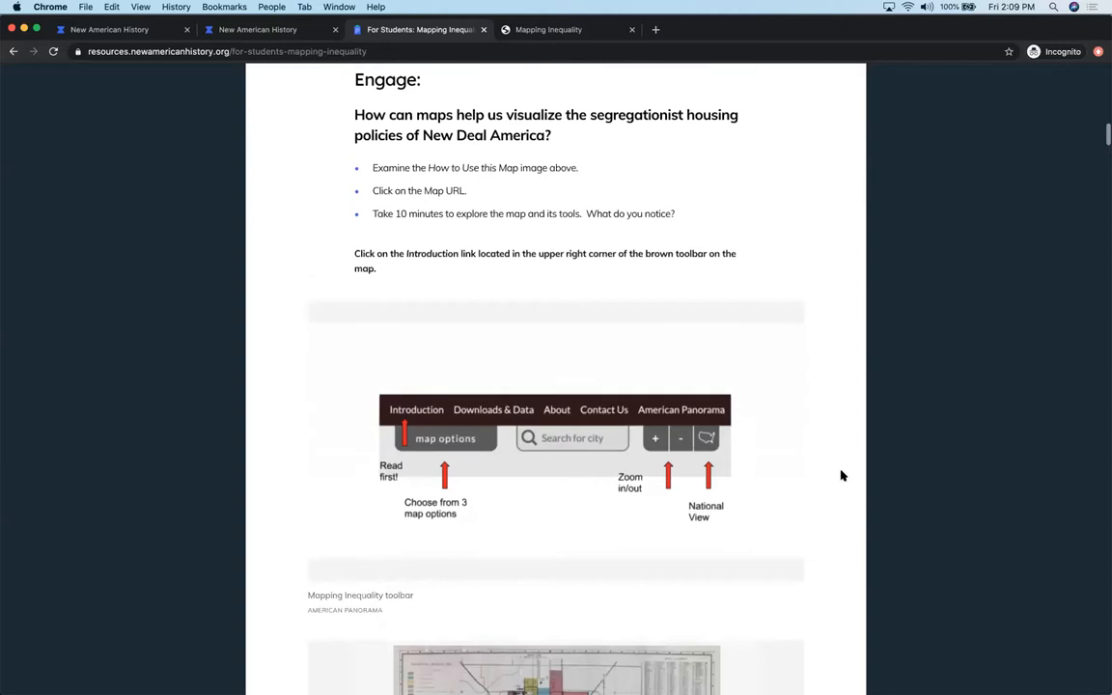
scroll(down, 3)
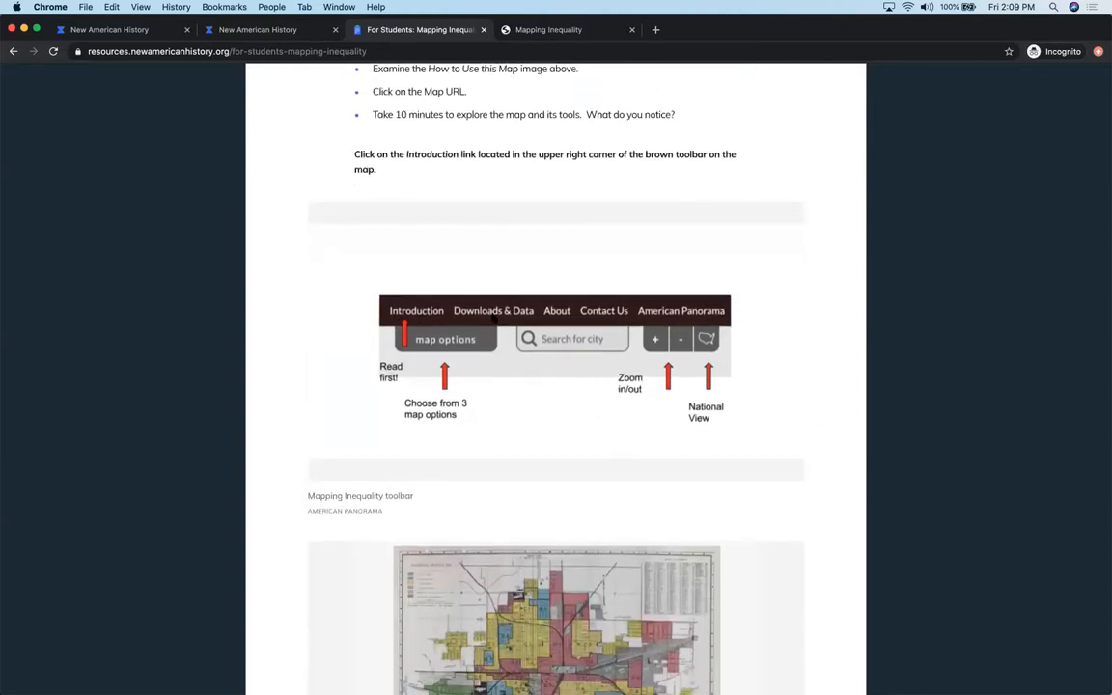
mouse_move(355, 287)
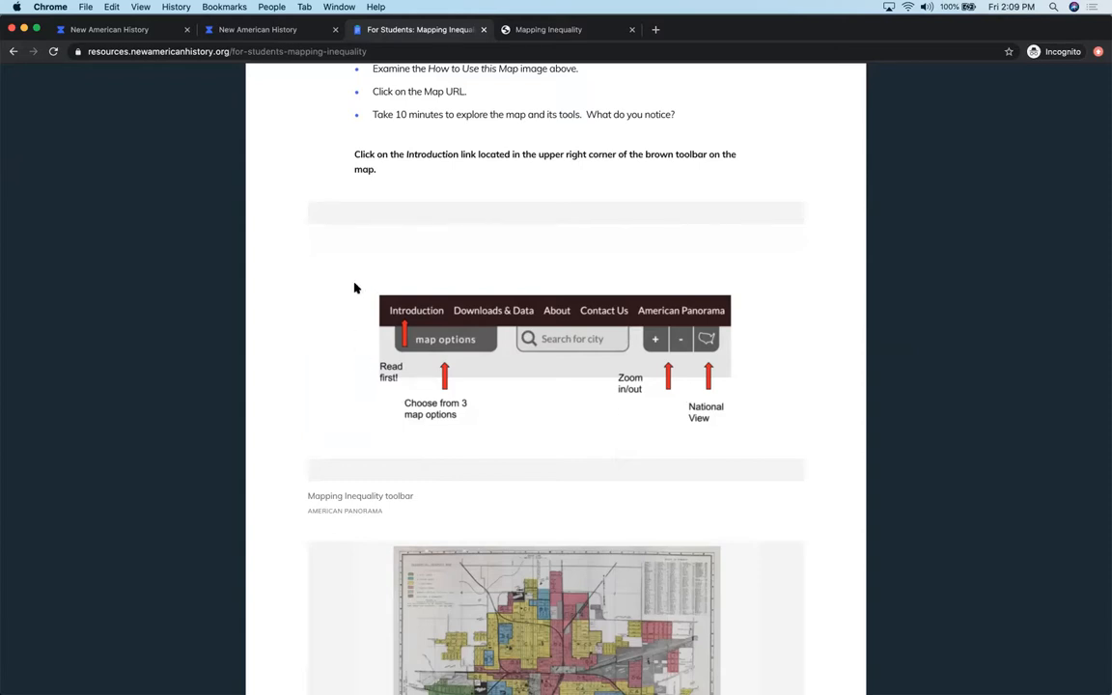
mouse_move(324, 270)
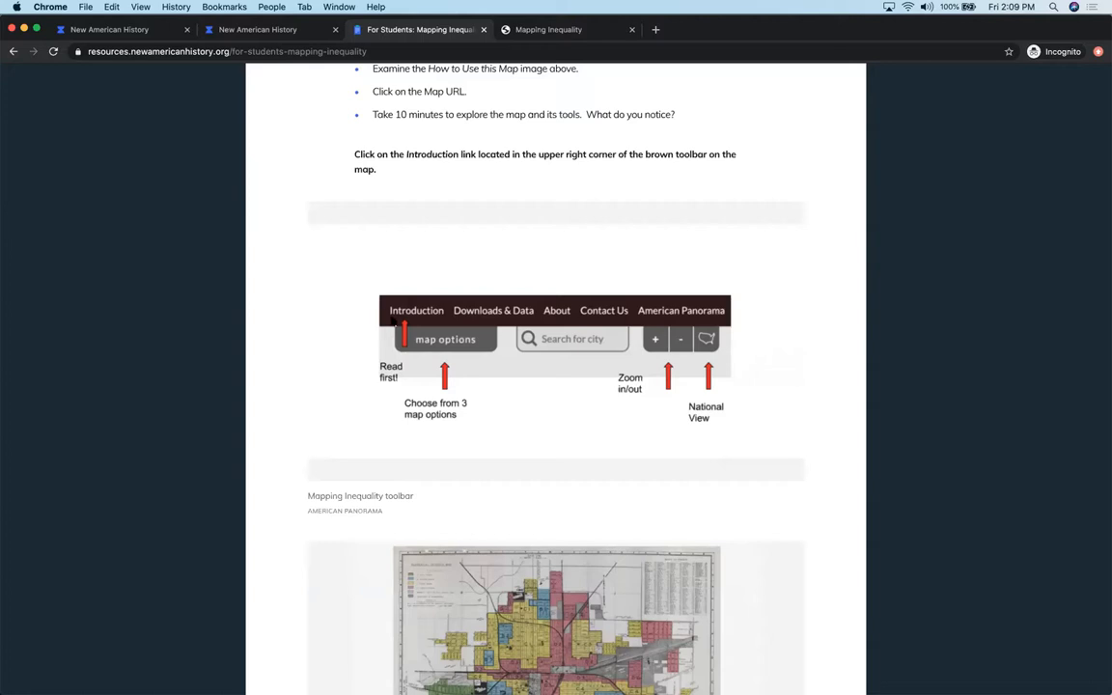
mouse_move(363, 406)
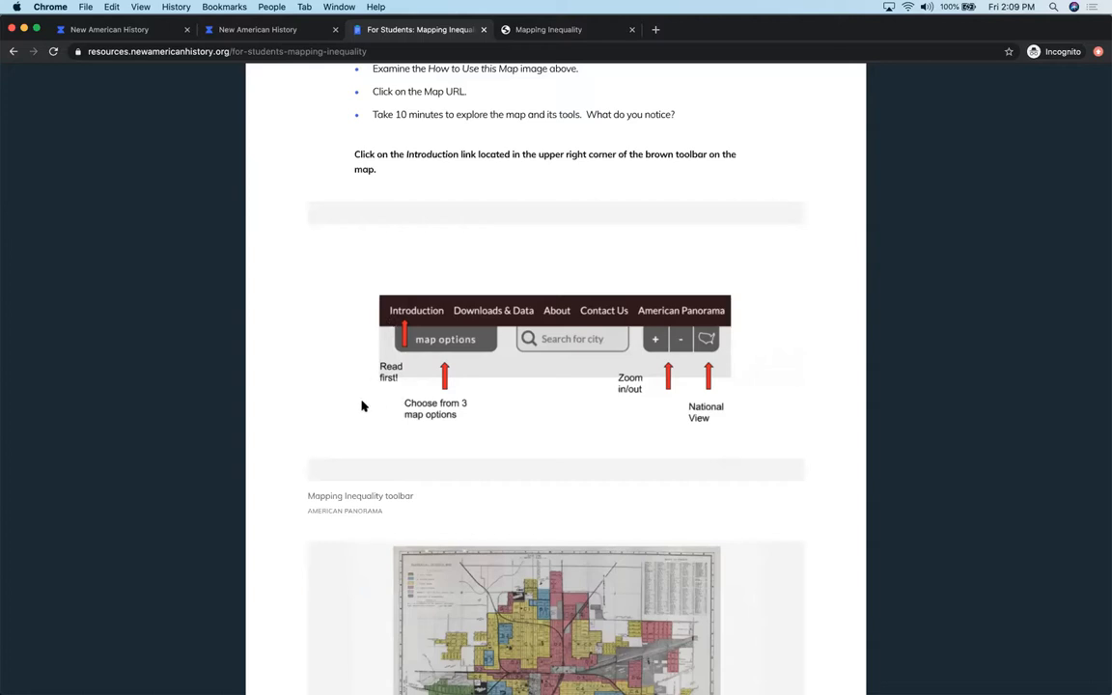
mouse_move(432, 350)
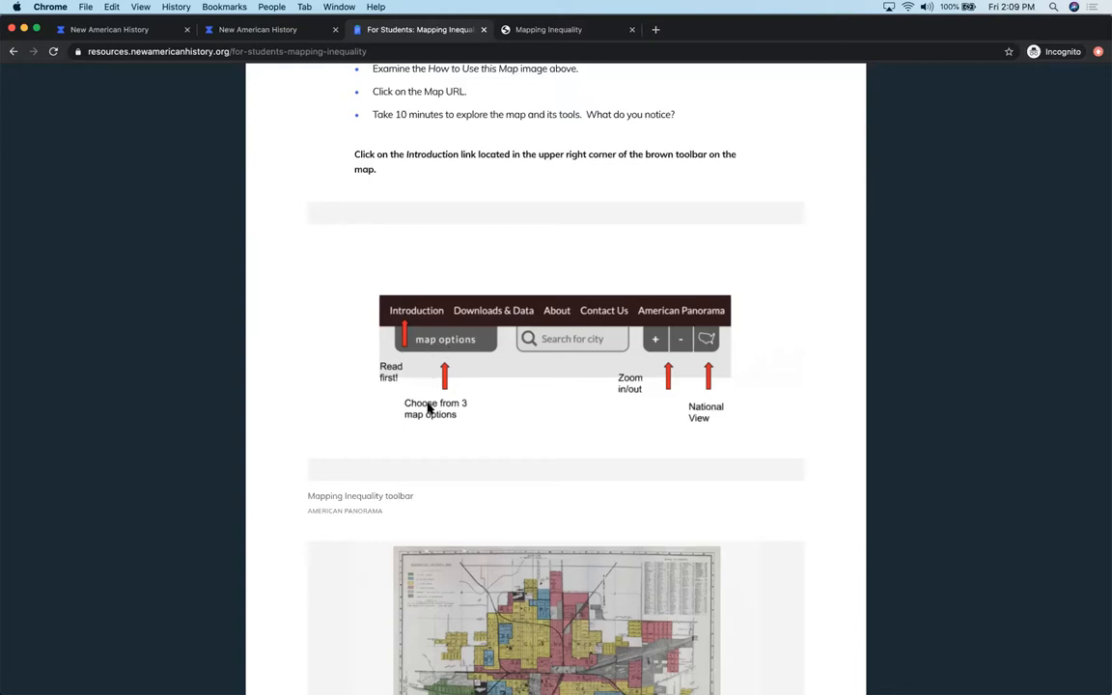
mouse_move(665, 344)
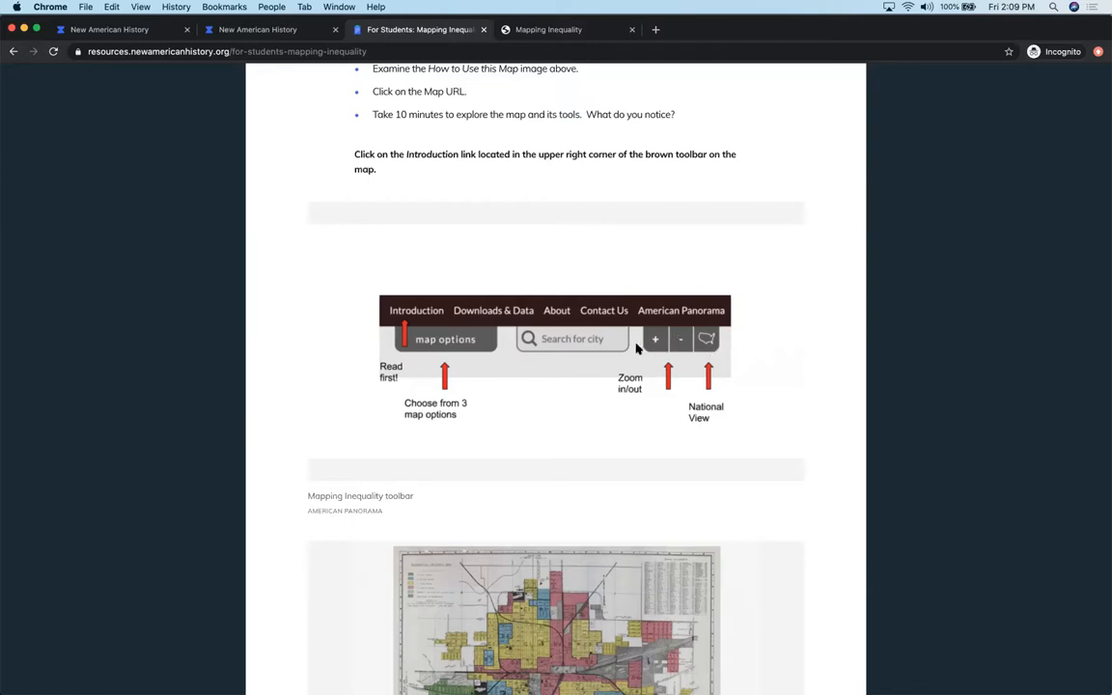
mouse_move(645, 357)
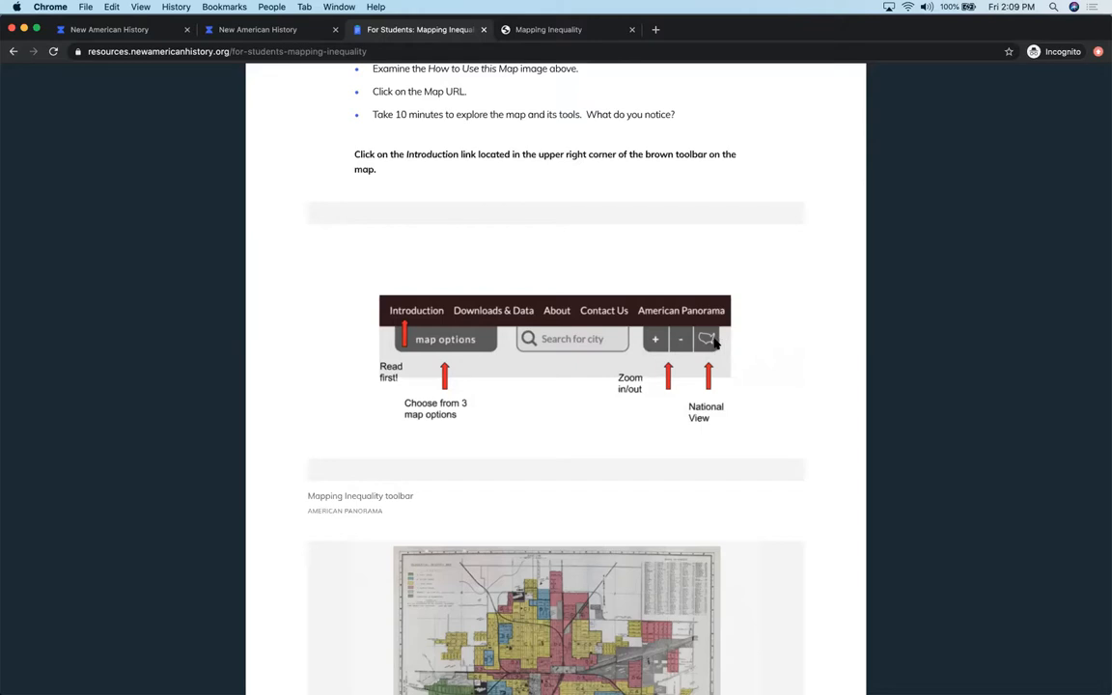
mouse_move(773, 344)
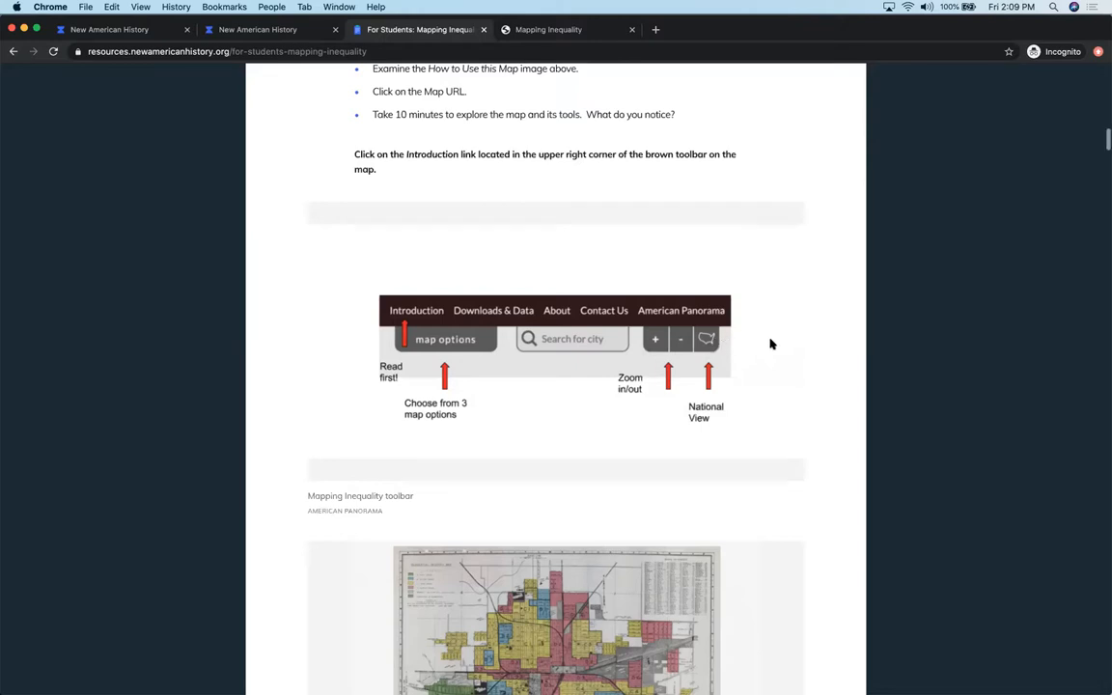
Scroll past the Decatur HOLC map activity to the Mapping Inequality tools screenshot and map-option questions.
scroll(down, 3)
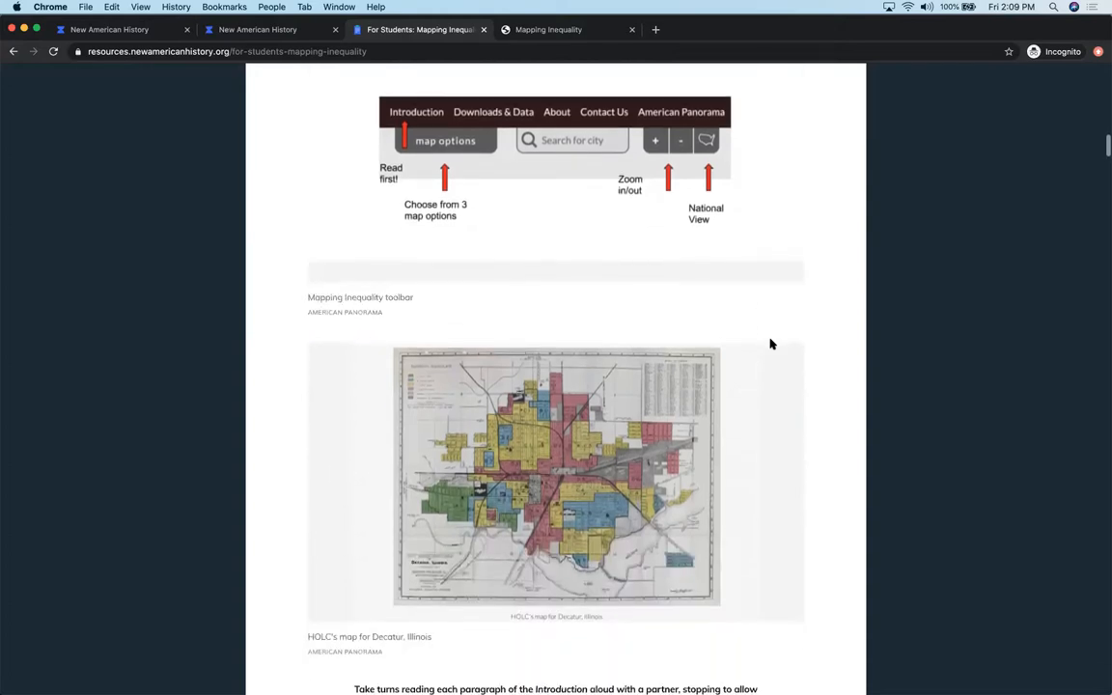
scroll(down, 3)
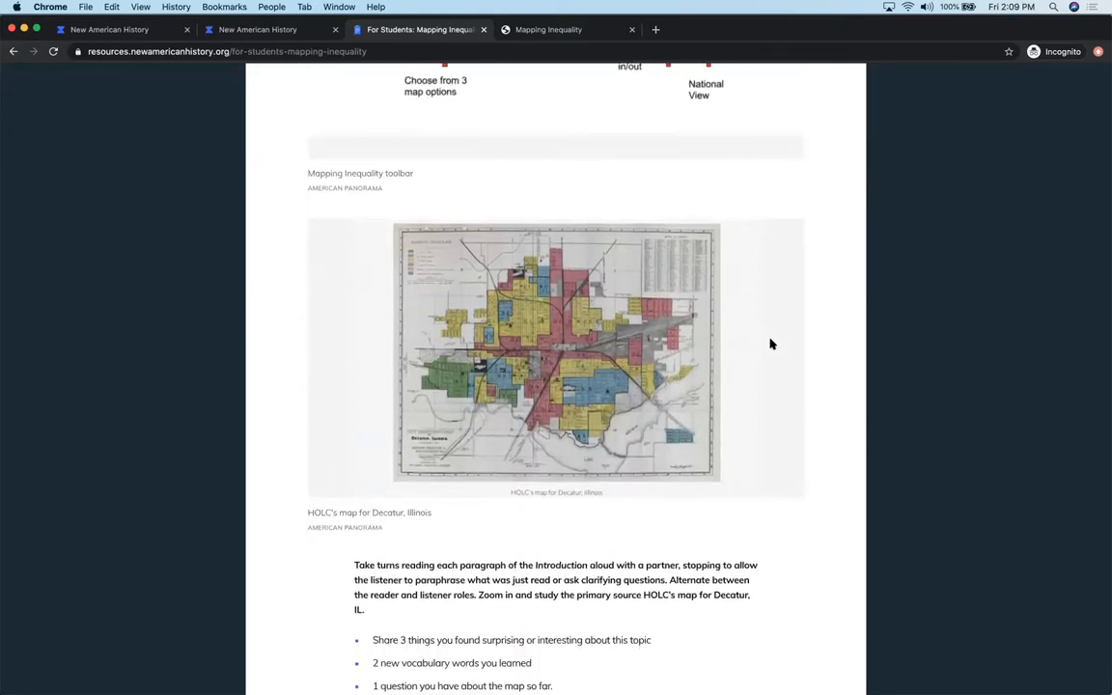
scroll(down, 3)
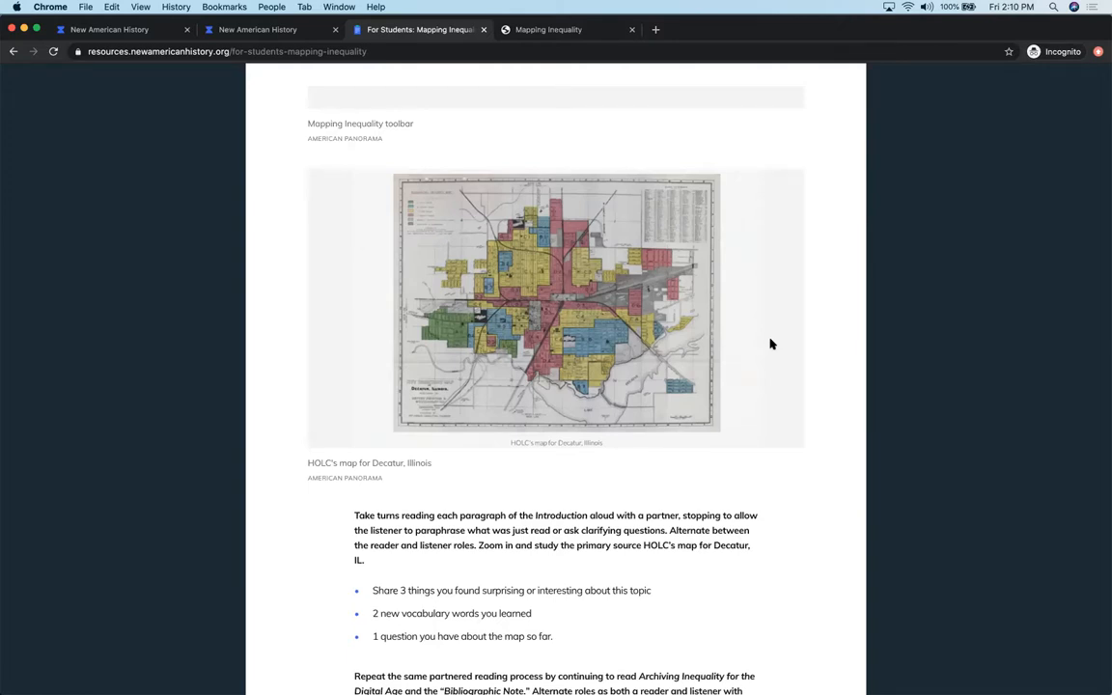
scroll(down, 3)
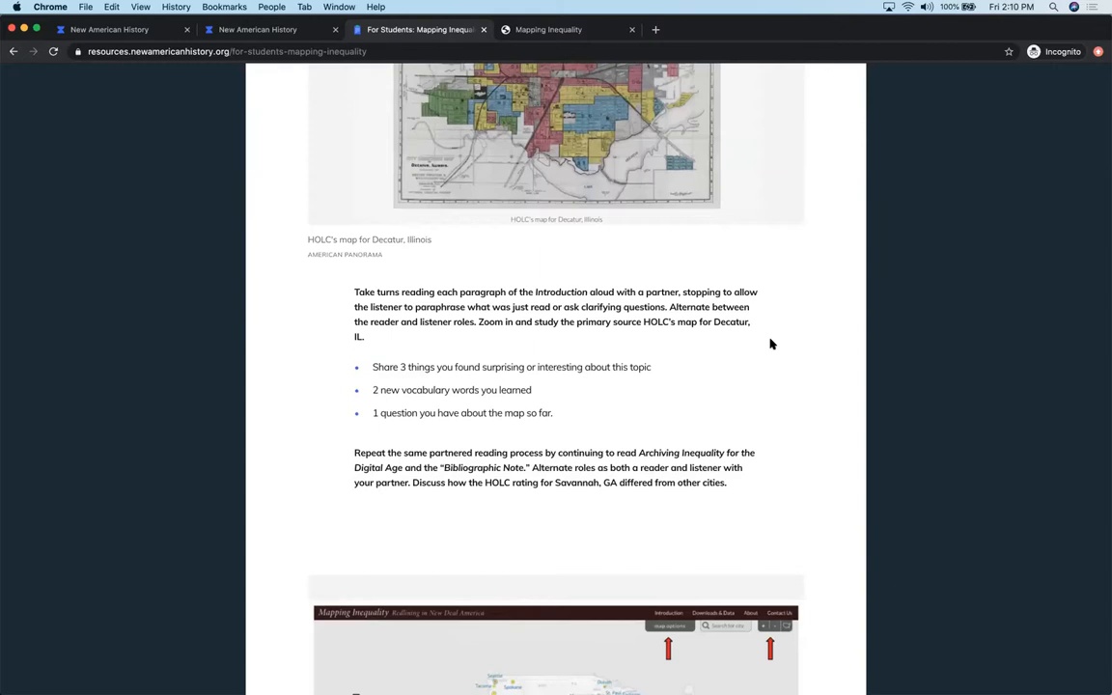
scroll(down, 3)
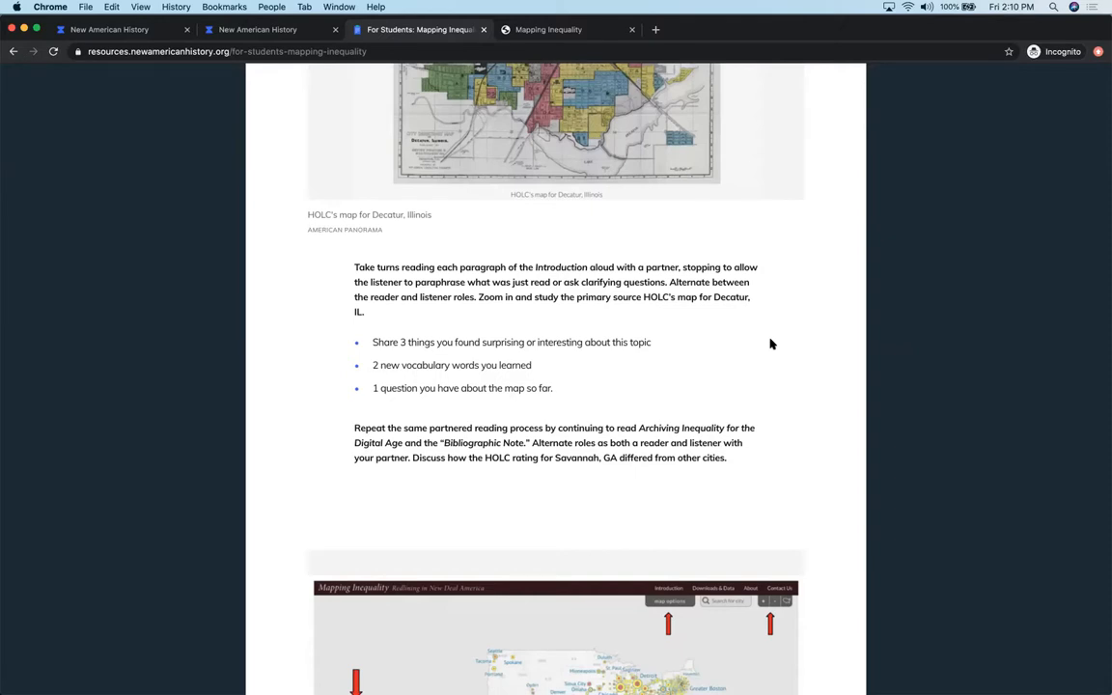
scroll(down, 3)
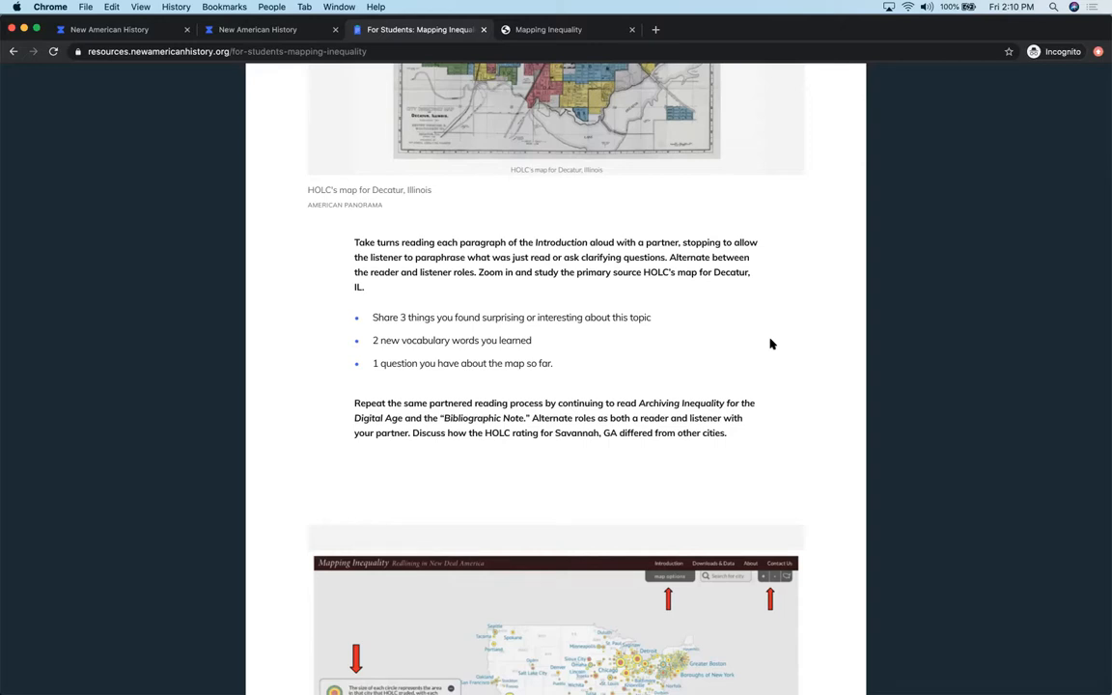
scroll(down, 3)
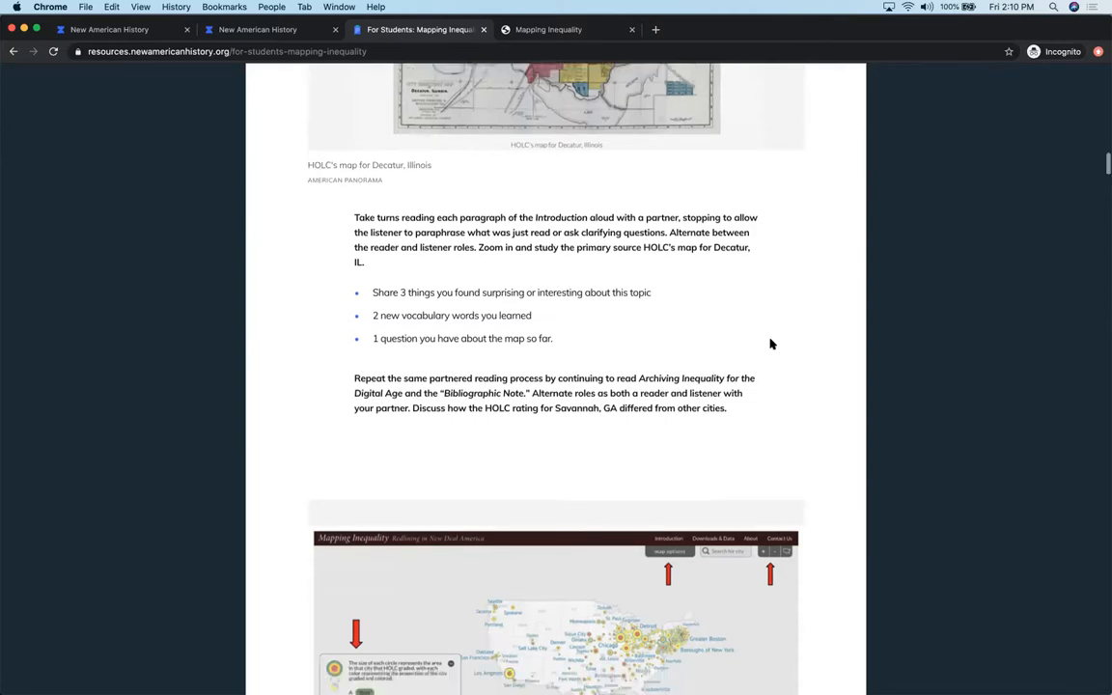
scroll(down, 3)
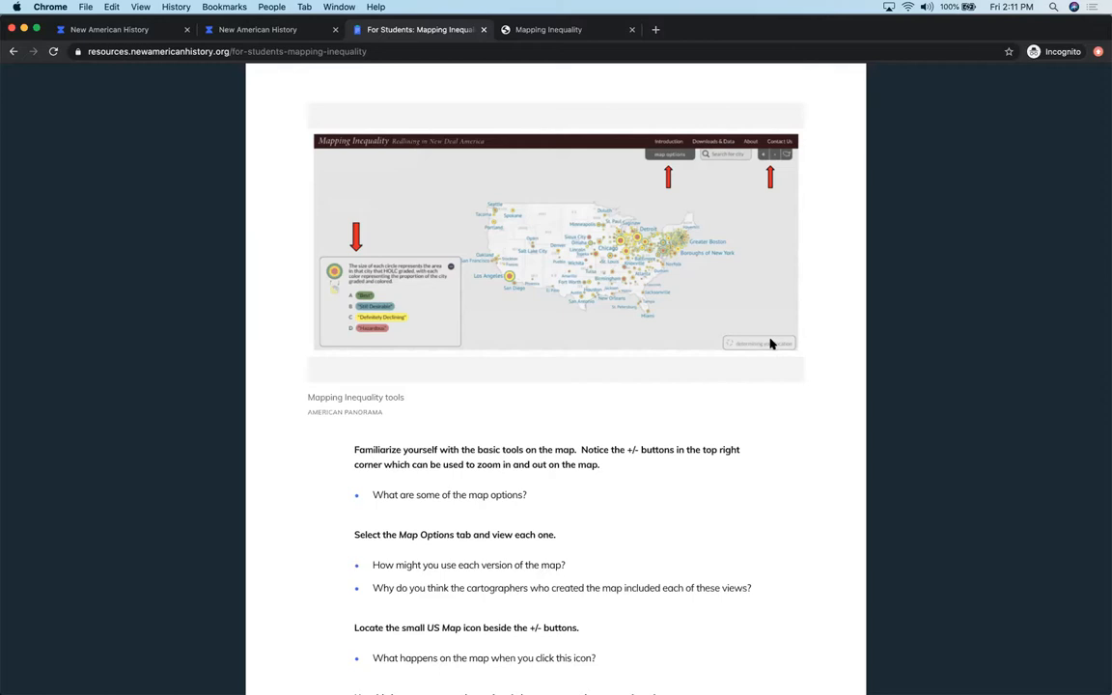
Scroll through the map legend key and city-search questions.
scroll(down, 3)
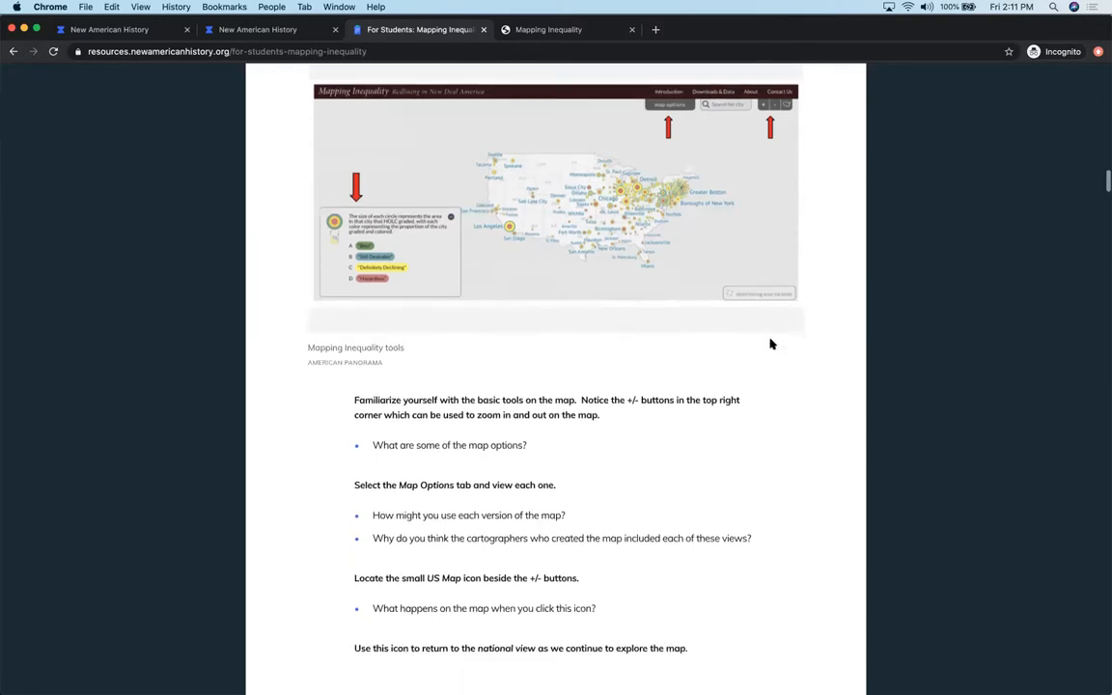
scroll(down, 3)
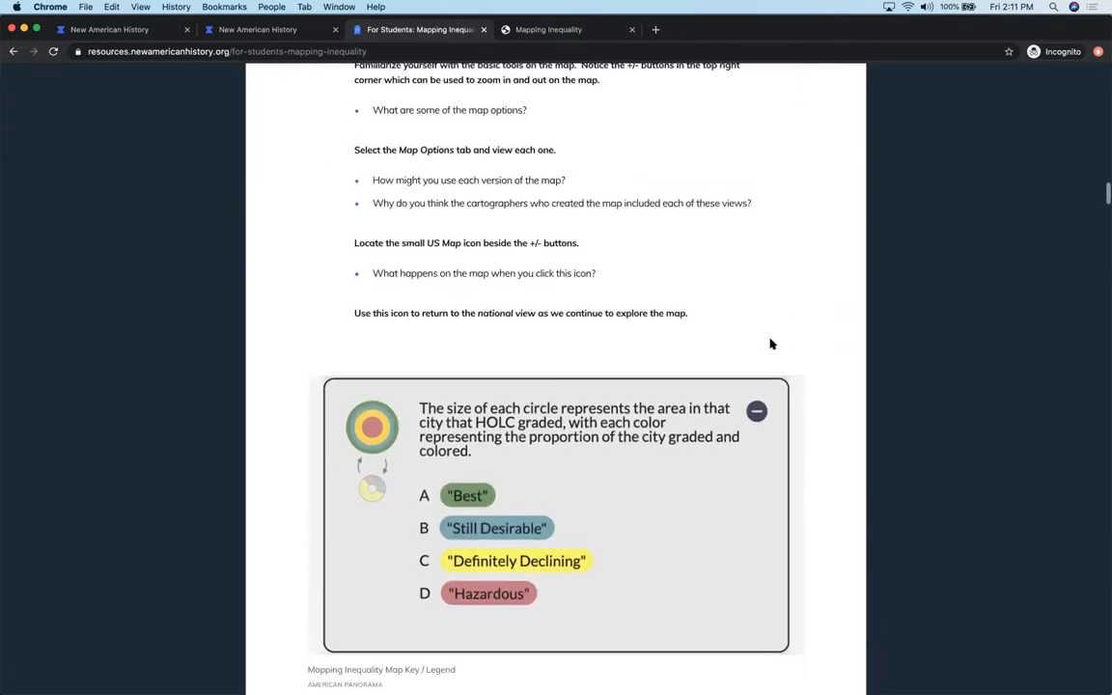
scroll(down, 3)
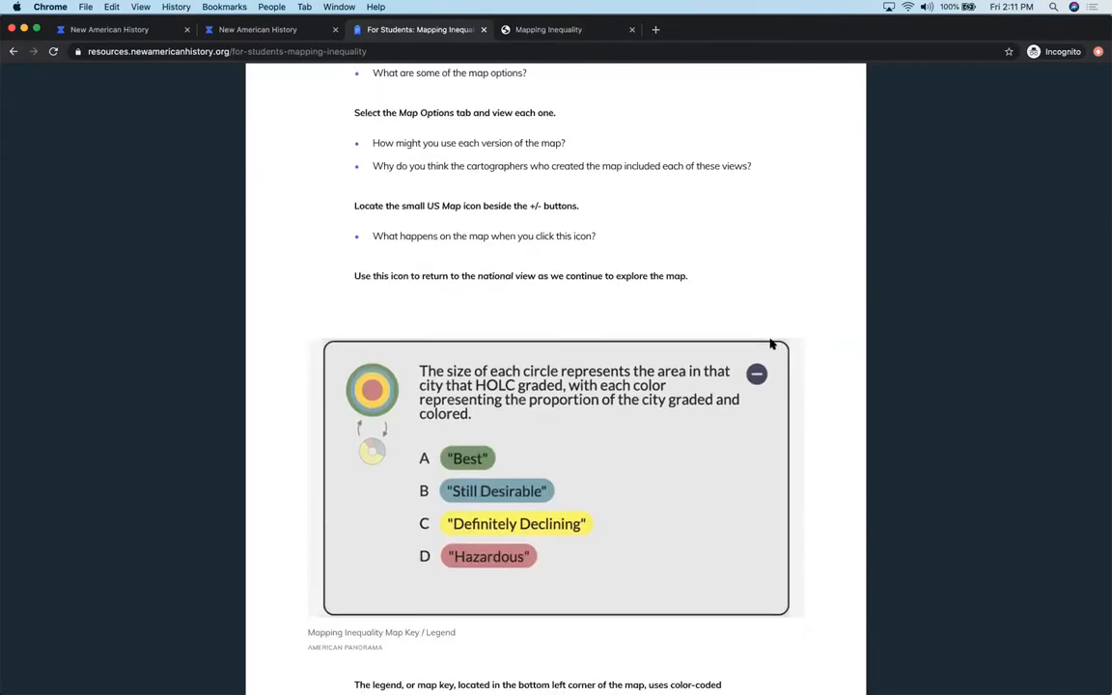
scroll(down, 3)
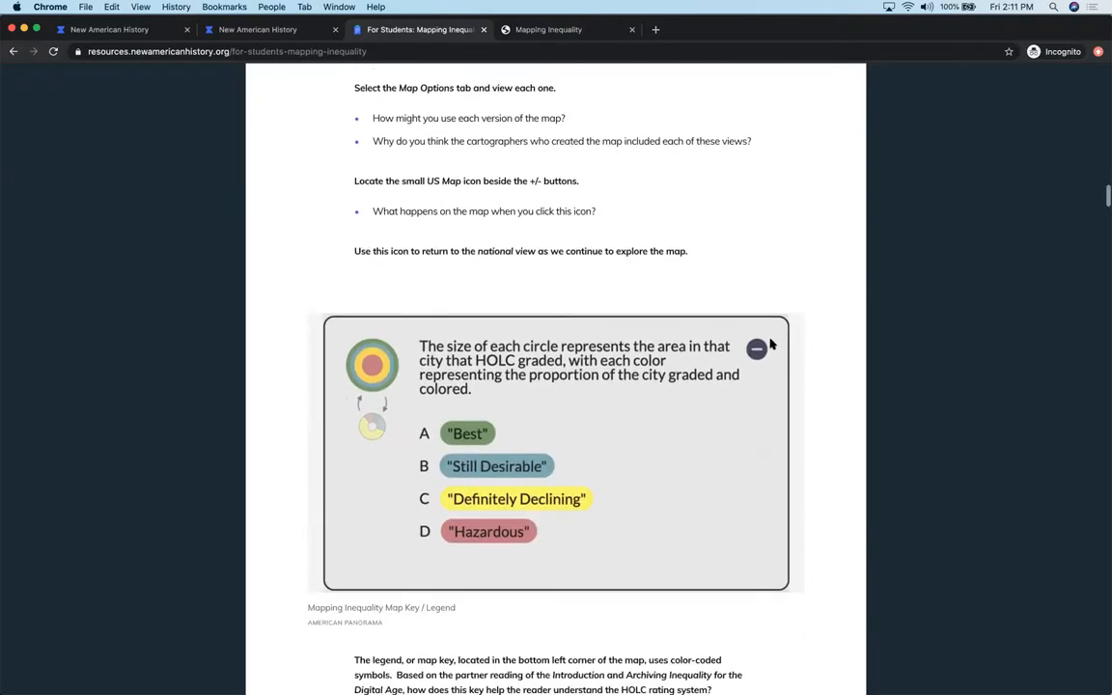
scroll(down, 3)
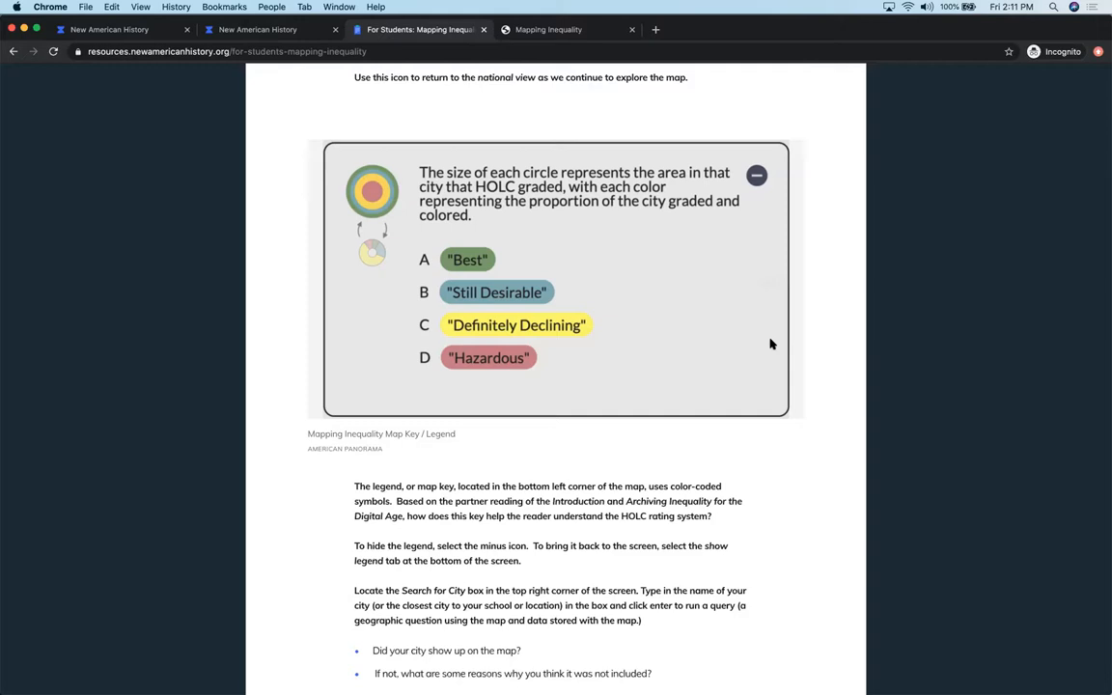
Continue down to the Omaha–Tulsa comparison slideshow and the 'Take a moment to review' tools image.
scroll(down, 3)
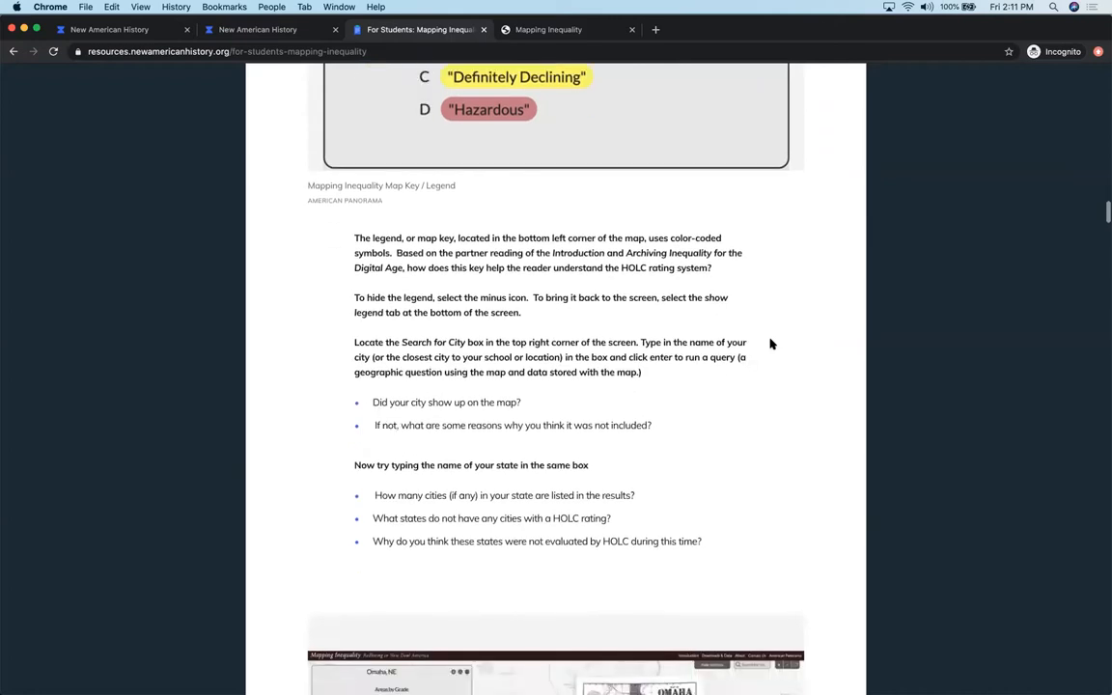
scroll(down, 3)
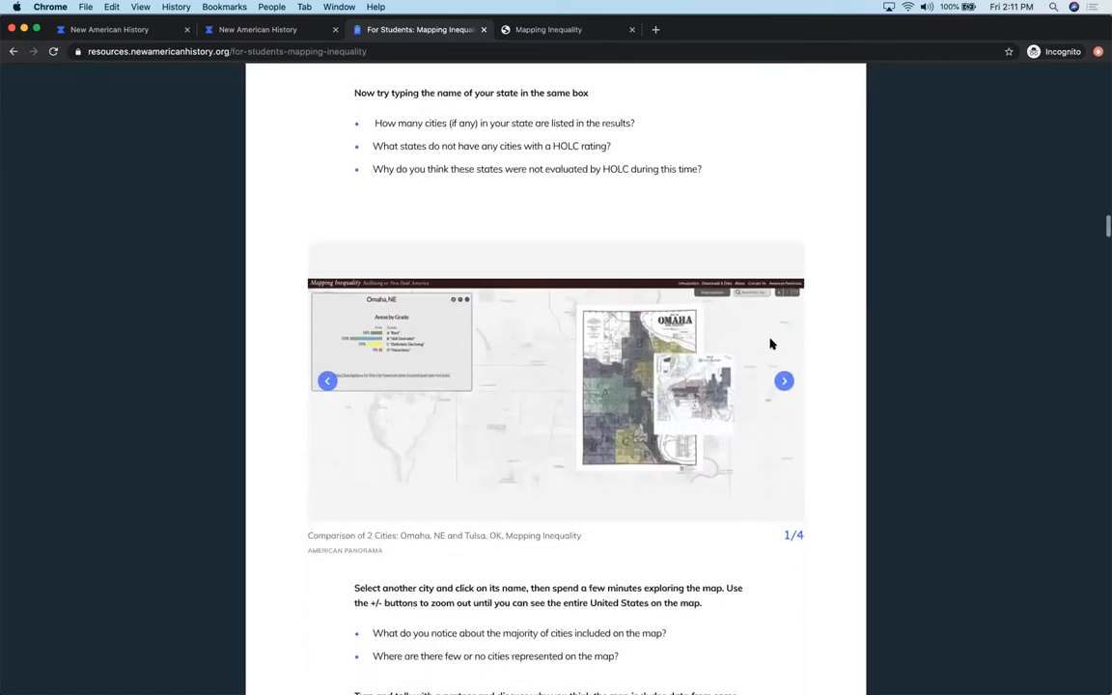
scroll(down, 3)
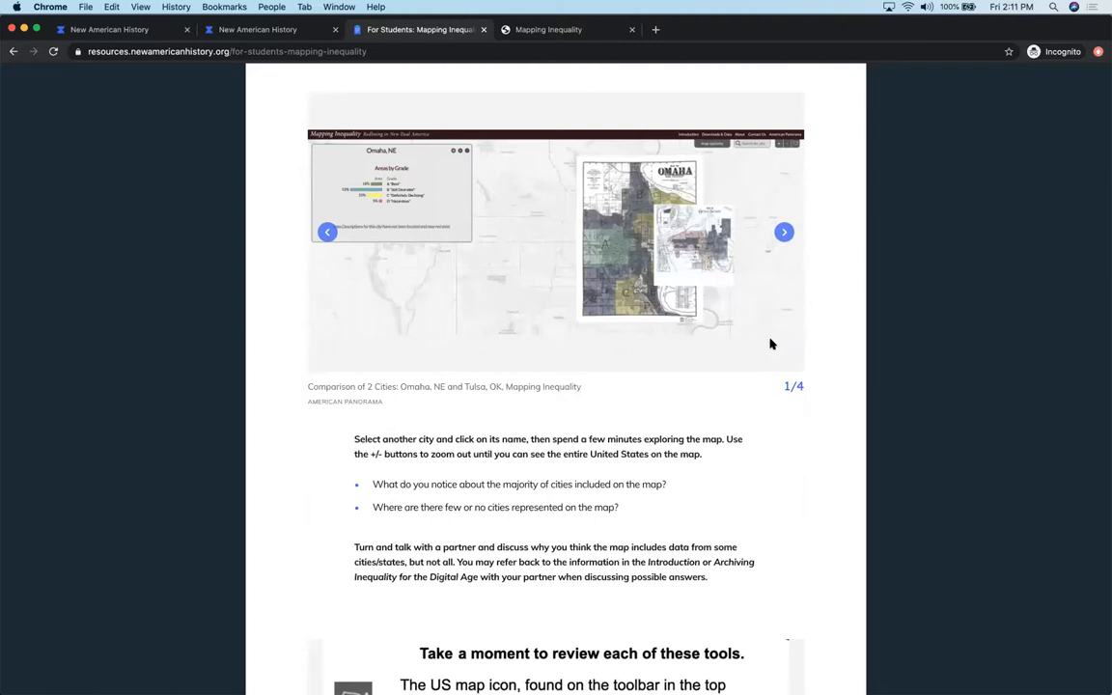
scroll(down, 3)
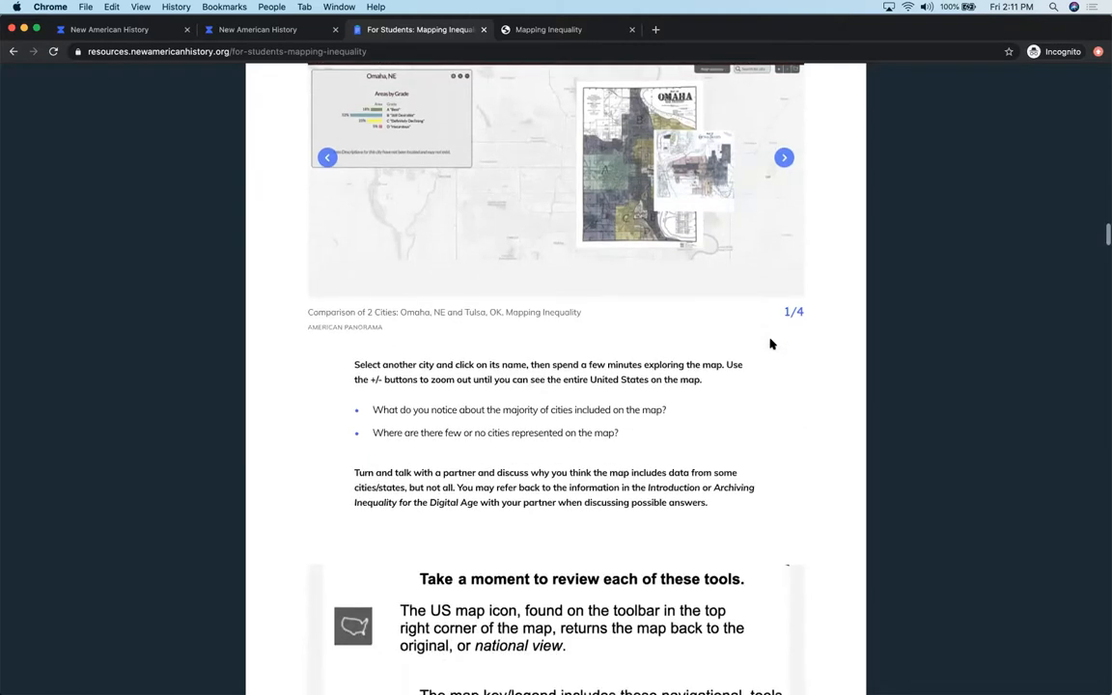
scroll(down, 3)
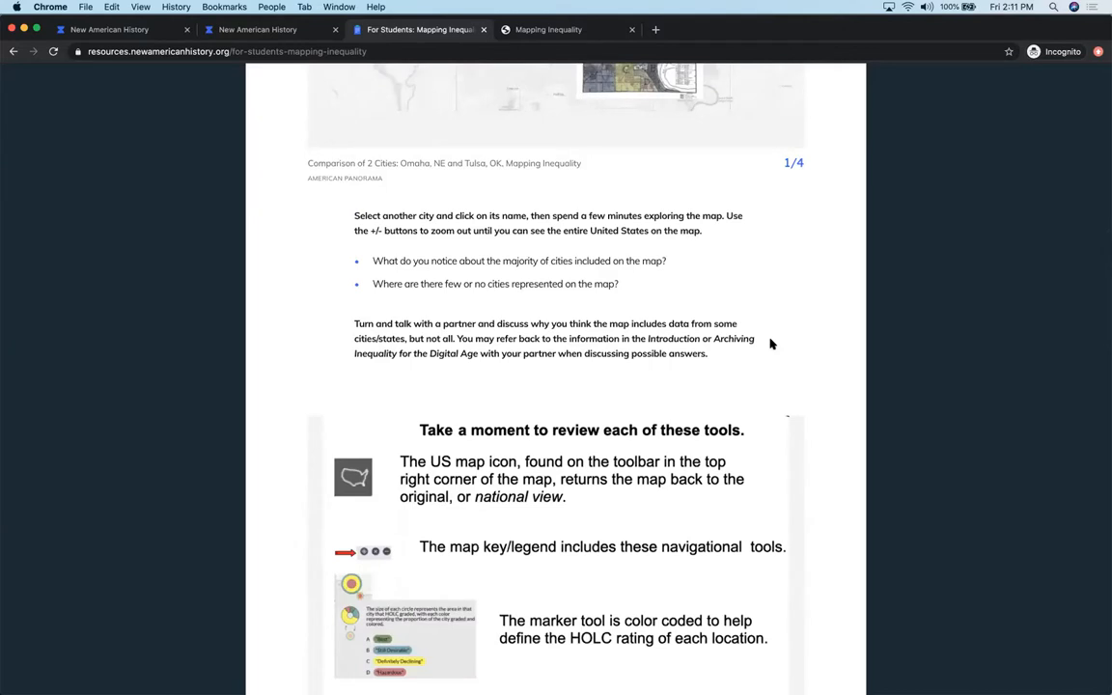
scroll(down, 3)
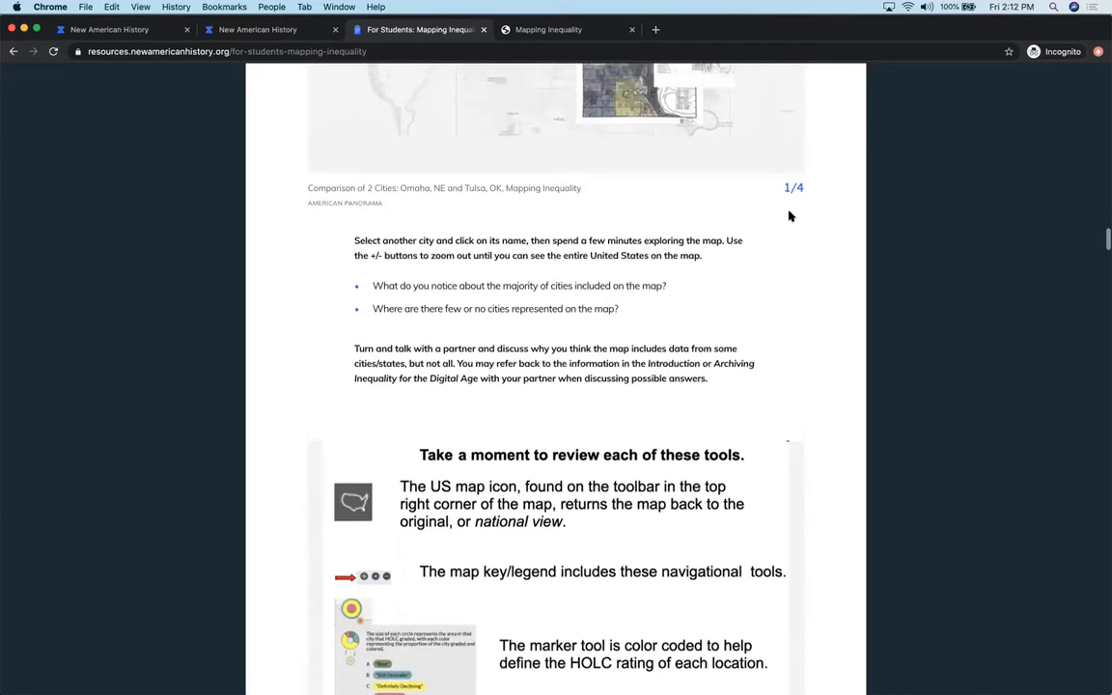
Advance the Omaha–Tulsa gallery through slides 2, 3, 4, back to 1, then leave it on slide 2.
click(784, 158)
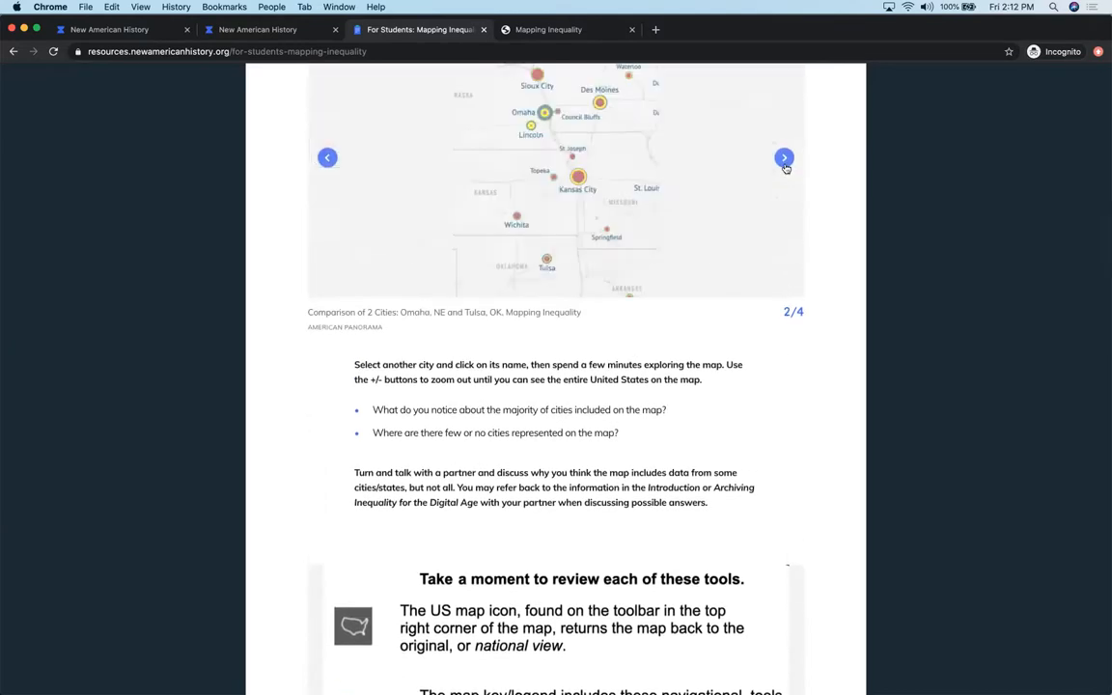
click(784, 158)
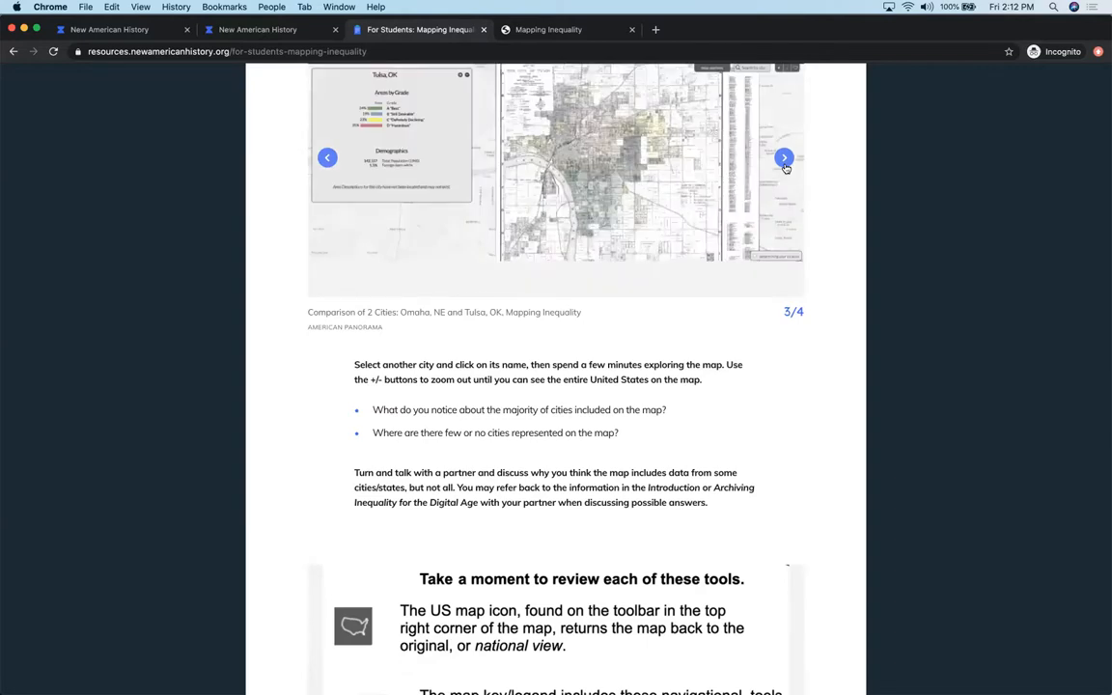
click(784, 158)
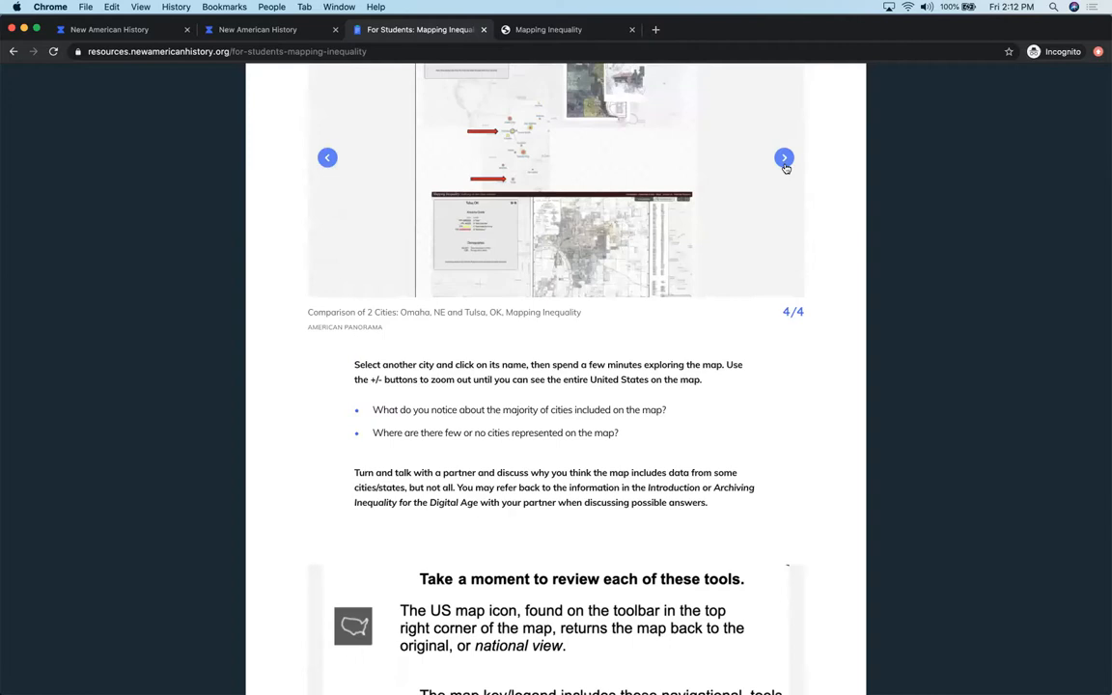
click(784, 158)
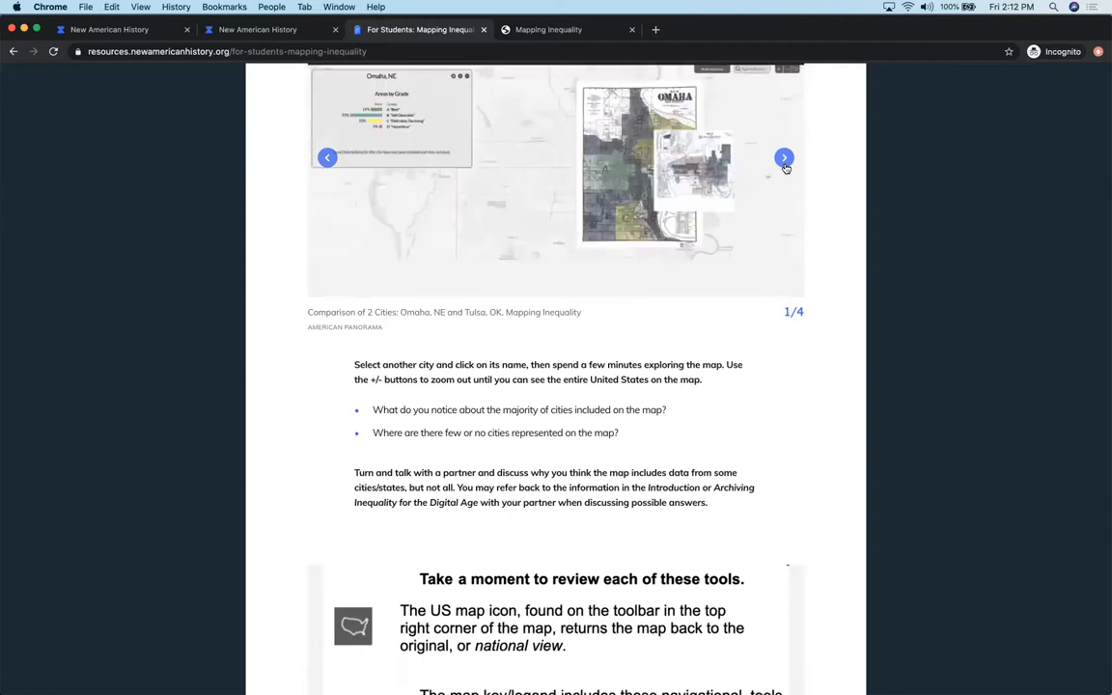
click(784, 158)
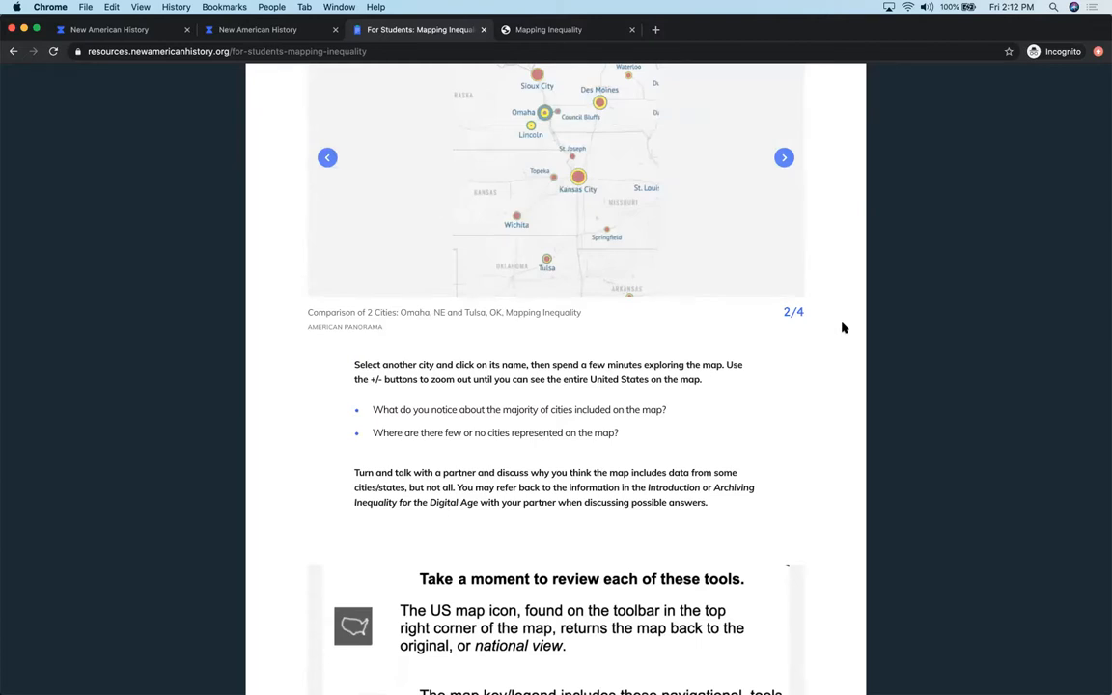
scroll(down, 3)
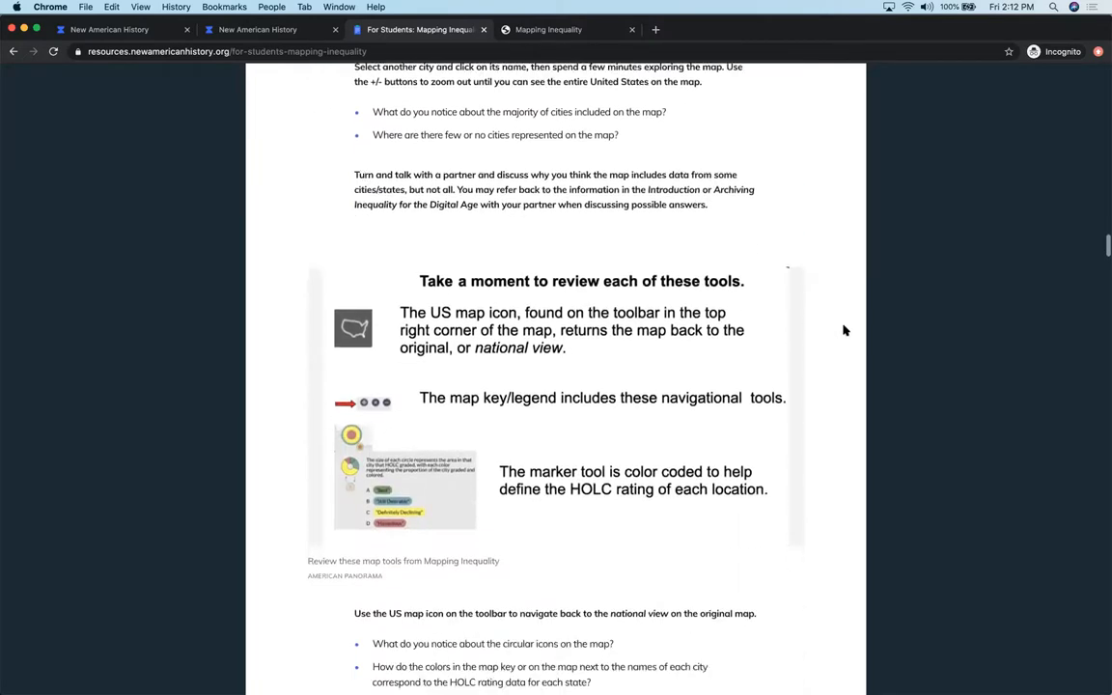
Scroll past the tools review and exit-ticket questions to the Redlining in New Deal America image.
scroll(down, 3)
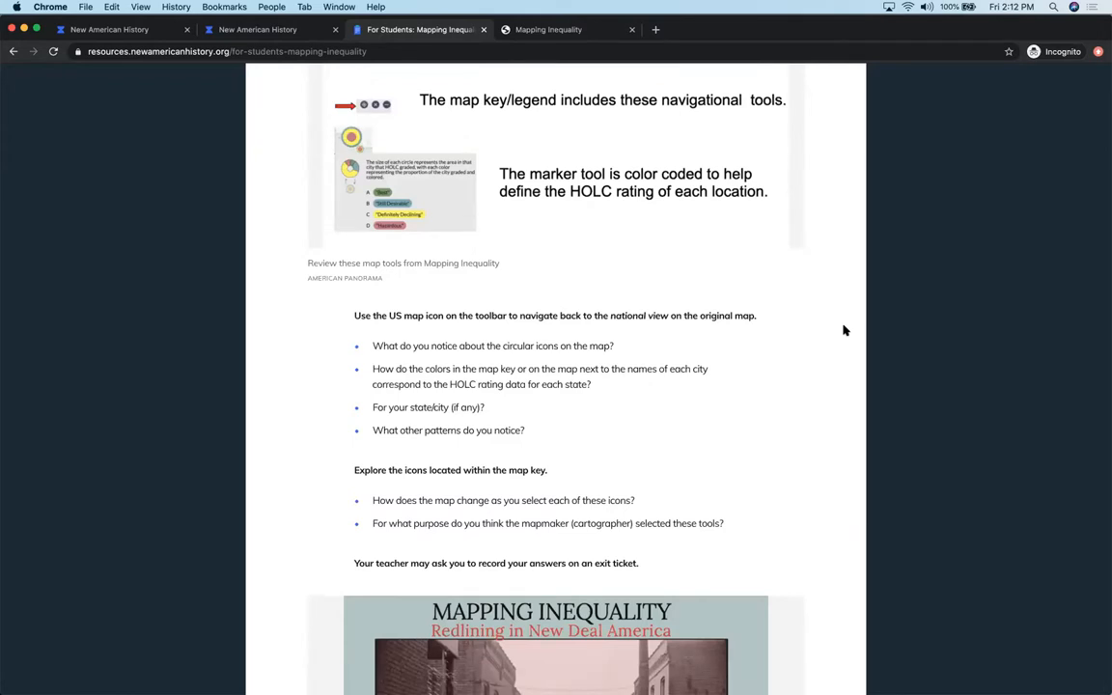
scroll(down, 3)
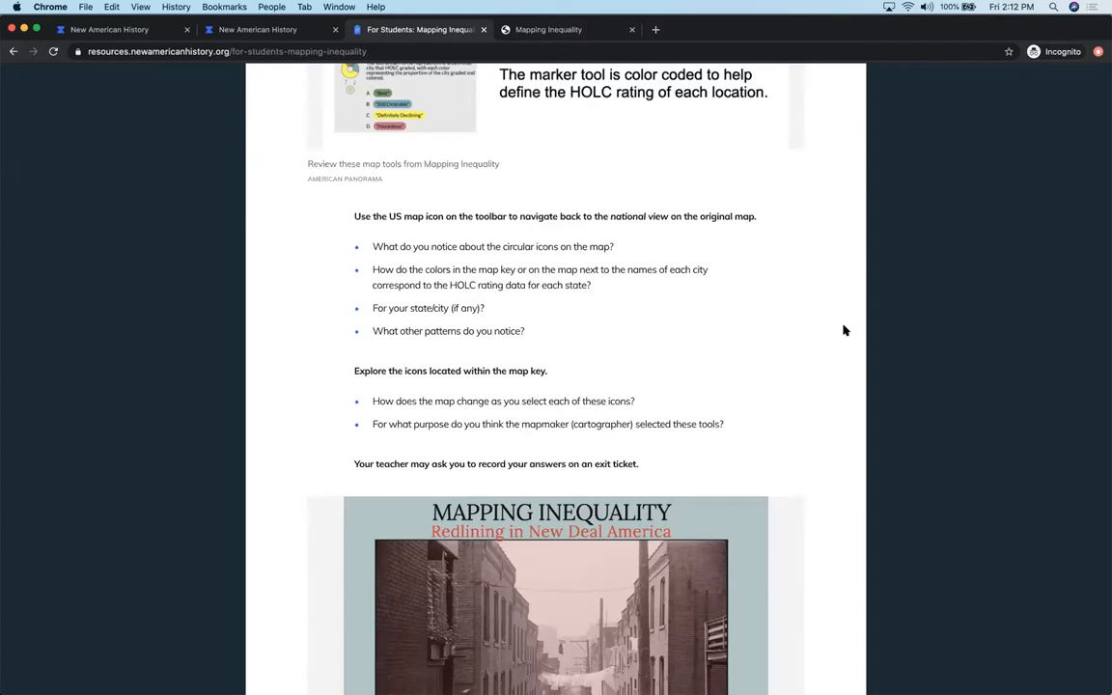
scroll(down, 3)
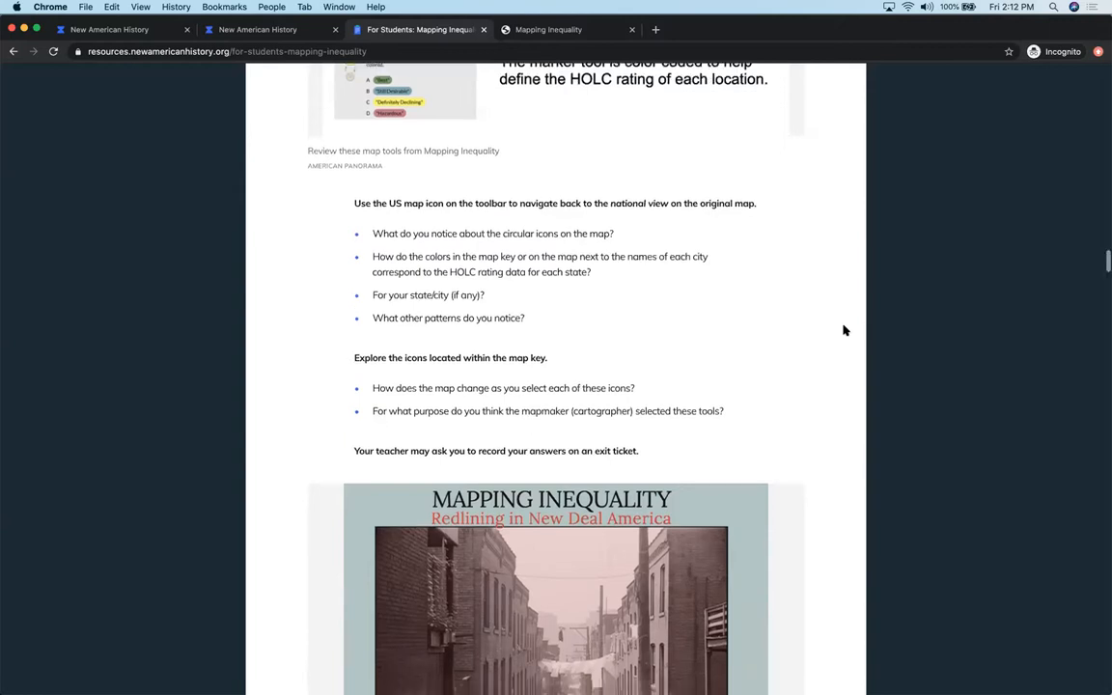
scroll(down, 3)
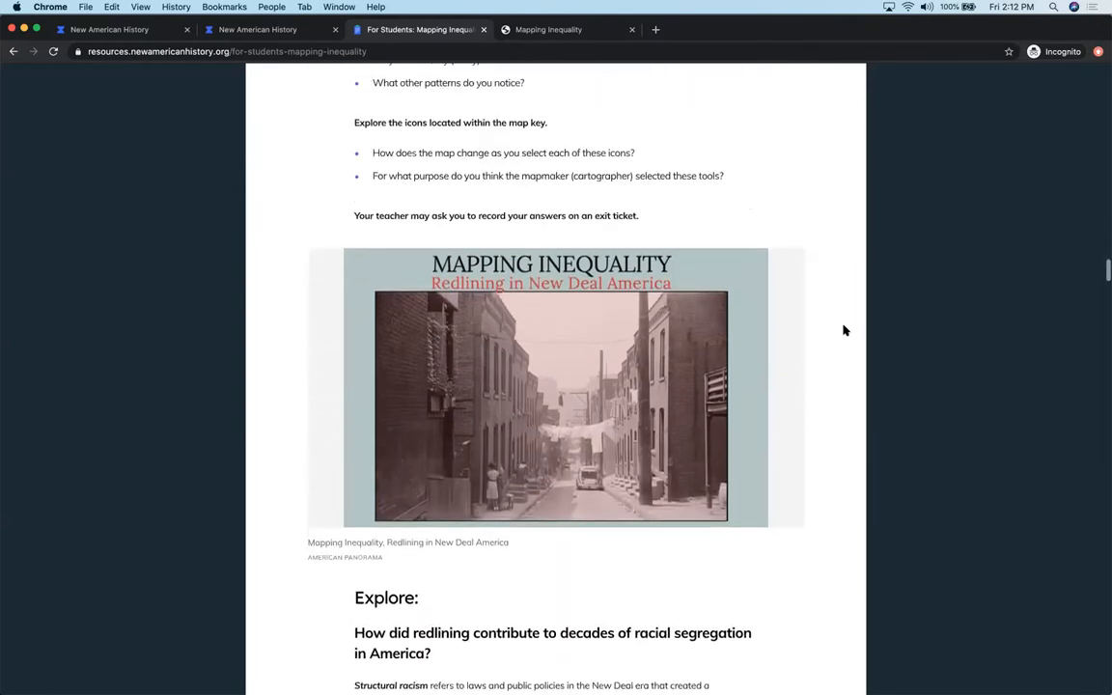
scroll(down, 3)
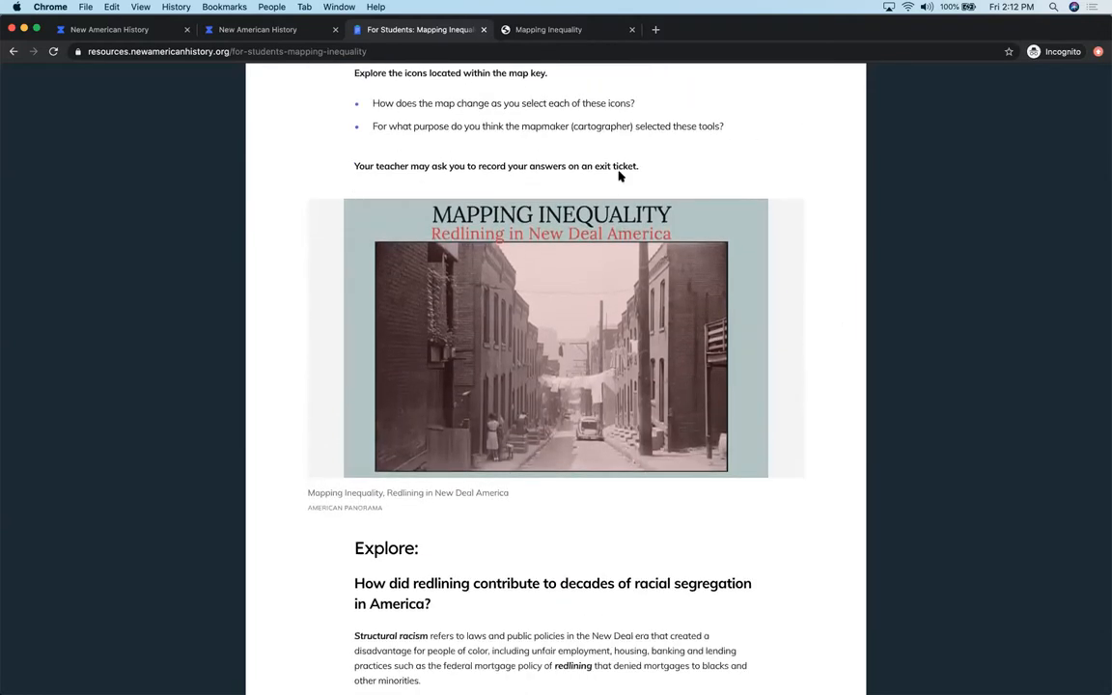
mouse_move(659, 151)
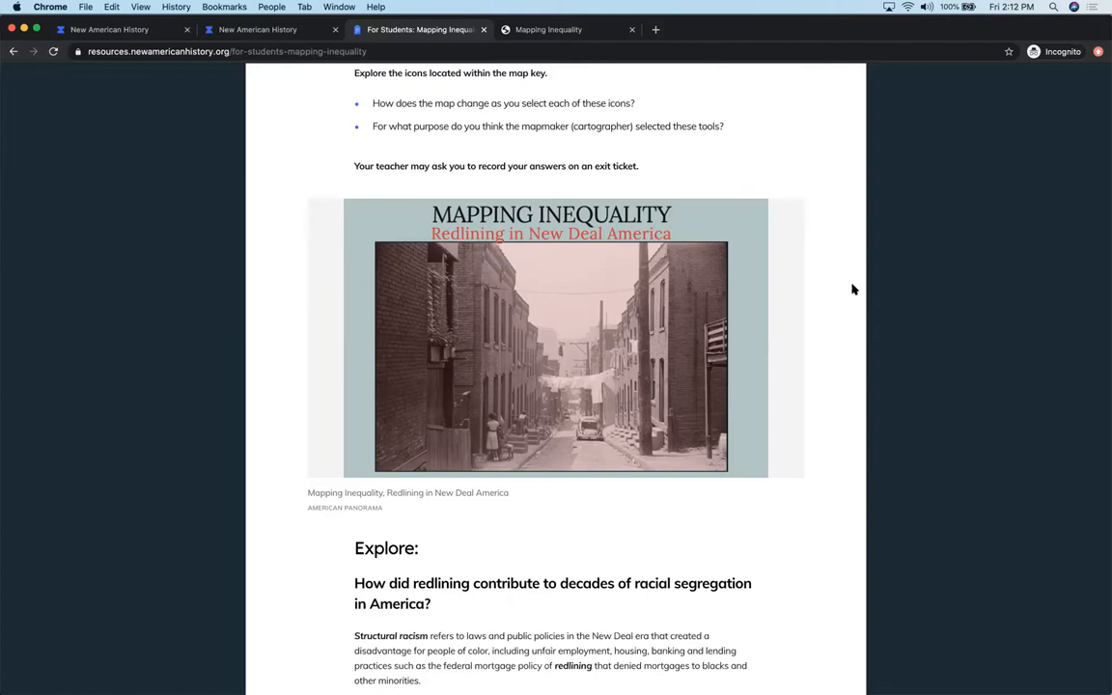
mouse_move(855, 305)
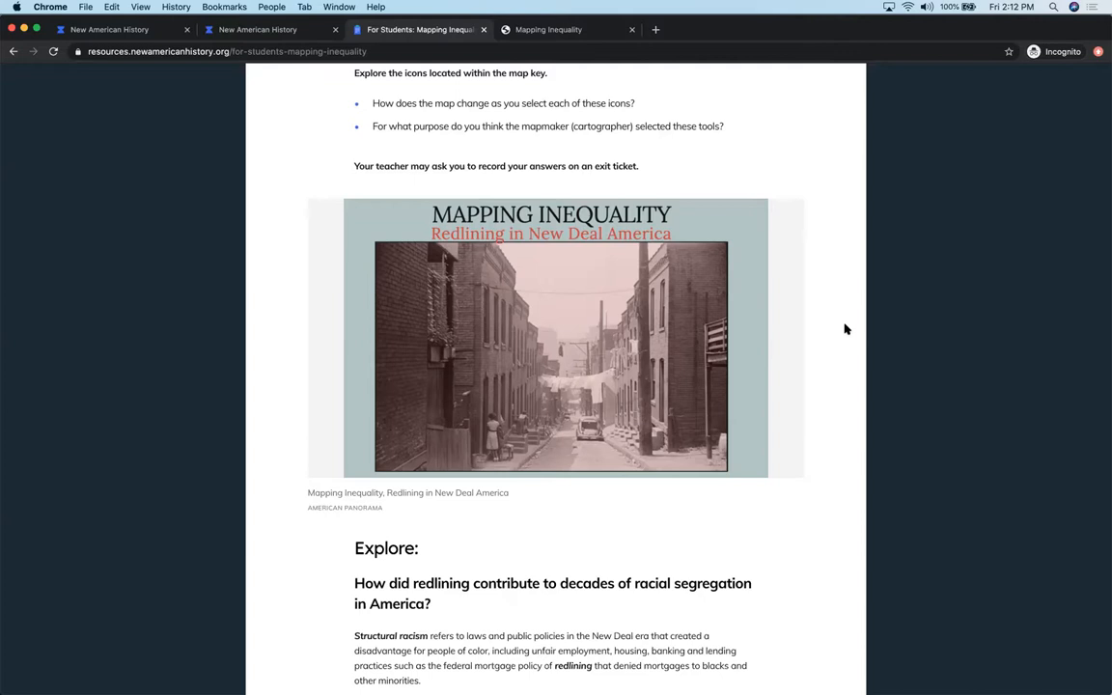
scroll(down, 3)
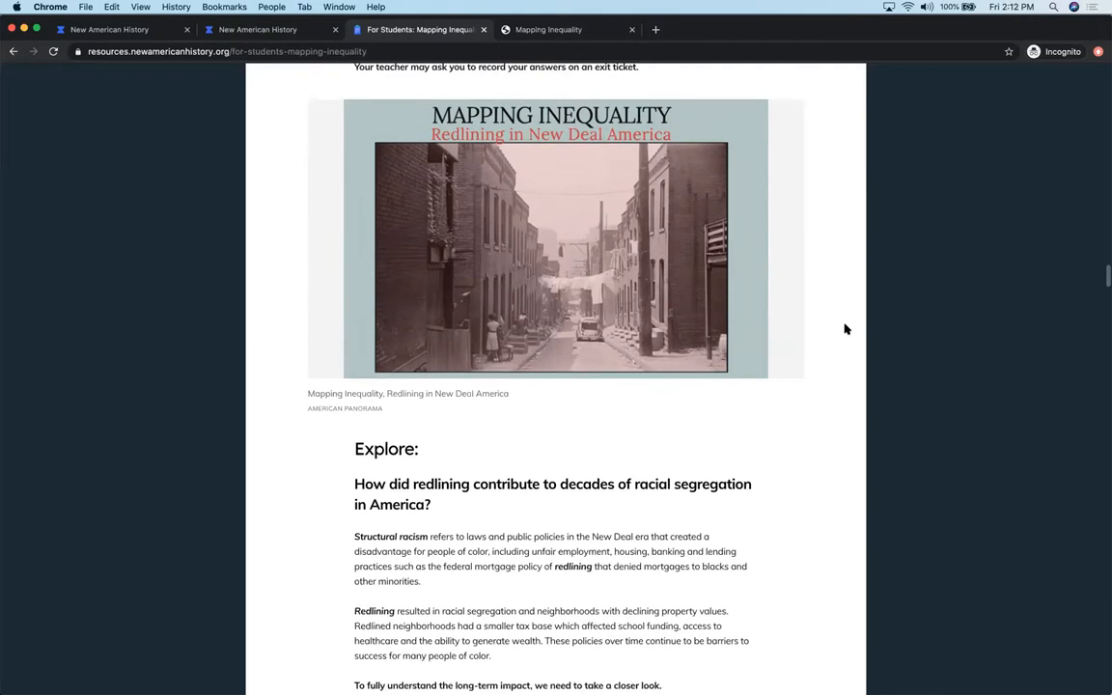
Scroll through the Explore text on structural racism to the 'Search and explore the map by city' screenshot.
scroll(down, 3)
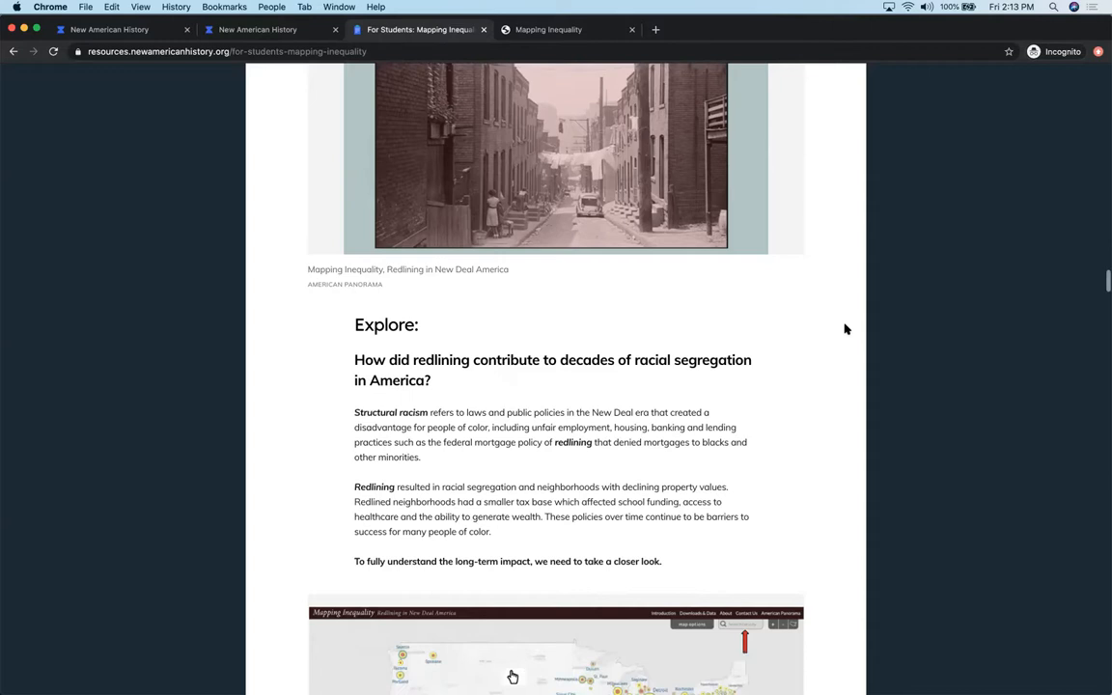
scroll(down, 3)
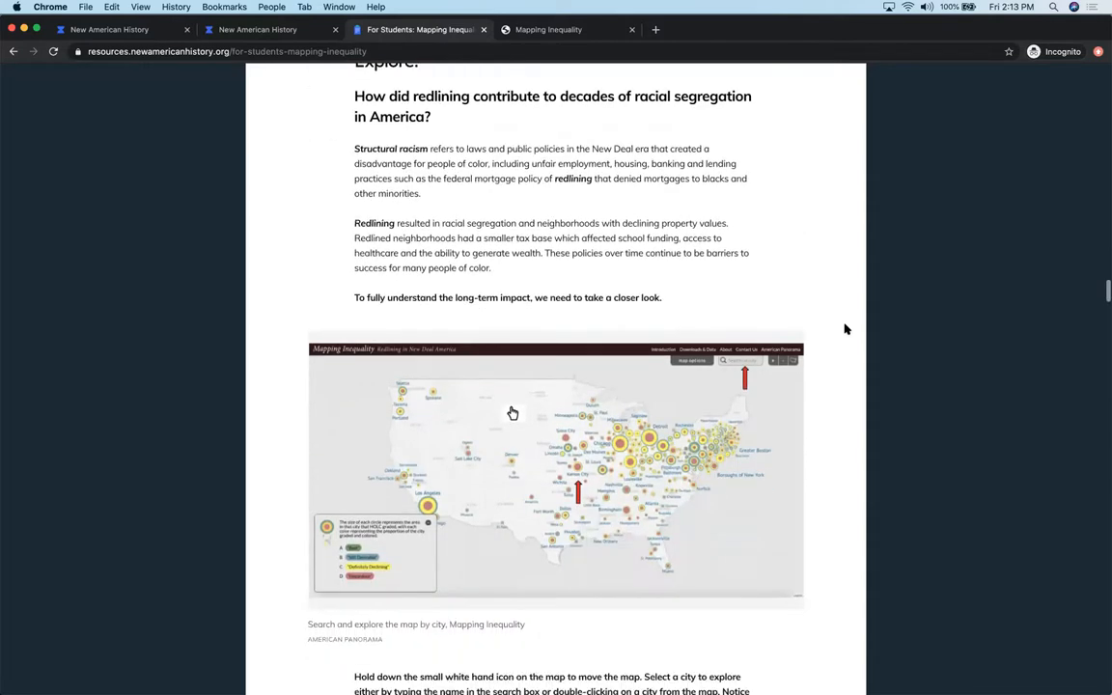
Scroll past the Greater Kansas City map and Areas by Grade questions to the map-key comparison image.
scroll(down, 3)
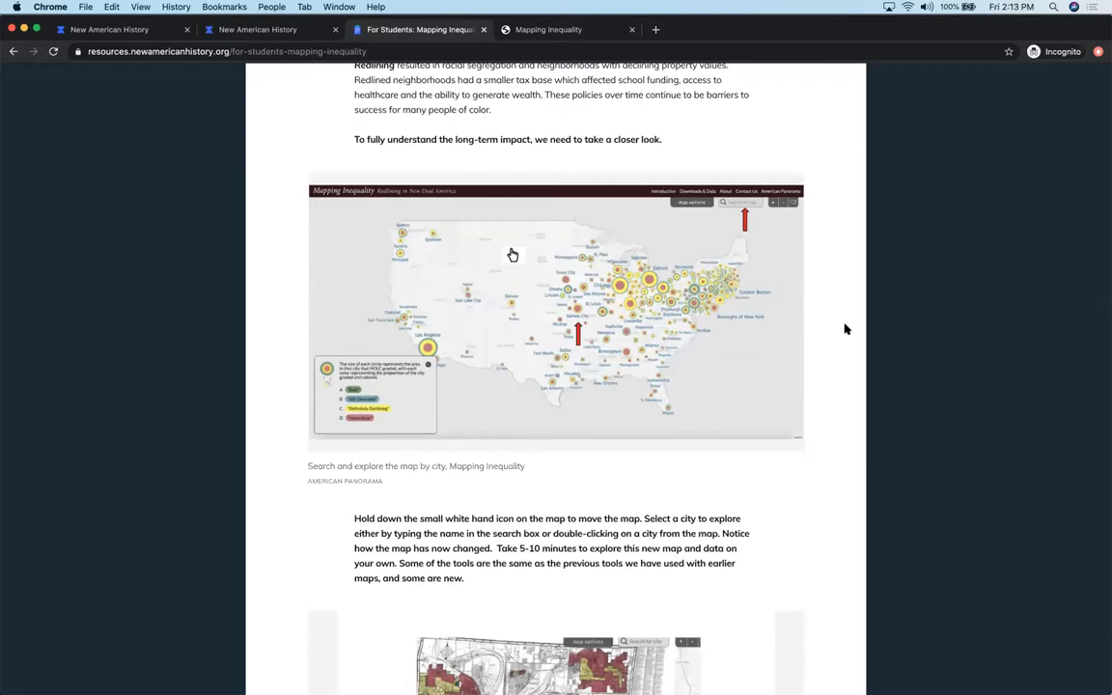
scroll(down, 3)
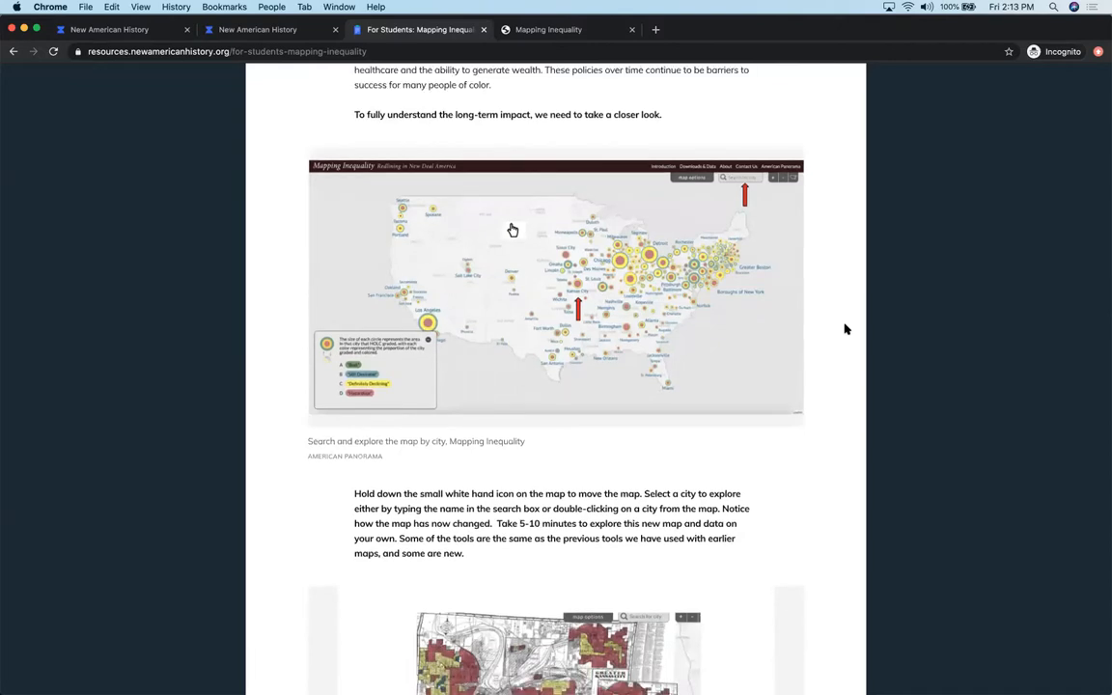
scroll(down, 3)
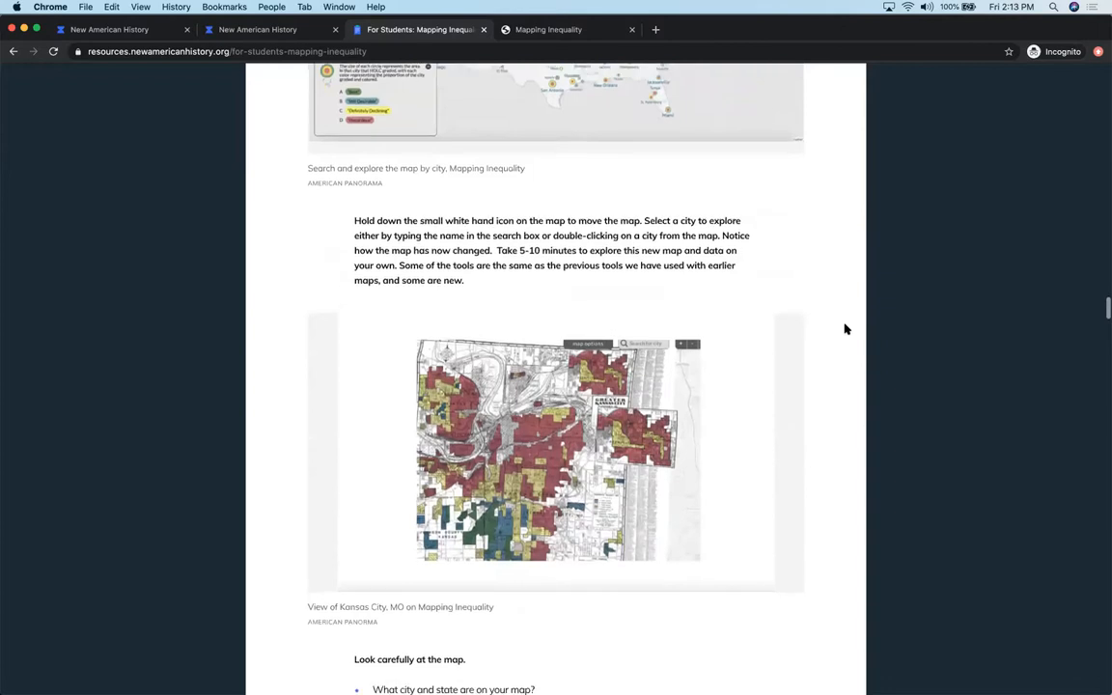
scroll(down, 3)
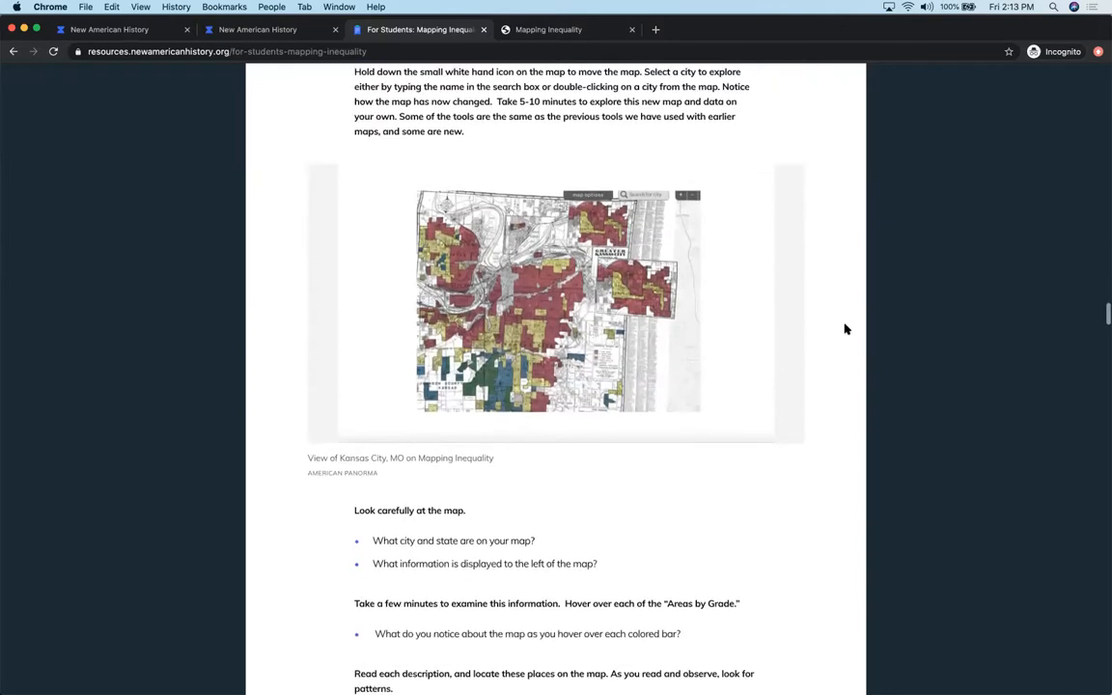
scroll(down, 3)
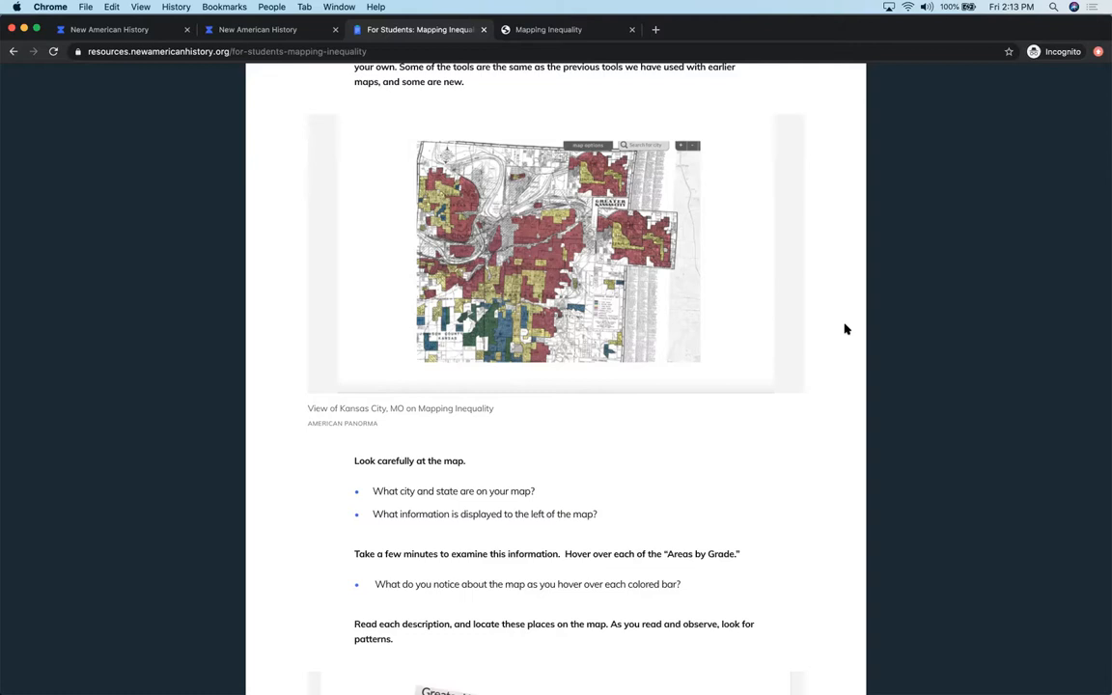
scroll(down, 3)
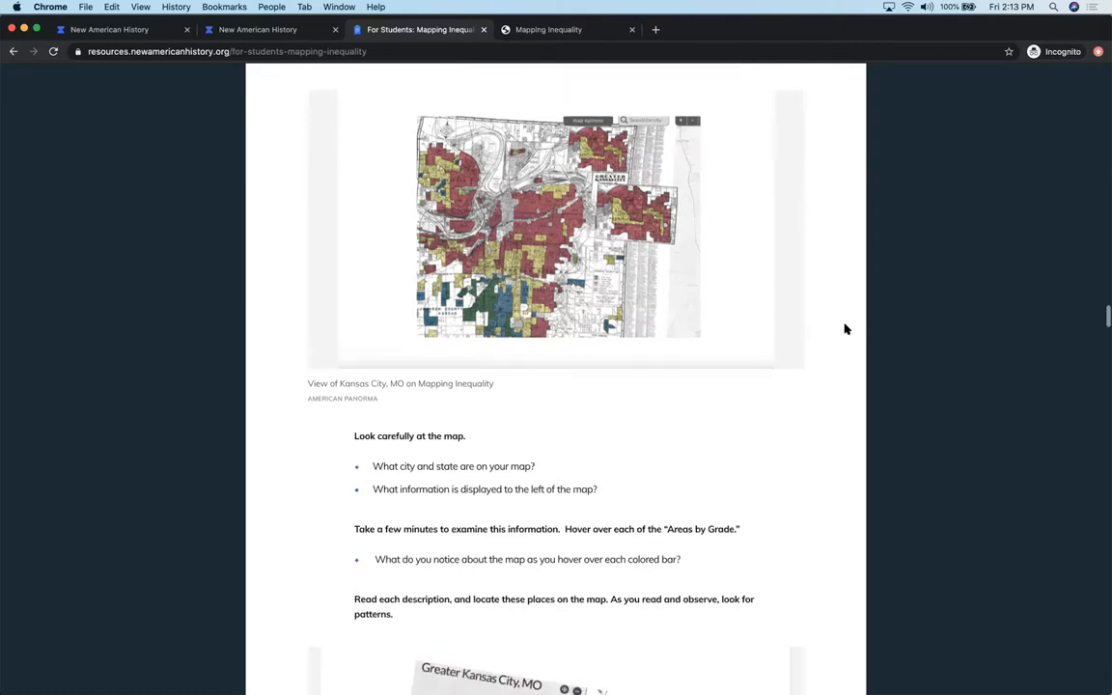
scroll(down, 3)
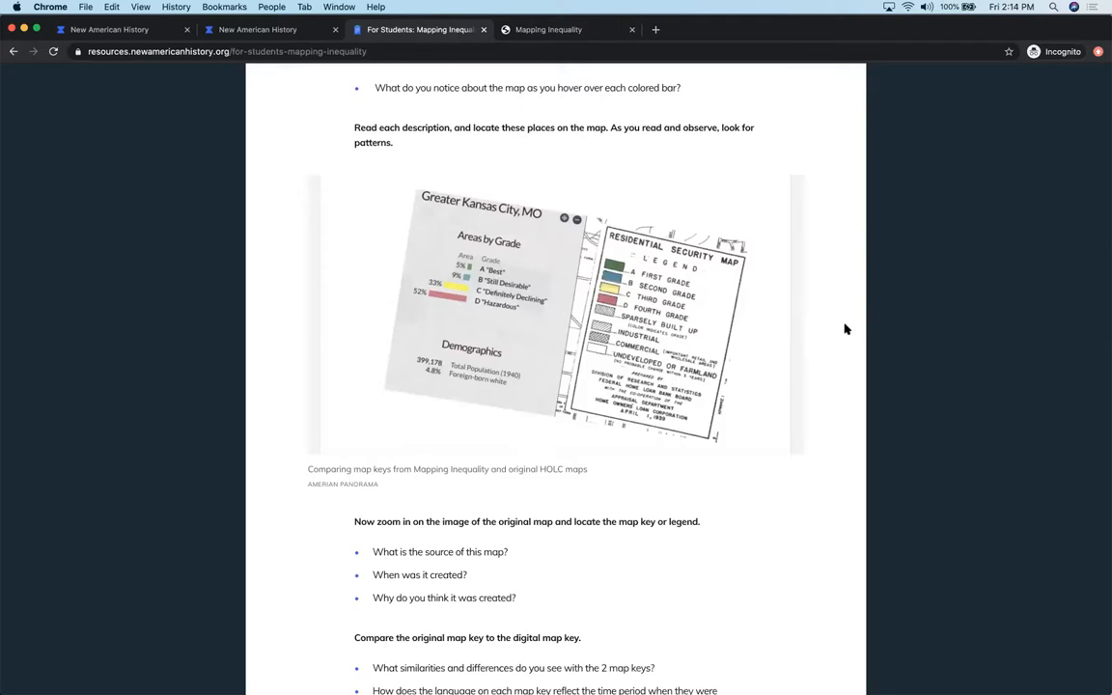
mouse_move(676, 397)
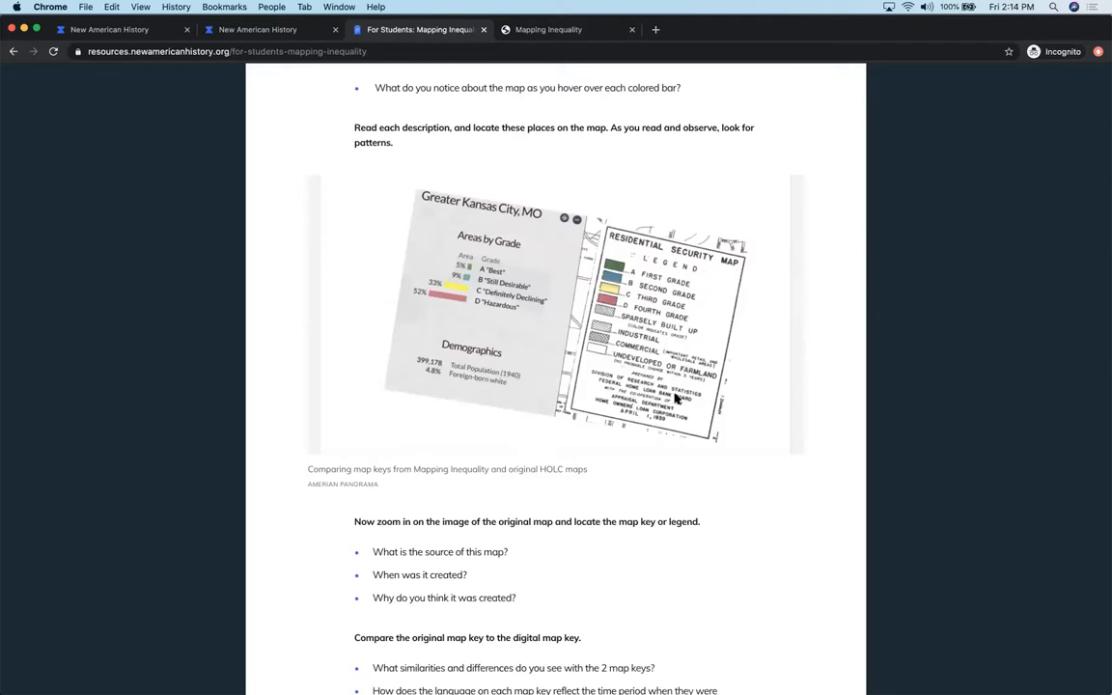
mouse_move(610, 371)
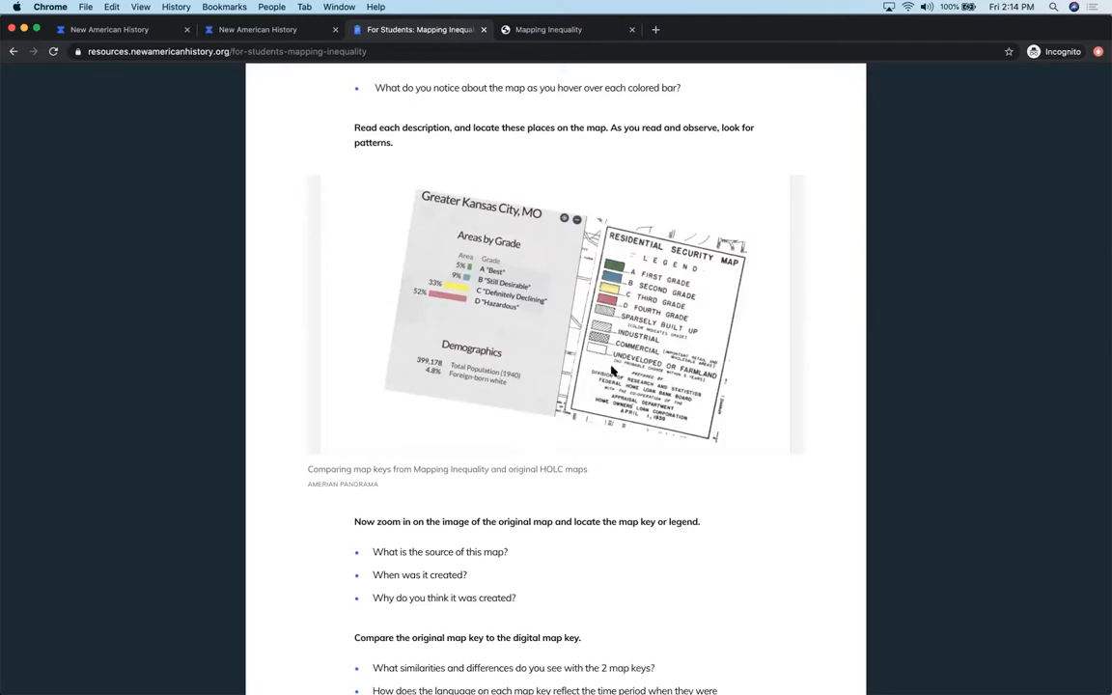
mouse_move(684, 436)
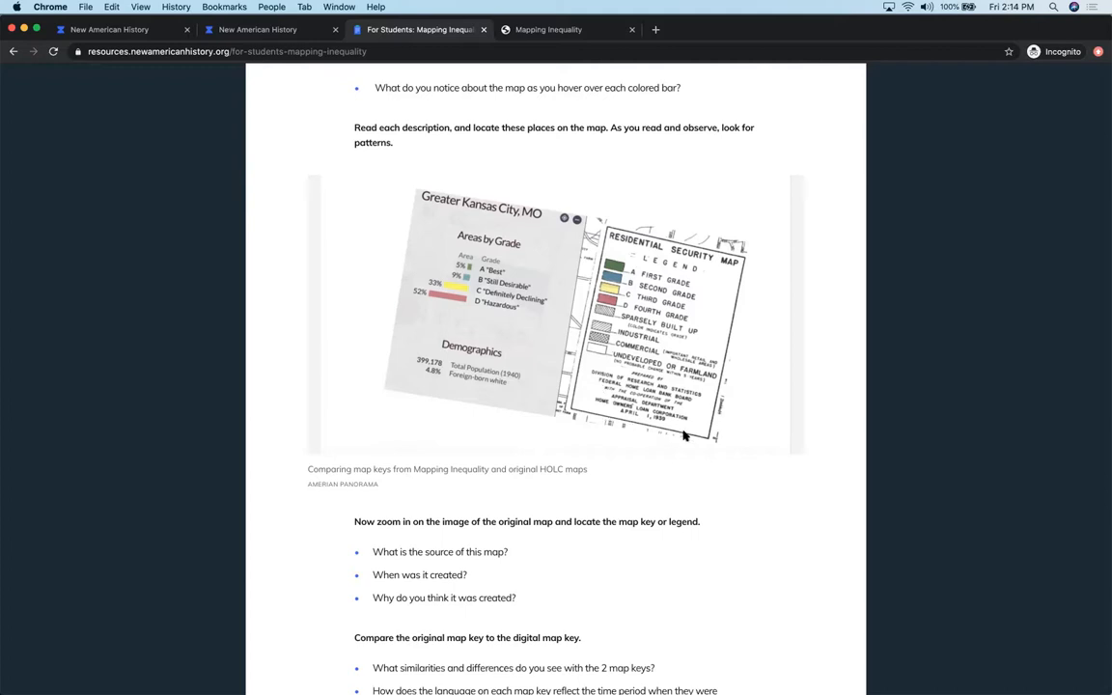
mouse_move(705, 436)
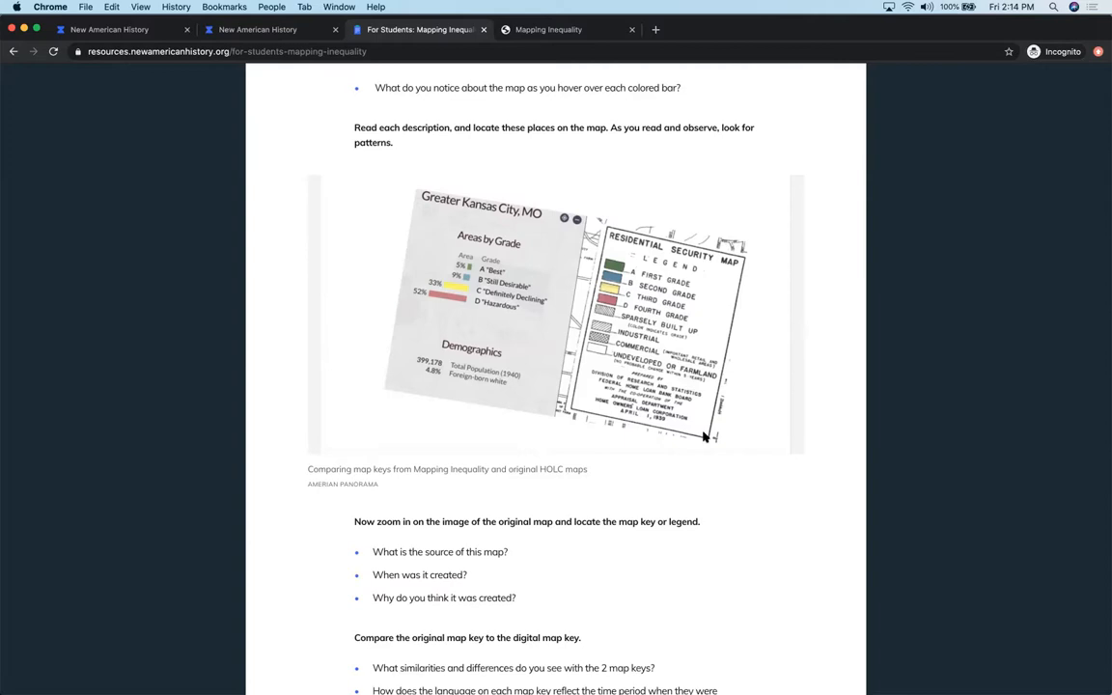
Scroll to the 'Zoom in to view neighborhoods' image, its pattern questions and the partner comparison activity.
scroll(down, 3)
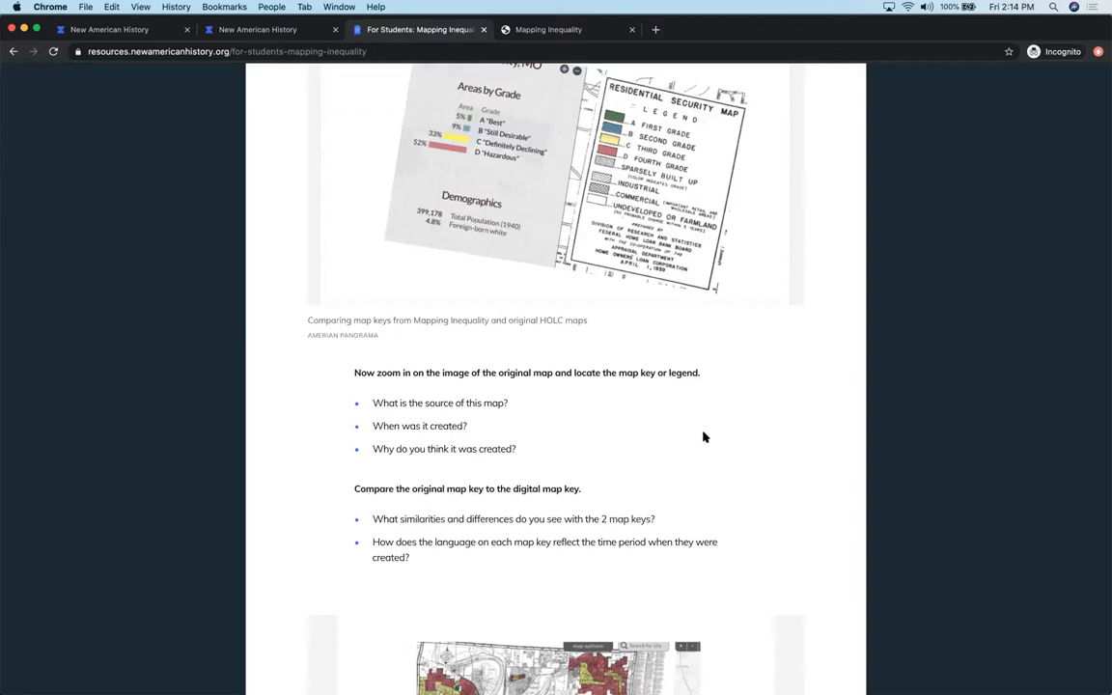
scroll(down, 3)
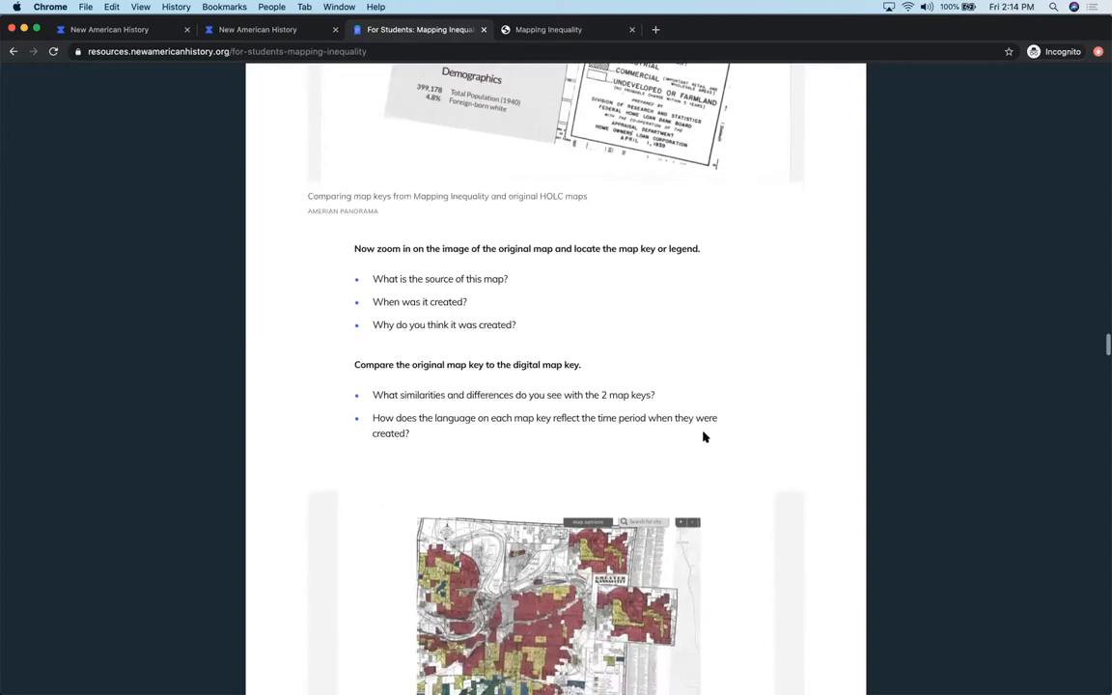
scroll(down, 3)
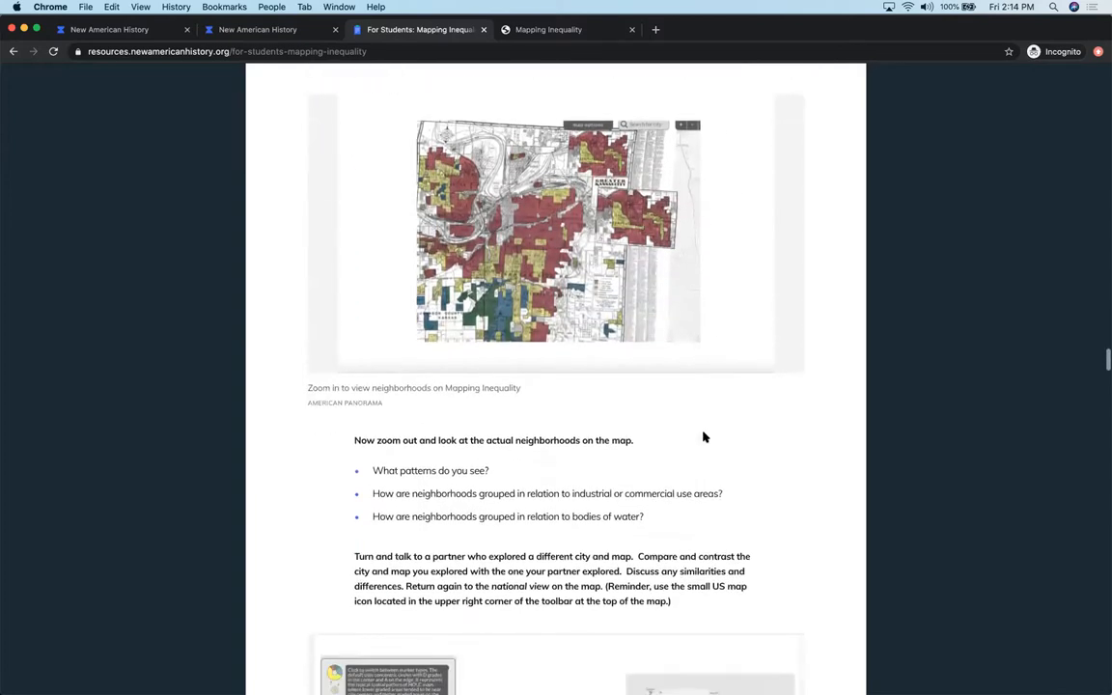
Scroll to the Marker tool image comparing Concentric Circles and Donut Chart views with its toggling questions.
scroll(down, 3)
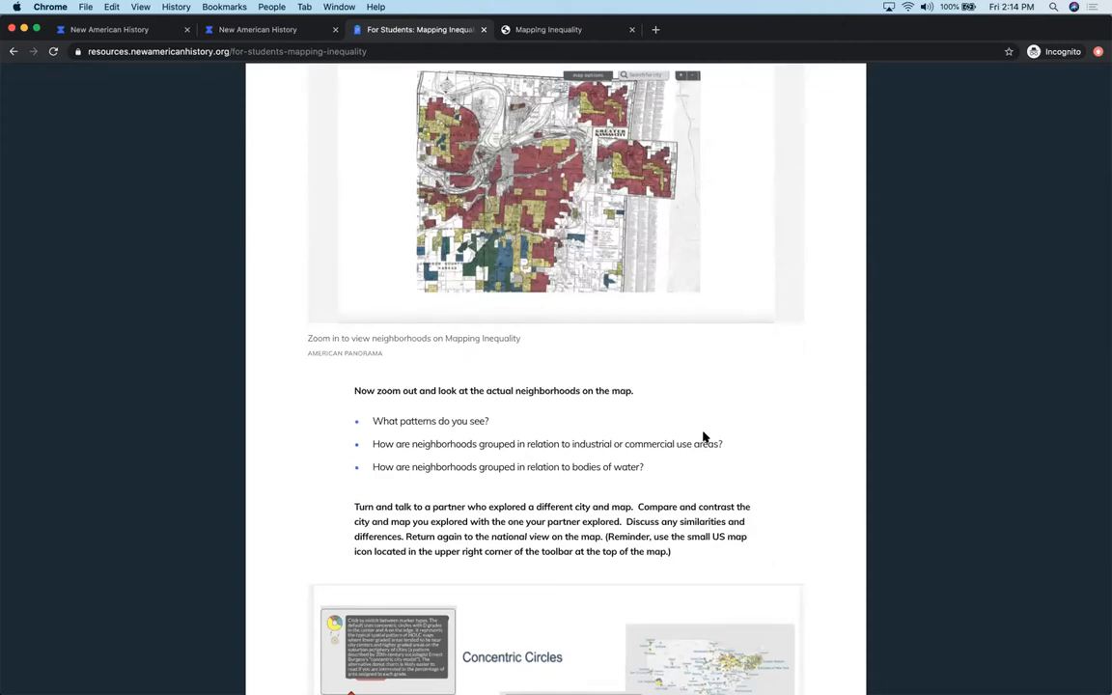
scroll(down, 3)
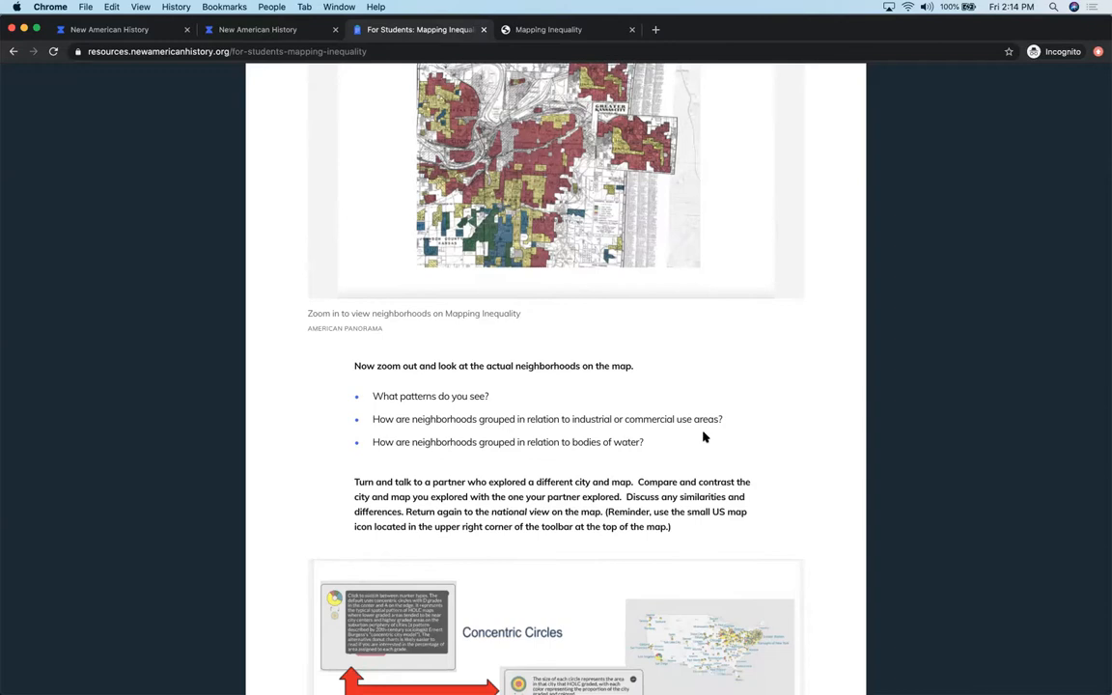
scroll(down, 3)
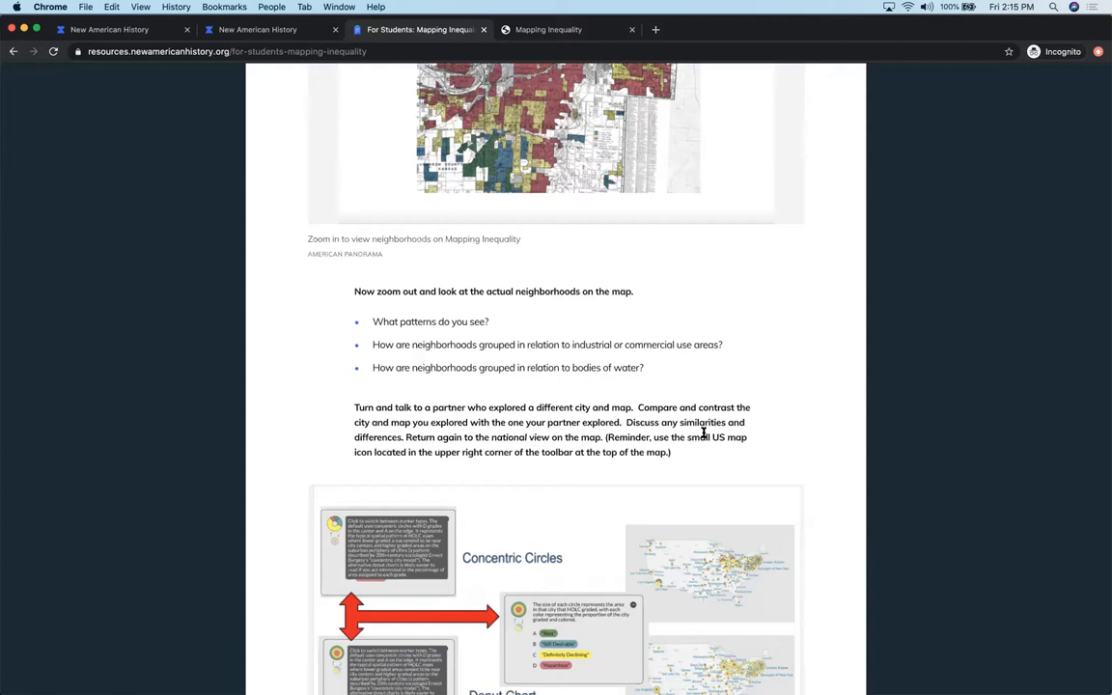
scroll(down, 3)
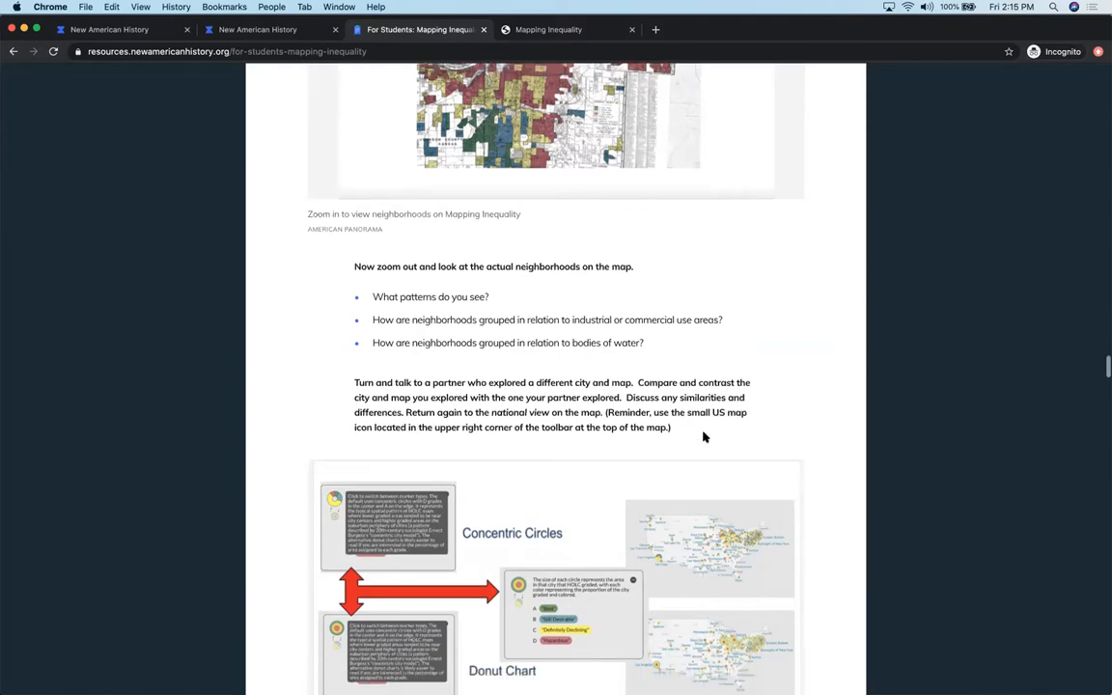
scroll(down, 3)
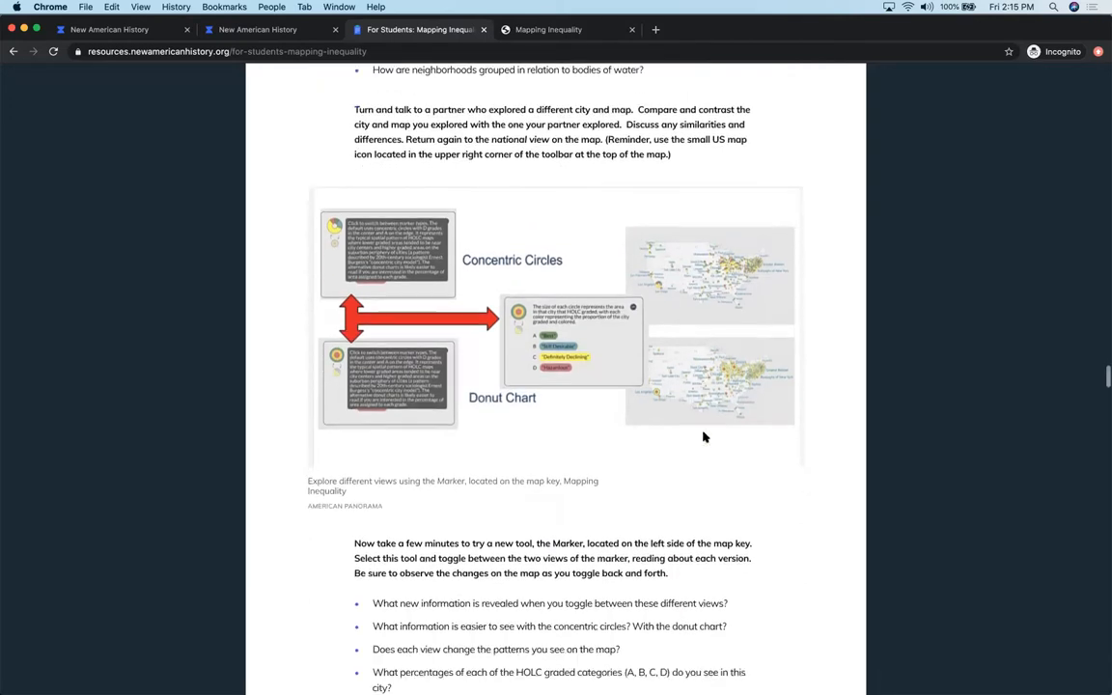
scroll(down, 3)
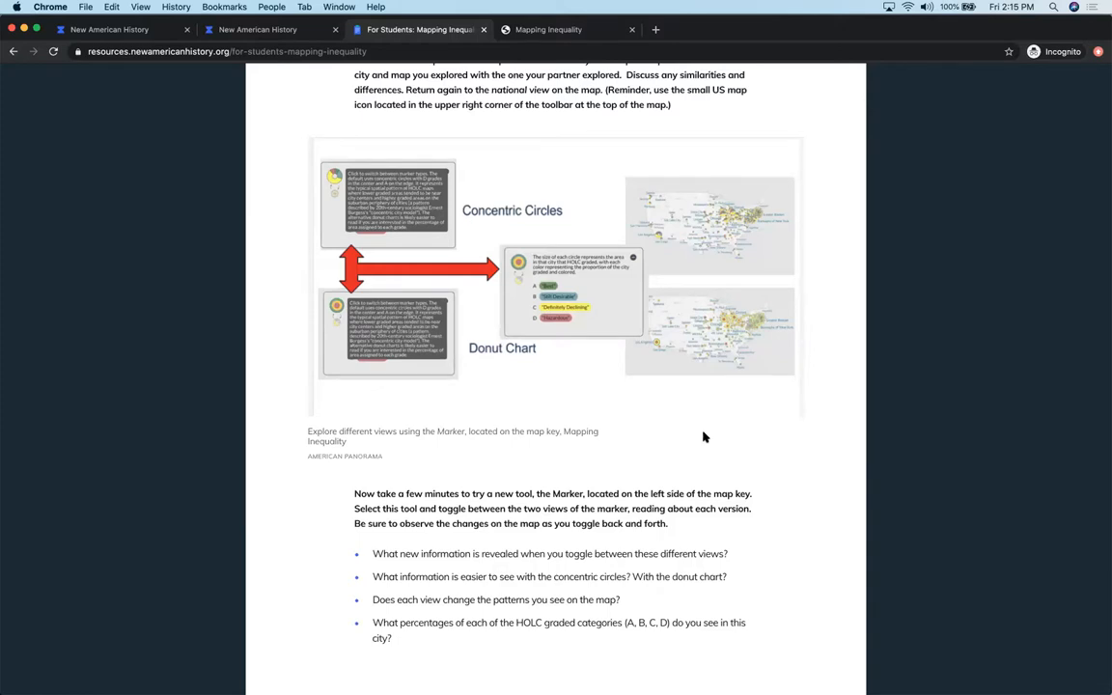
mouse_move(521, 371)
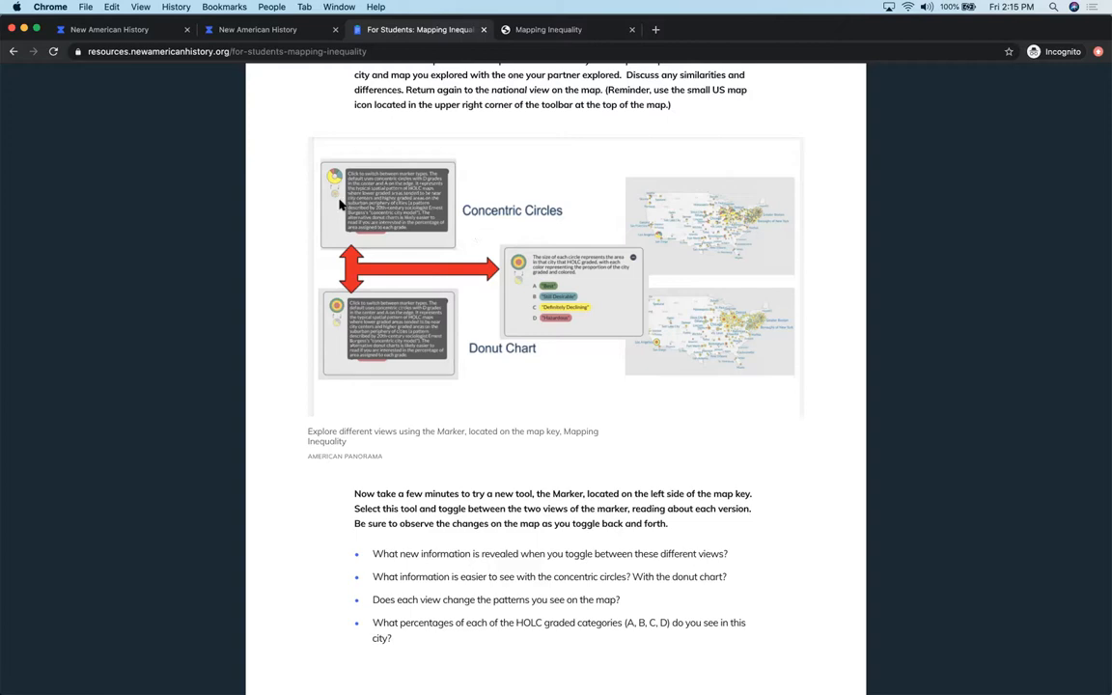
mouse_move(513, 286)
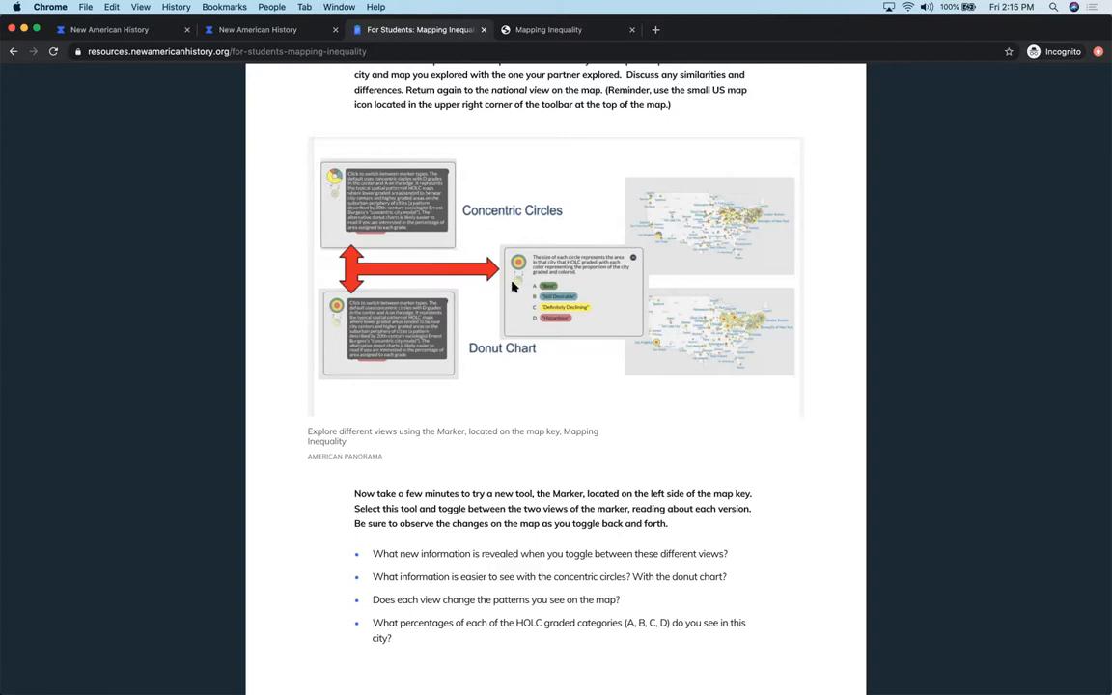
mouse_move(514, 301)
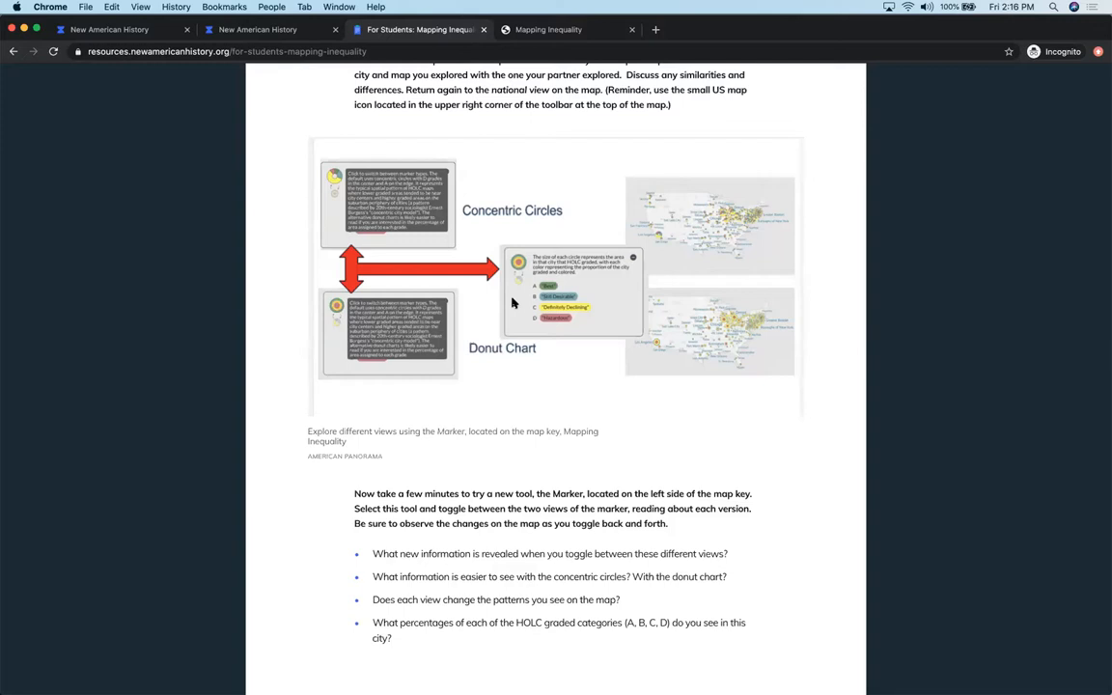
mouse_move(458, 520)
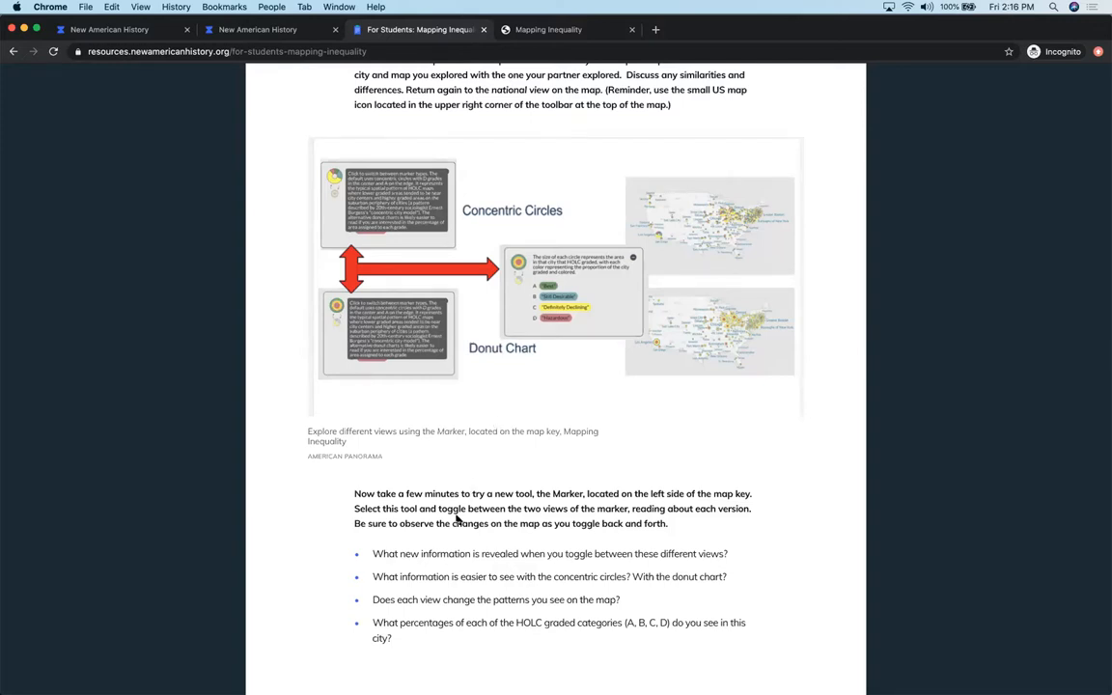
mouse_move(393, 568)
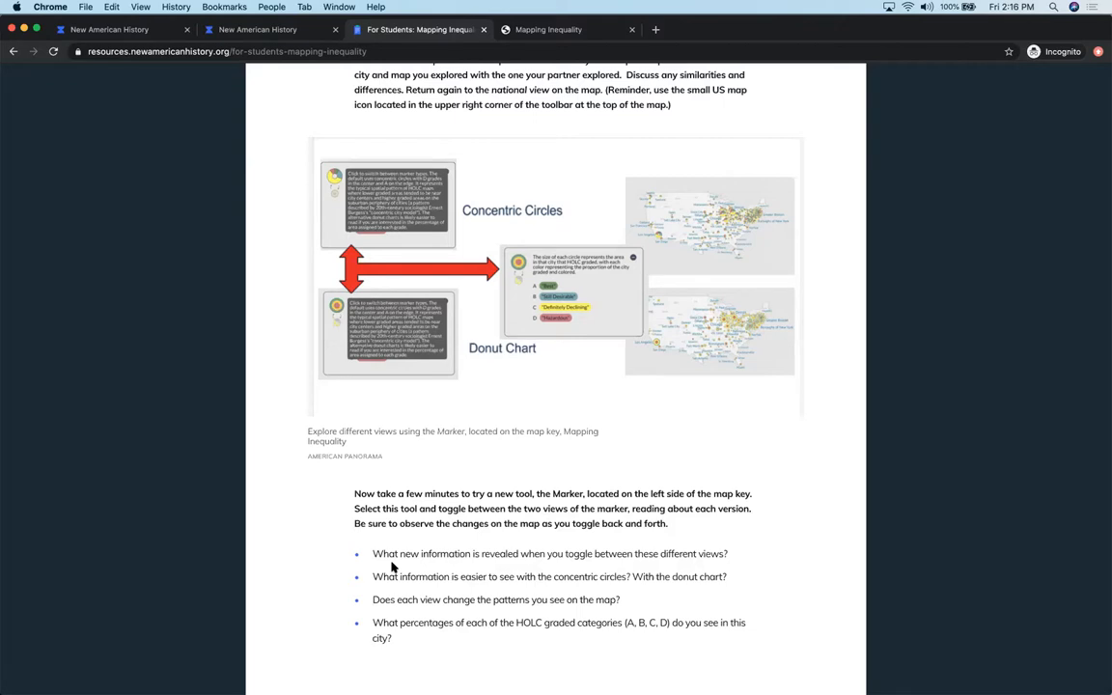
mouse_move(425, 646)
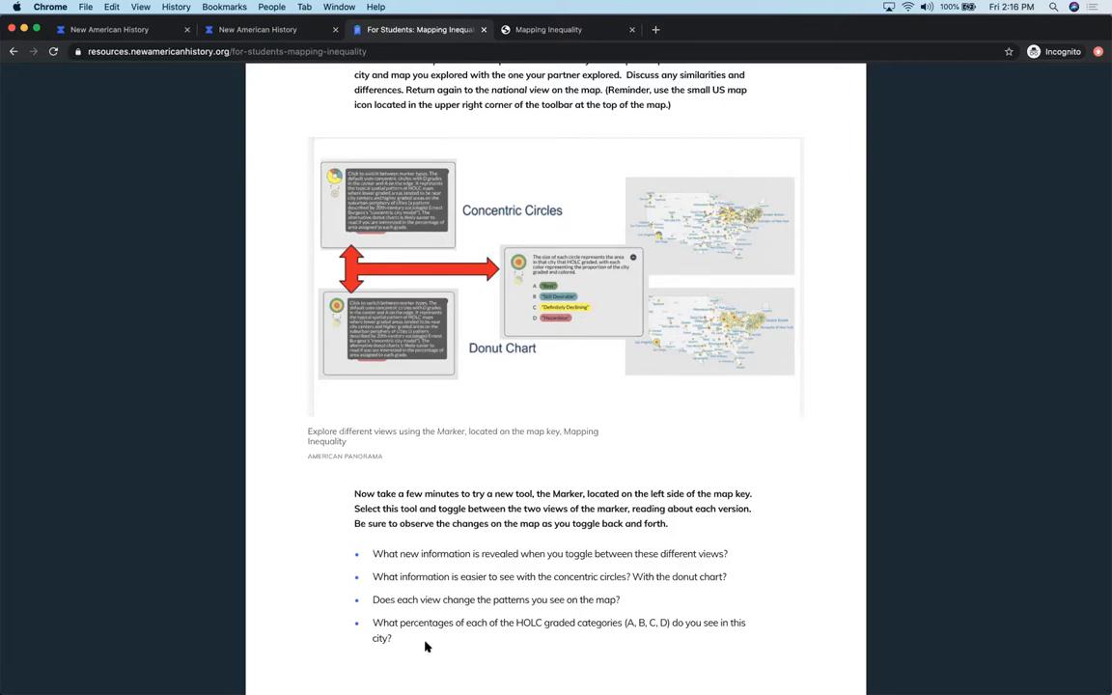
mouse_move(435, 645)
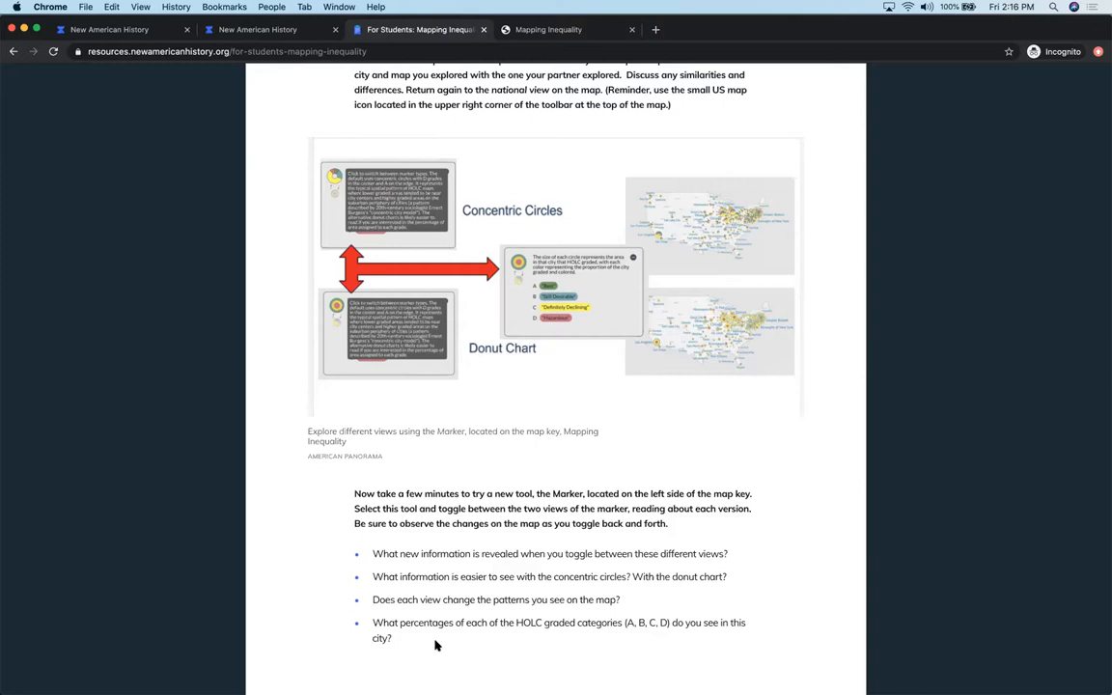
mouse_move(579, 637)
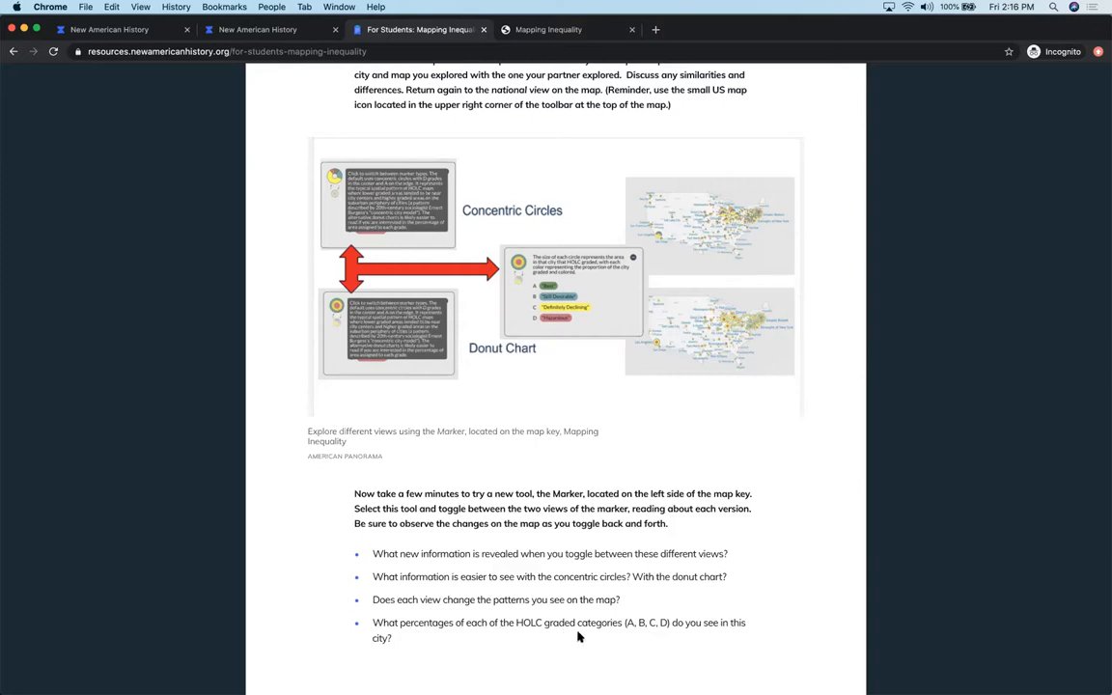
mouse_move(641, 641)
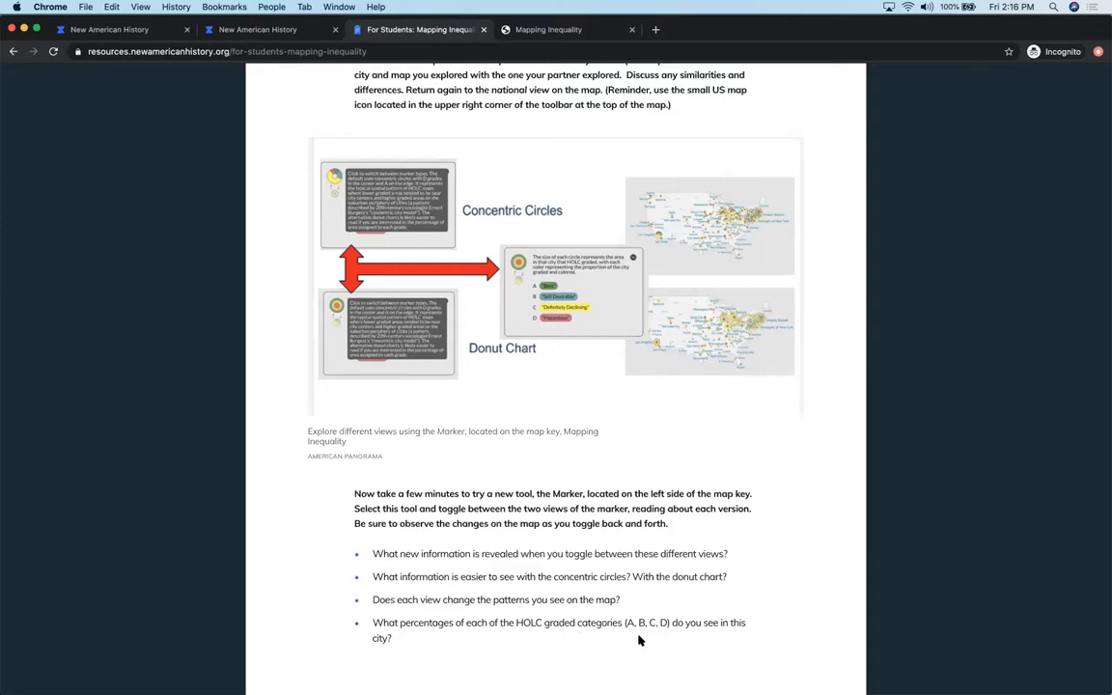
mouse_move(823, 618)
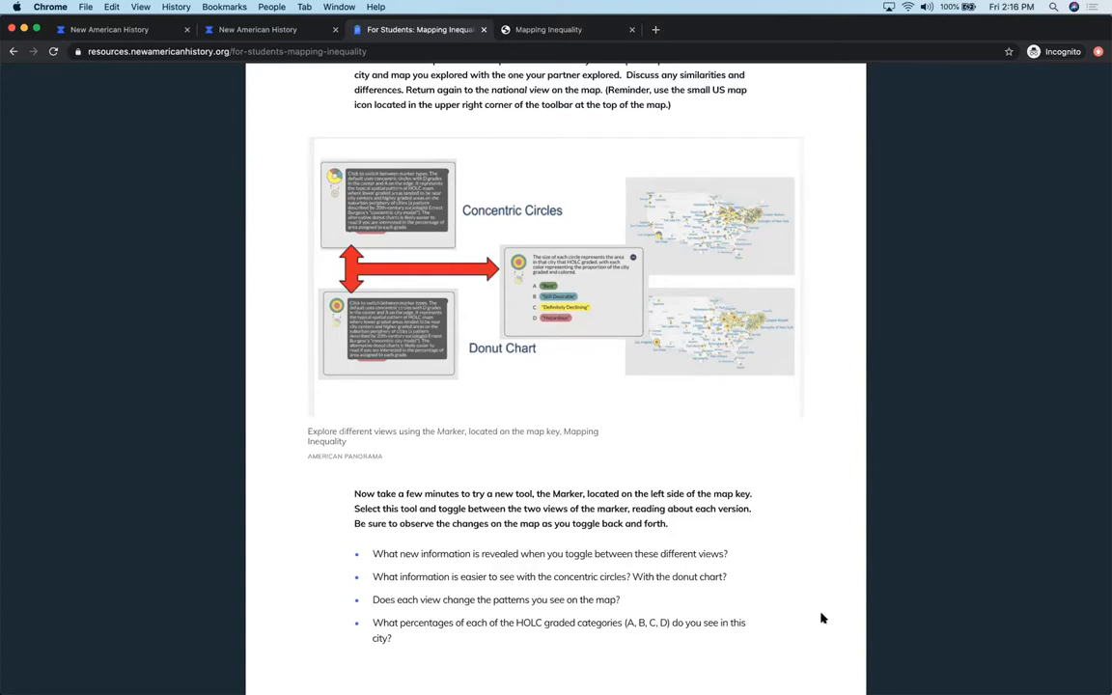
scroll(down, 3)
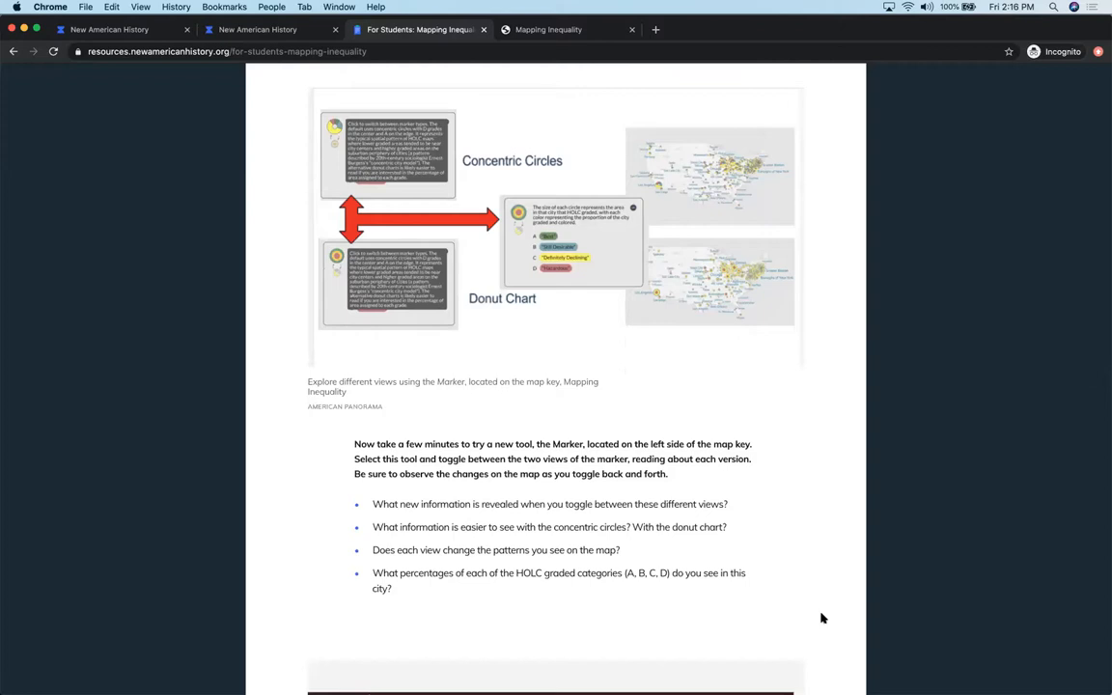
Scroll past the Philadelphia graded-areas map and redlined-neighborhood questions to the Explain heading.
scroll(down, 3)
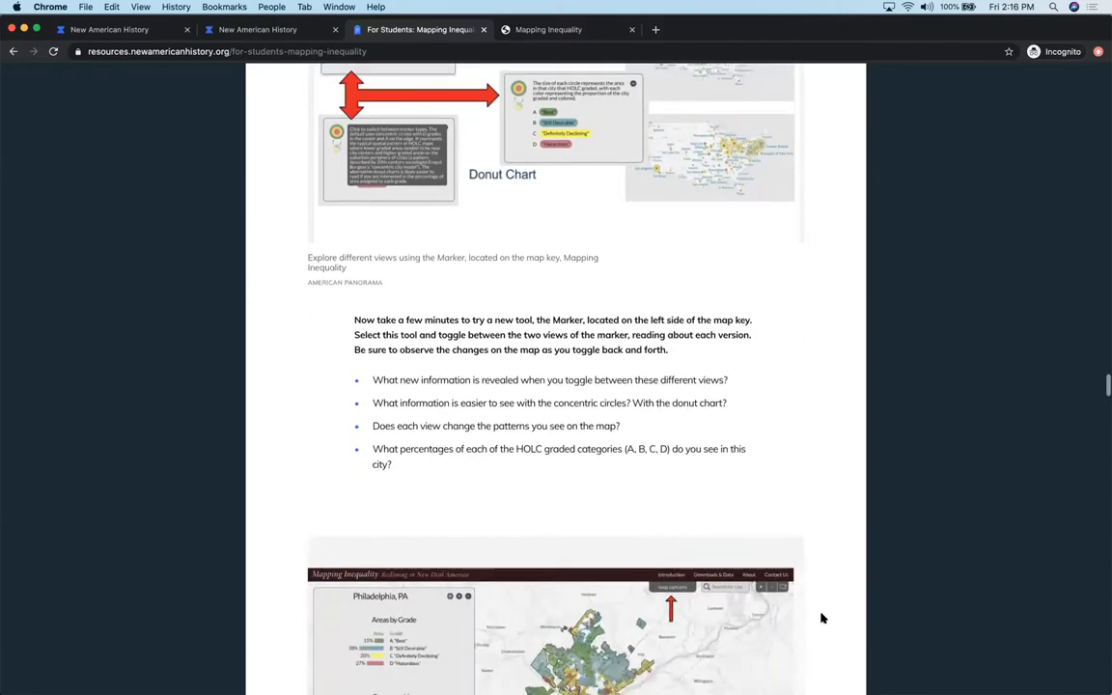
scroll(down, 3)
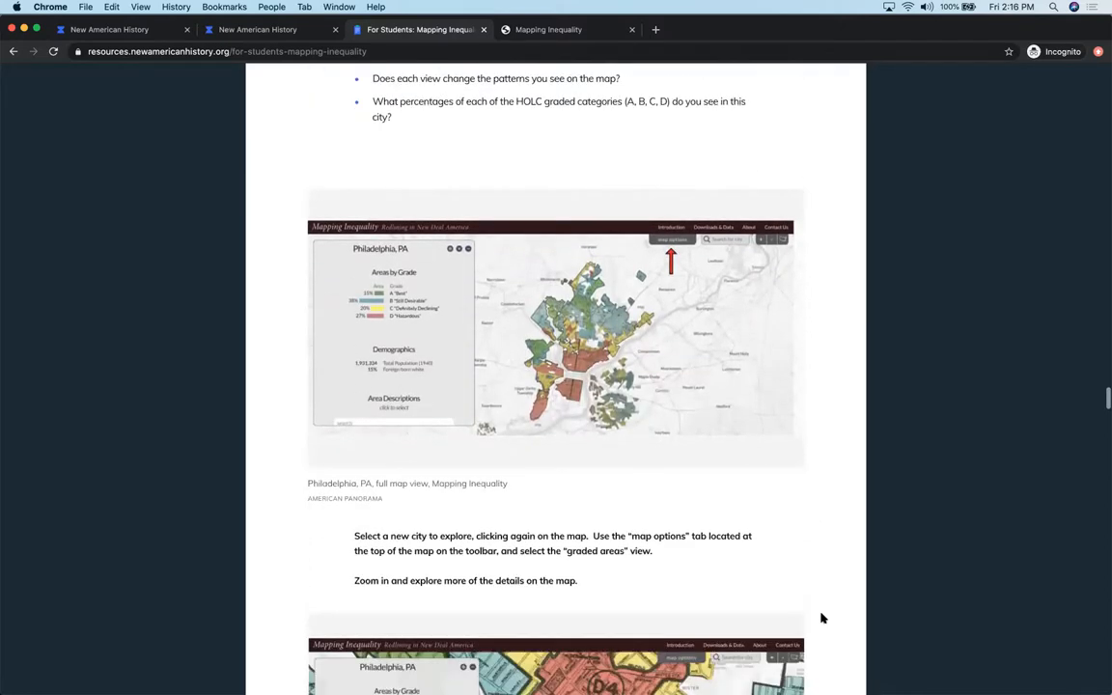
scroll(down, 3)
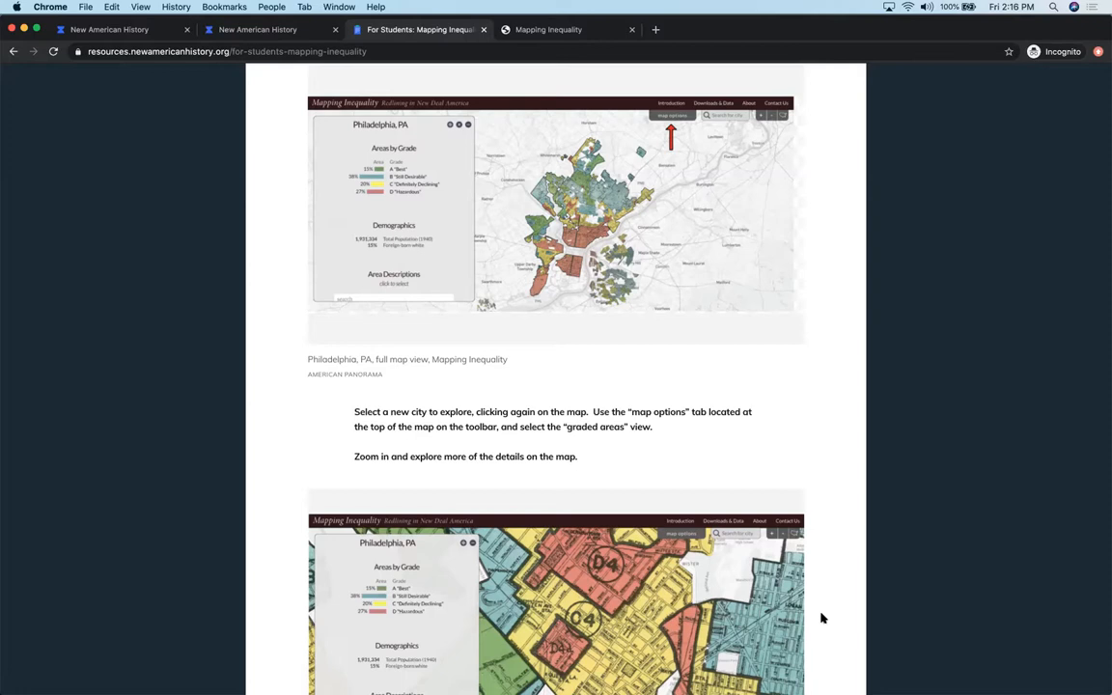
scroll(down, 3)
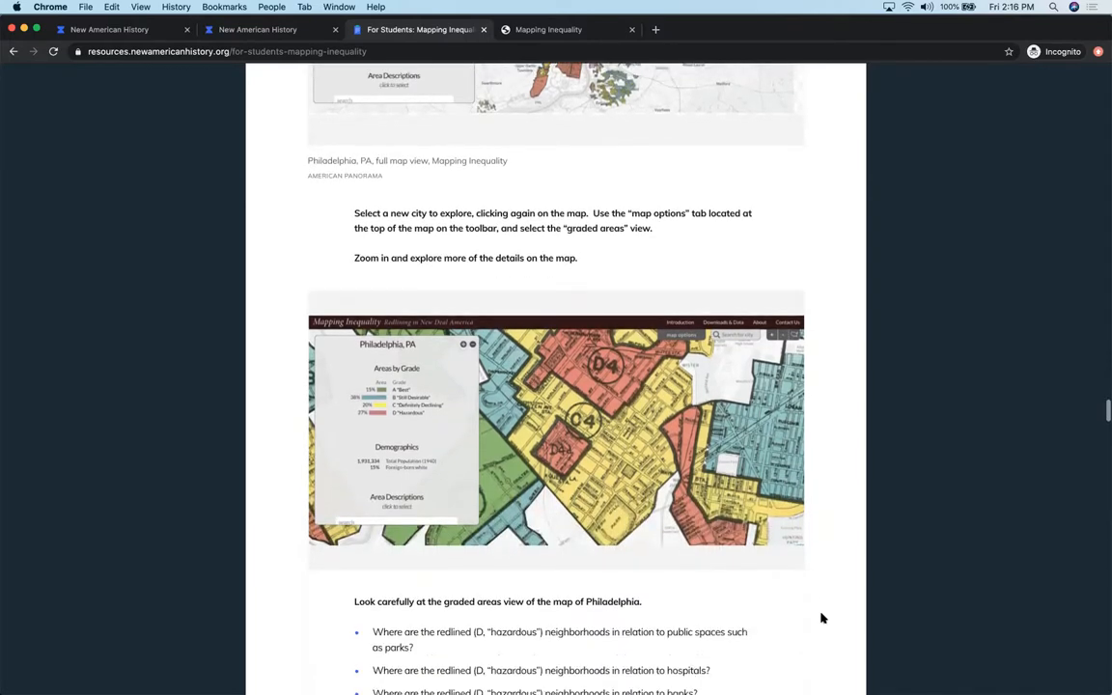
scroll(down, 3)
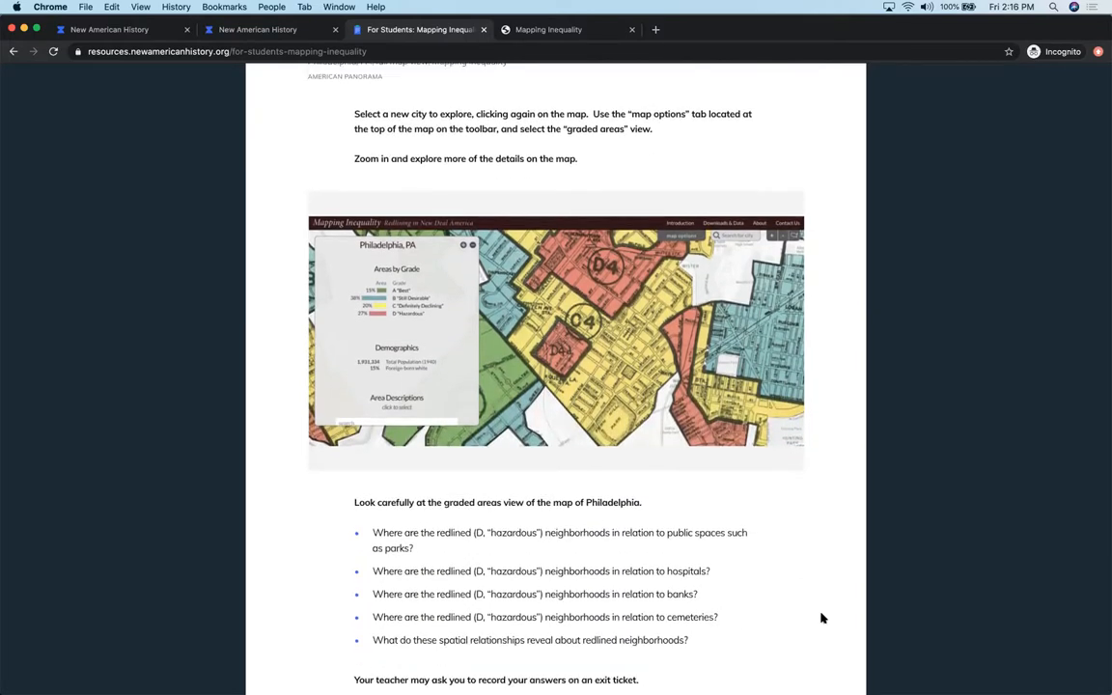
scroll(down, 3)
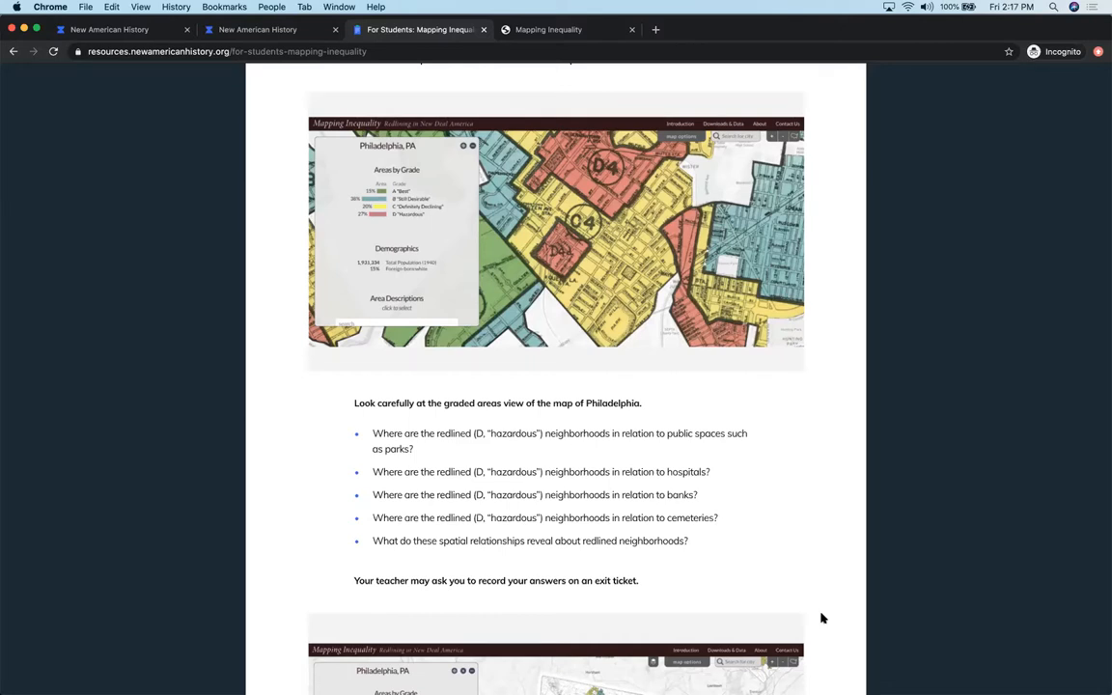
scroll(down, 3)
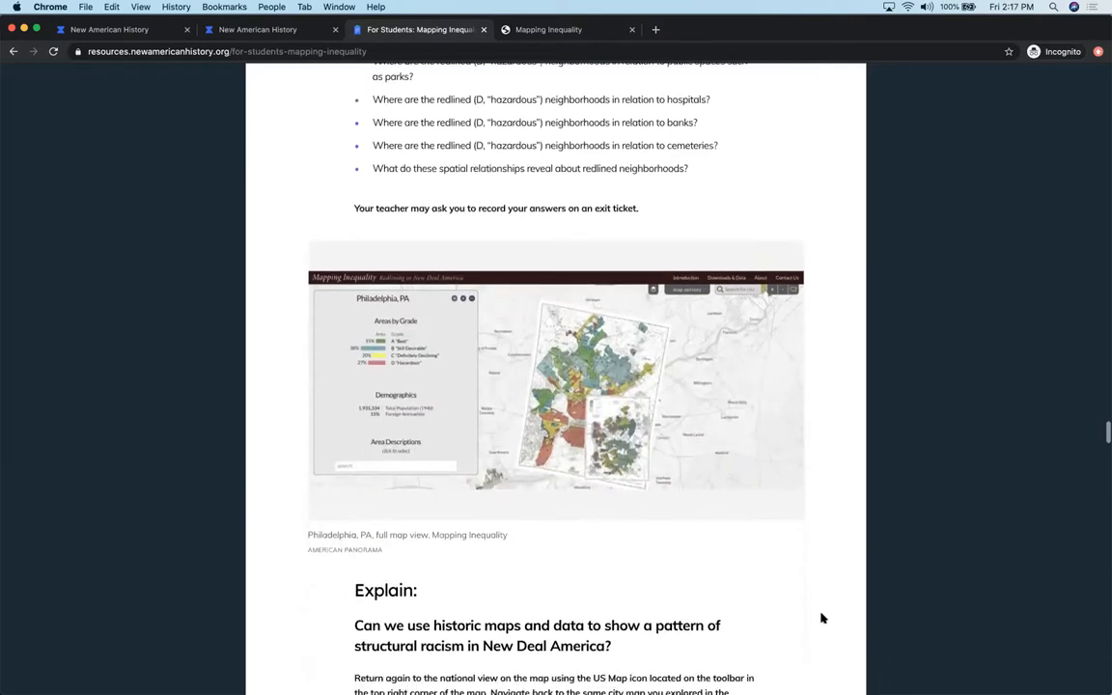
Scroll to the Show Full Philadelphia map and the steps on green neighborhoods and the Show Scan button.
scroll(down, 3)
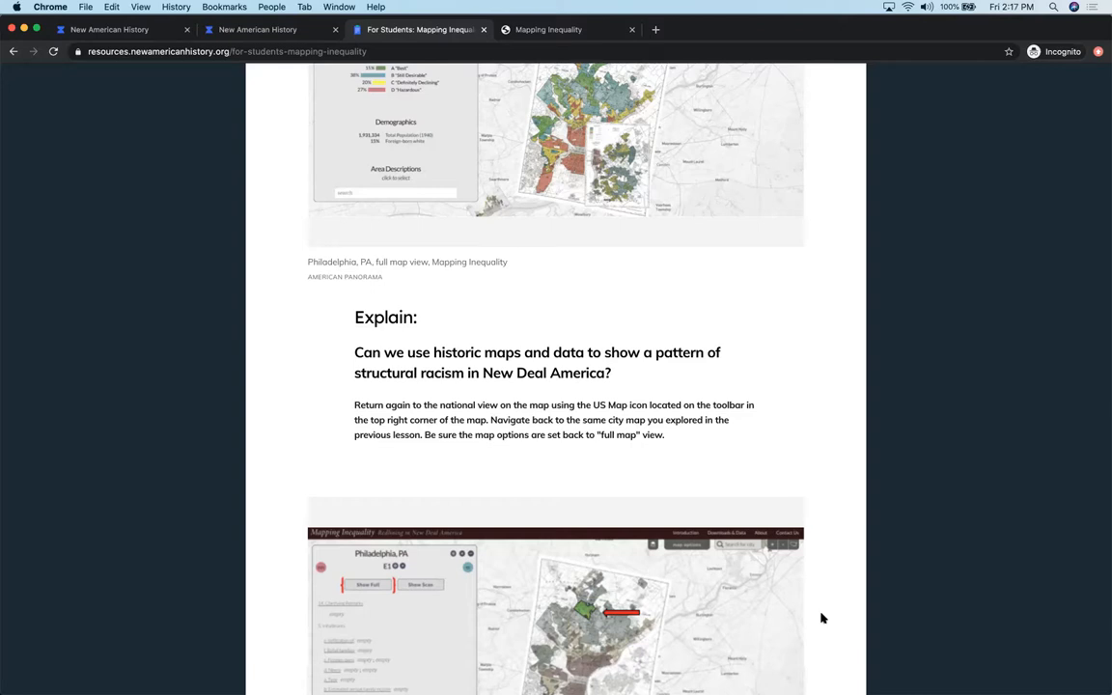
scroll(down, 3)
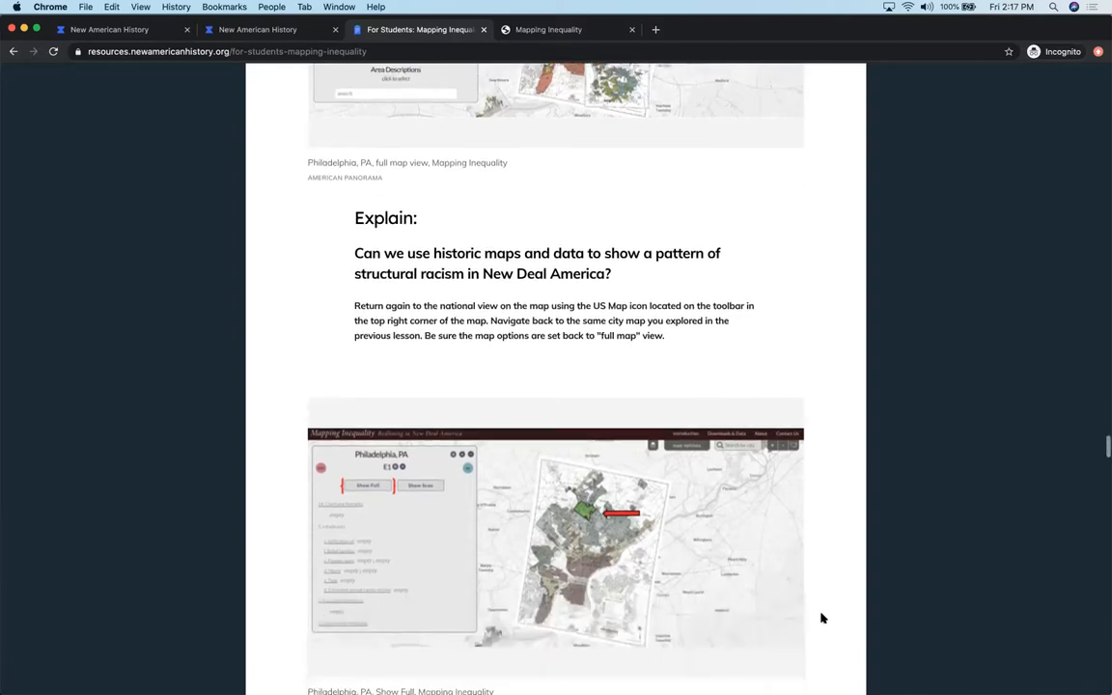
scroll(down, 3)
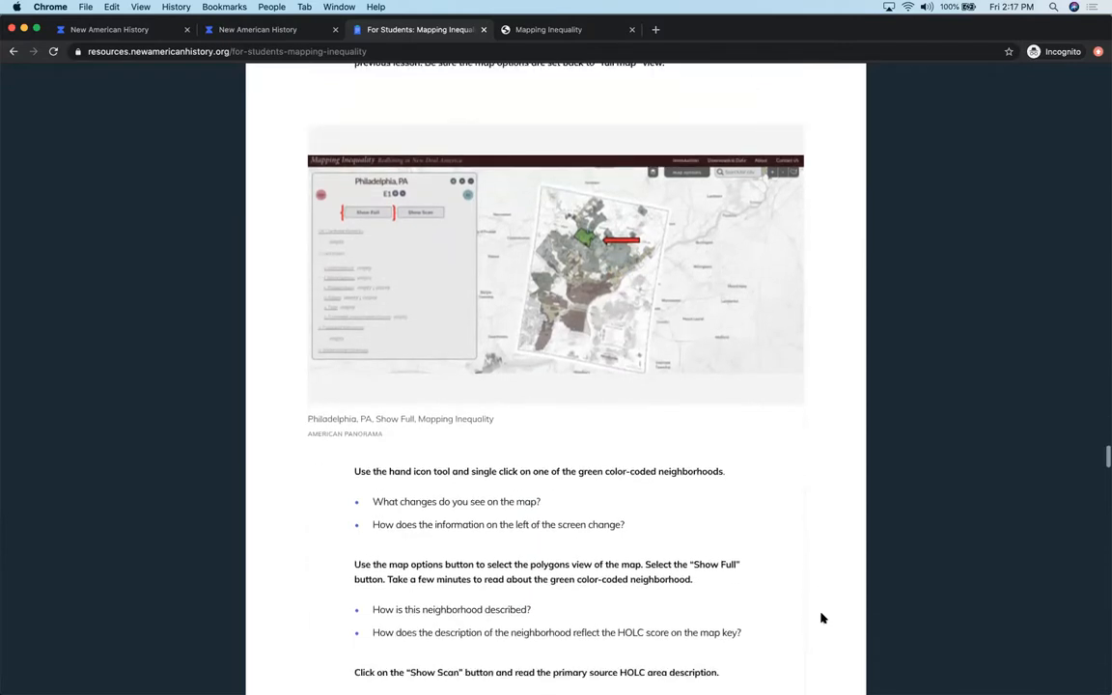
scroll(down, 3)
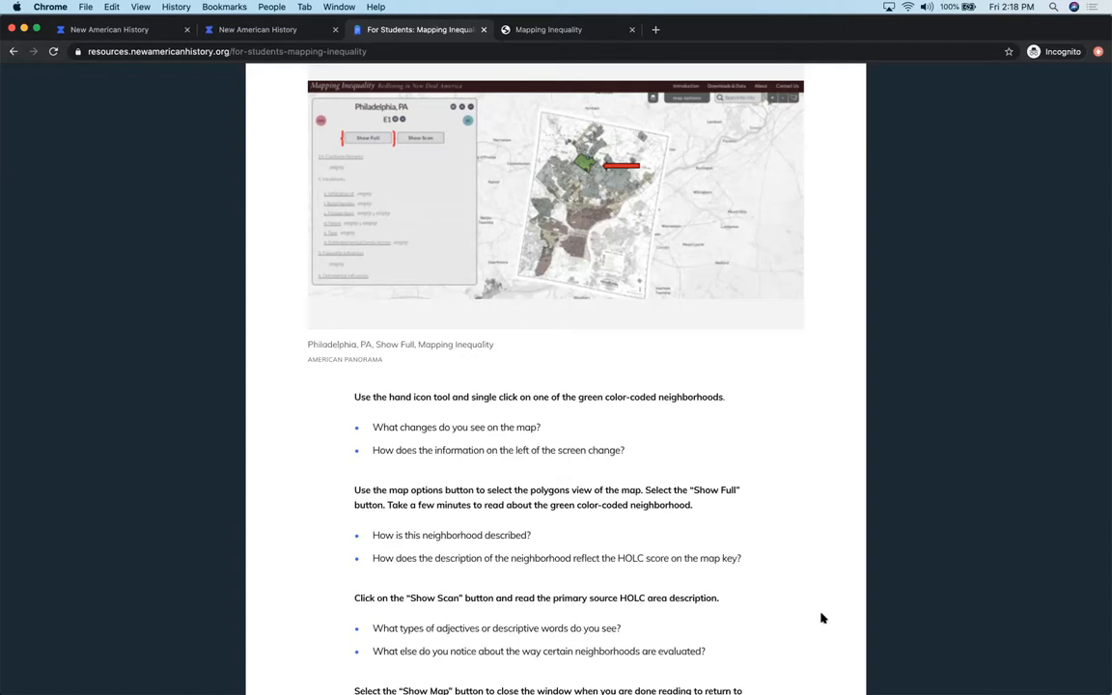
scroll(down, 3)
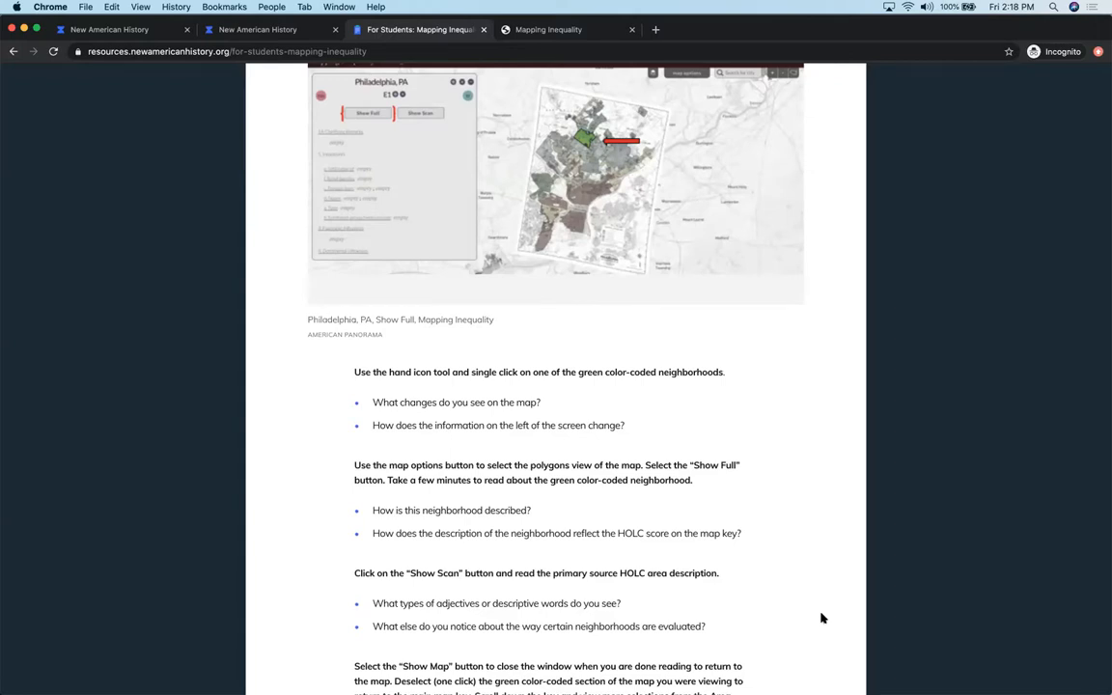
Scroll down past the polygon-view map image to the HOLC Area Descriptions and Clarifying Remarks excerpts.
scroll(down, 3)
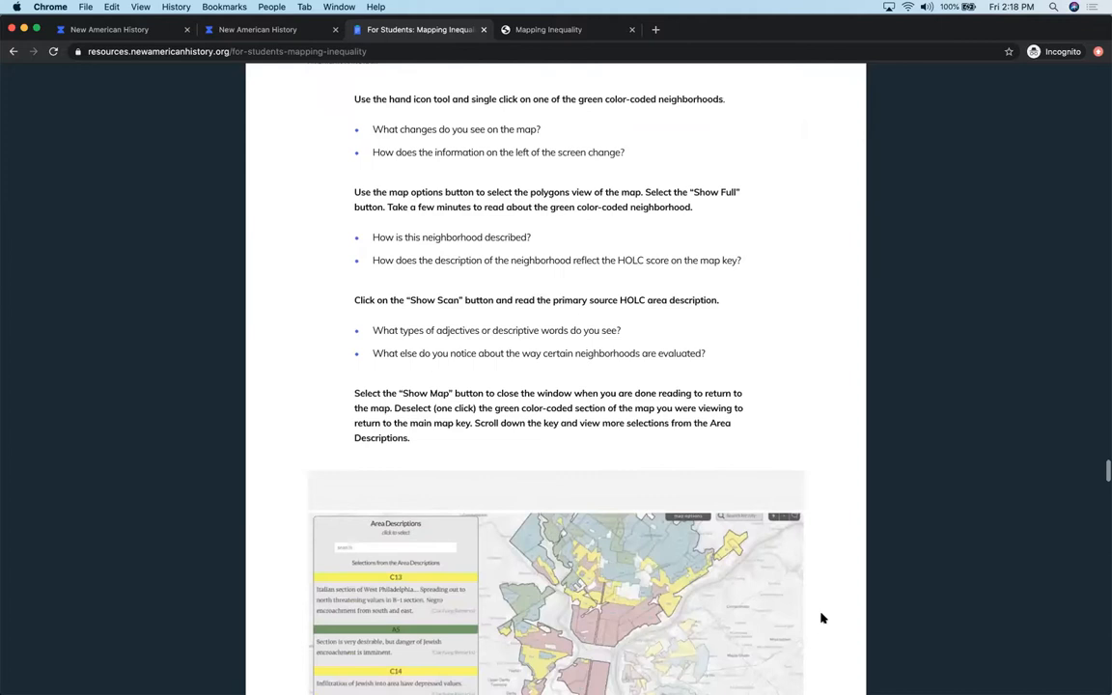
scroll(down, 3)
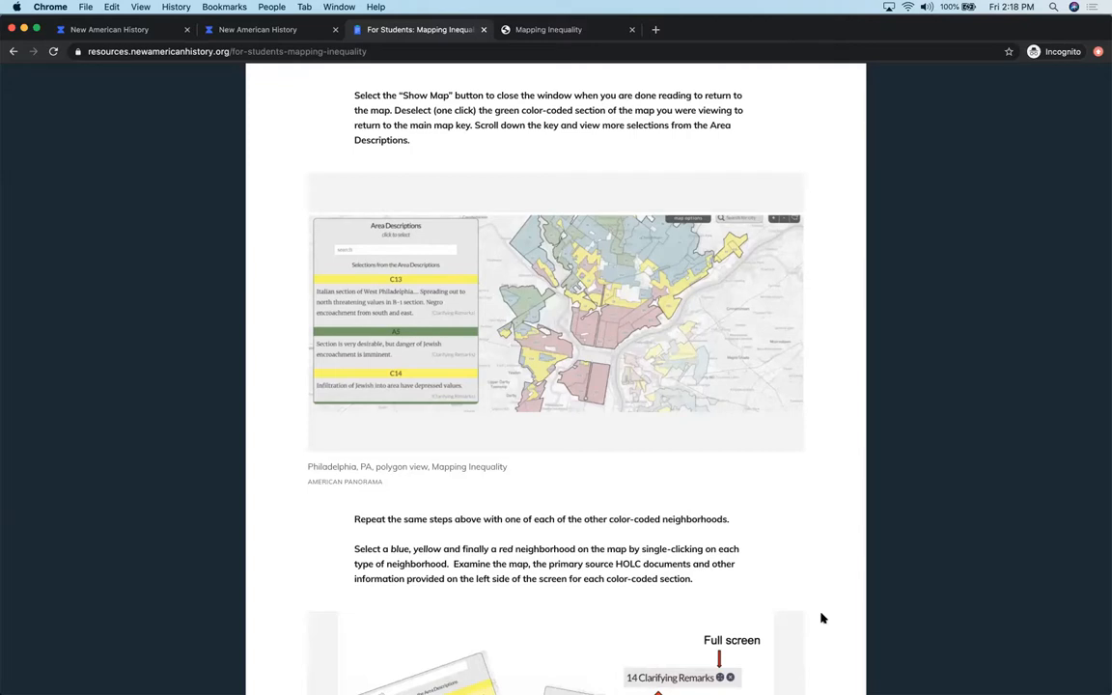
scroll(down, 3)
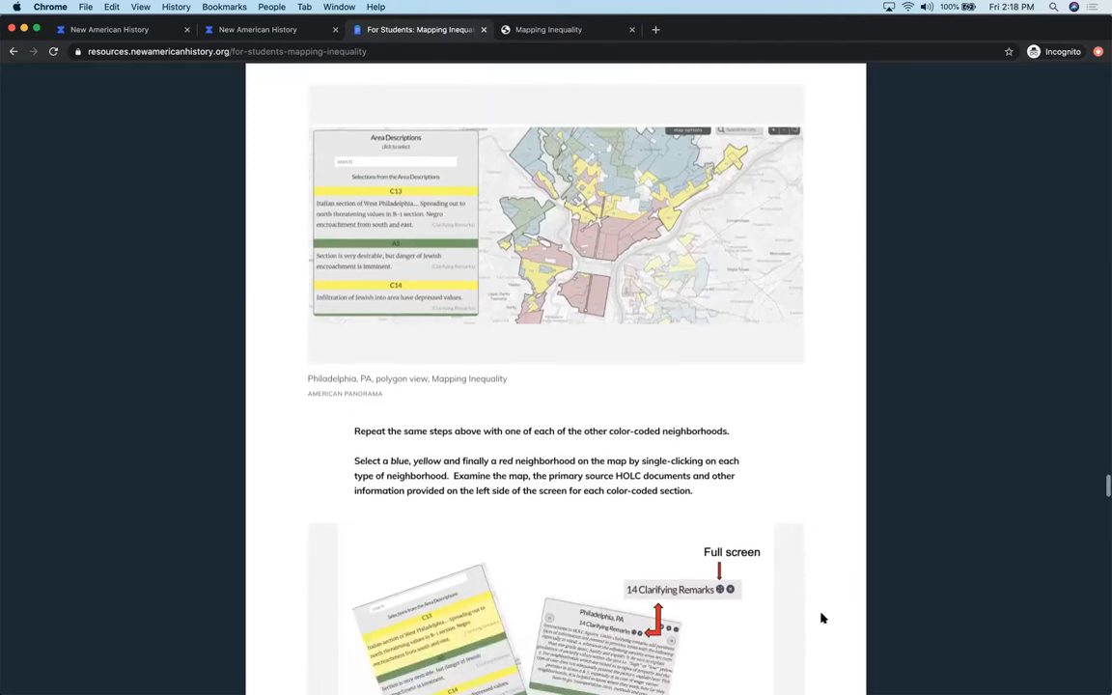
scroll(down, 3)
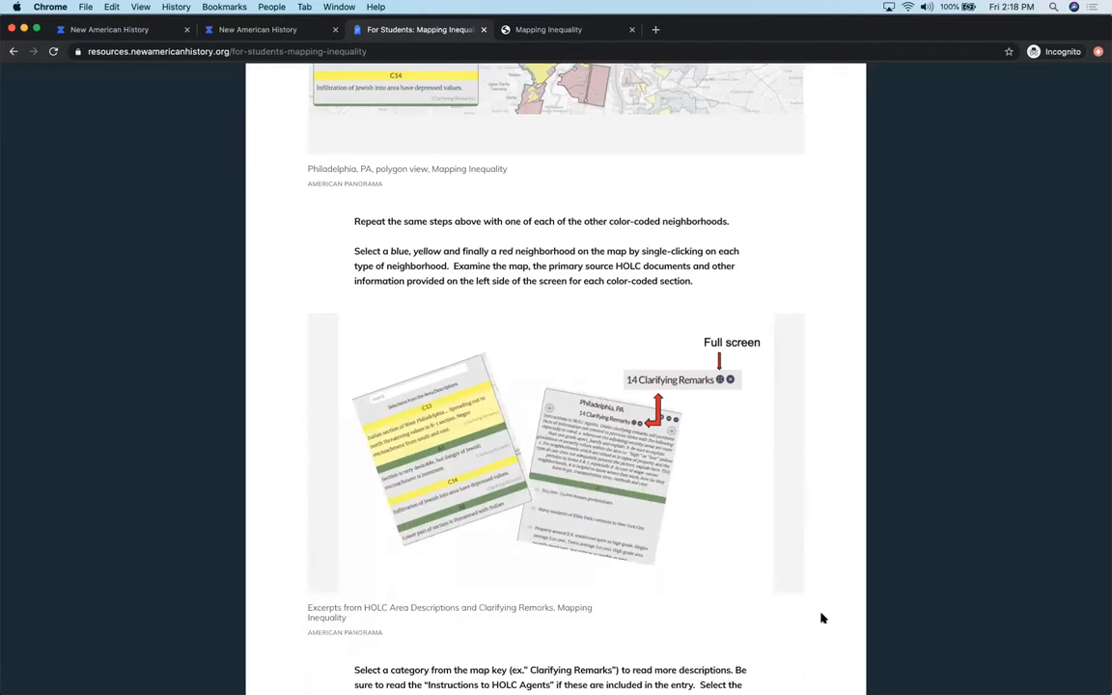
scroll(down, 3)
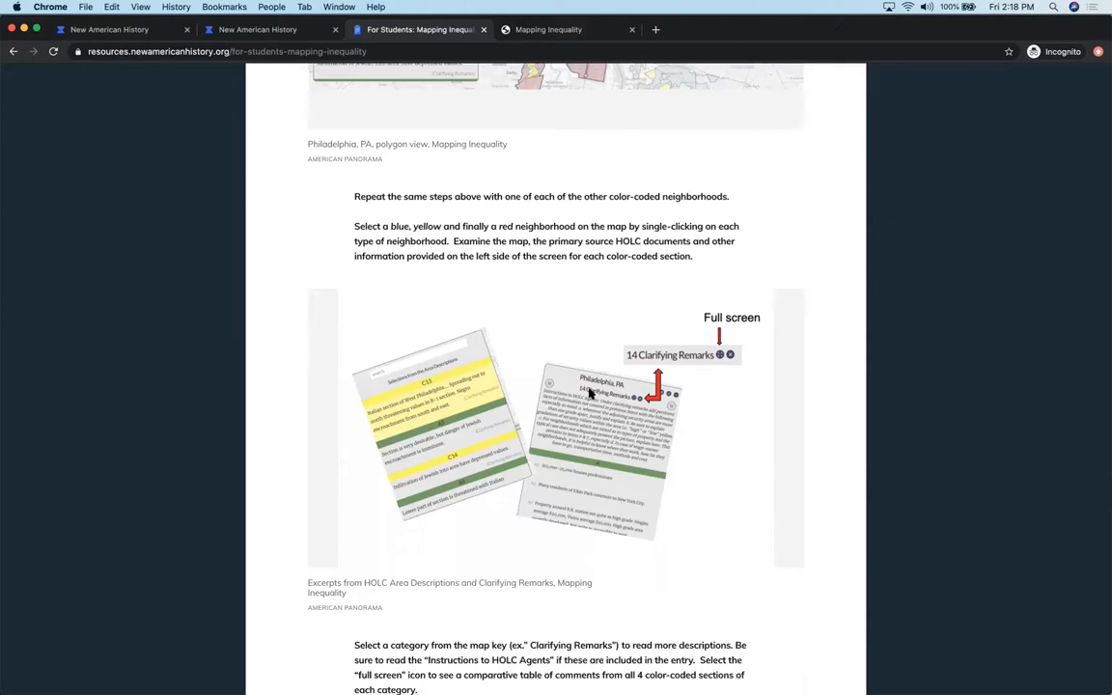
mouse_move(583, 429)
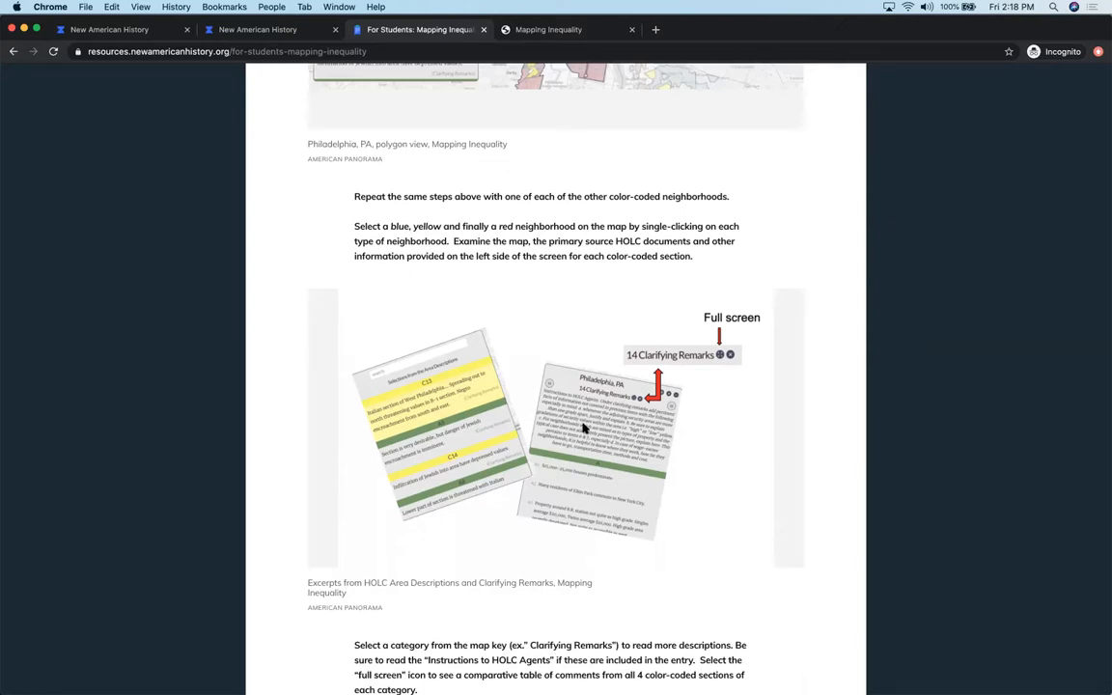
mouse_move(601, 426)
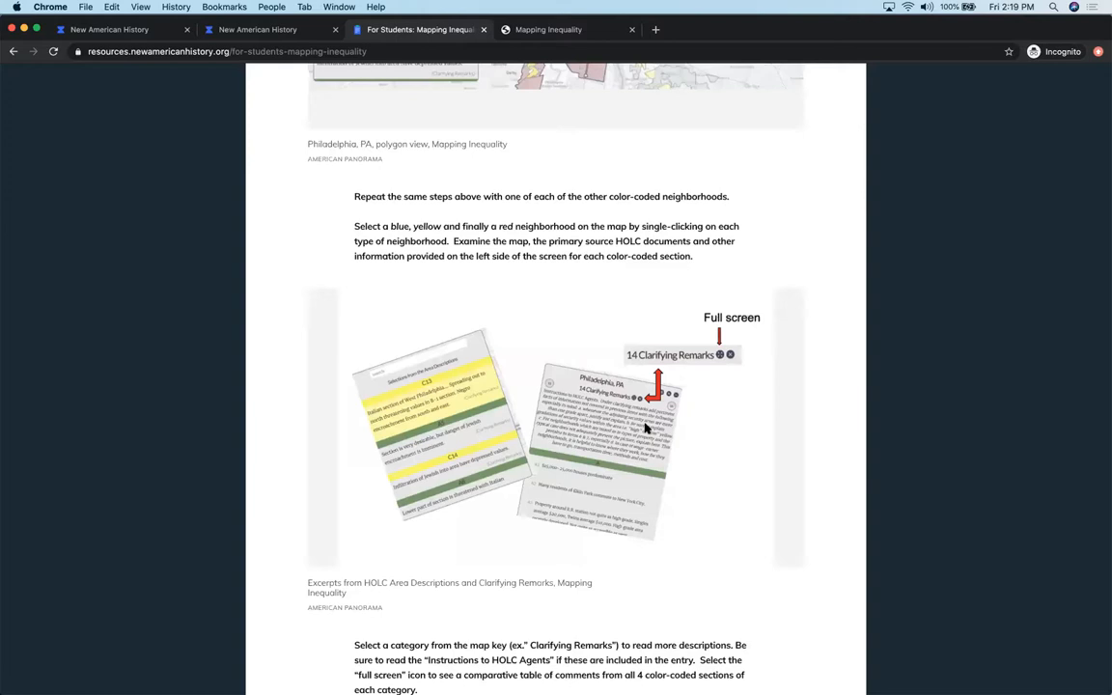
scroll(down, 3)
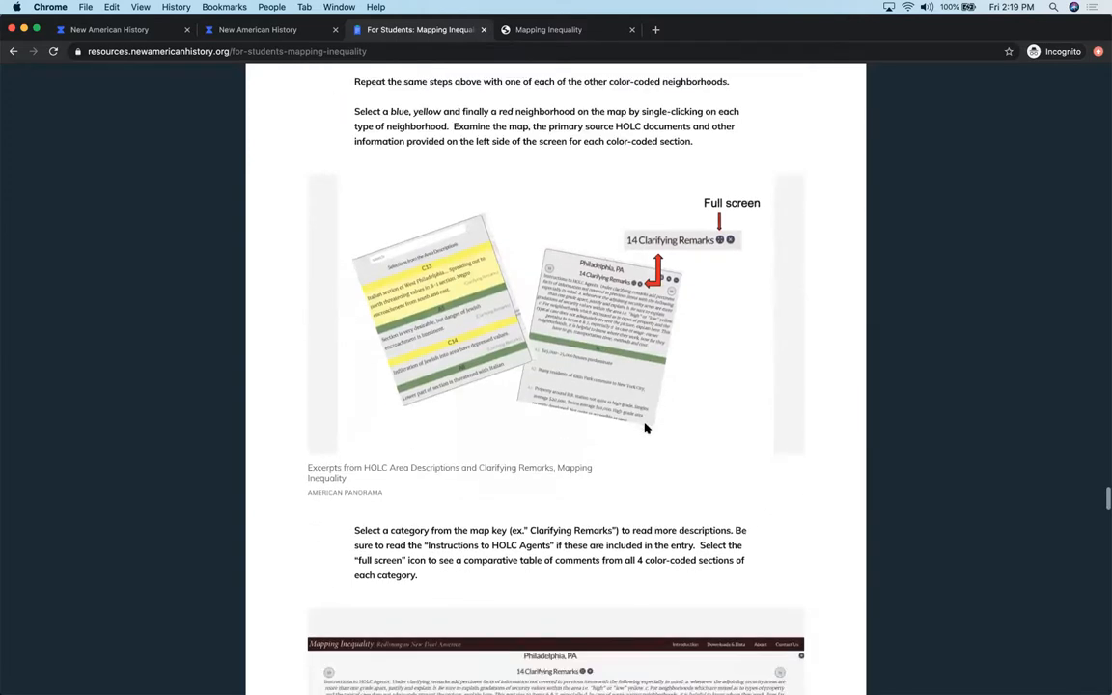
scroll(down, 3)
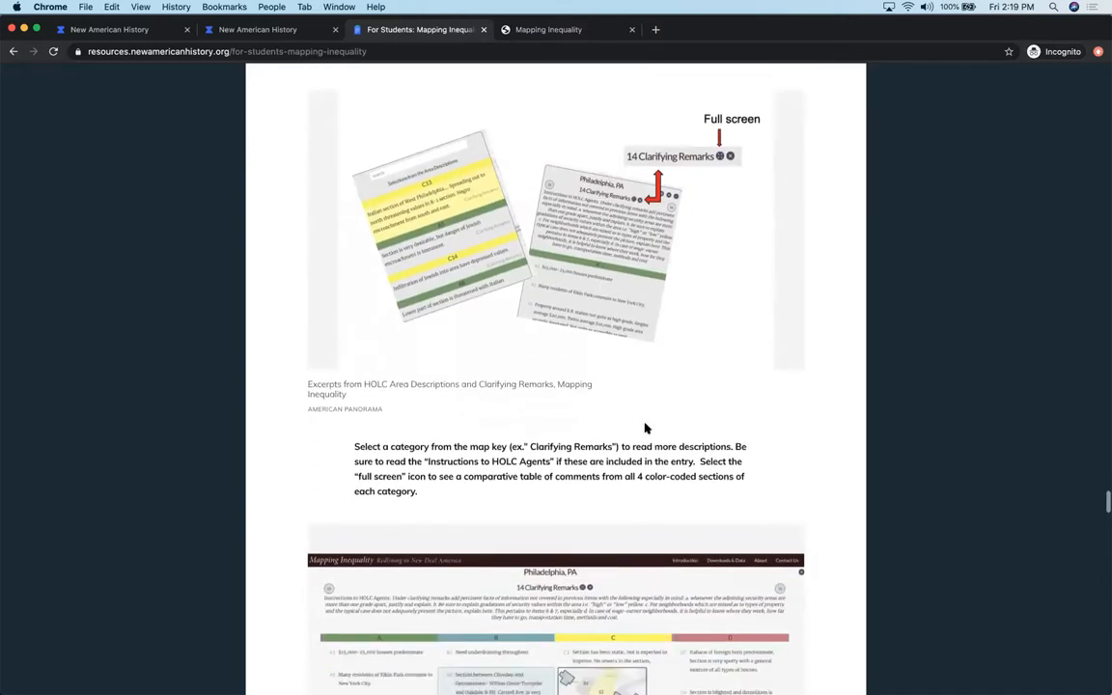
Scroll down through the Philadelphia Clarifying Remarks table and partner questions to the Area Descriptions excerpts.
scroll(down, 3)
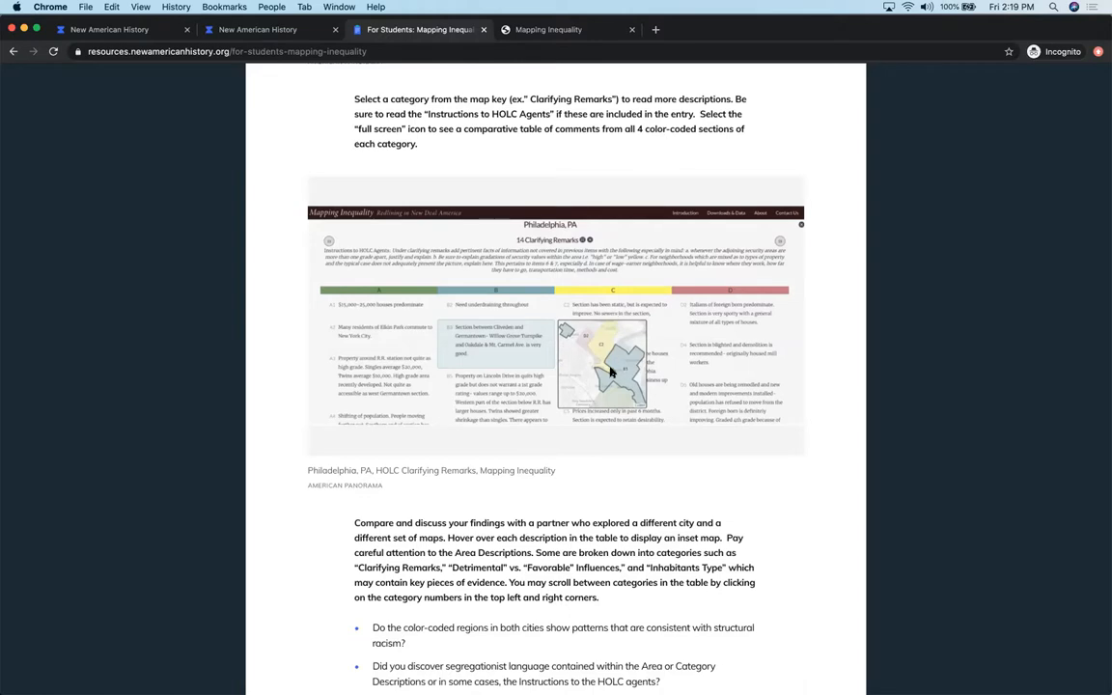
mouse_move(568, 351)
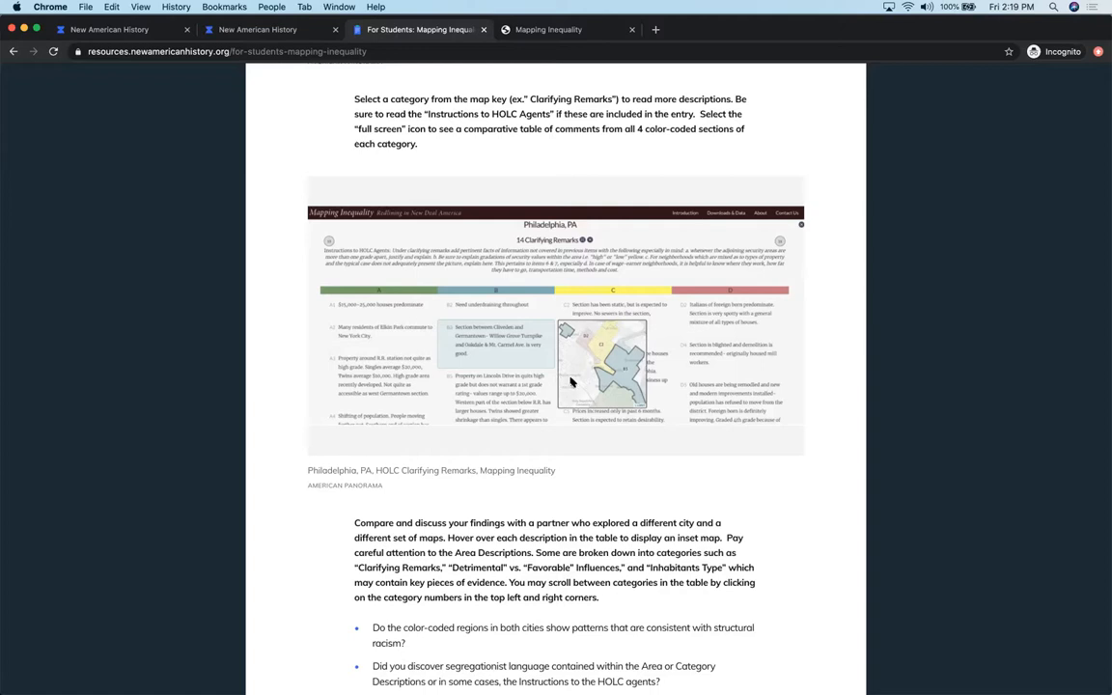
mouse_move(590, 494)
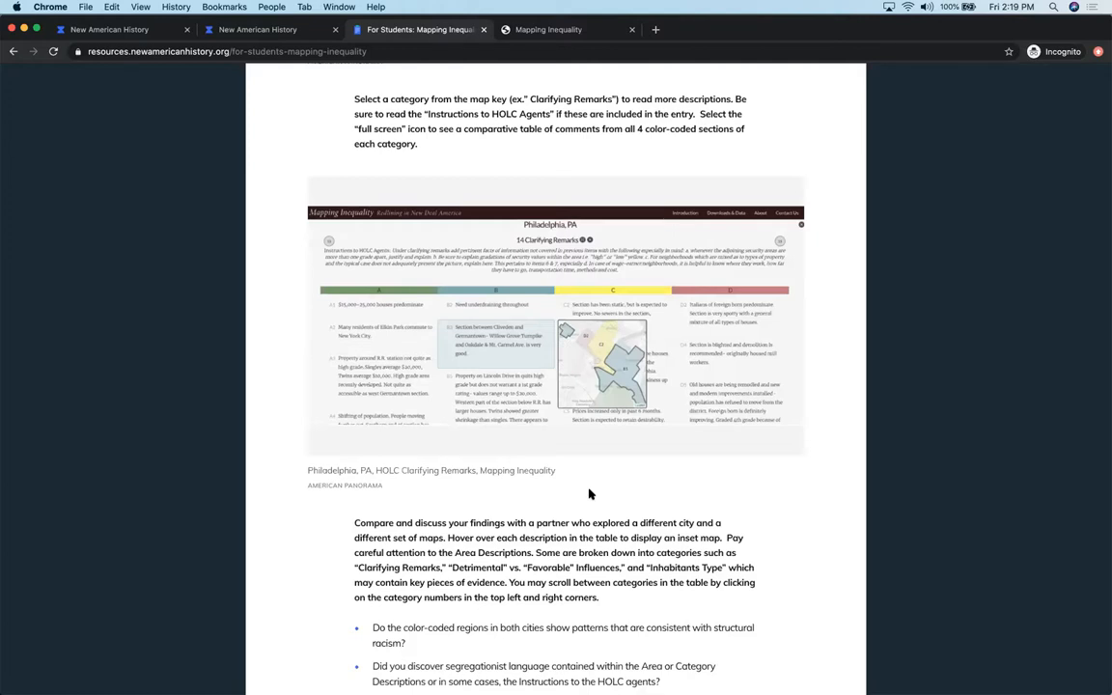
scroll(down, 3)
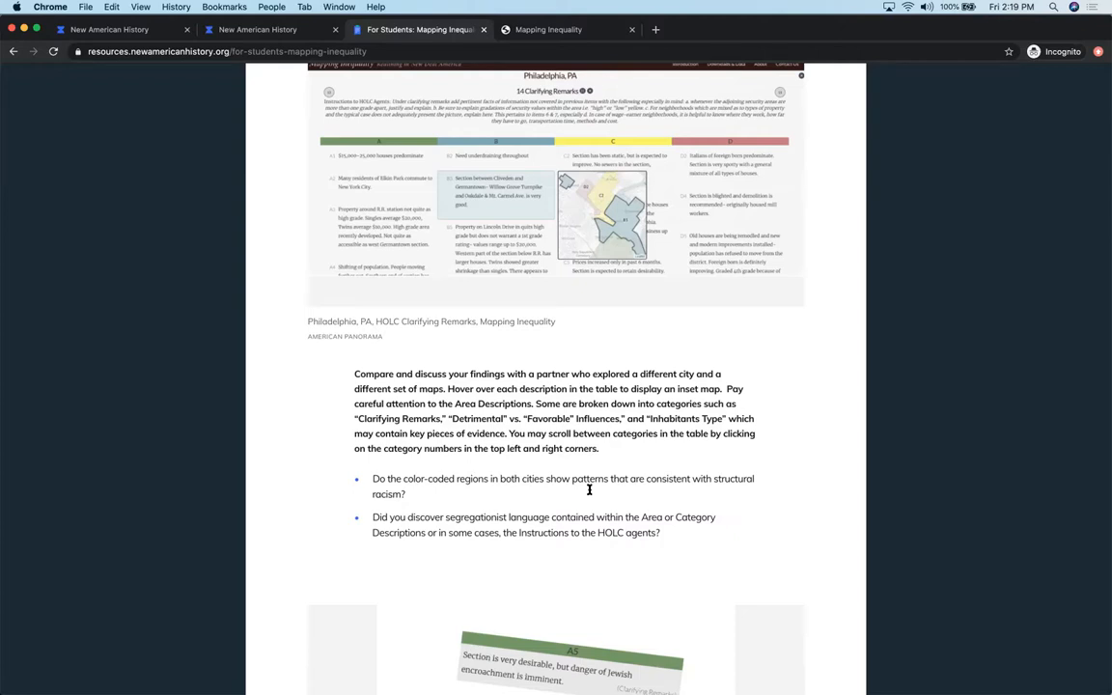
scroll(down, 3)
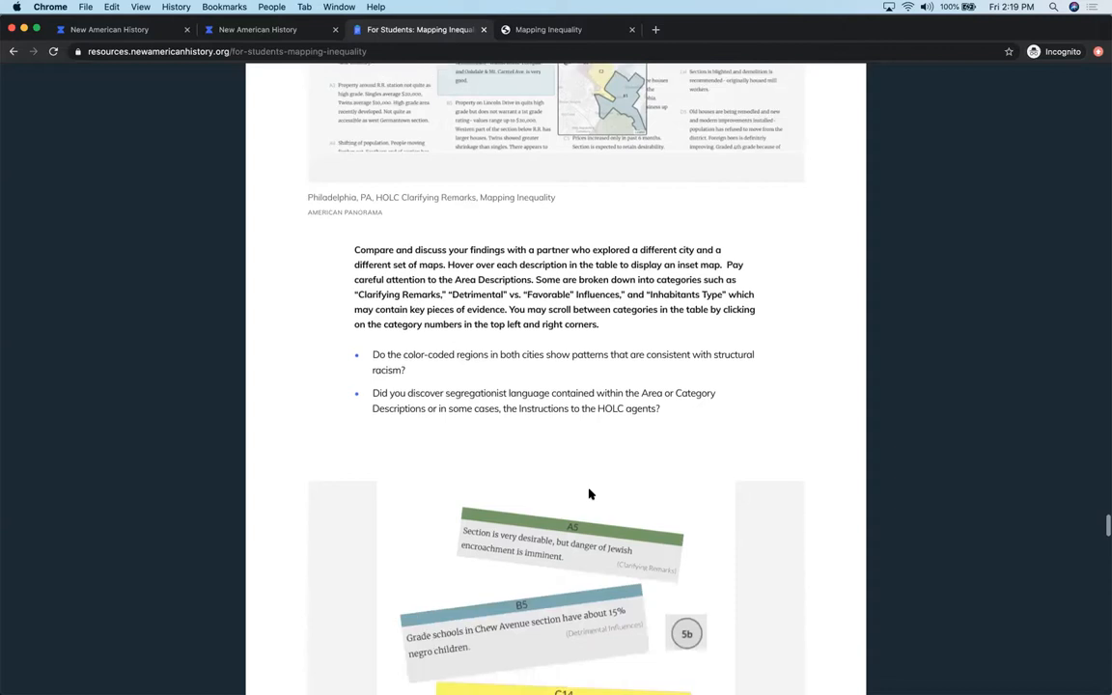
scroll(down, 3)
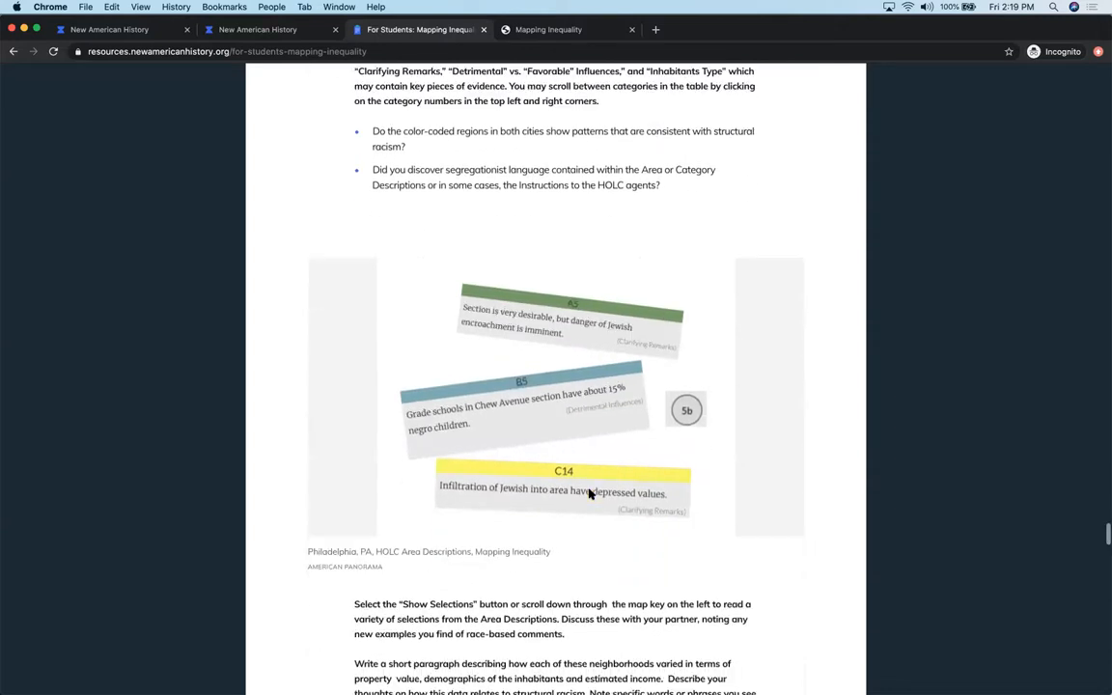
scroll(down, 3)
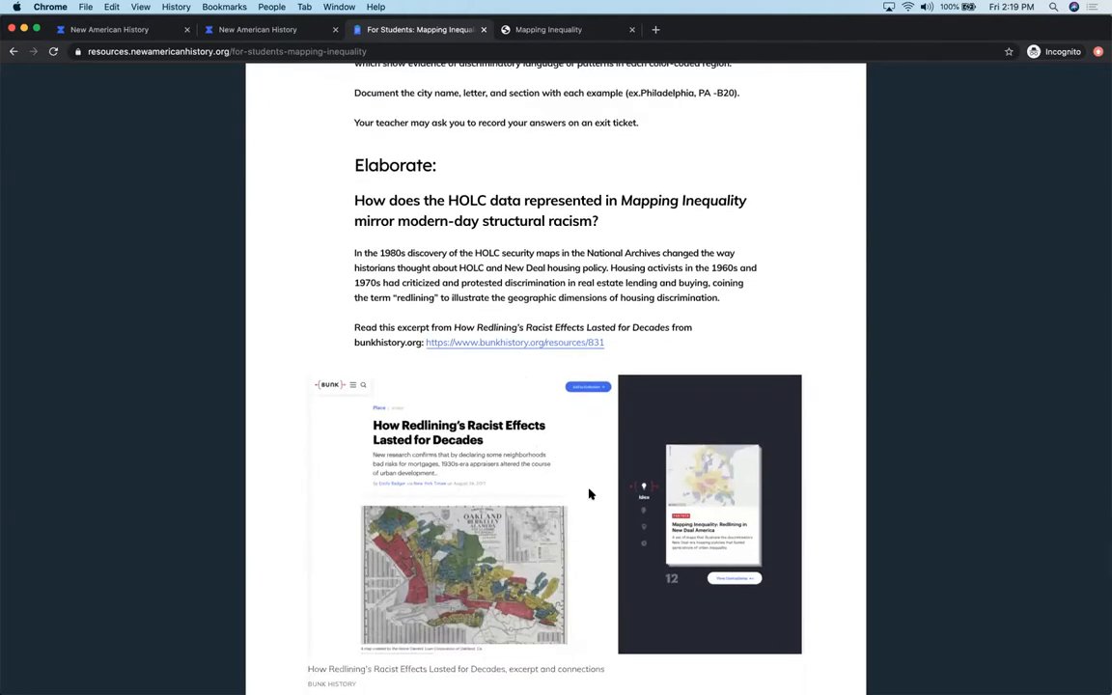
mouse_move(734, 325)
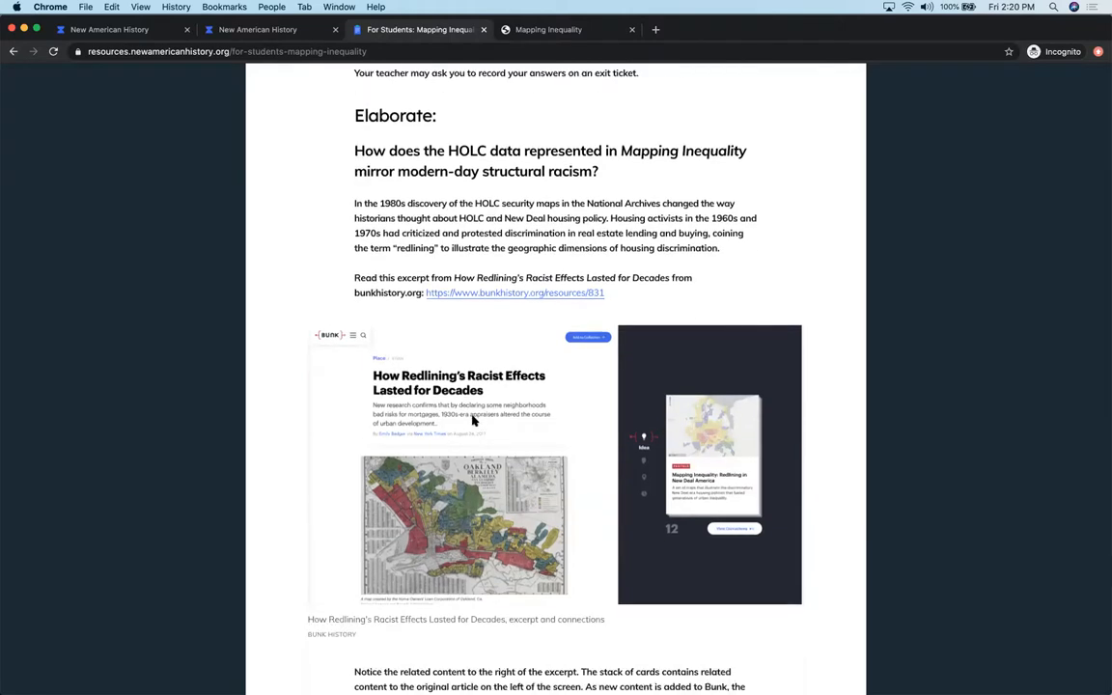
mouse_move(467, 428)
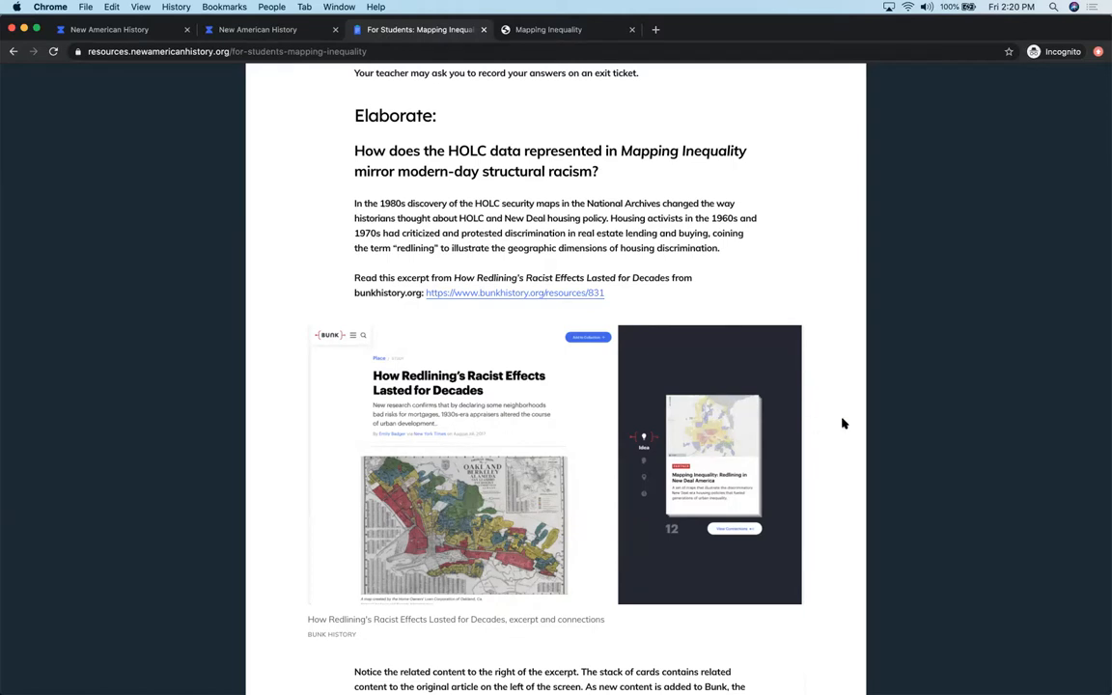
scroll(down, 3)
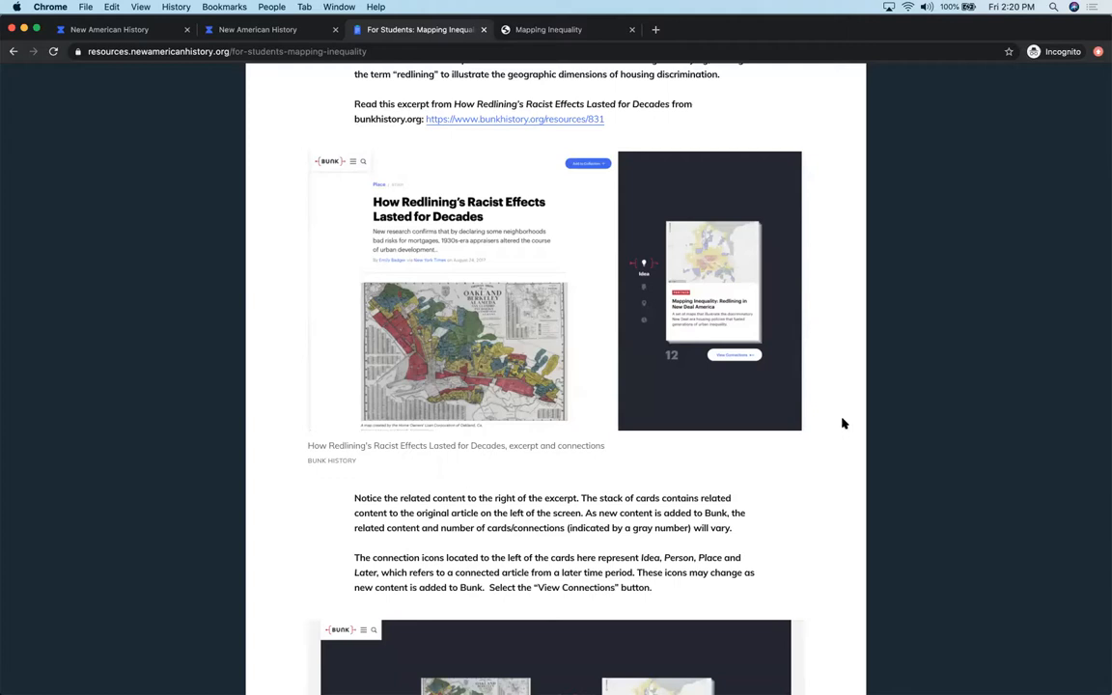
mouse_move(503, 361)
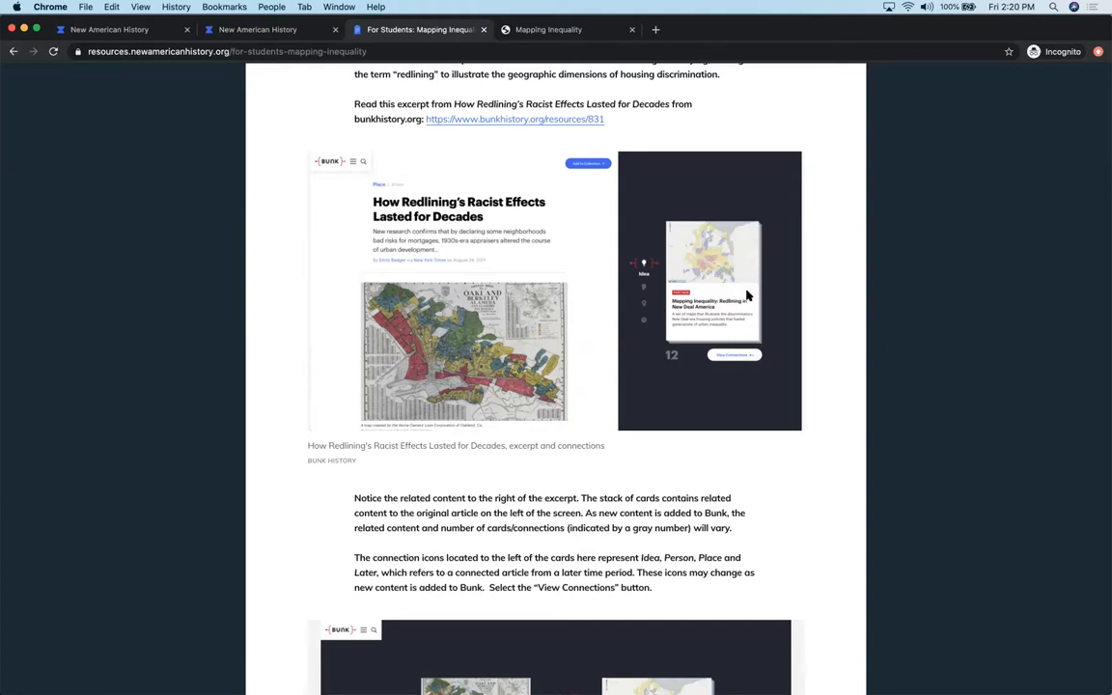
mouse_move(686, 263)
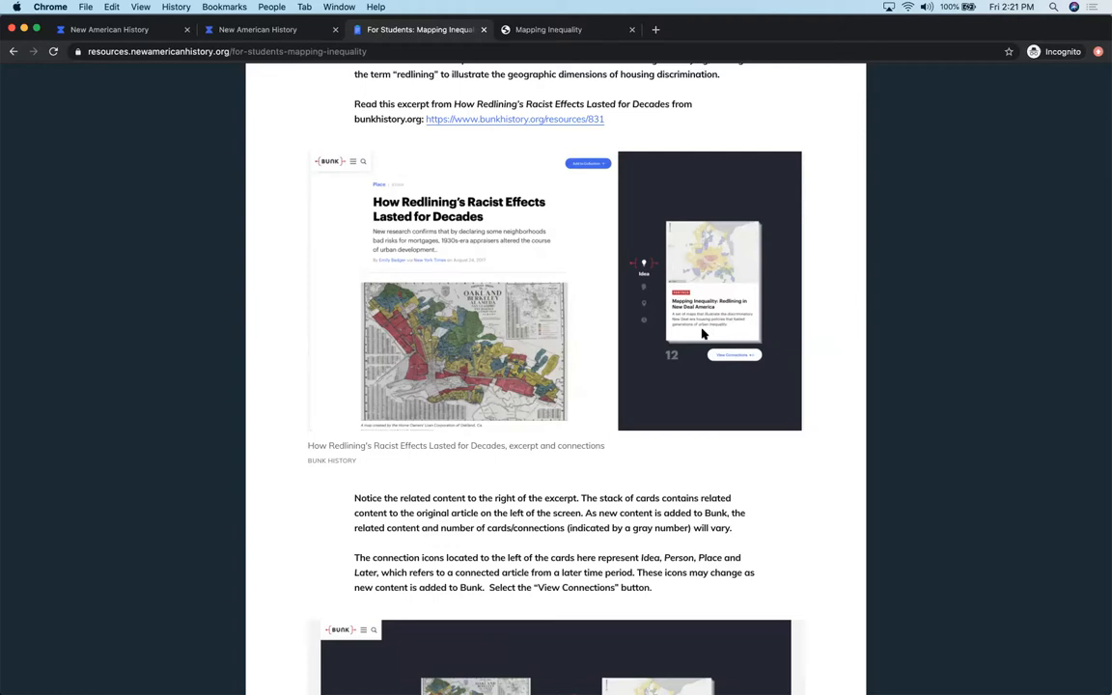
mouse_move(653, 352)
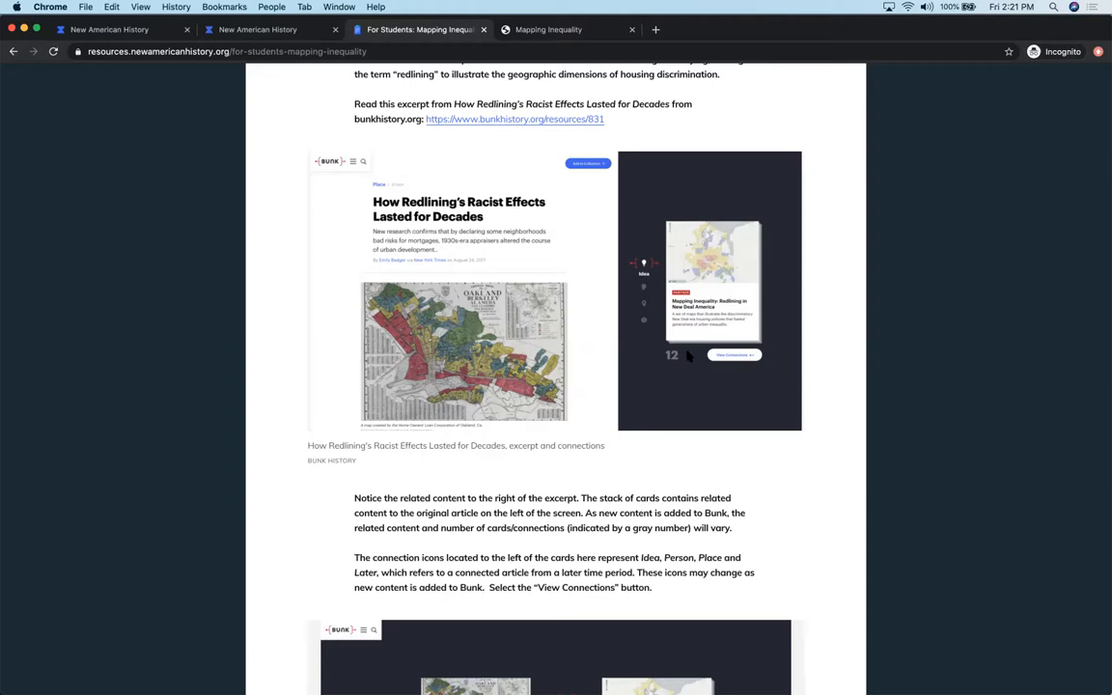
mouse_move(703, 376)
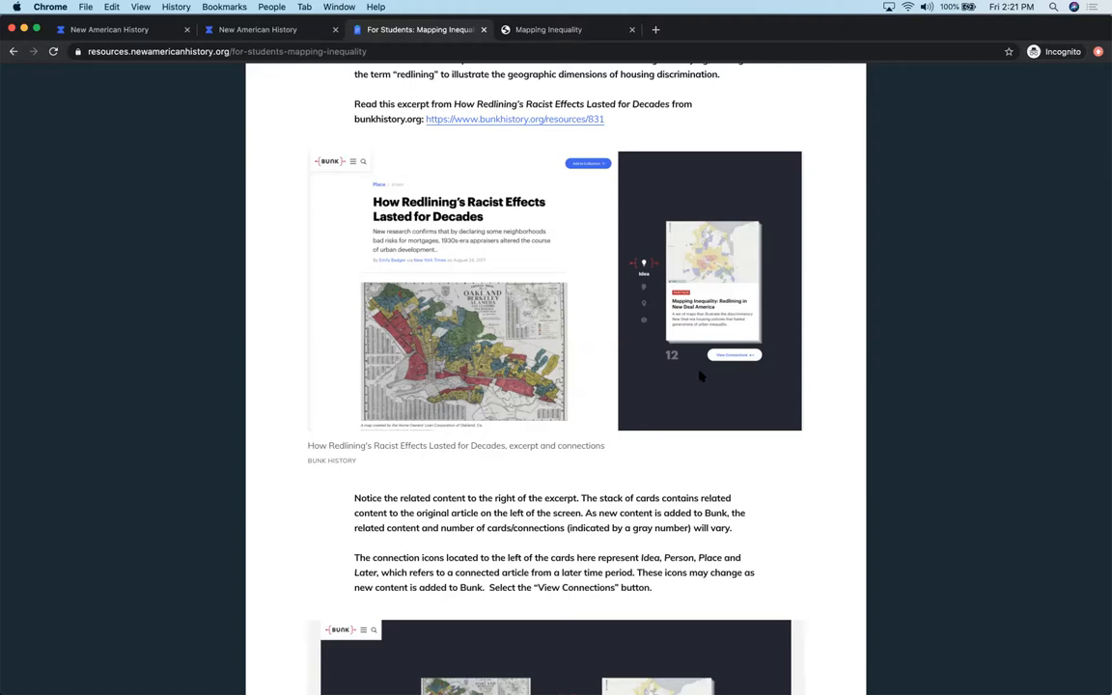
mouse_move(728, 282)
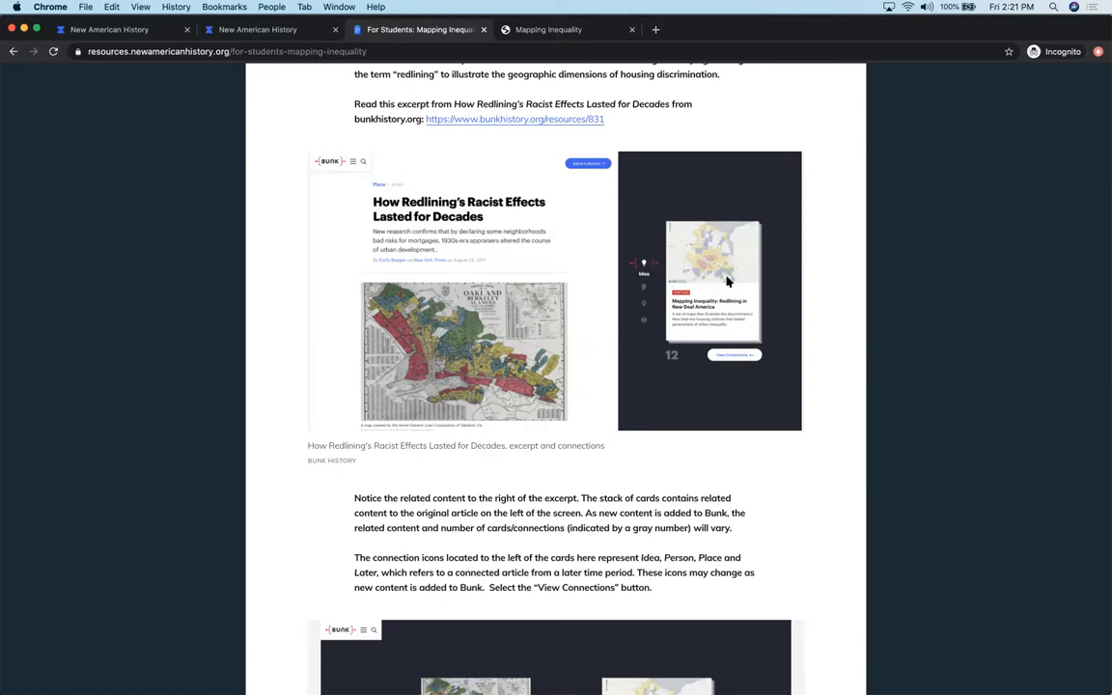
mouse_move(757, 321)
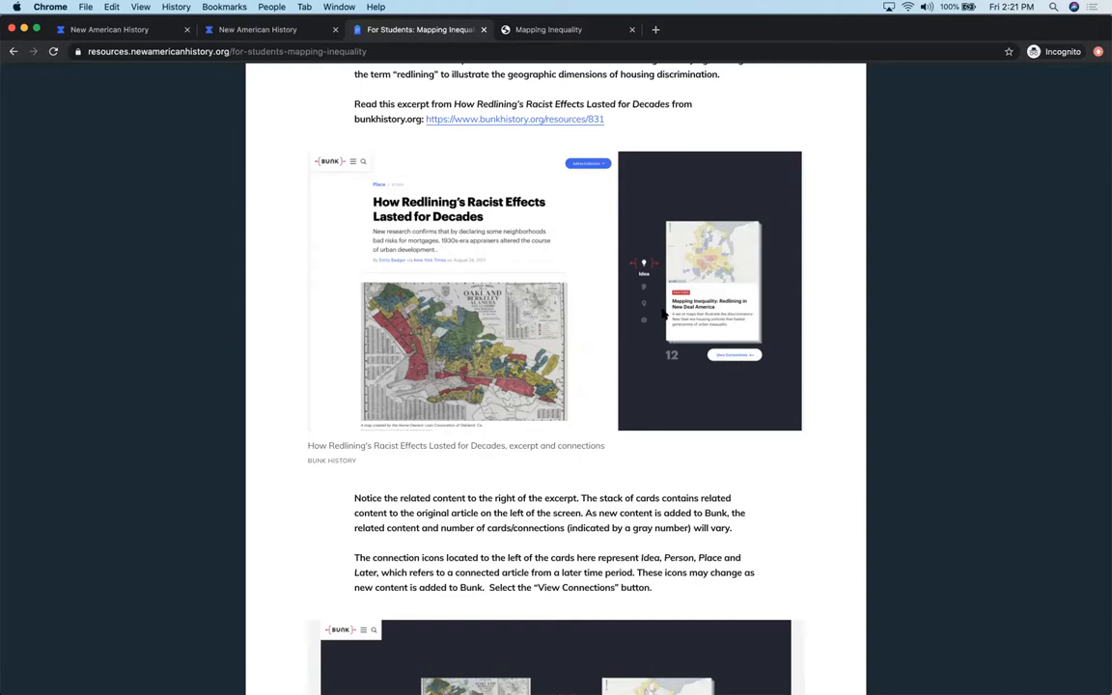
mouse_move(635, 336)
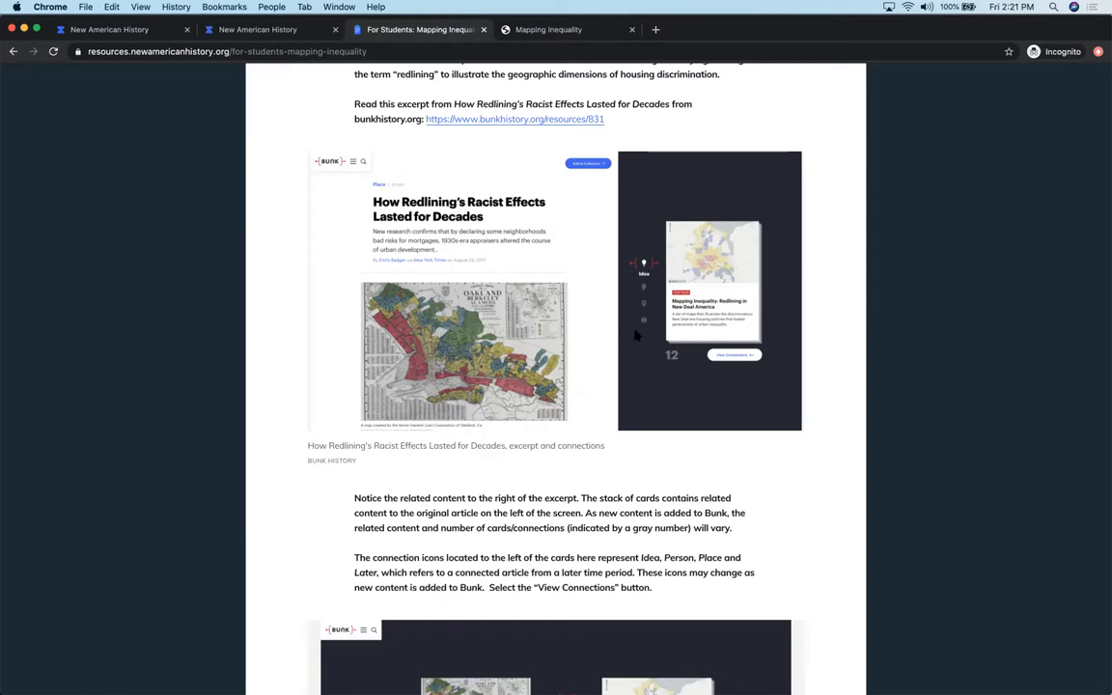
mouse_move(641, 376)
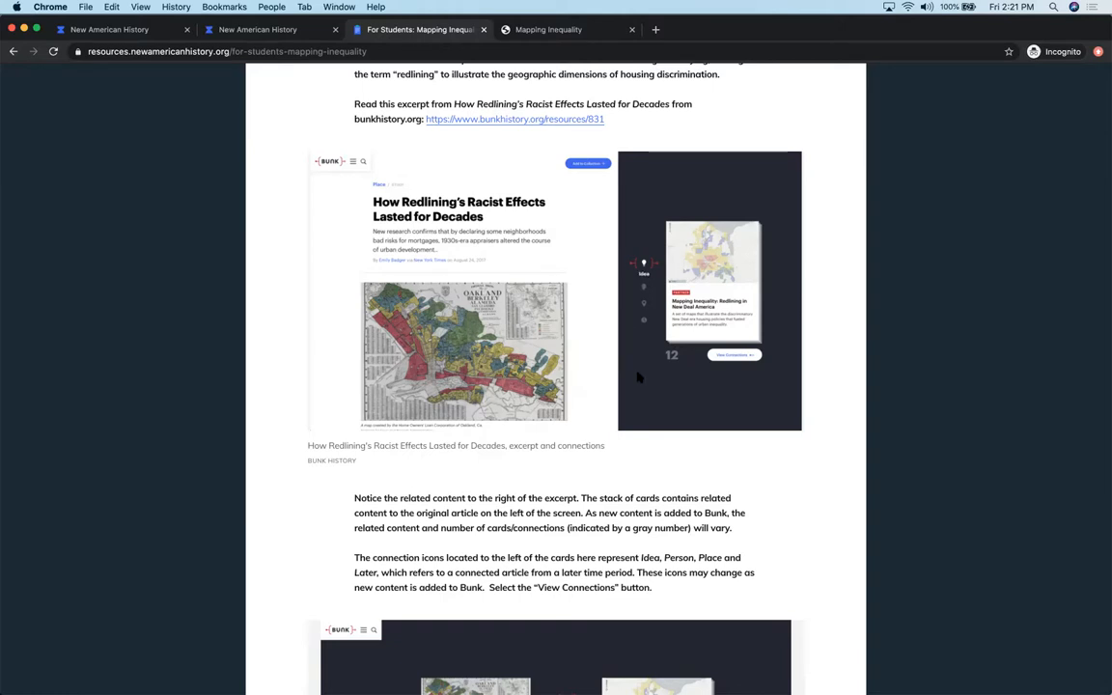
mouse_move(777, 504)
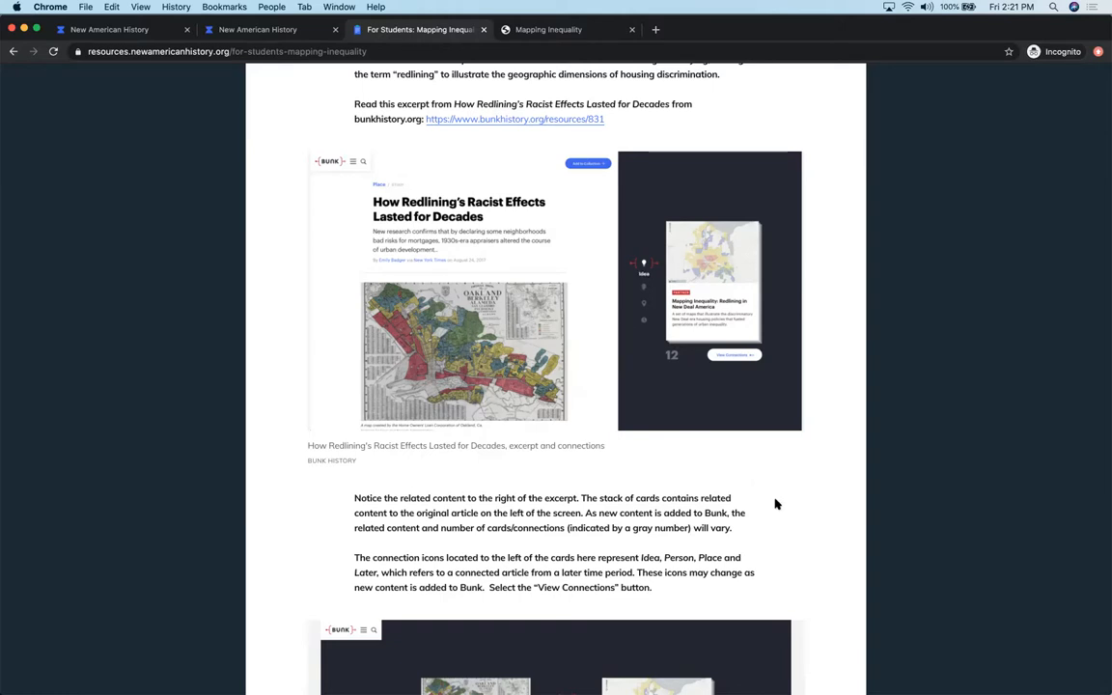
Scroll down below the Bunk History redlining excerpt to the View Connections screenshot.
scroll(down, 3)
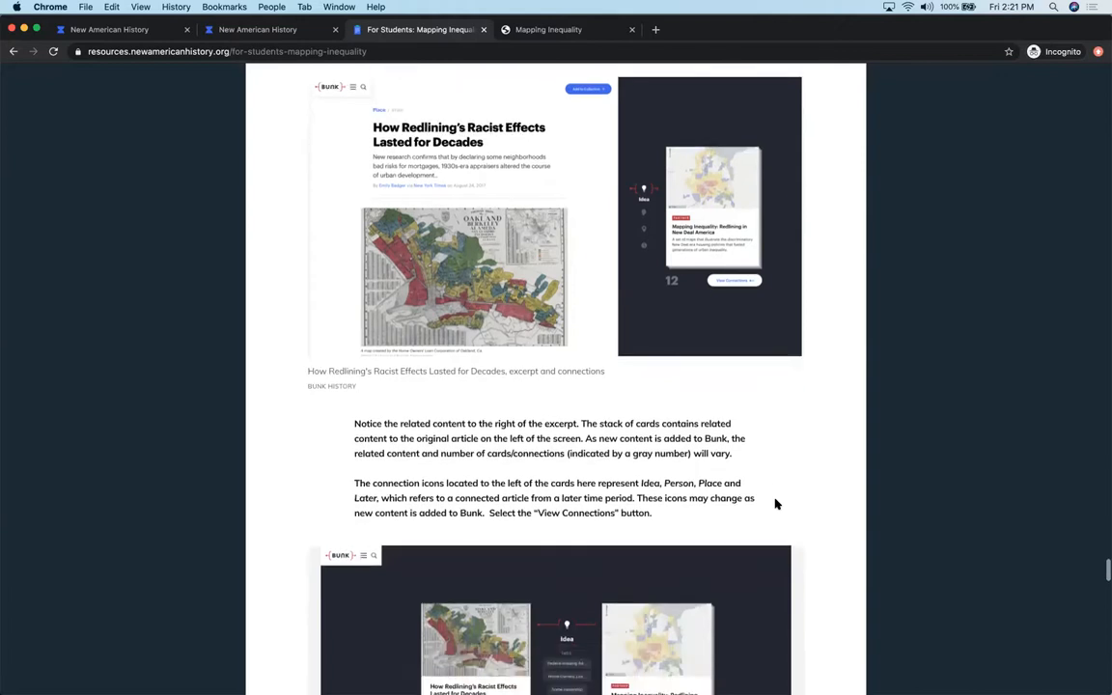
scroll(down, 3)
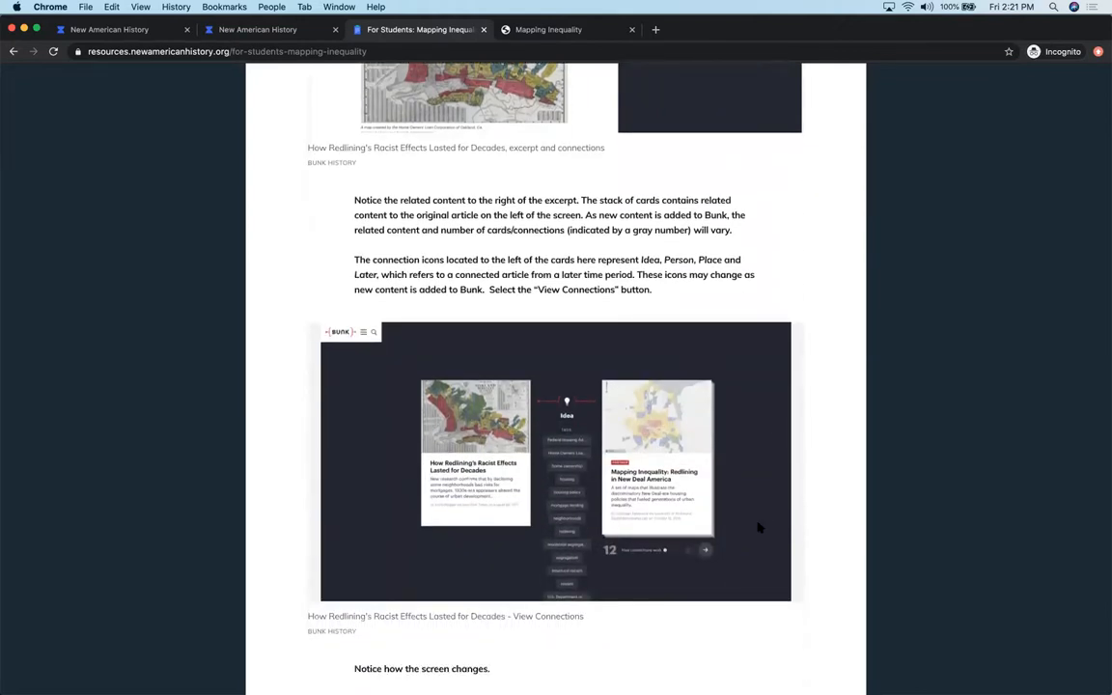
mouse_move(653, 541)
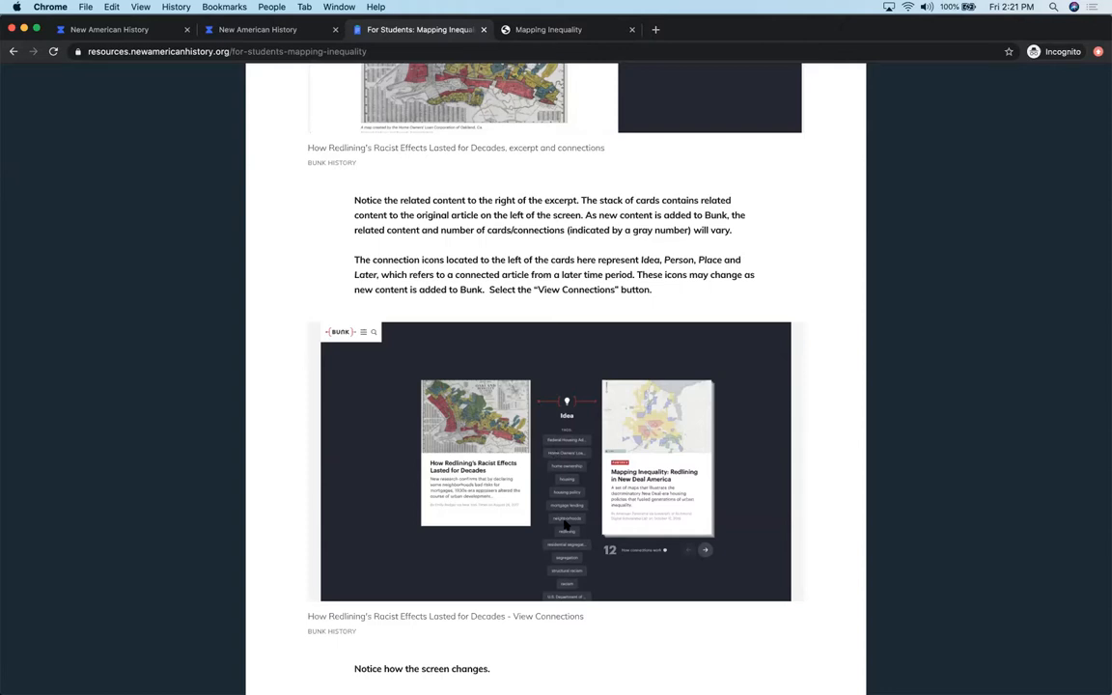
mouse_move(599, 428)
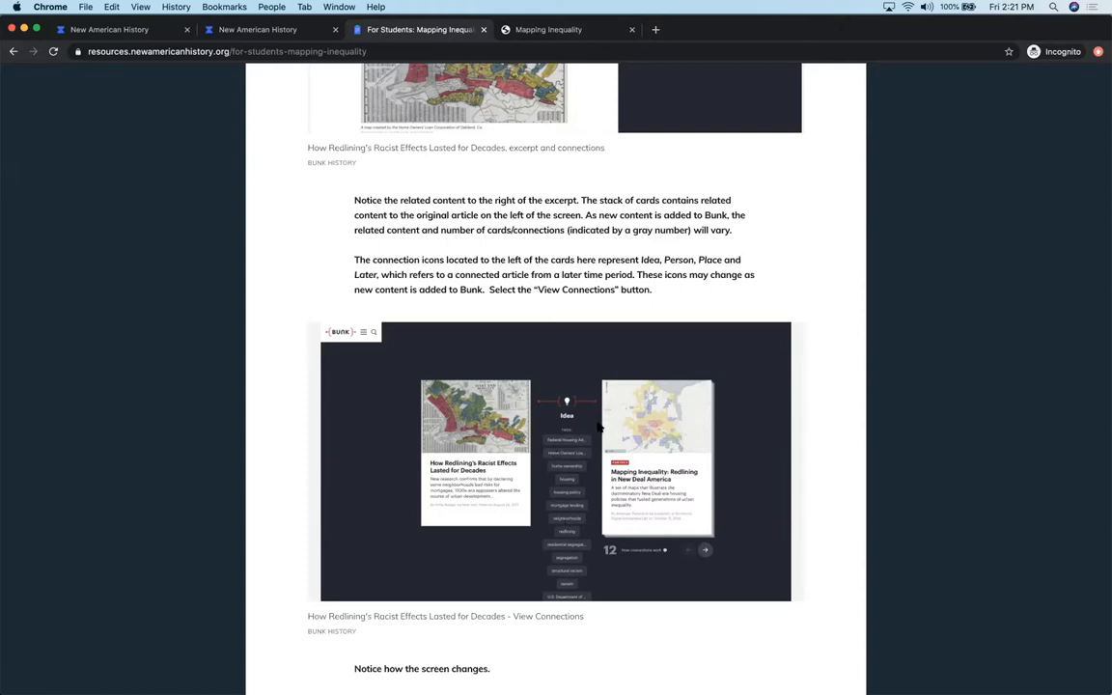
mouse_move(615, 434)
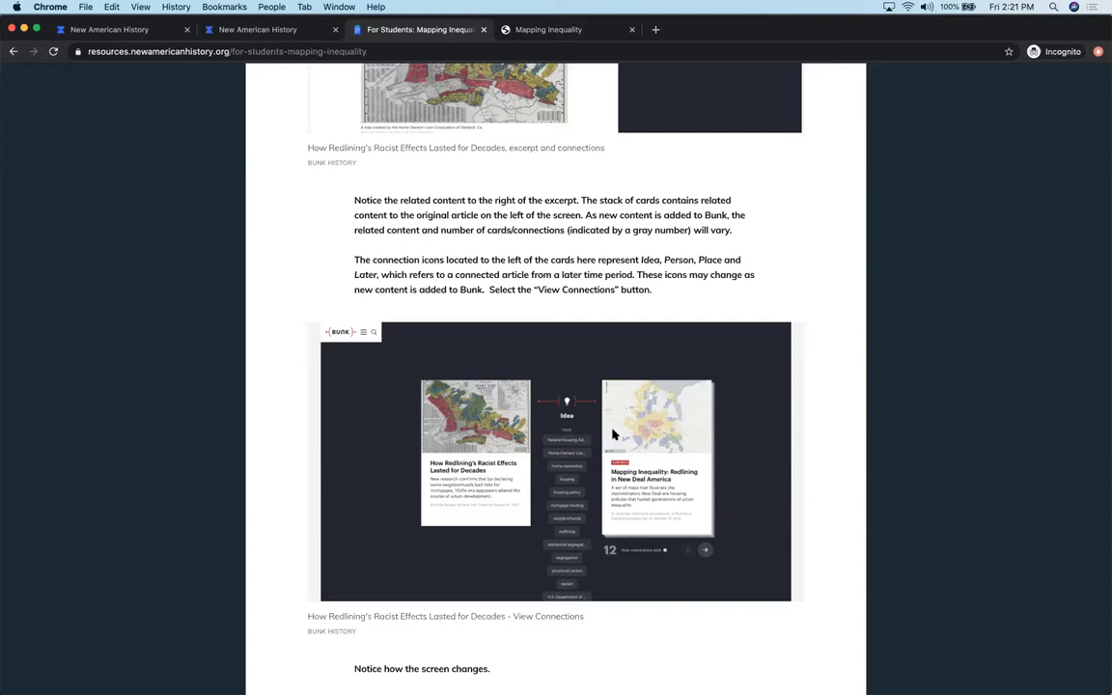
mouse_move(645, 436)
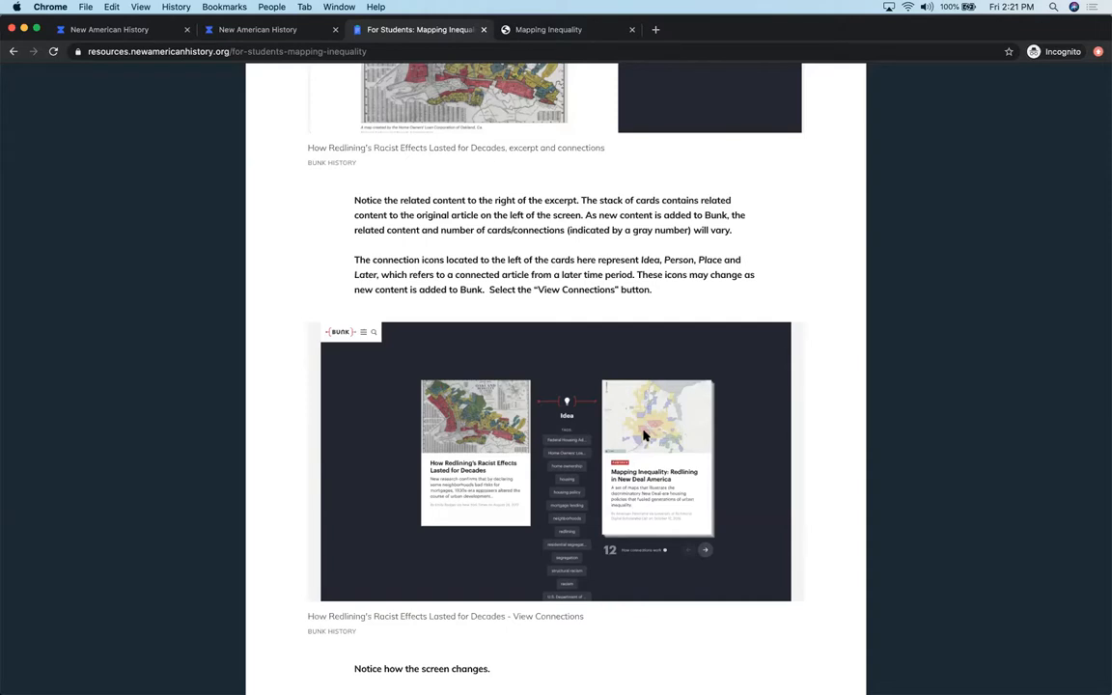
mouse_move(639, 446)
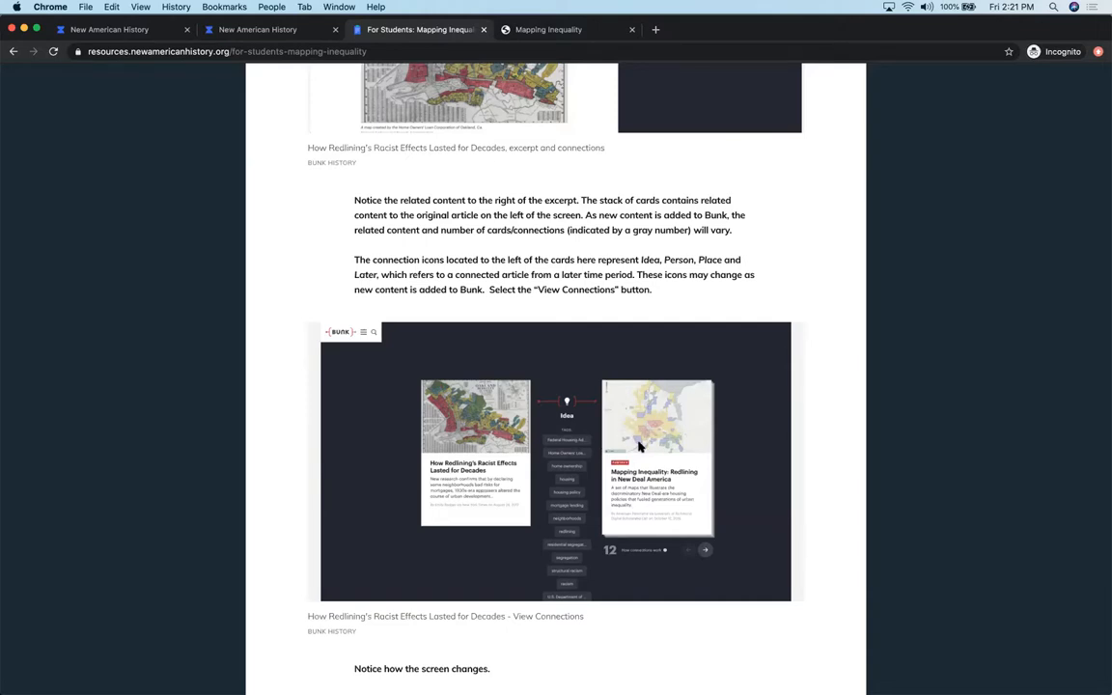
mouse_move(536, 475)
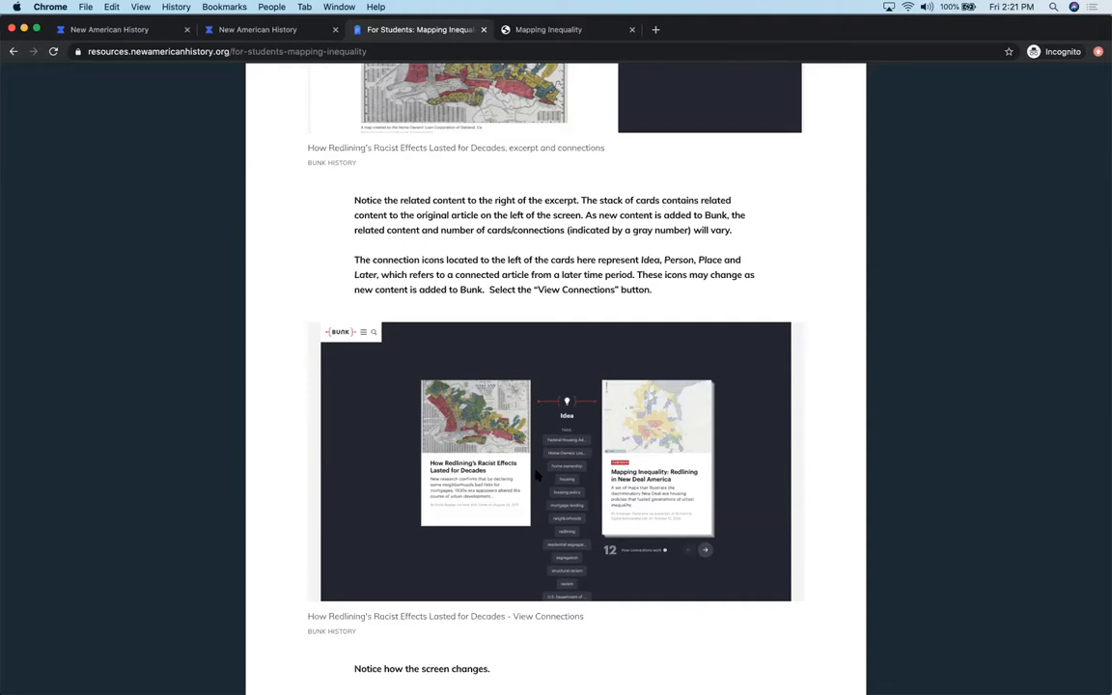
mouse_move(610, 460)
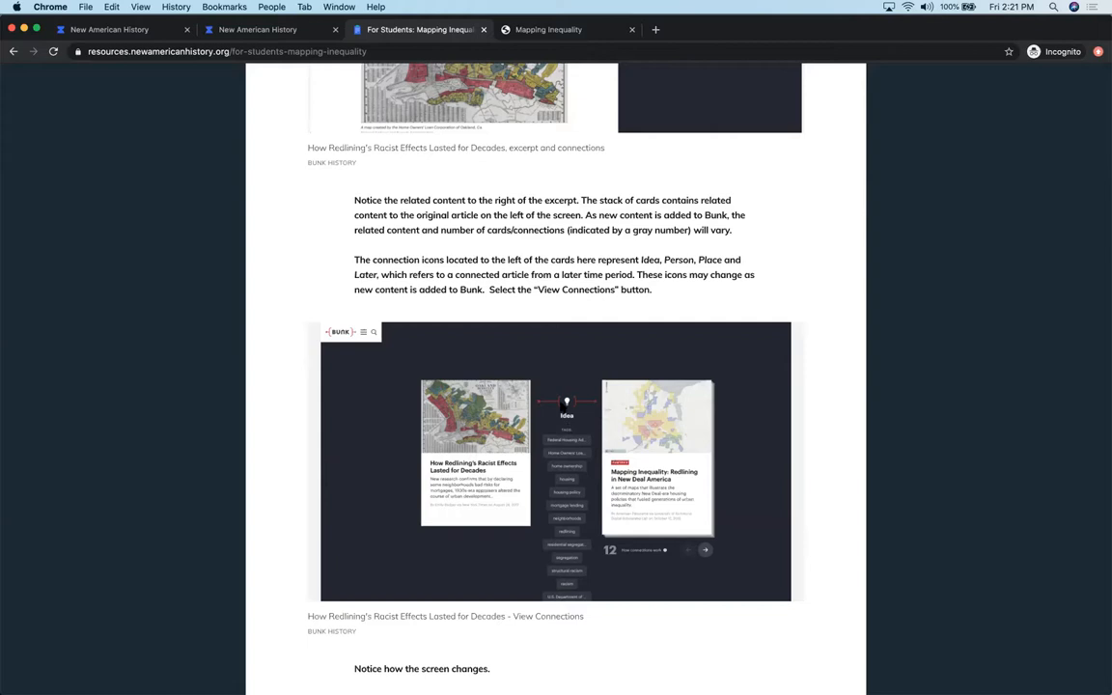
mouse_move(641, 403)
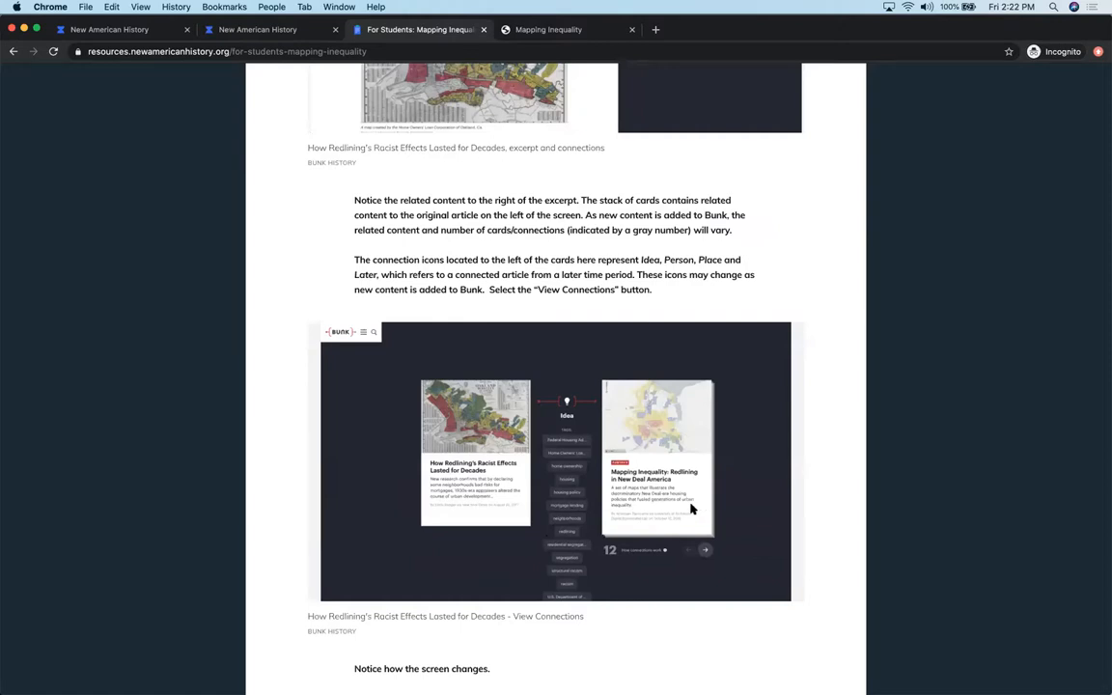
mouse_move(827, 460)
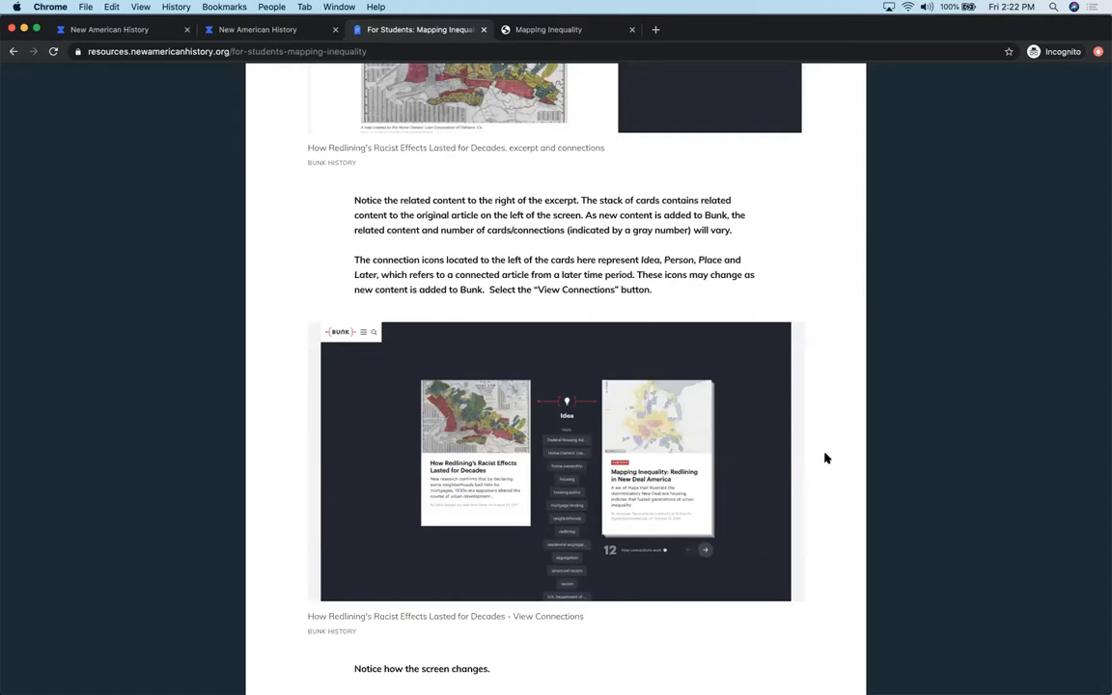
Scroll down past the Explore Tags screenshots to the related-cards instructions and small-group visualization assignment.
scroll(down, 3)
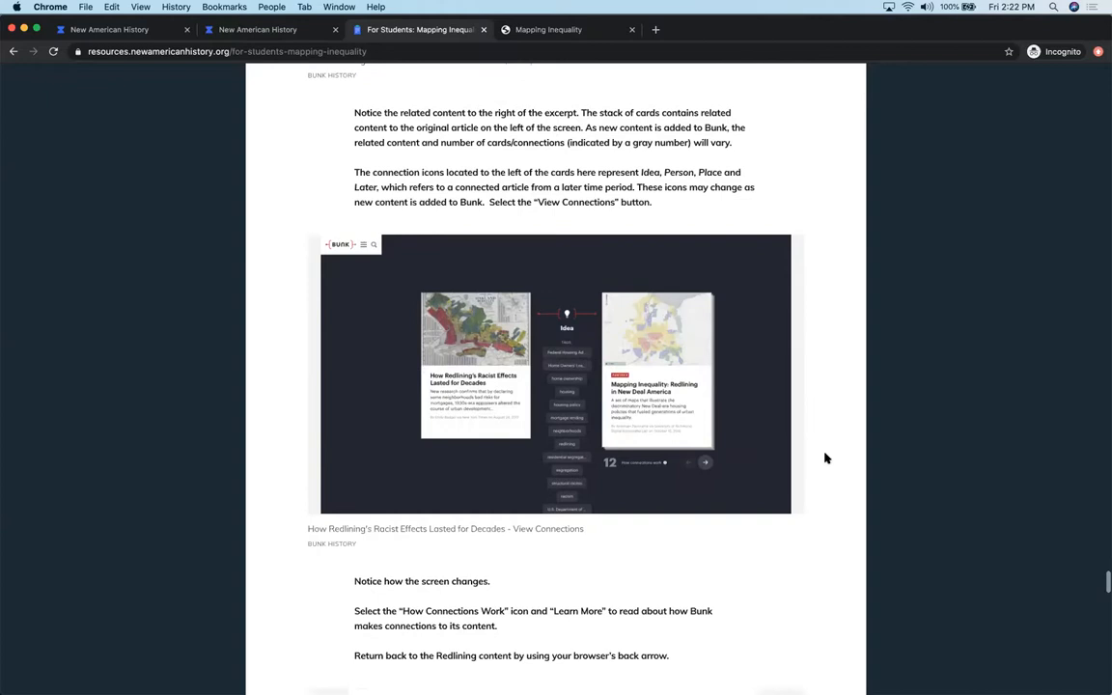
scroll(down, 3)
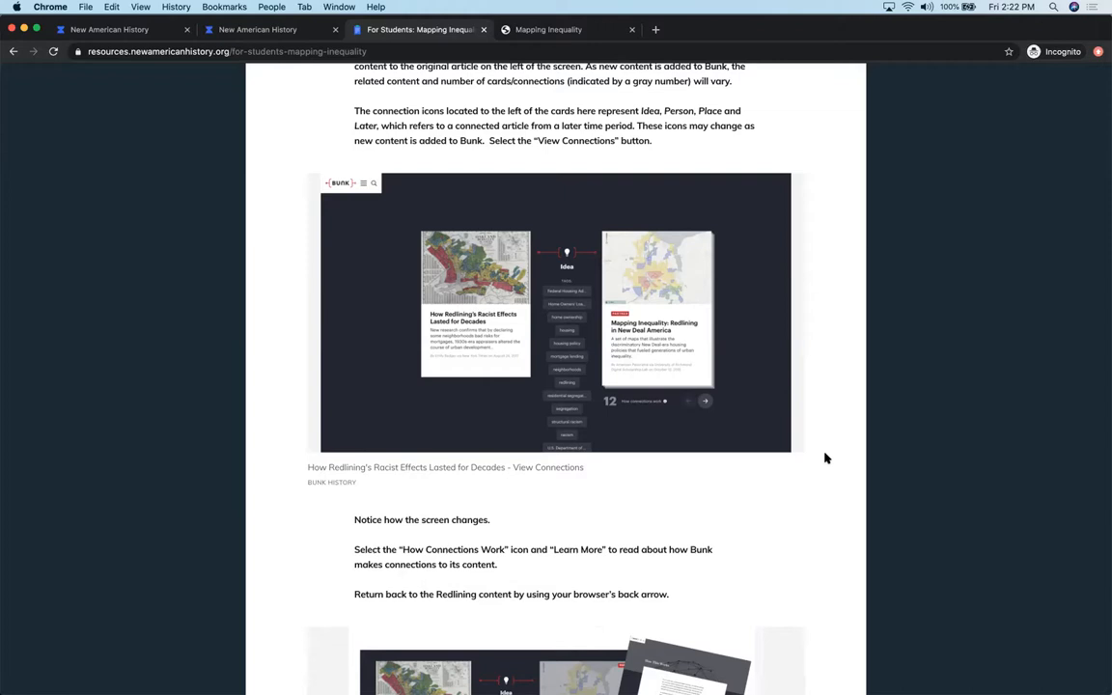
scroll(down, 3)
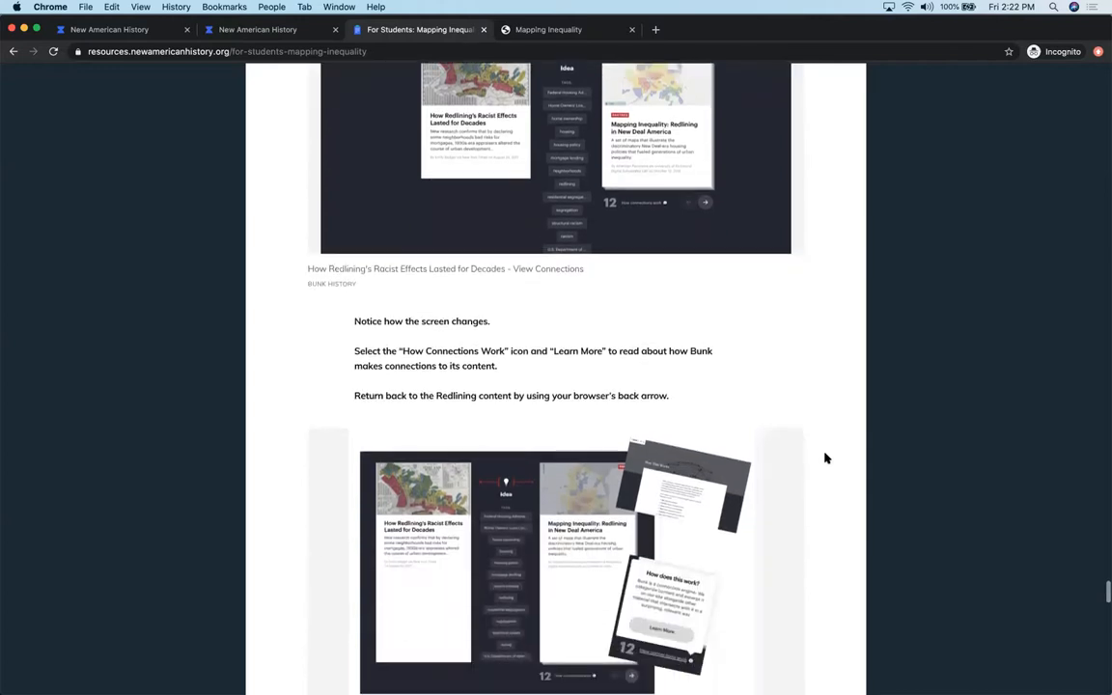
scroll(down, 3)
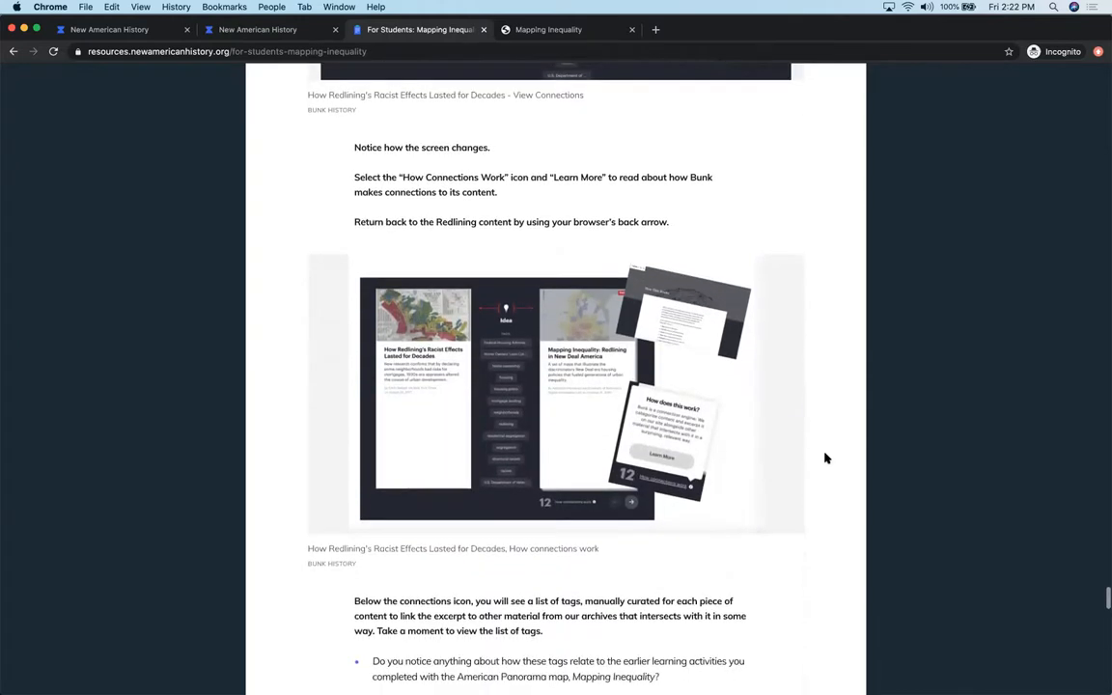
scroll(down, 3)
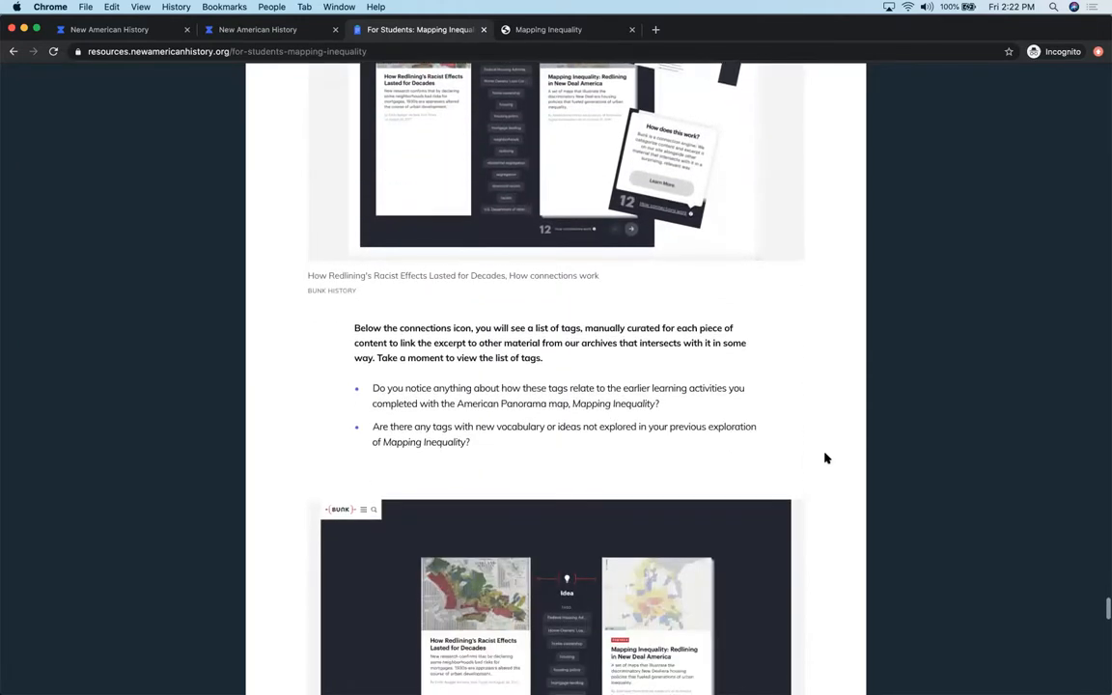
scroll(down, 3)
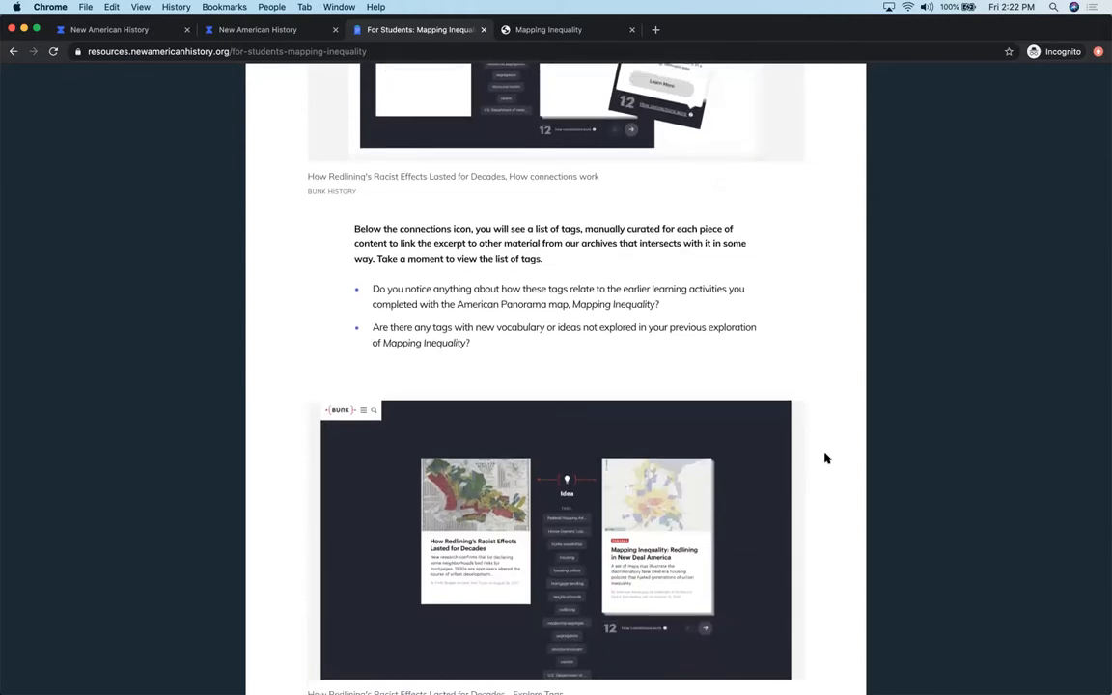
scroll(down, 3)
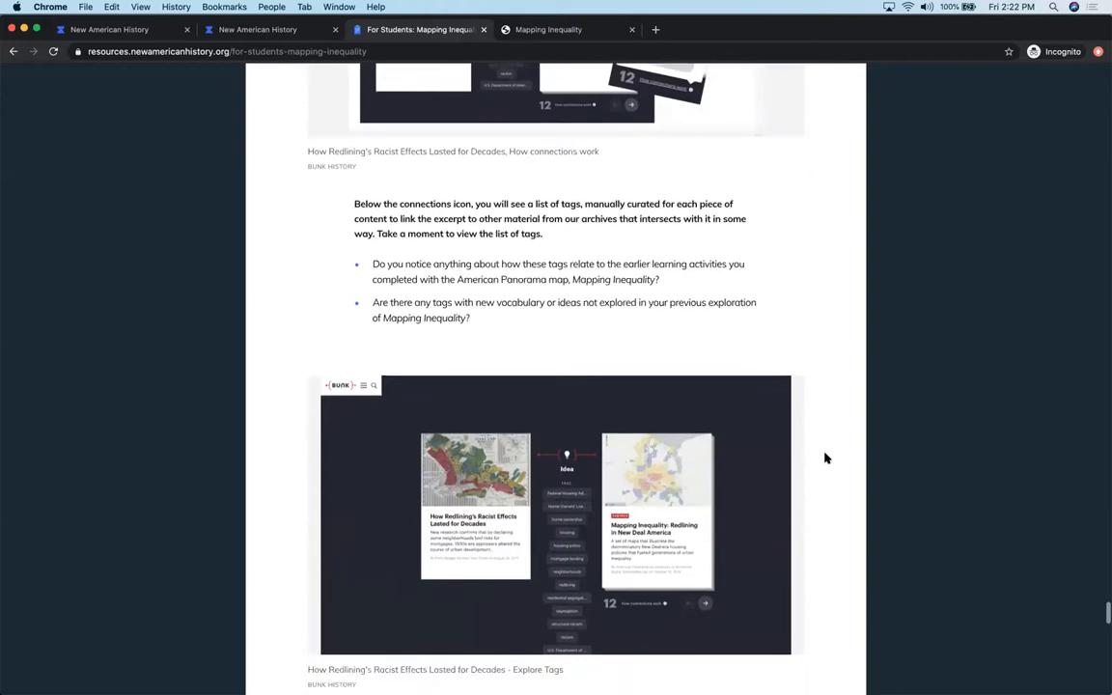
scroll(down, 3)
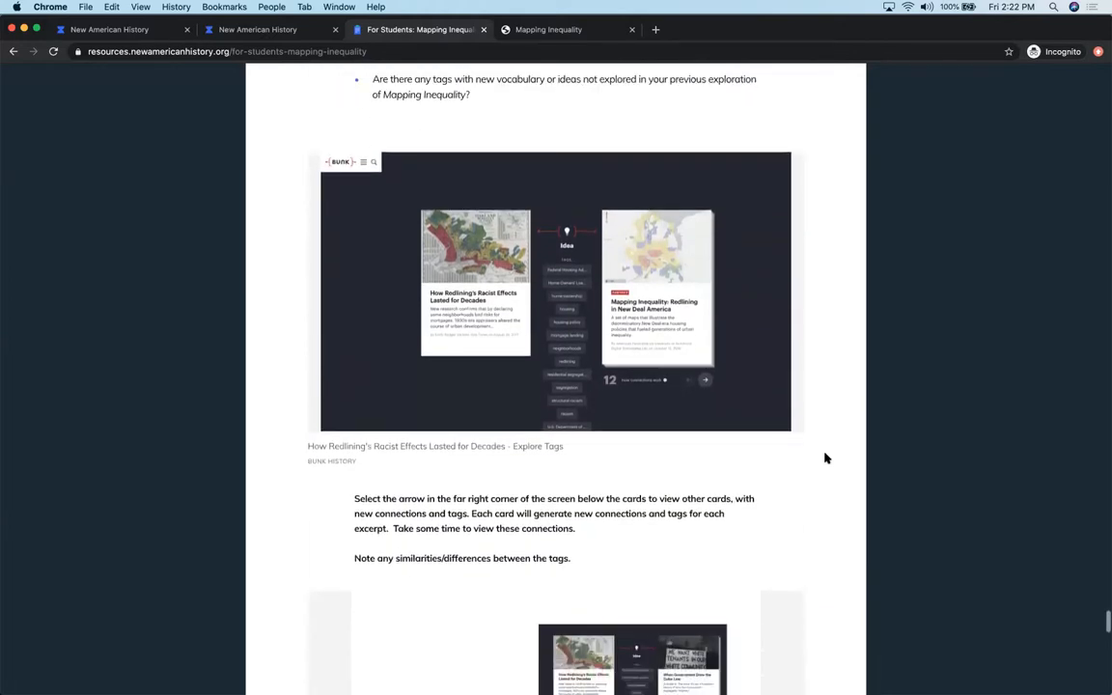
scroll(down, 3)
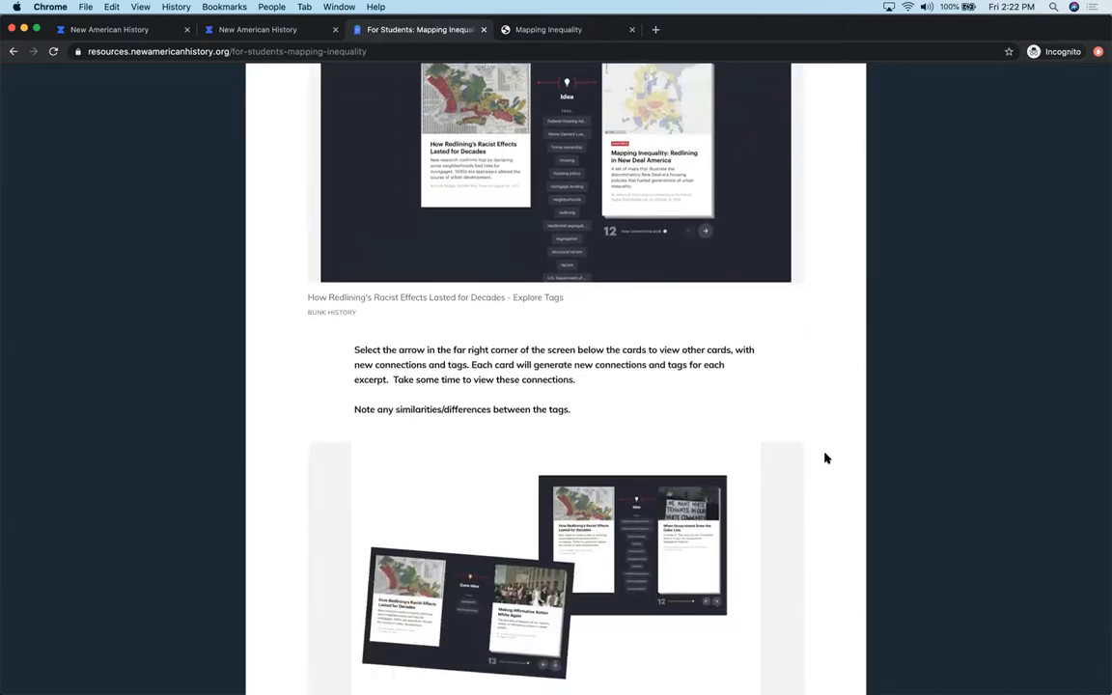
scroll(down, 3)
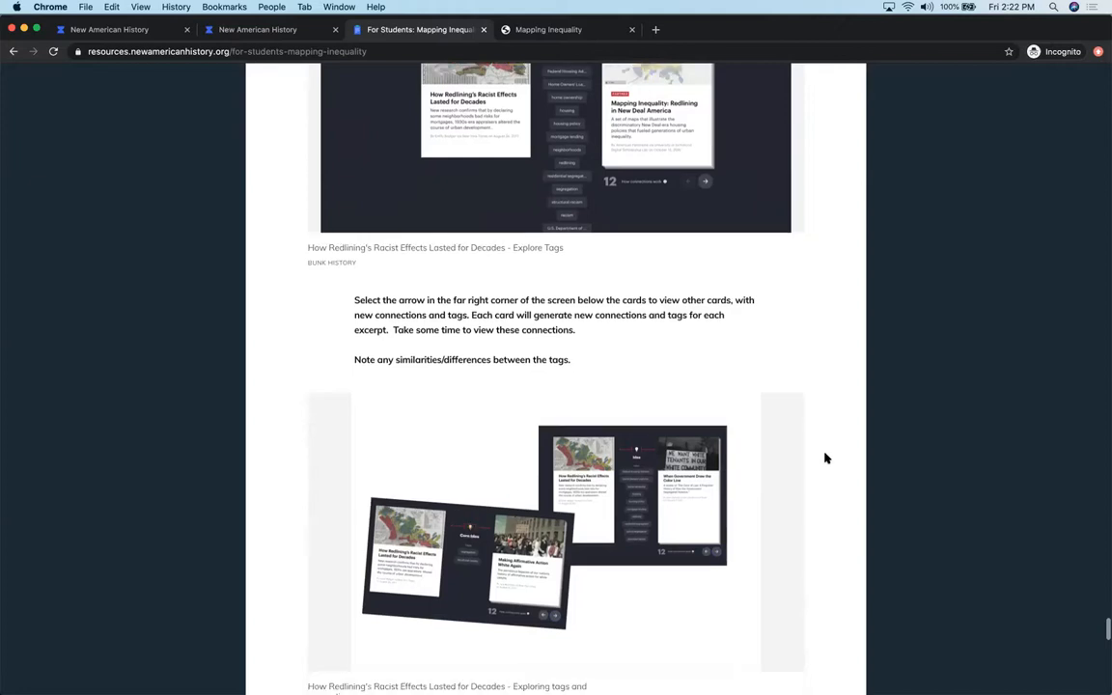
scroll(down, 3)
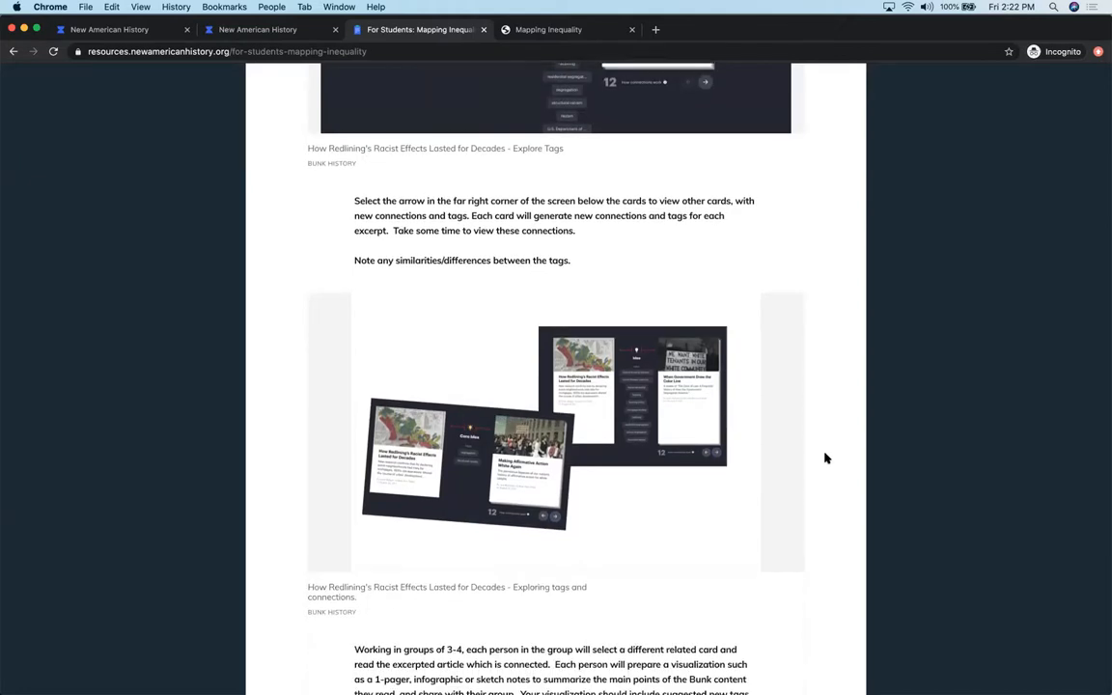
Scroll down past the gallery-walk questions and exit ticket to the student visualization examples.
scroll(down, 3)
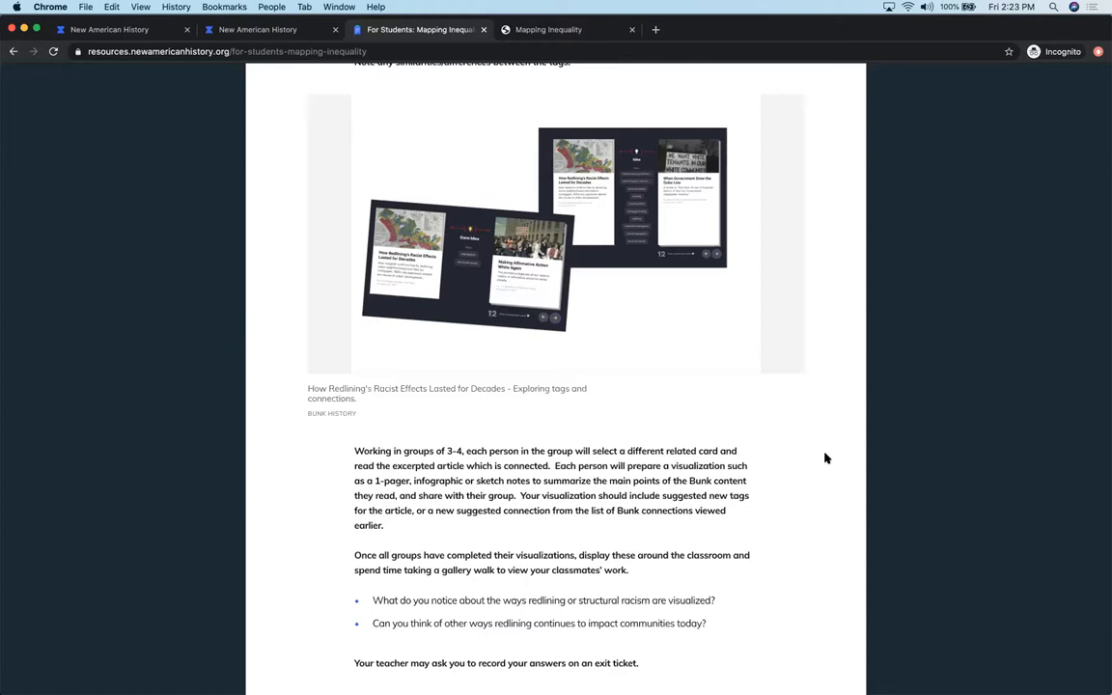
scroll(down, 3)
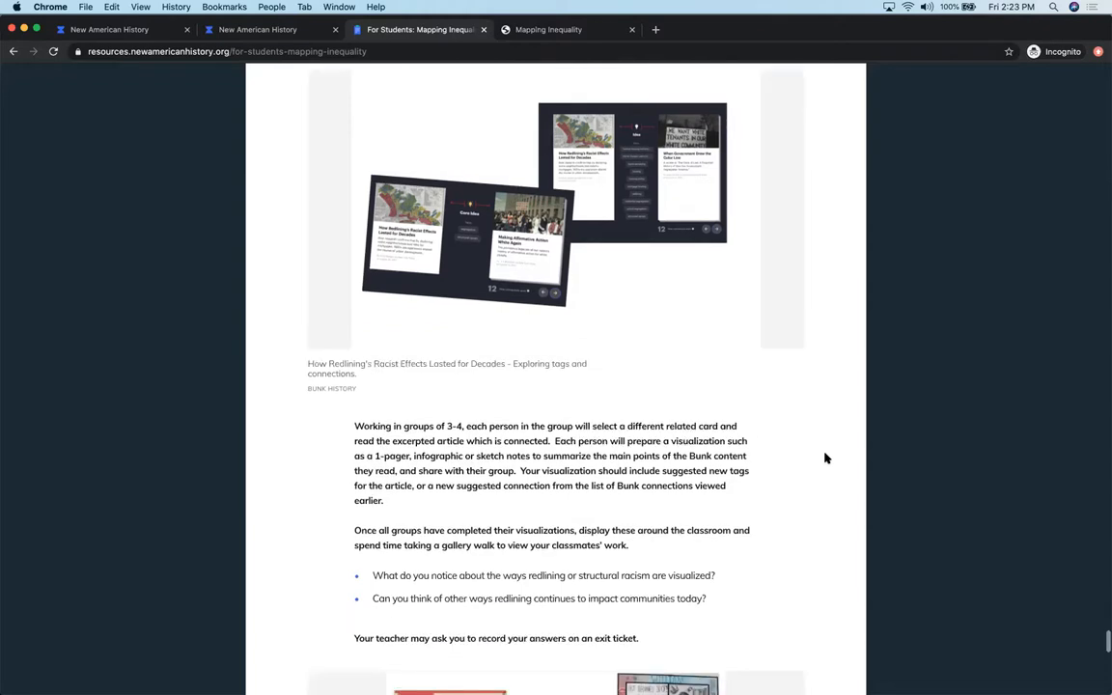
scroll(down, 3)
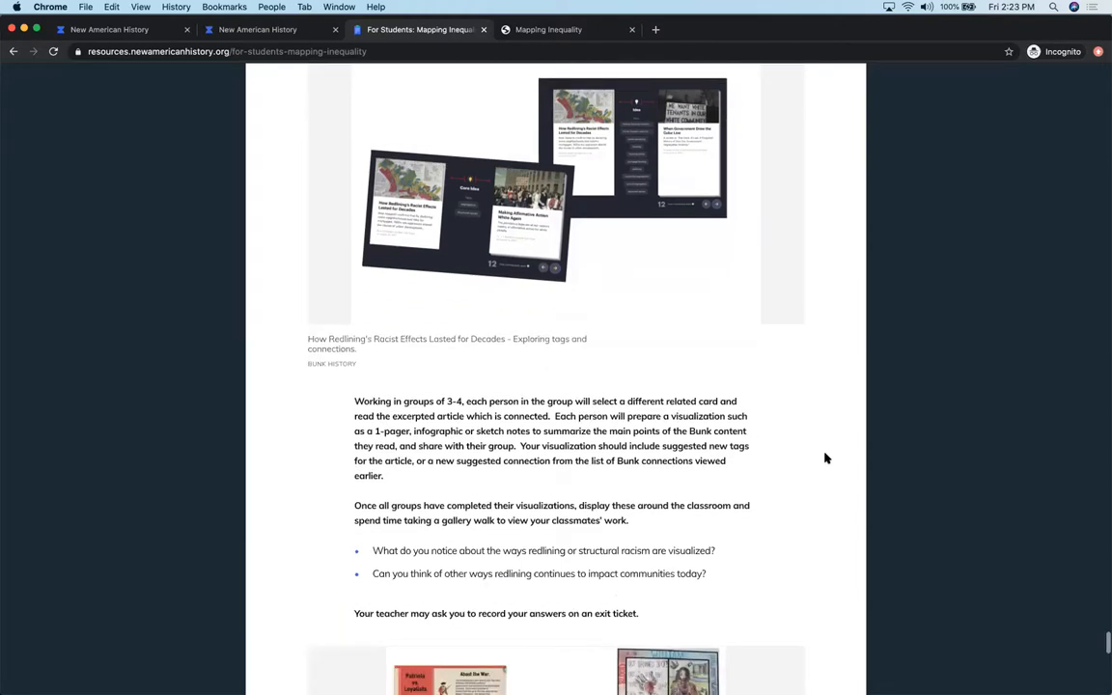
scroll(down, 3)
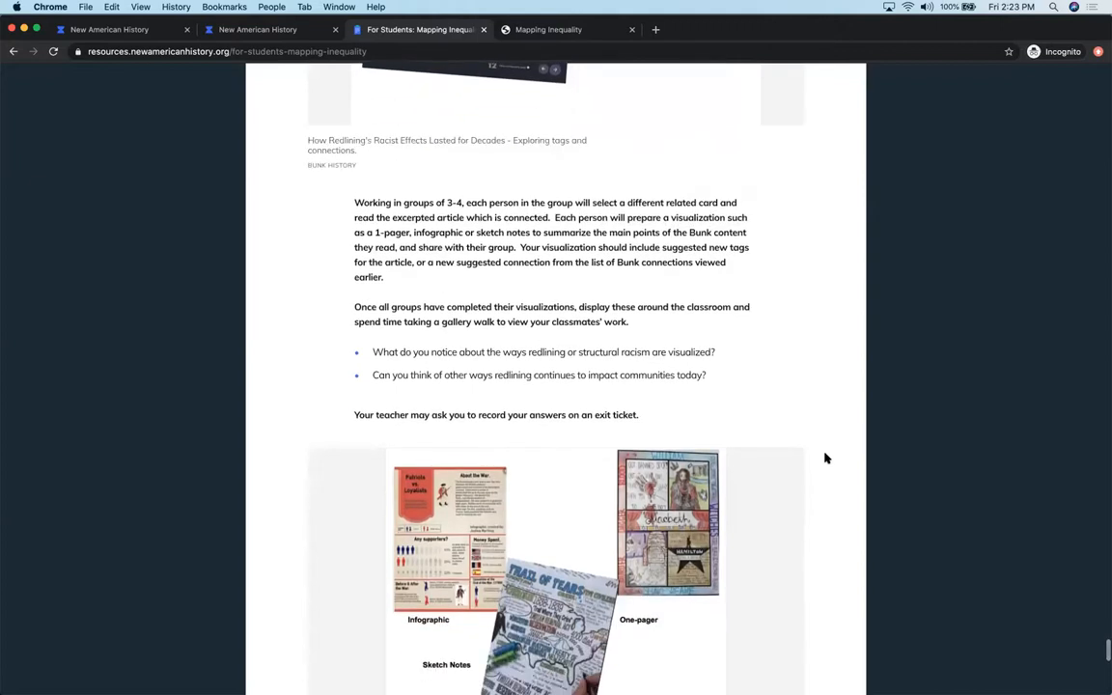
scroll(down, 3)
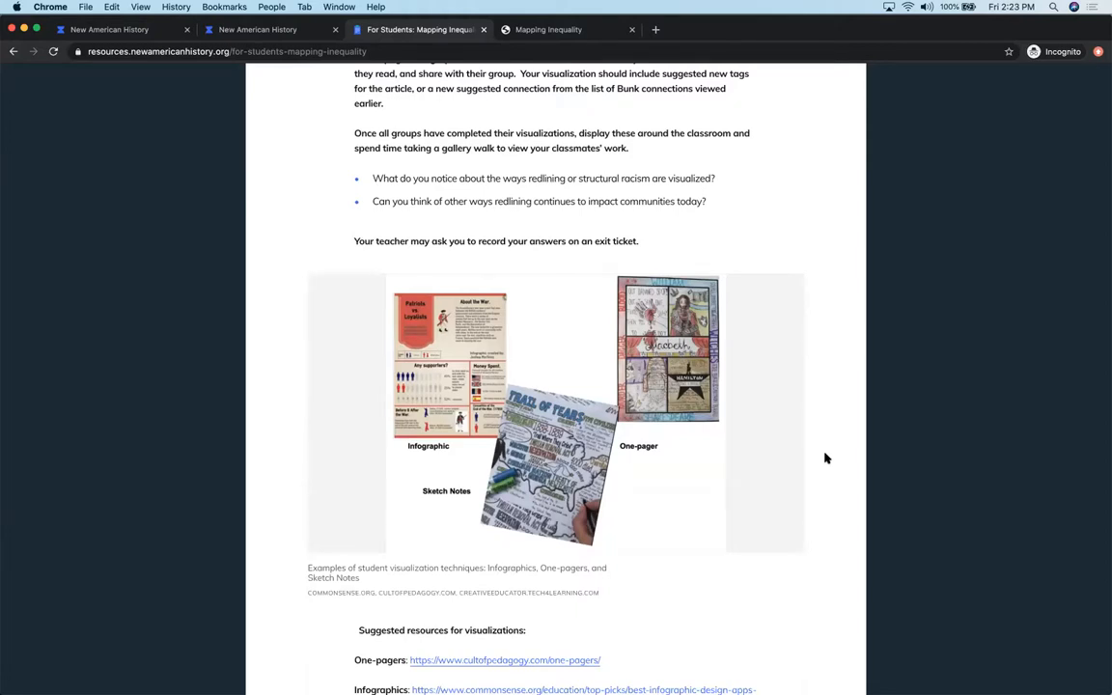
Scroll down through the suggested visualization resources to the Citations and Creative Commons license notice.
scroll(down, 3)
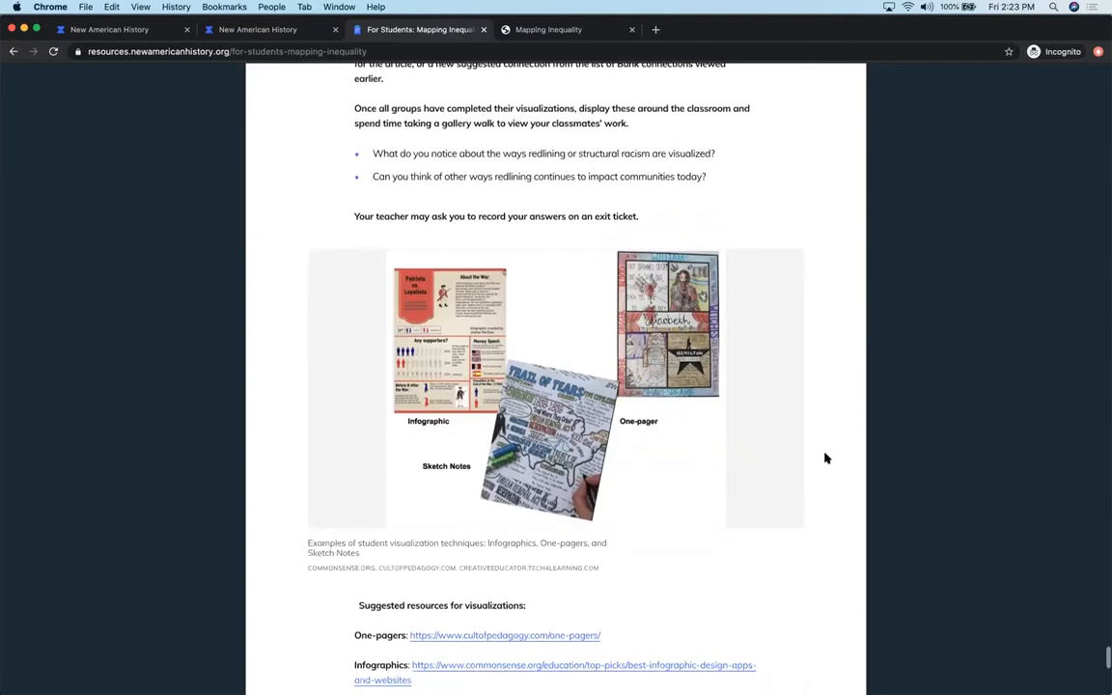
scroll(down, 3)
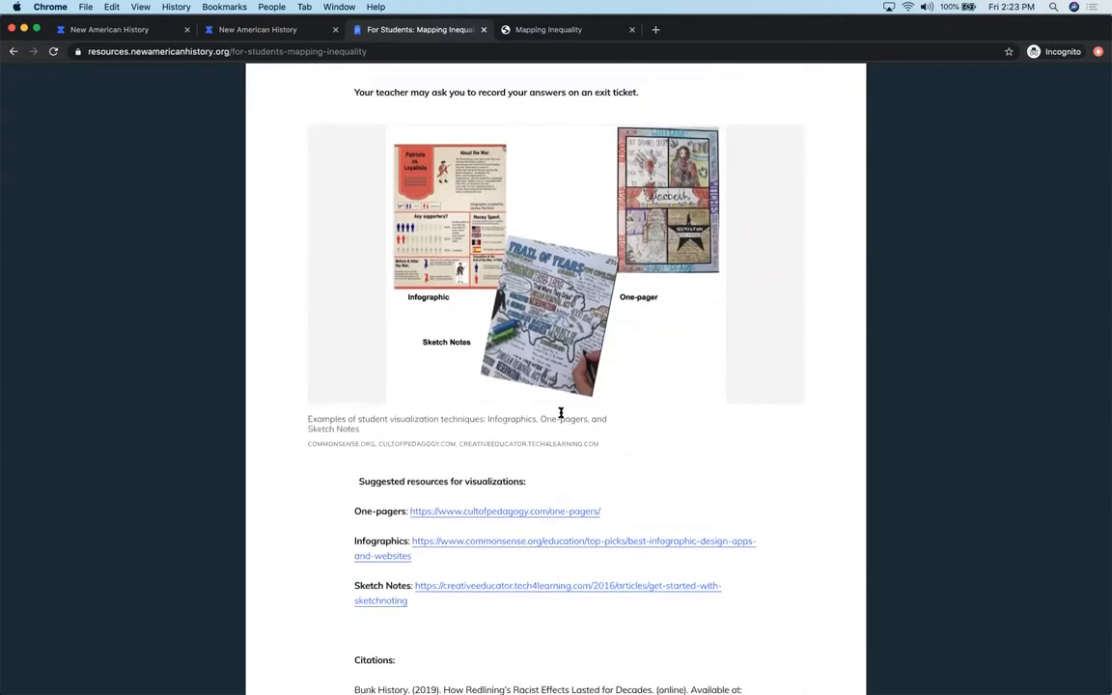
mouse_move(509, 432)
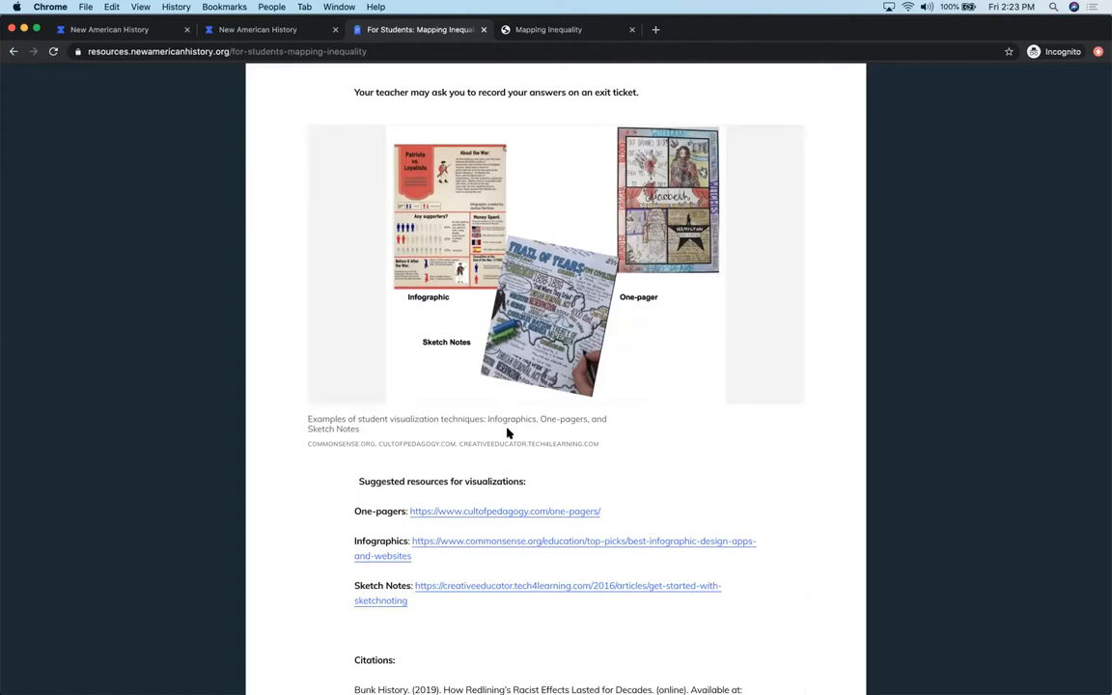
scroll(down, 3)
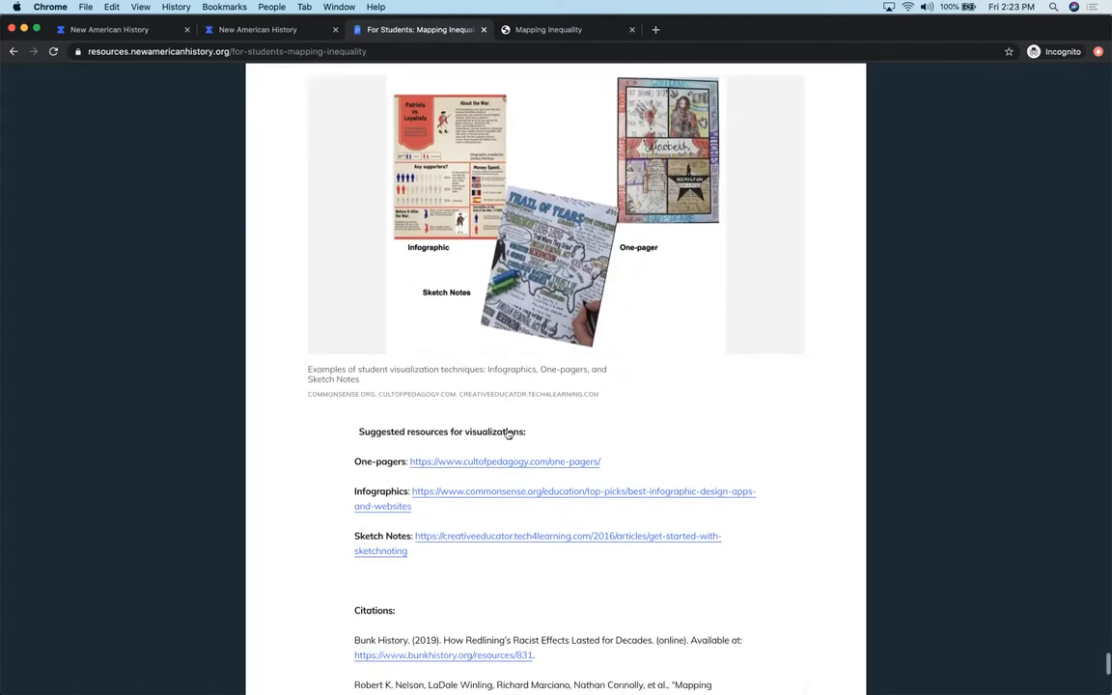
scroll(down, 3)
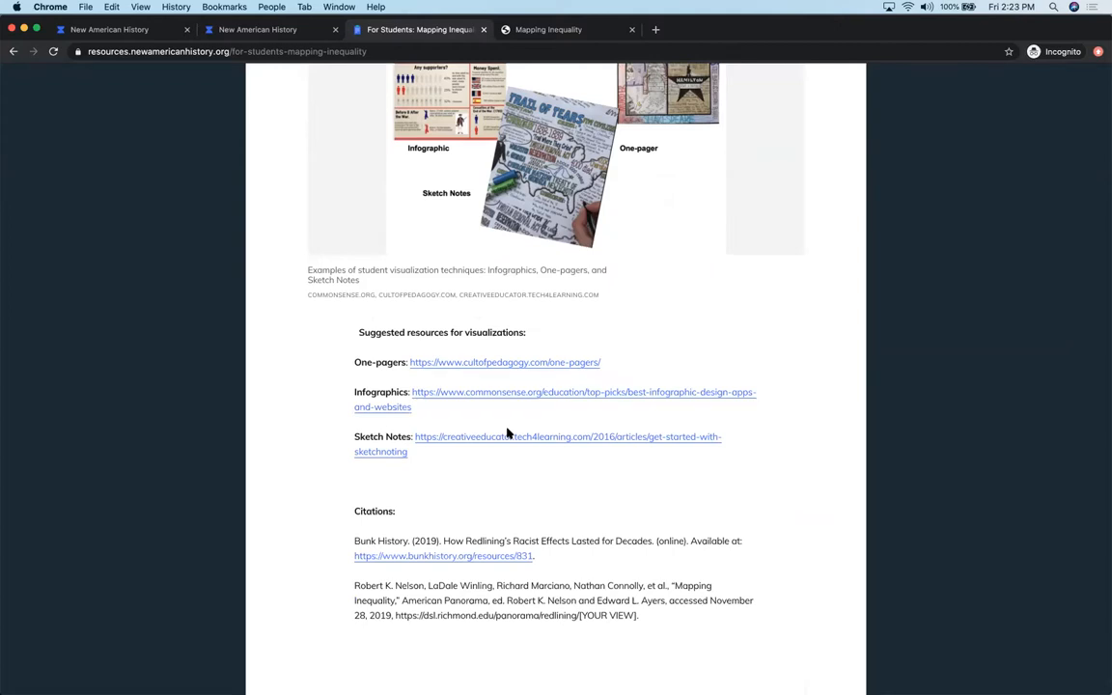
scroll(down, 3)
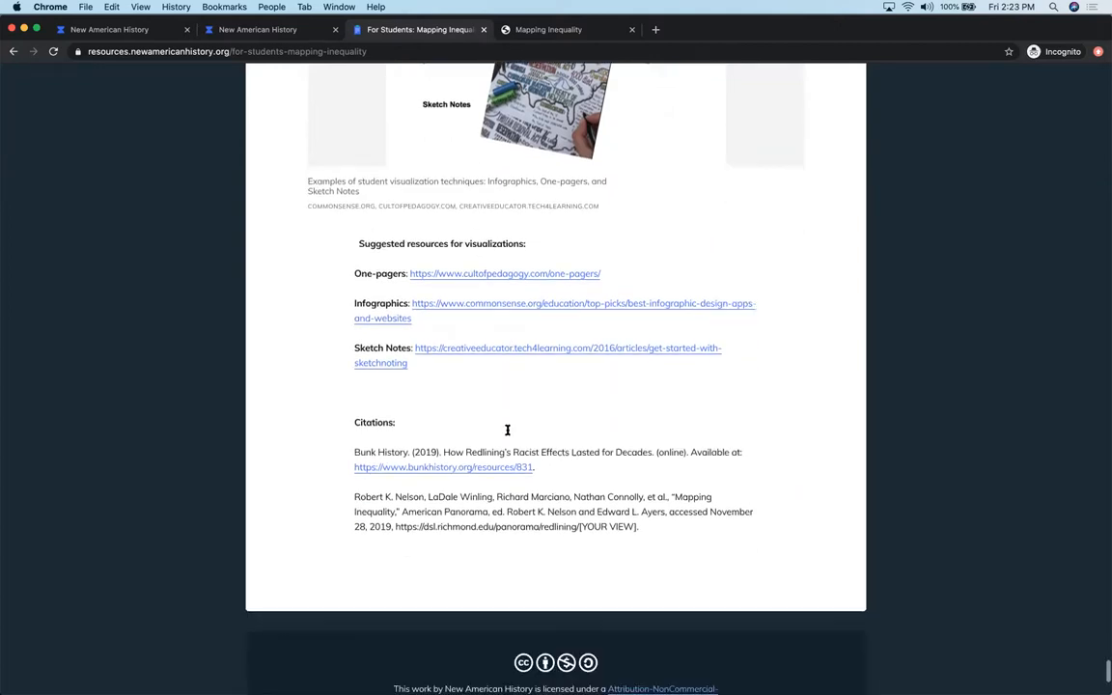
scroll(down, 3)
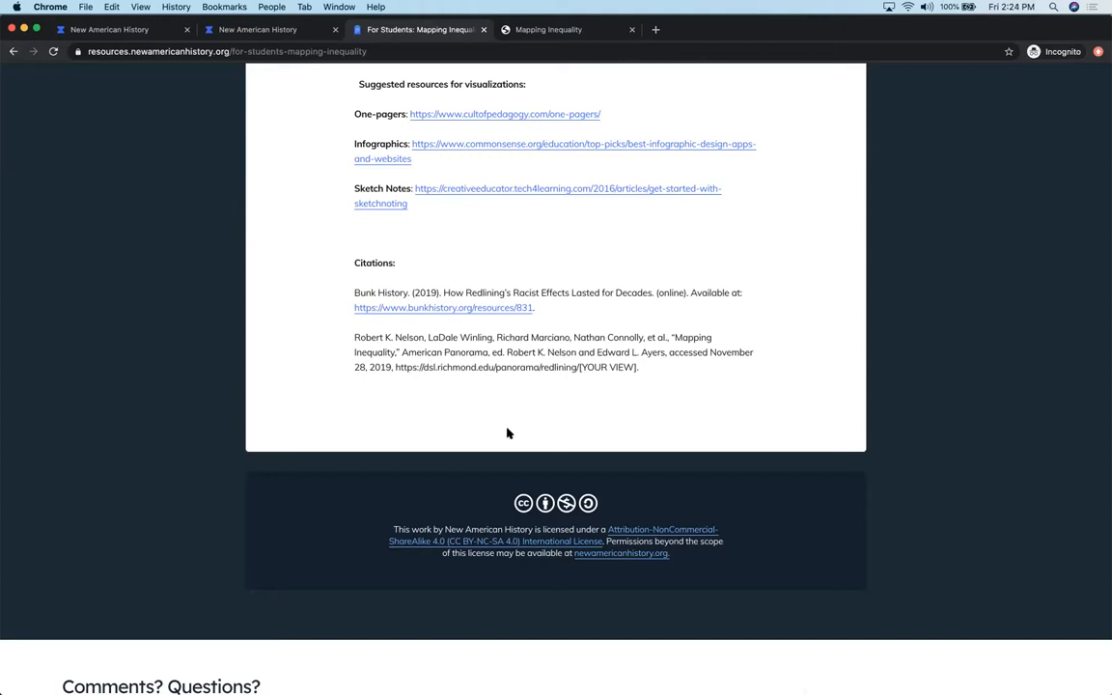
mouse_move(529, 373)
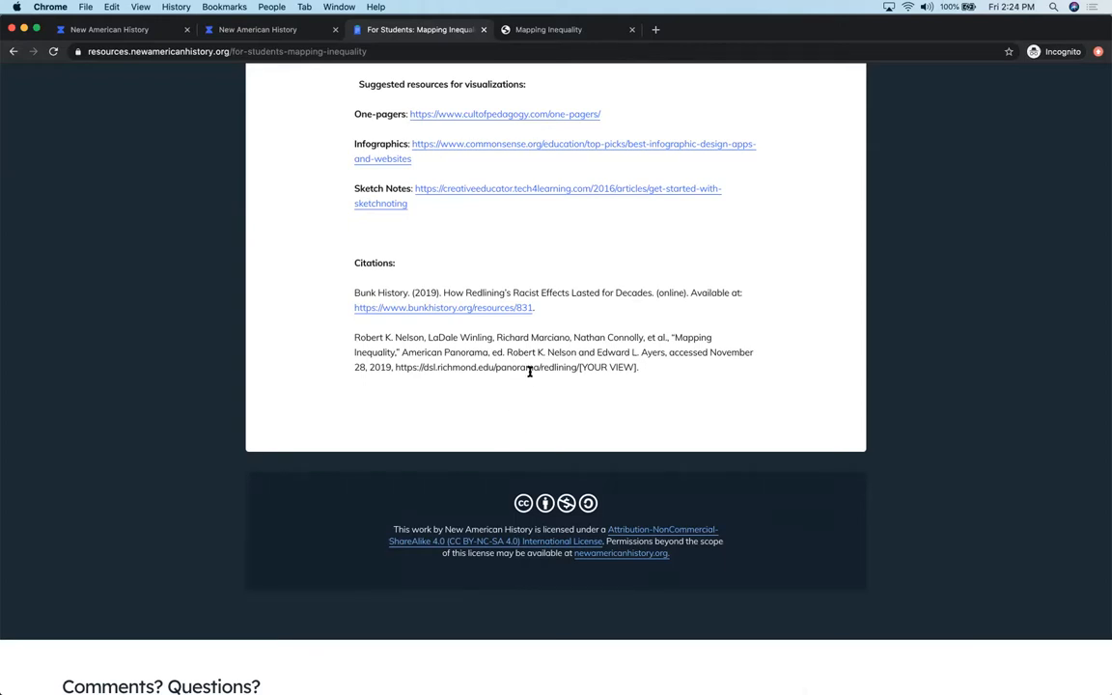
mouse_move(514, 421)
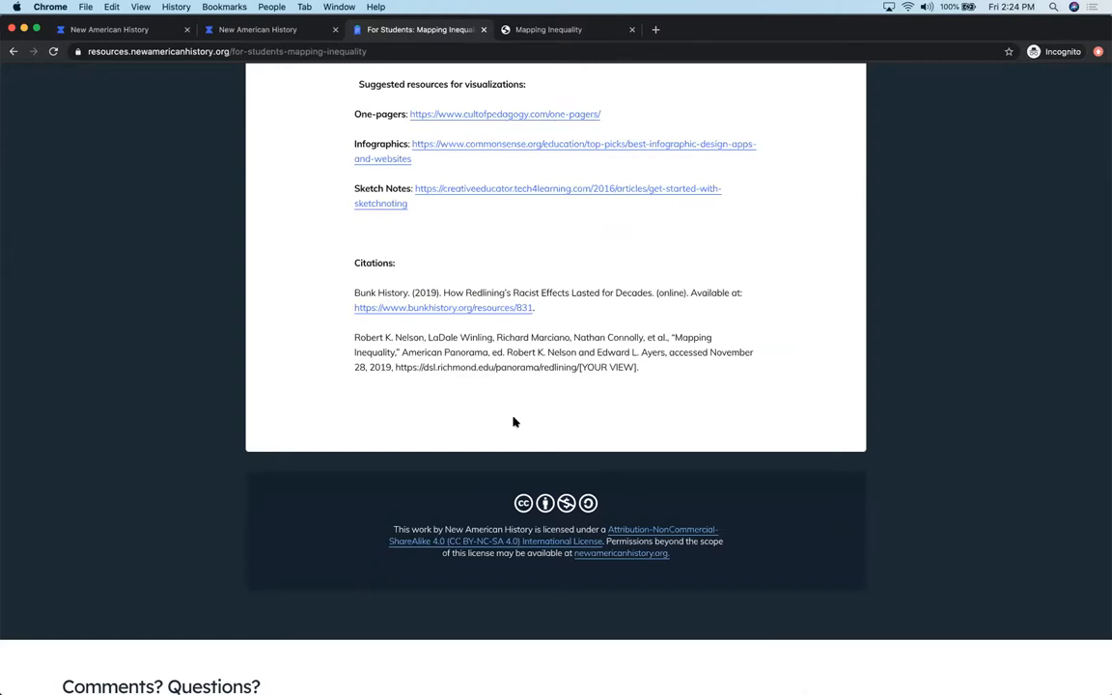
Scroll to the page bottom showing the Comments? Questions? section with the Give Feedback button.
scroll(down, 3)
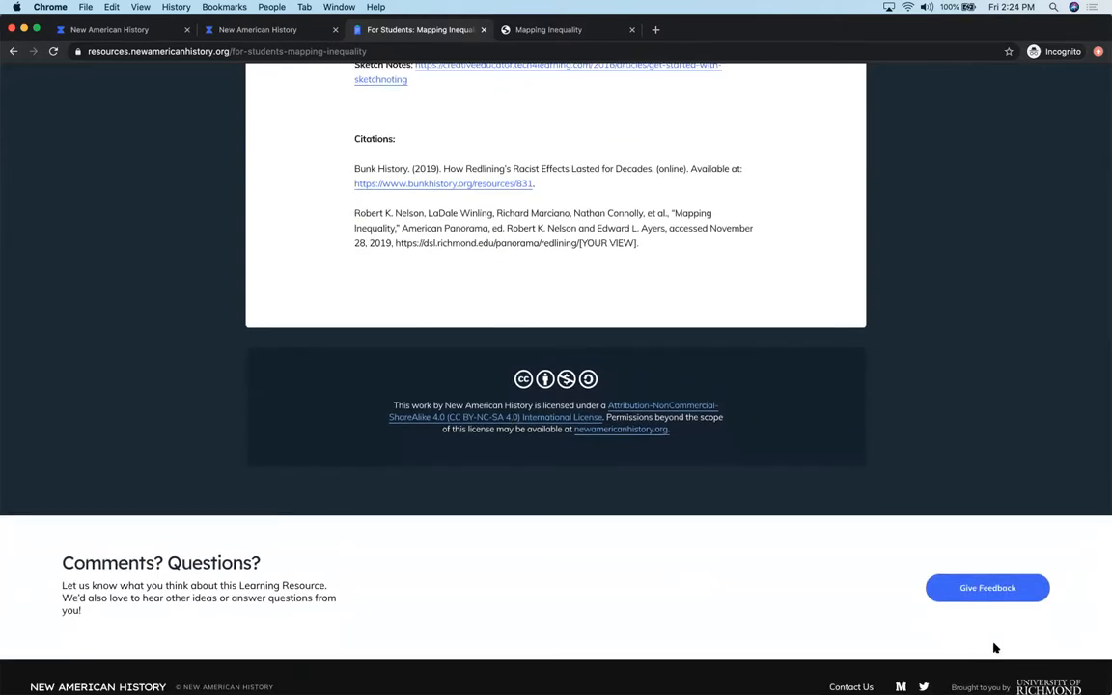
mouse_move(549, 577)
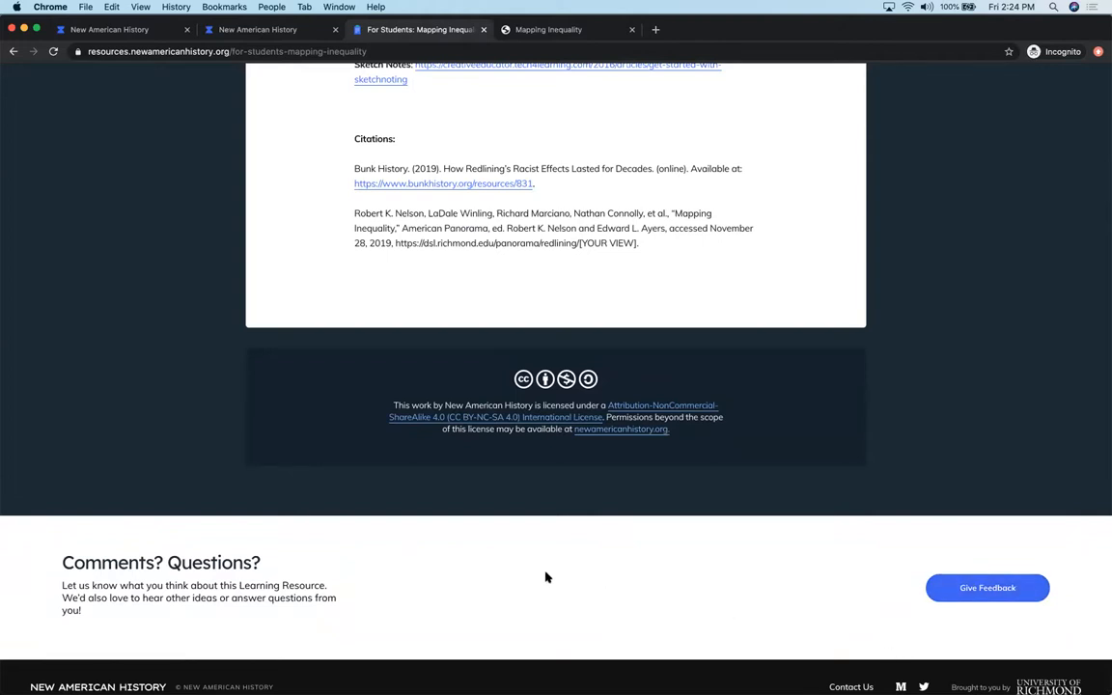
mouse_move(521, 596)
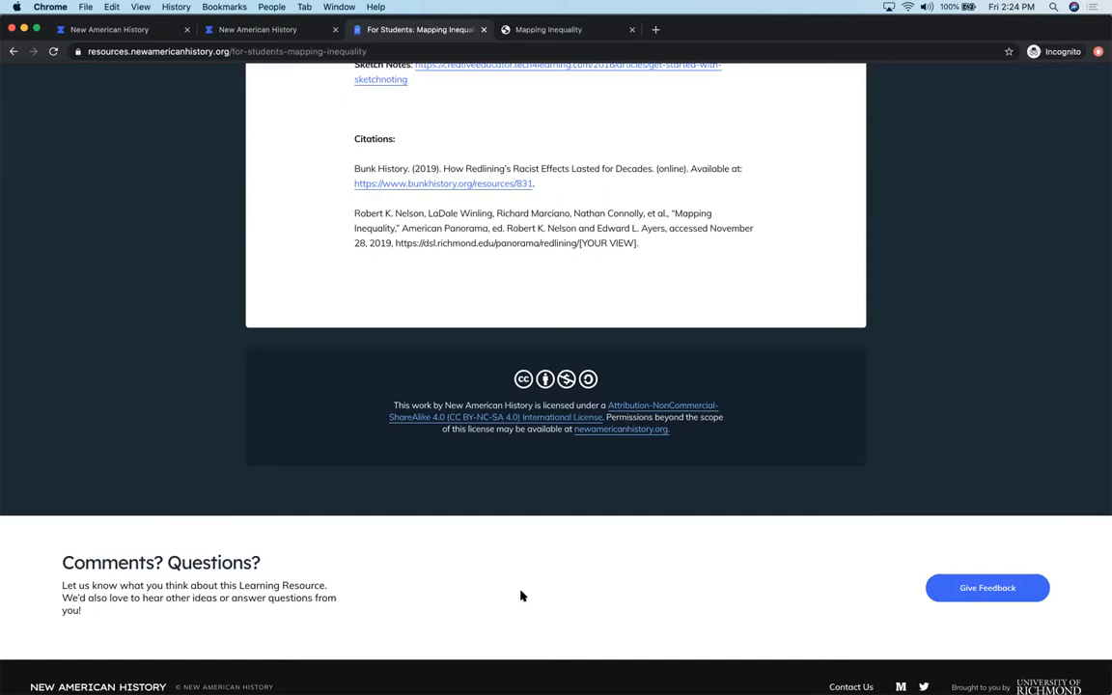
mouse_move(952, 286)
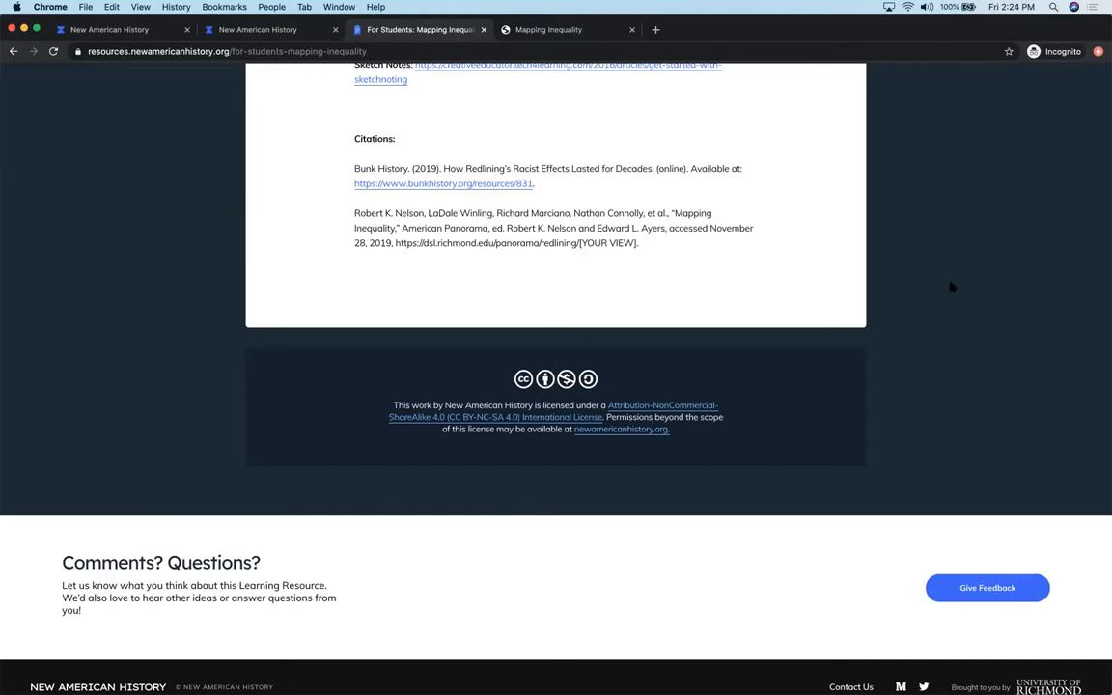
Scroll back up past the visualization examples to the Philadelphia HOLC descriptions and Elaborate heading.
scroll(up, 3)
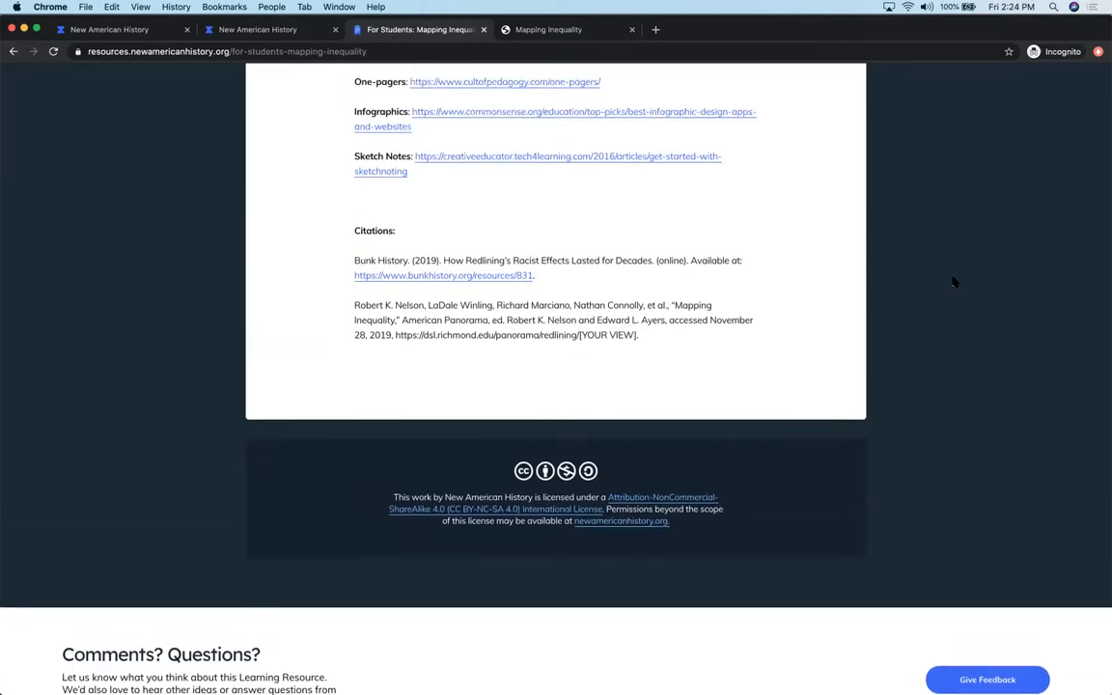
scroll(up, 3)
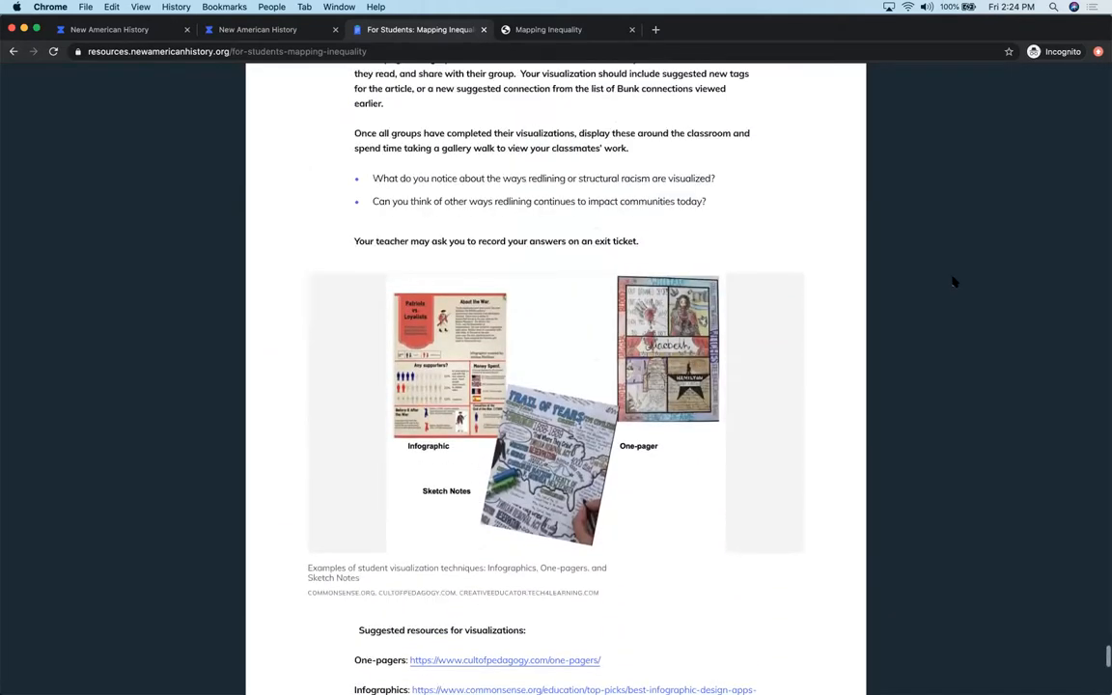
scroll(up, 3)
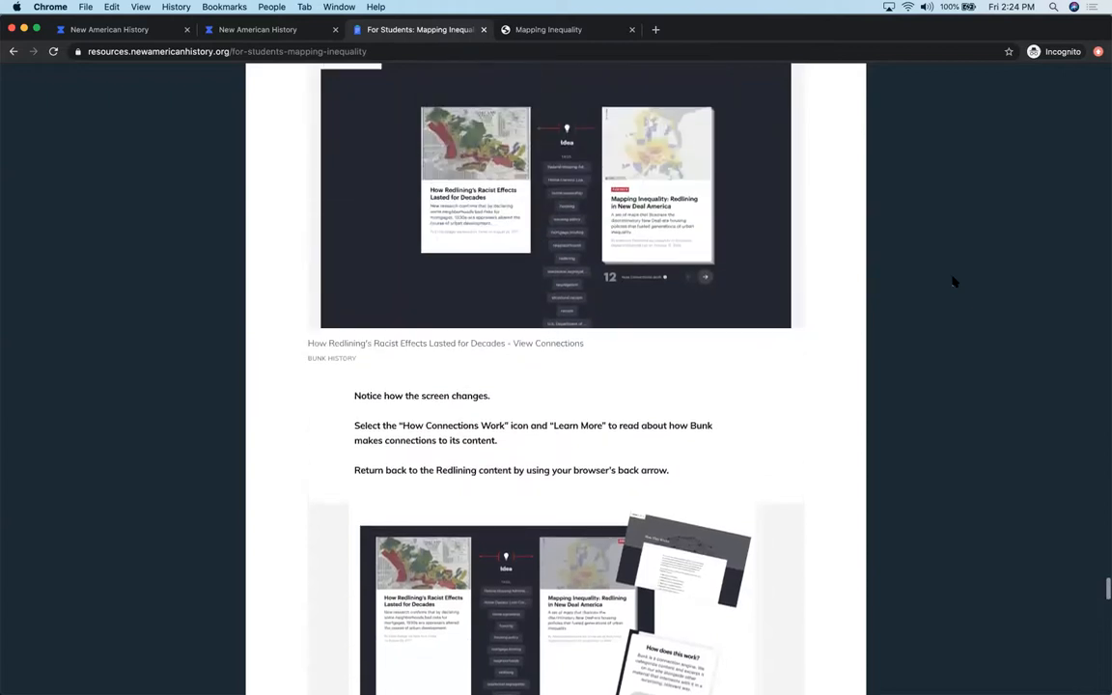
scroll(down, 3)
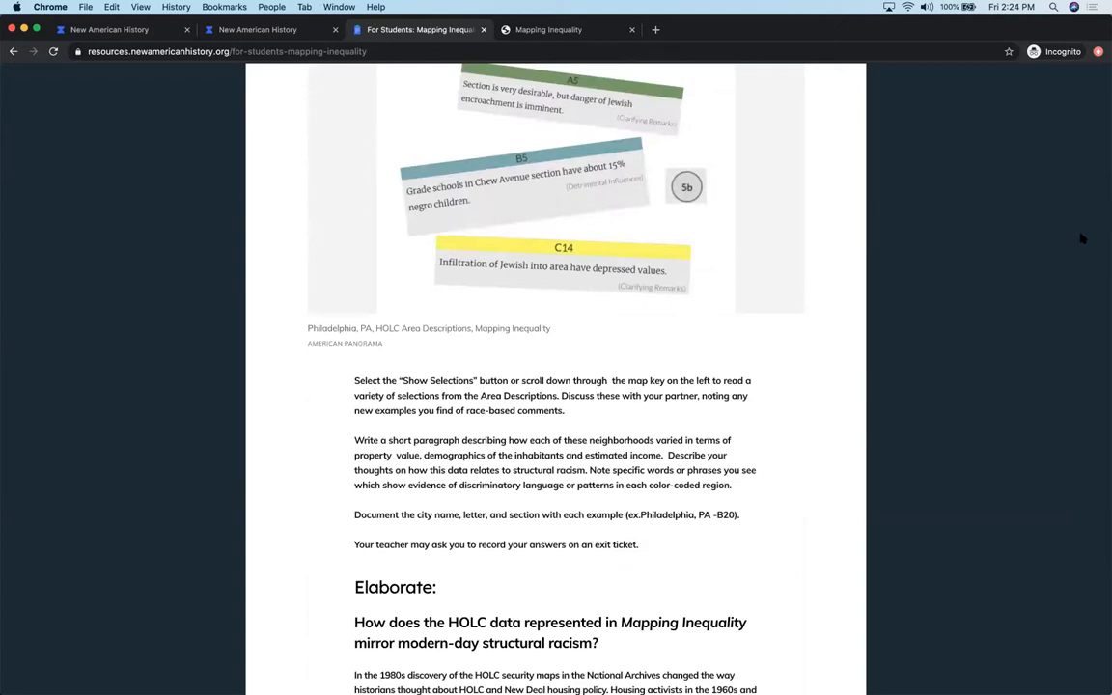
mouse_move(958, 141)
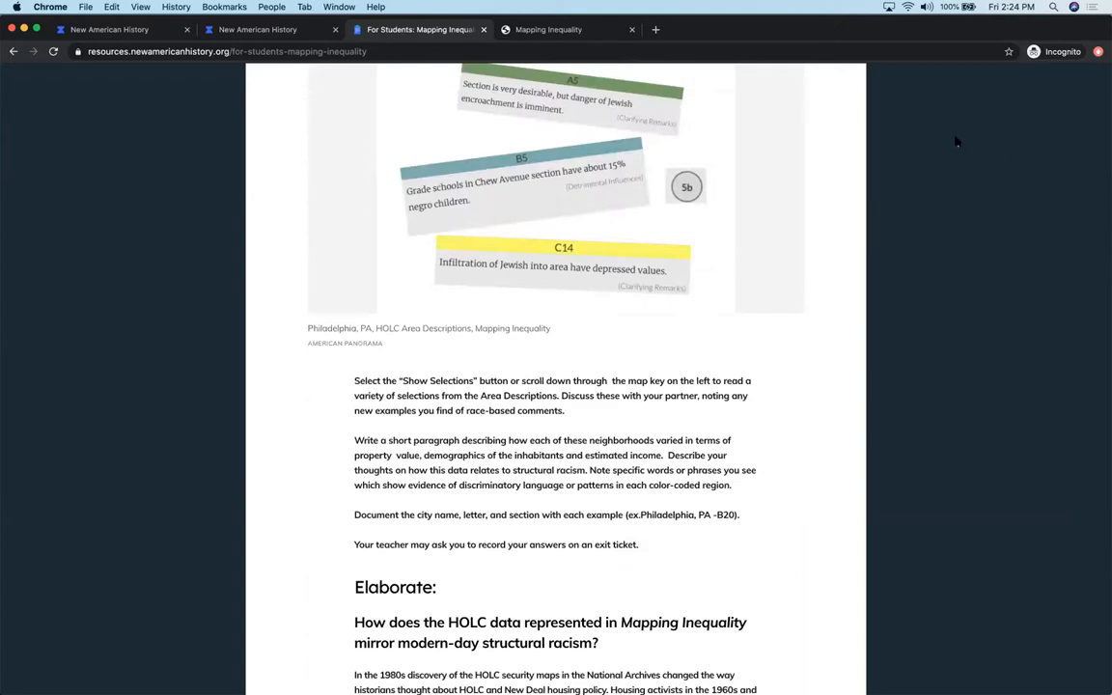